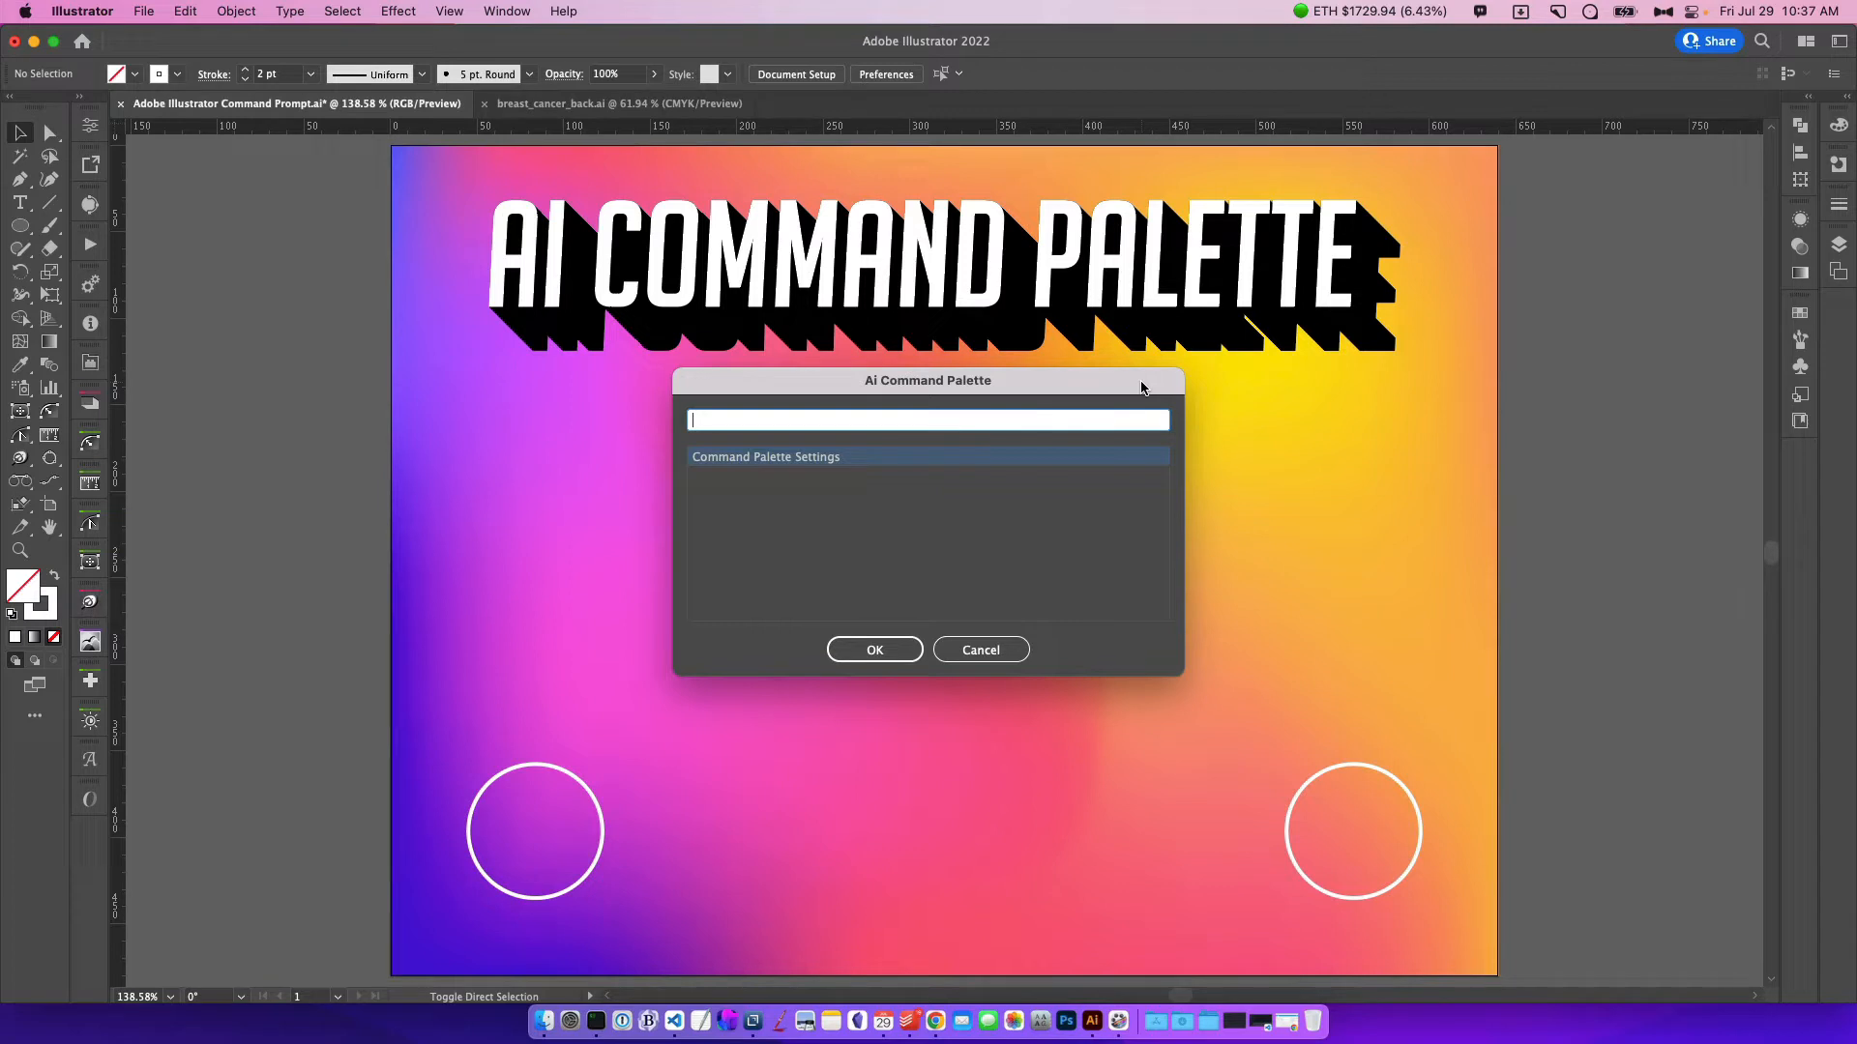
# Create a new letter-size document from the command palette search results
pyautogui.click(765, 456)
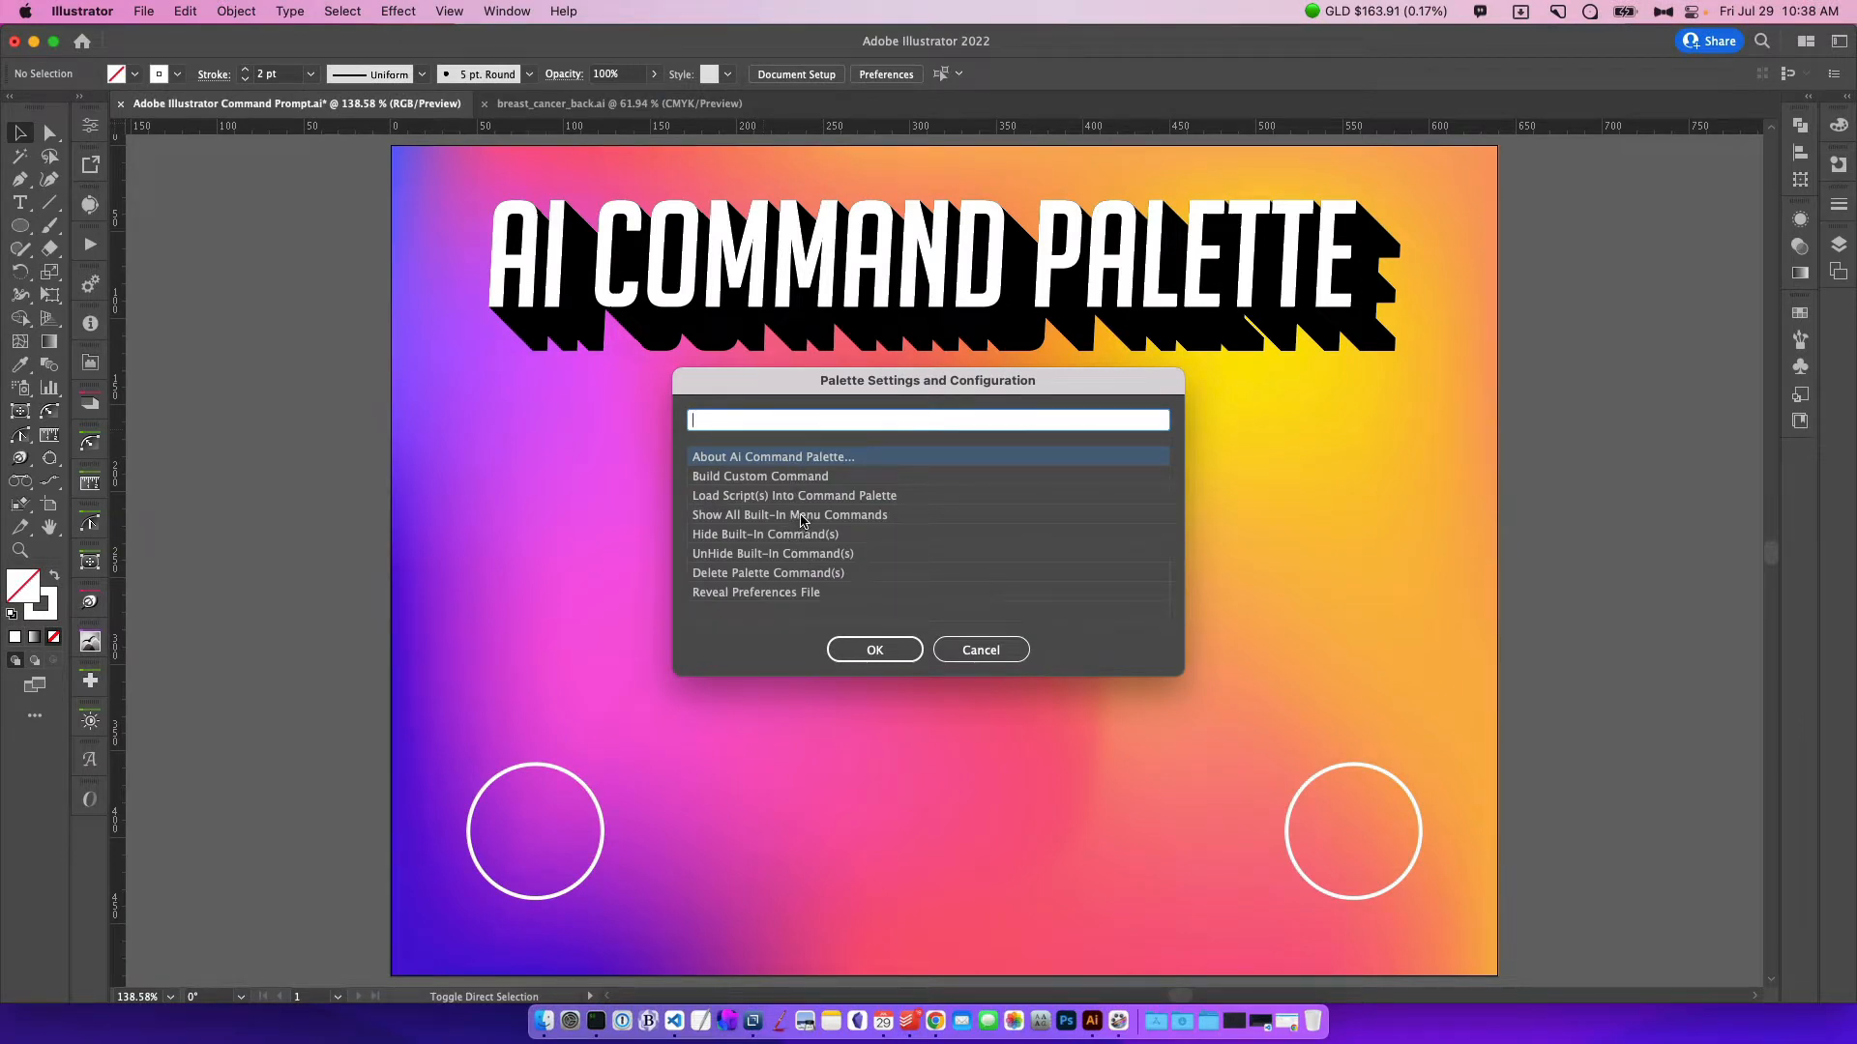
pyautogui.click(789, 514)
pyautogui.write('file ne')
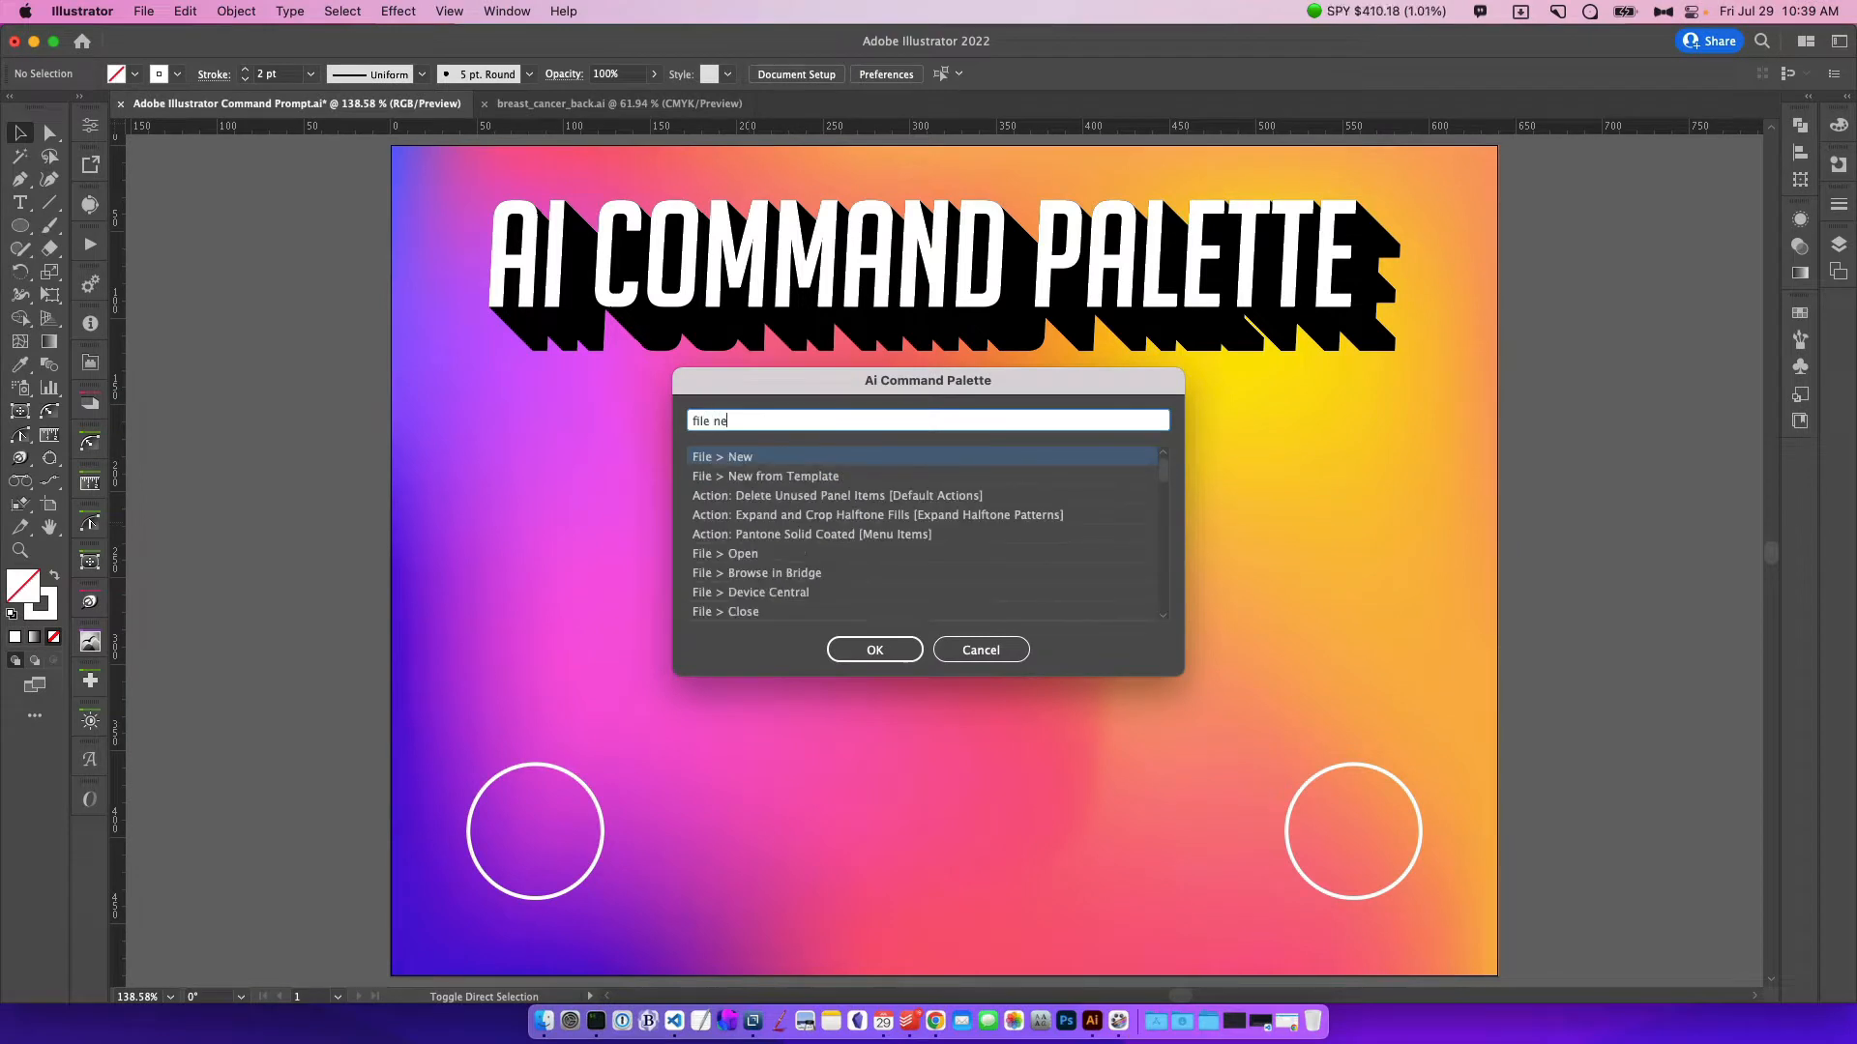
pyautogui.click(874, 649)
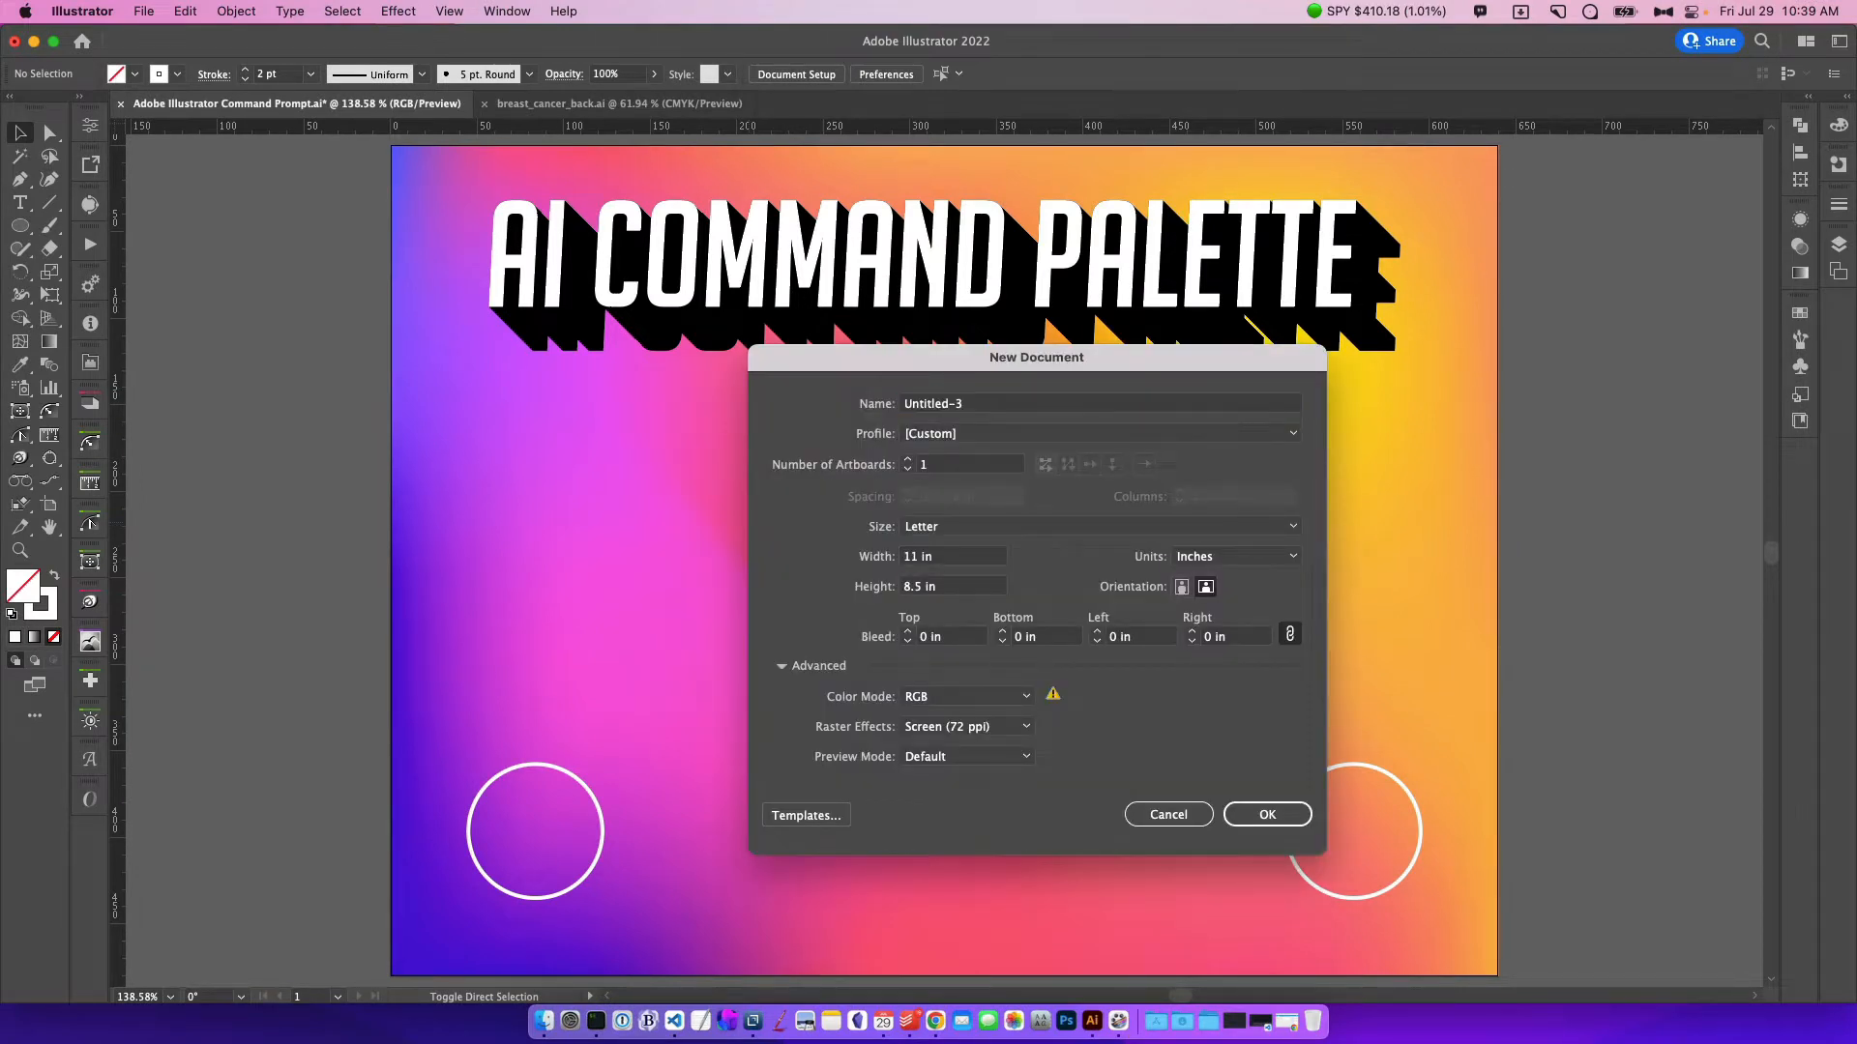
pyautogui.click(1265, 813)
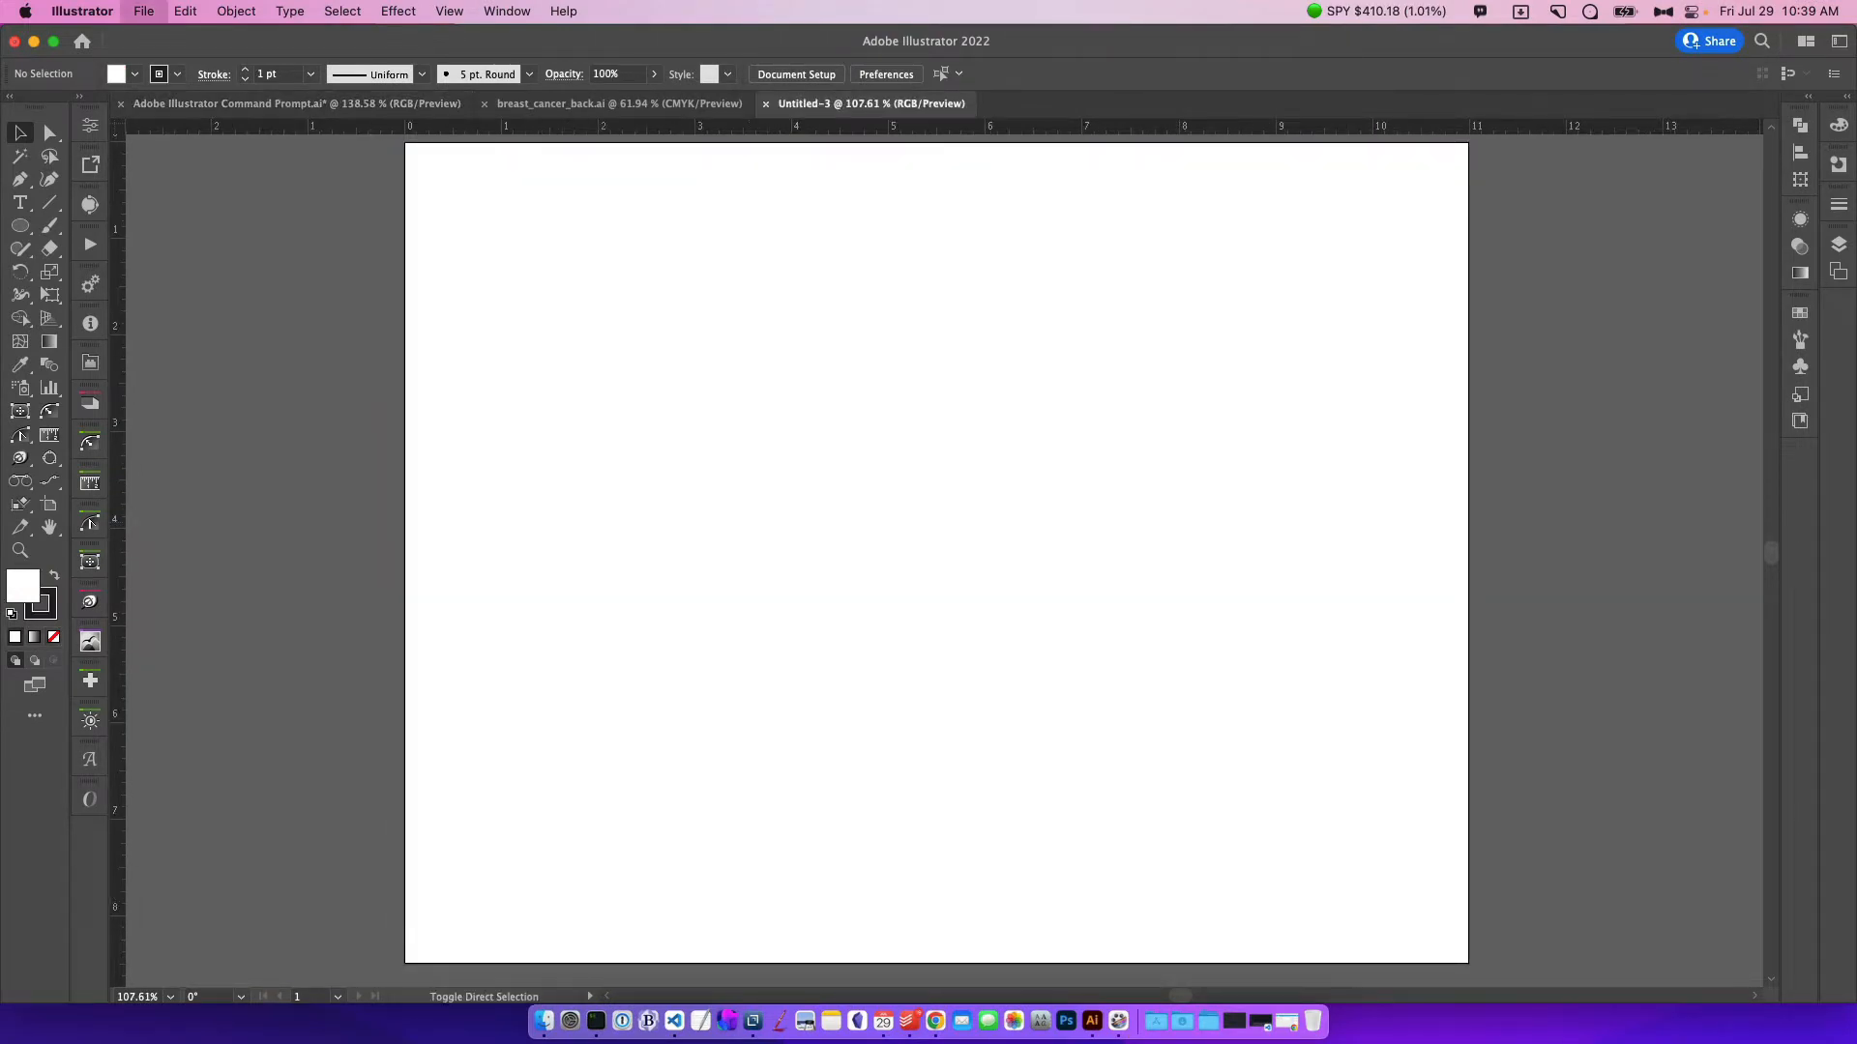
# Close the new blank document and search the palette for 'file' commands
pyautogui.write('file clo')
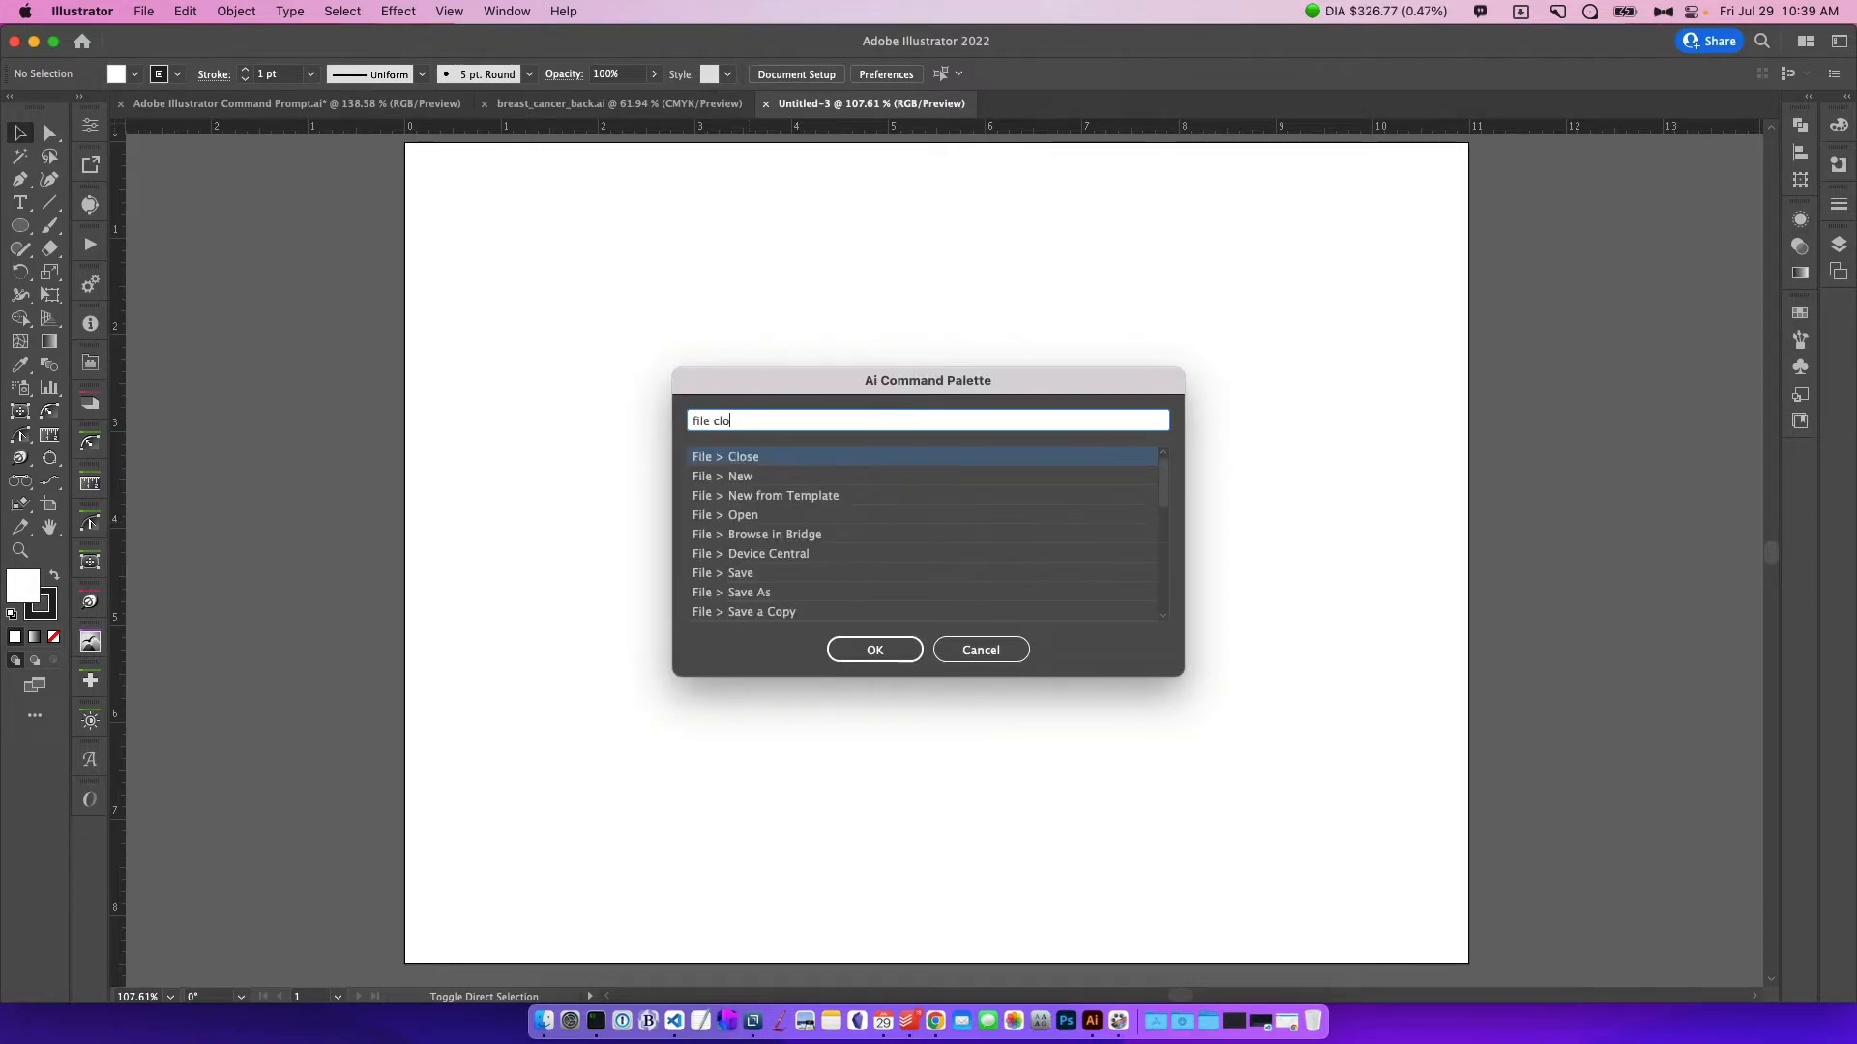
pyautogui.click(874, 649)
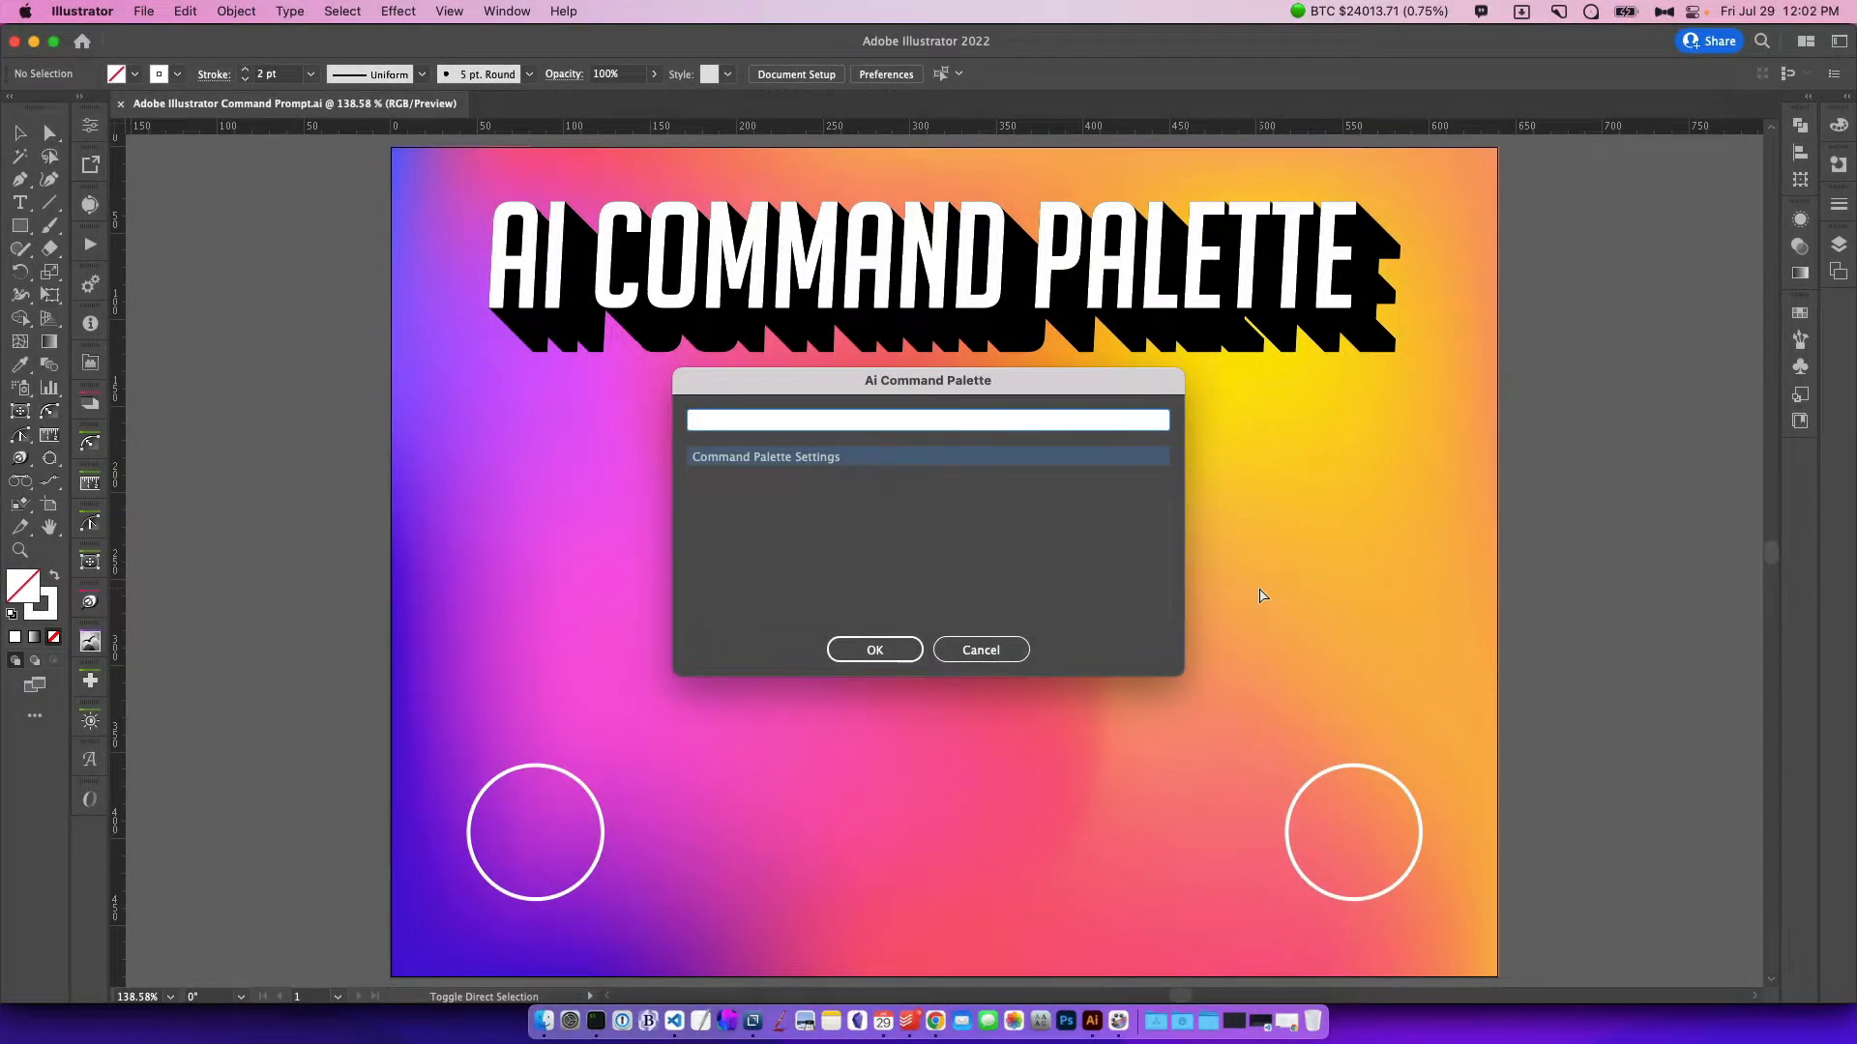
pyautogui.write('file')
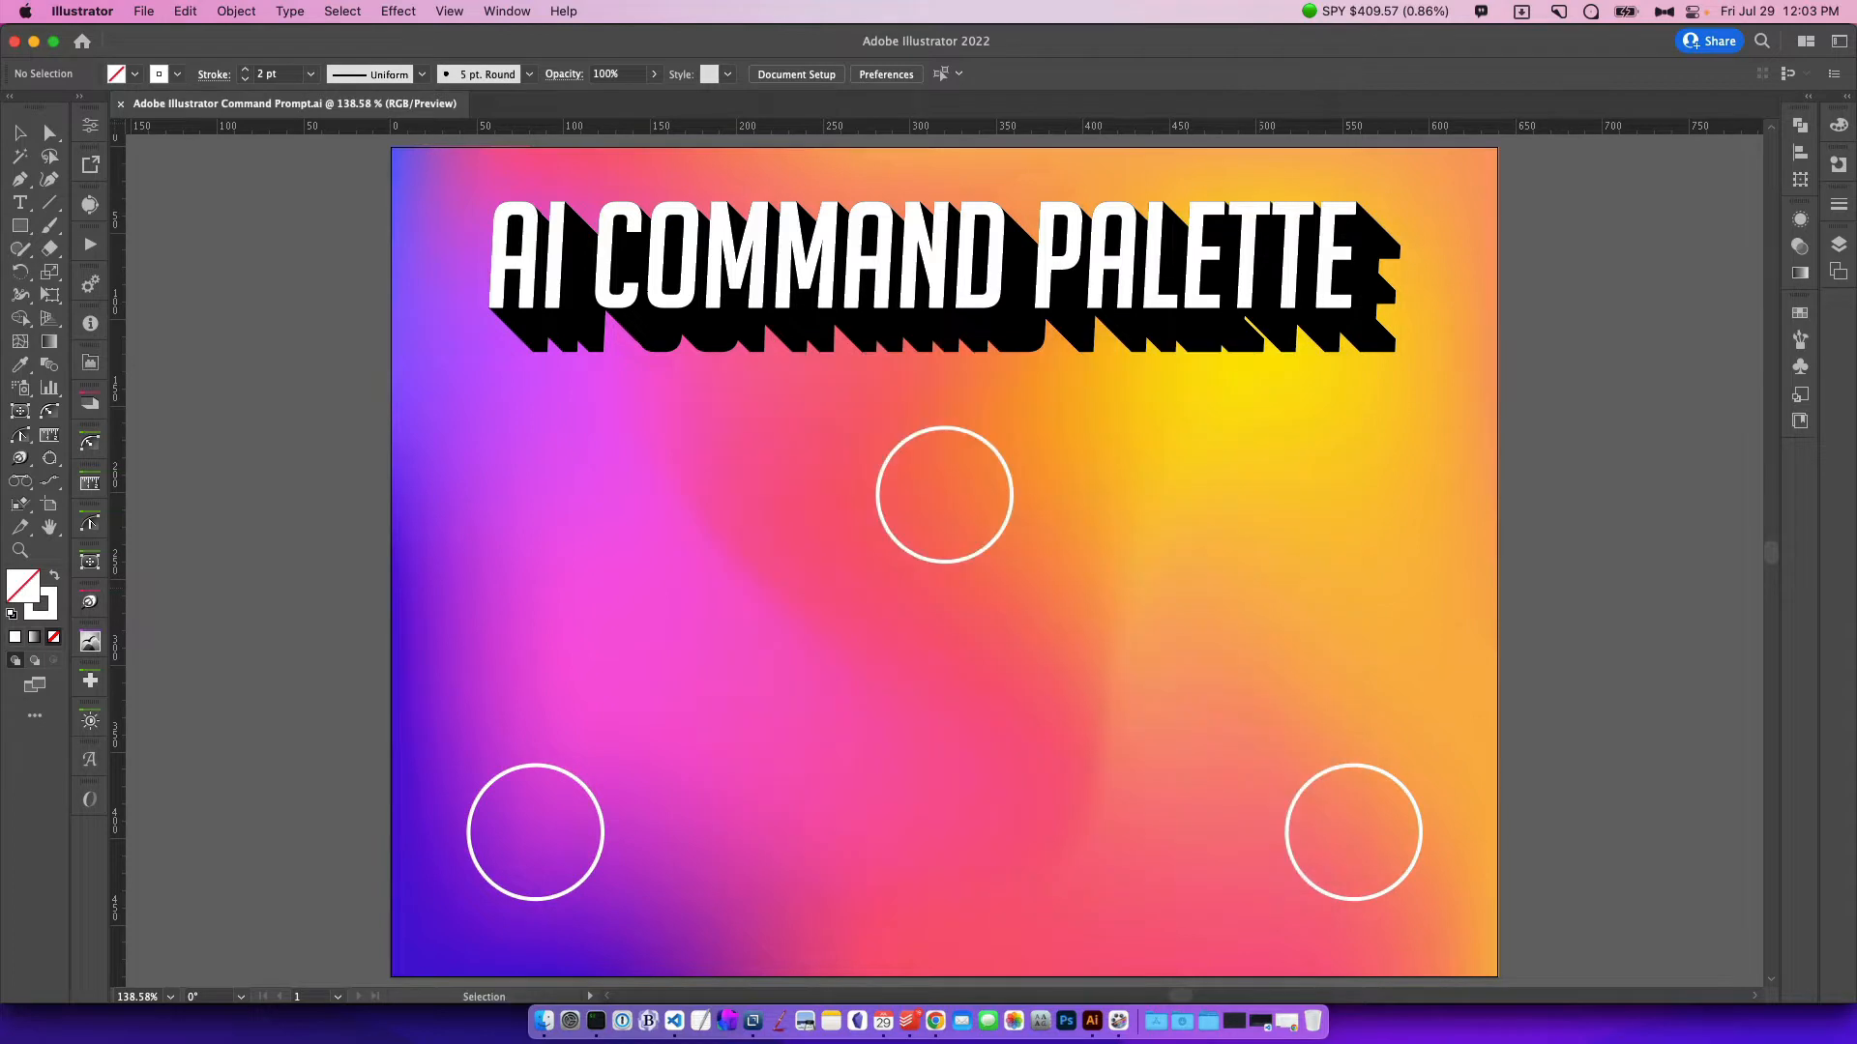
pyautogui.write('file')
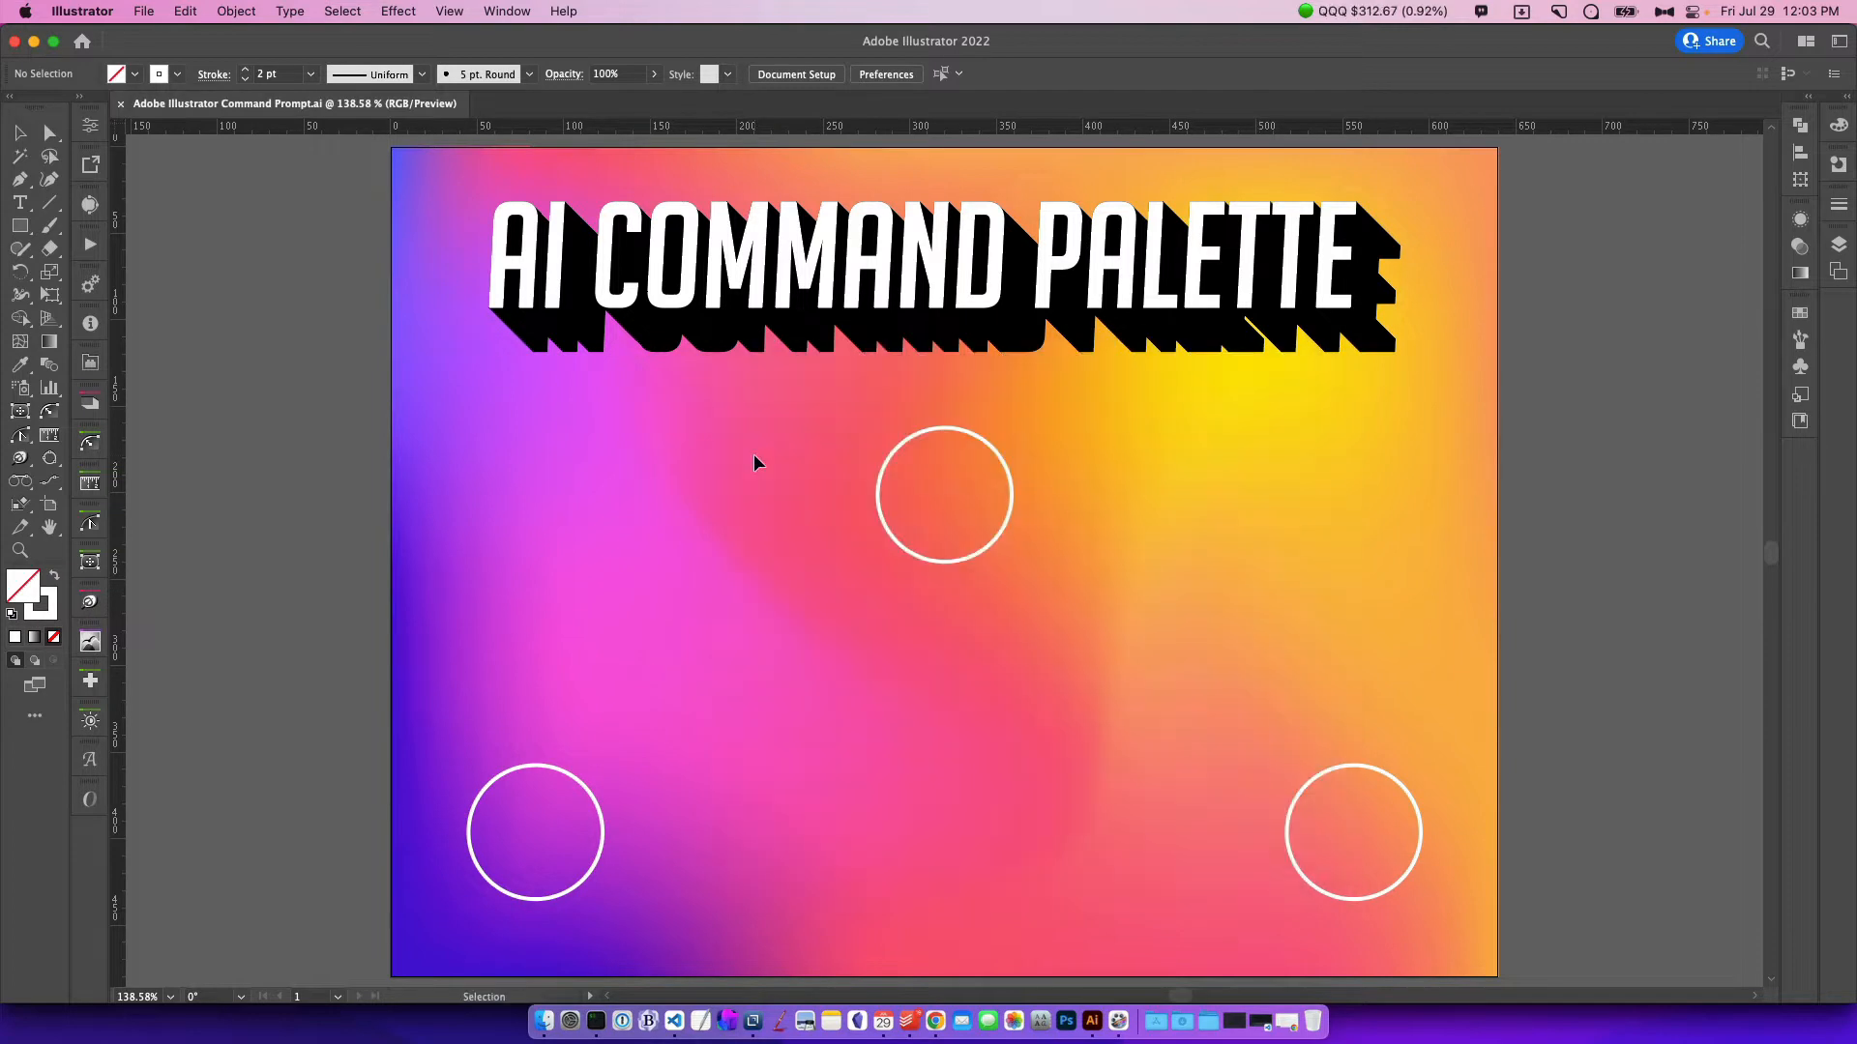
pyautogui.write('file')
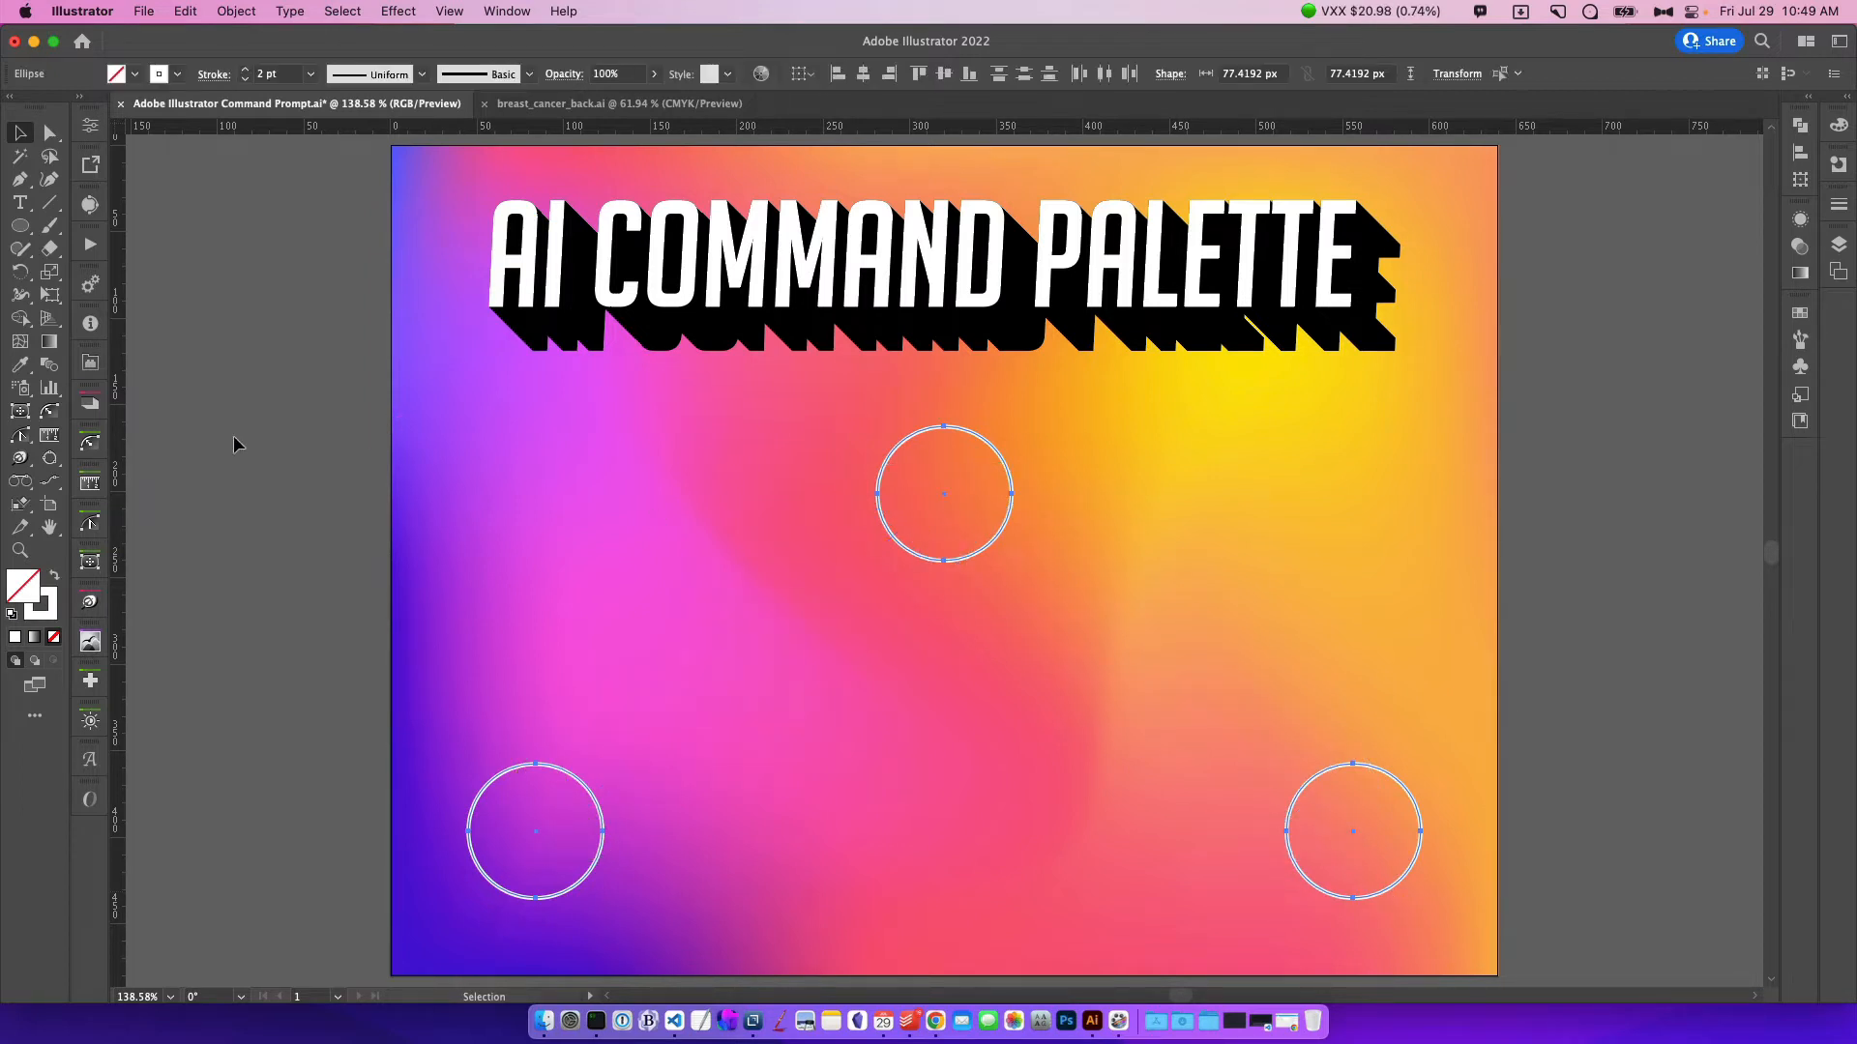
pyautogui.moveTo(197, 173)
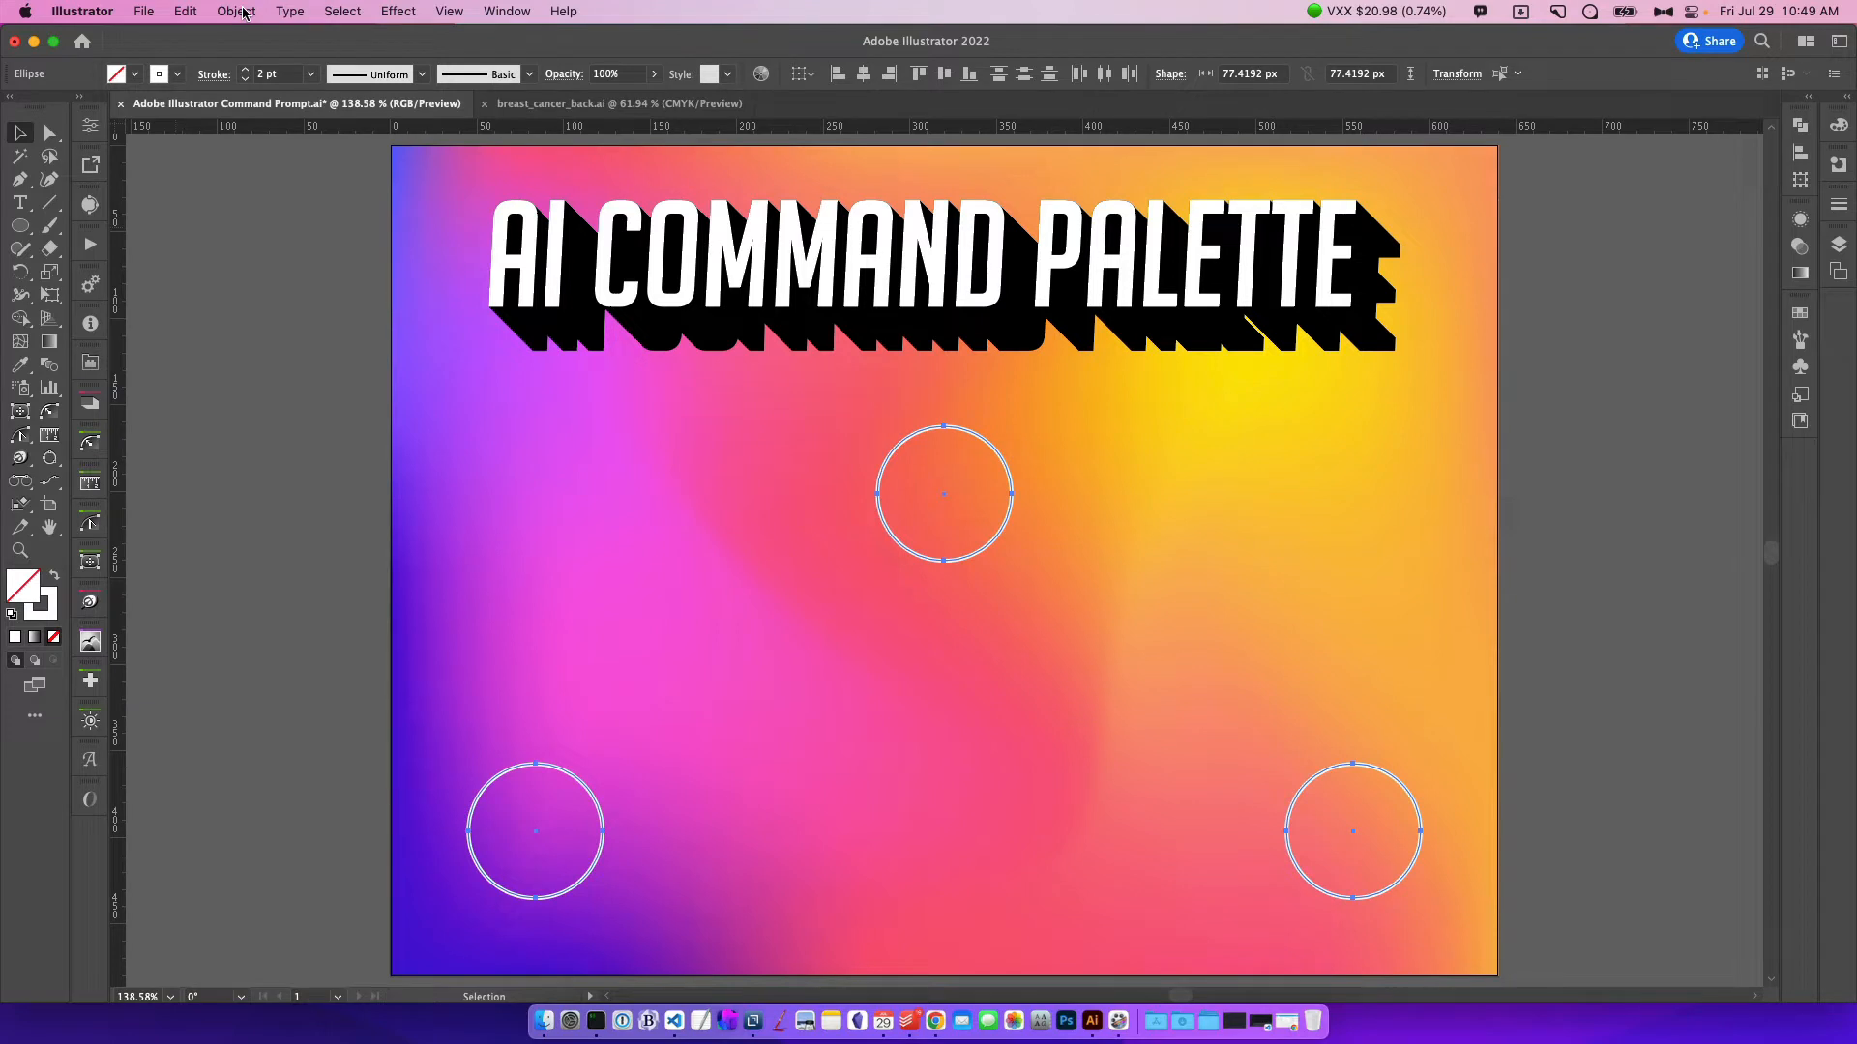
# Blend the three selected circles with Object > Blend > Make
pyautogui.click(234, 11)
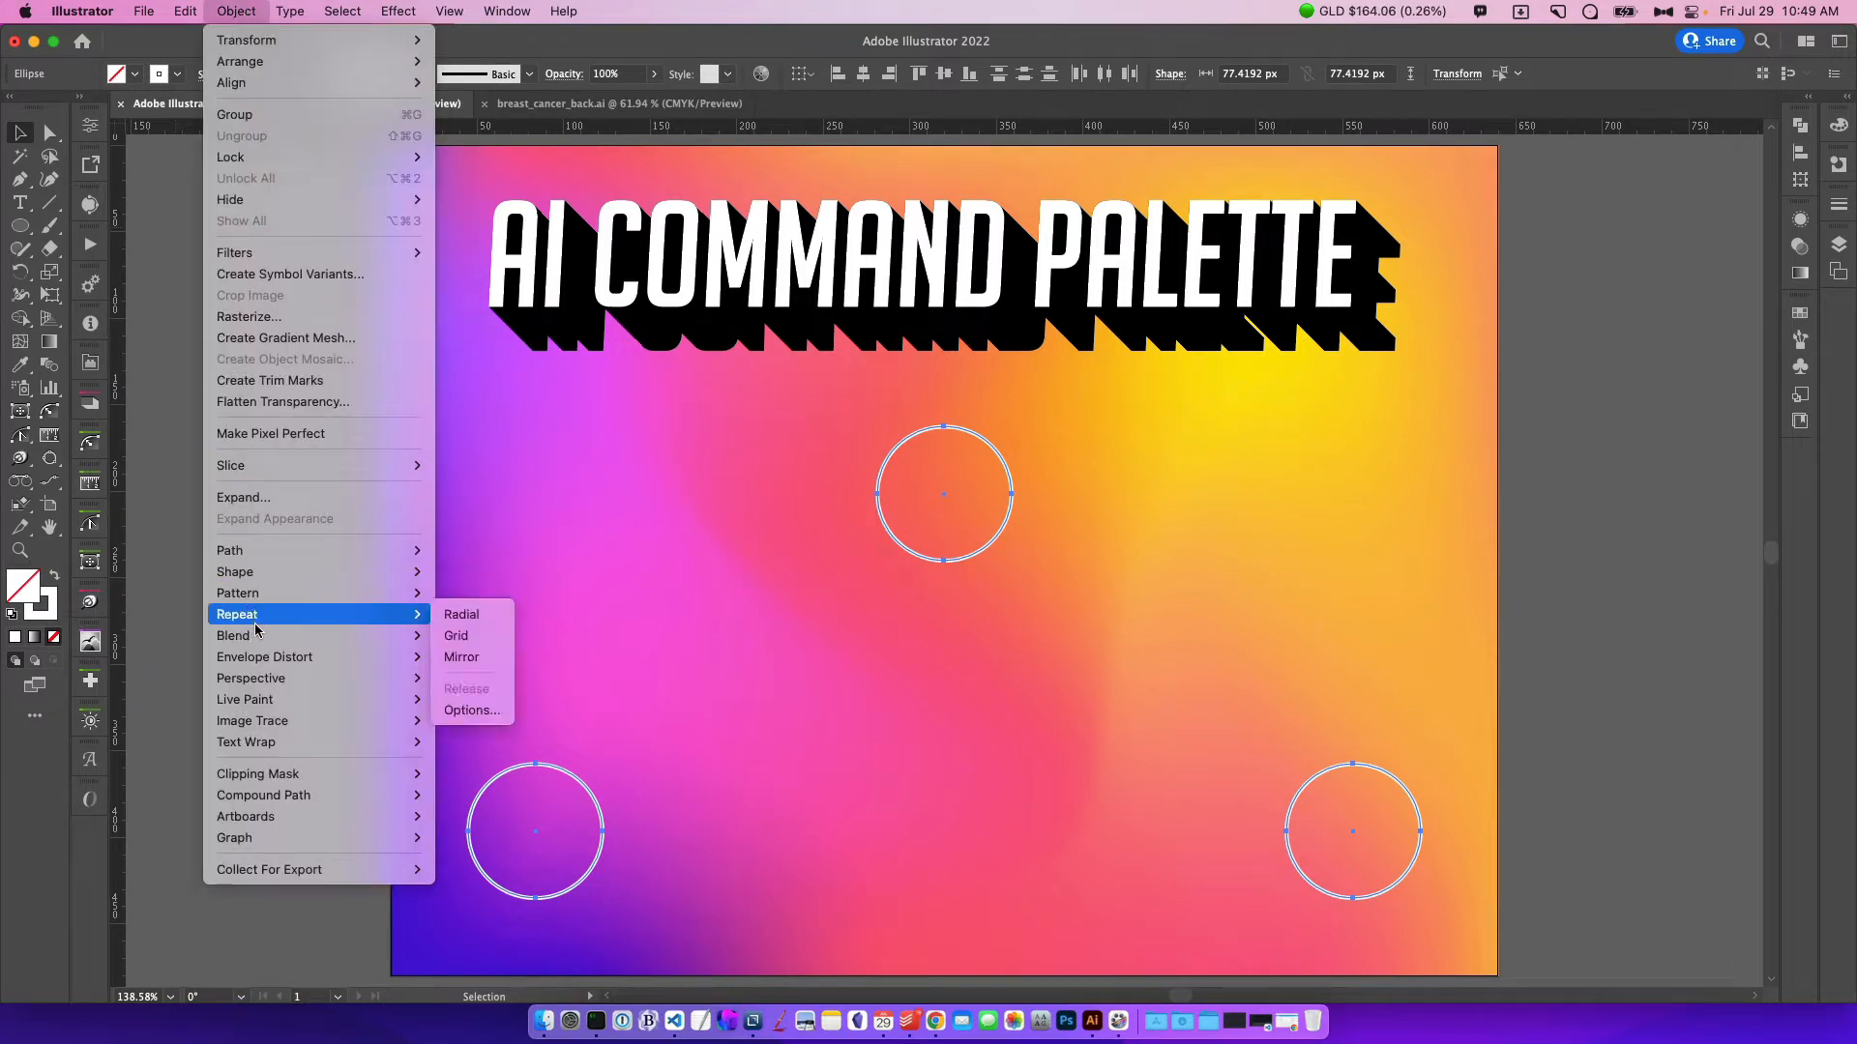
pyautogui.moveTo(232, 636)
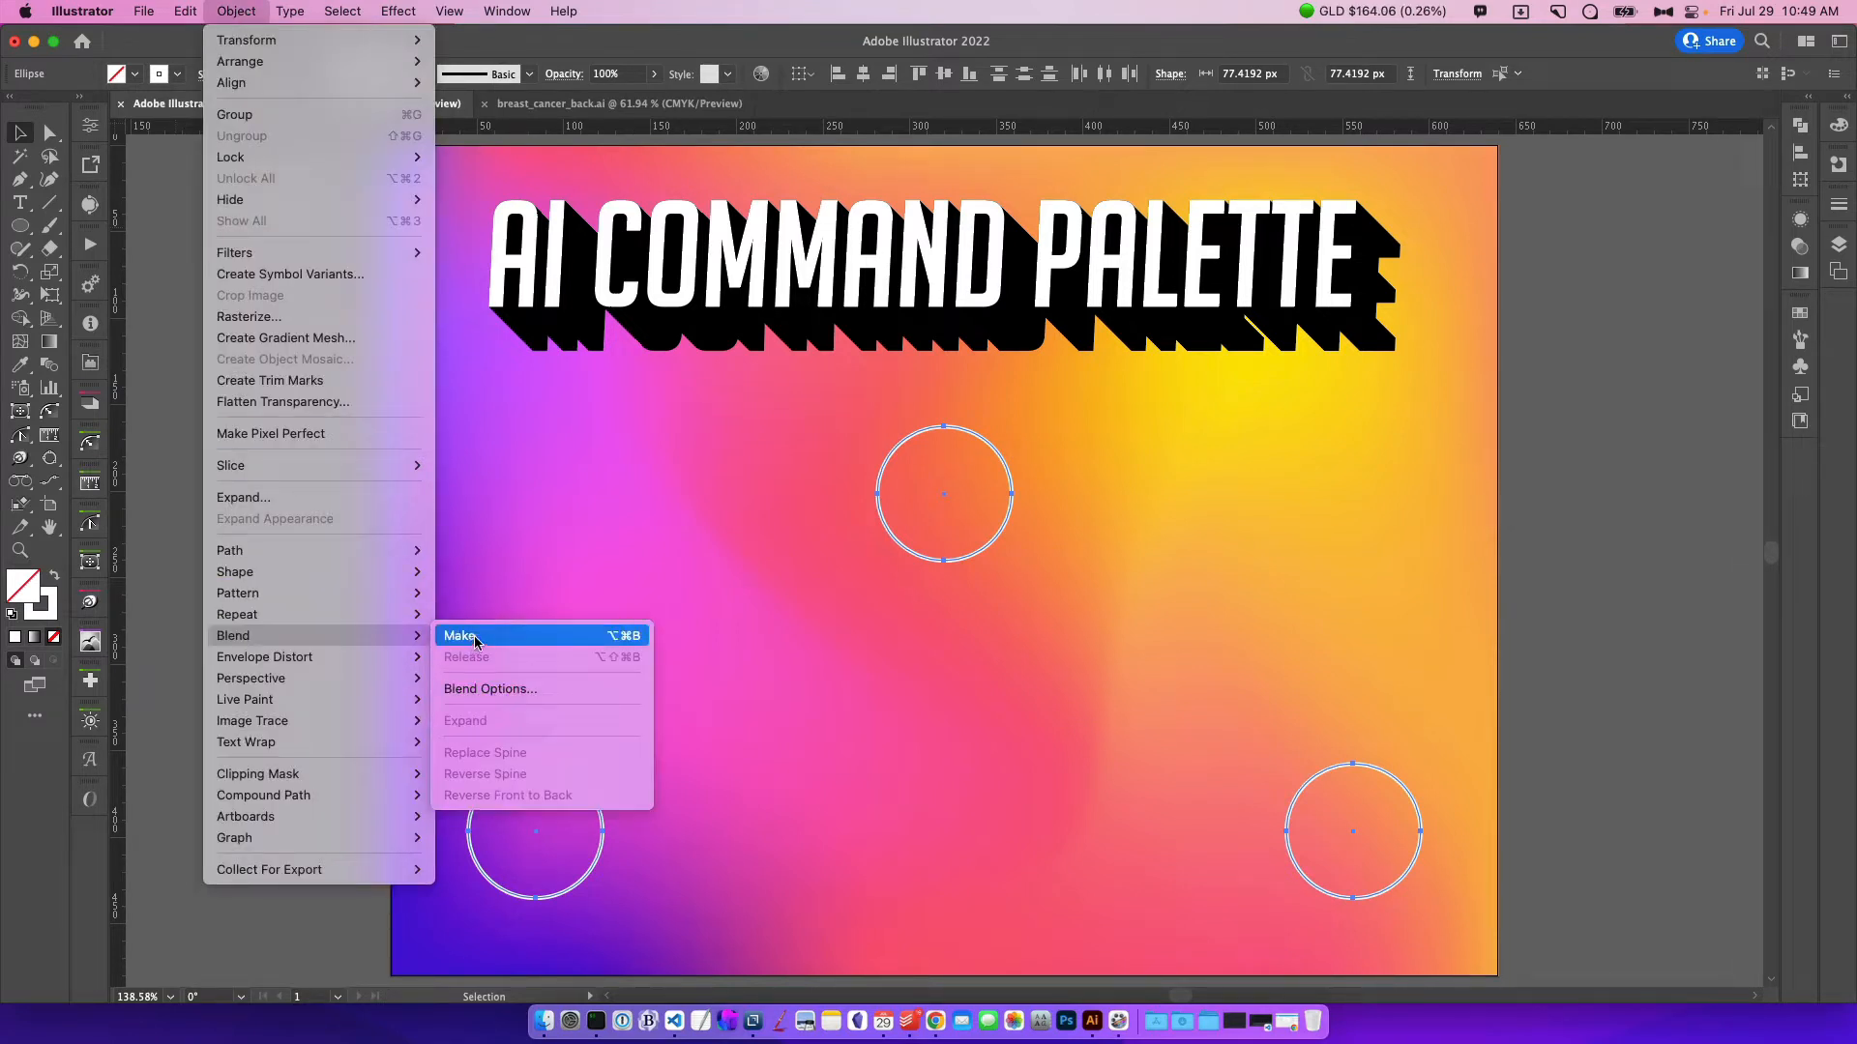
pyautogui.click(462, 637)
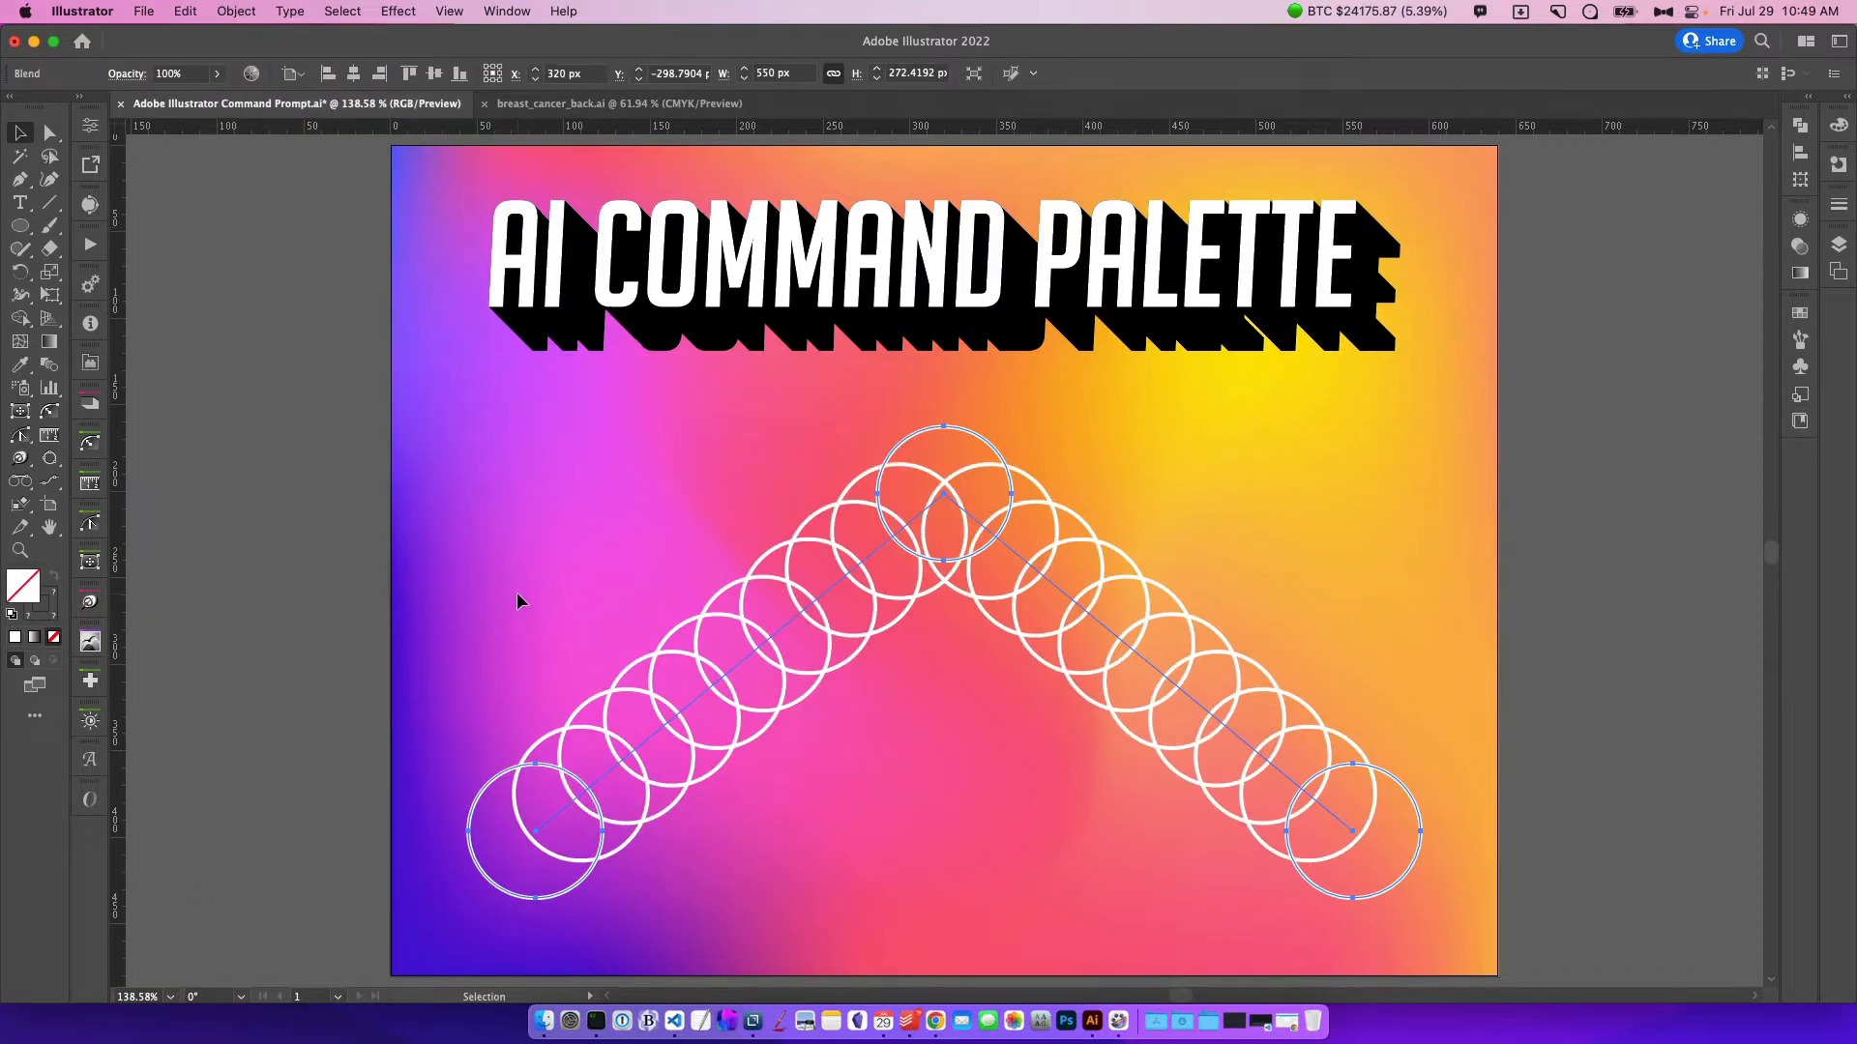
pyautogui.moveTo(580, 599)
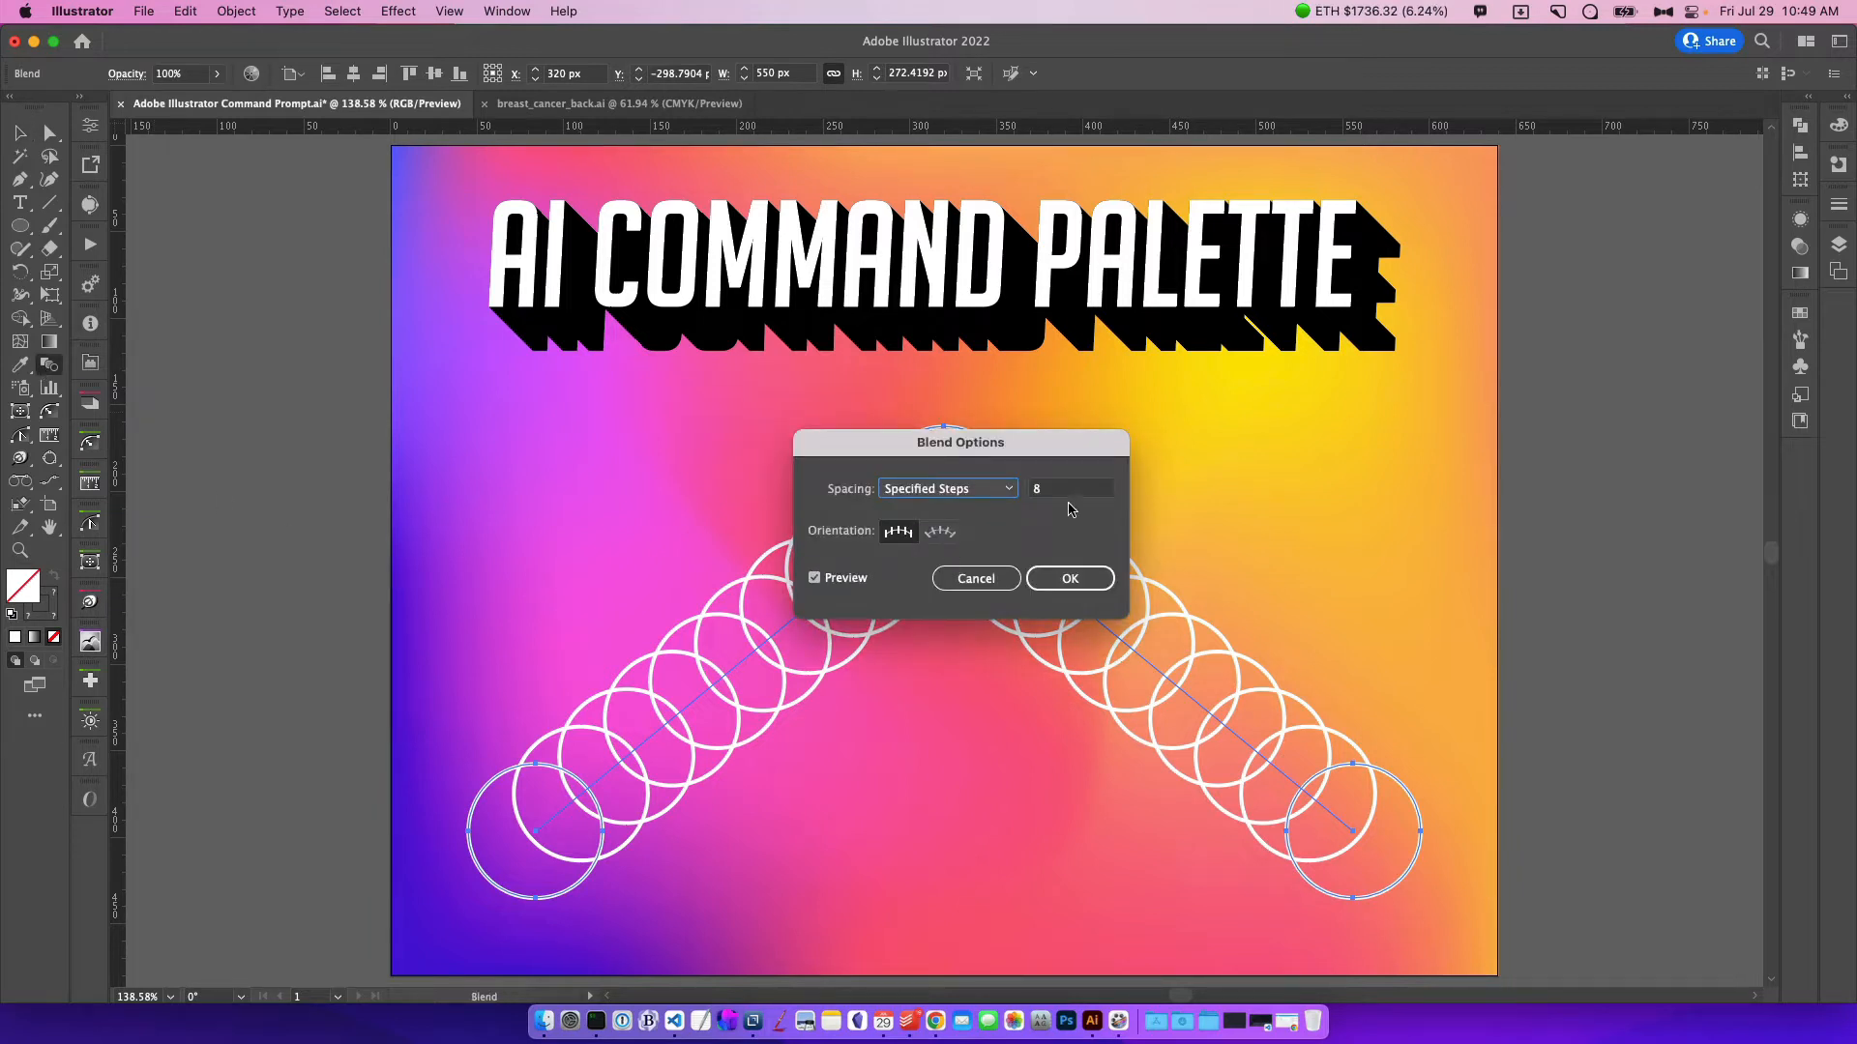
pyautogui.click(1068, 578)
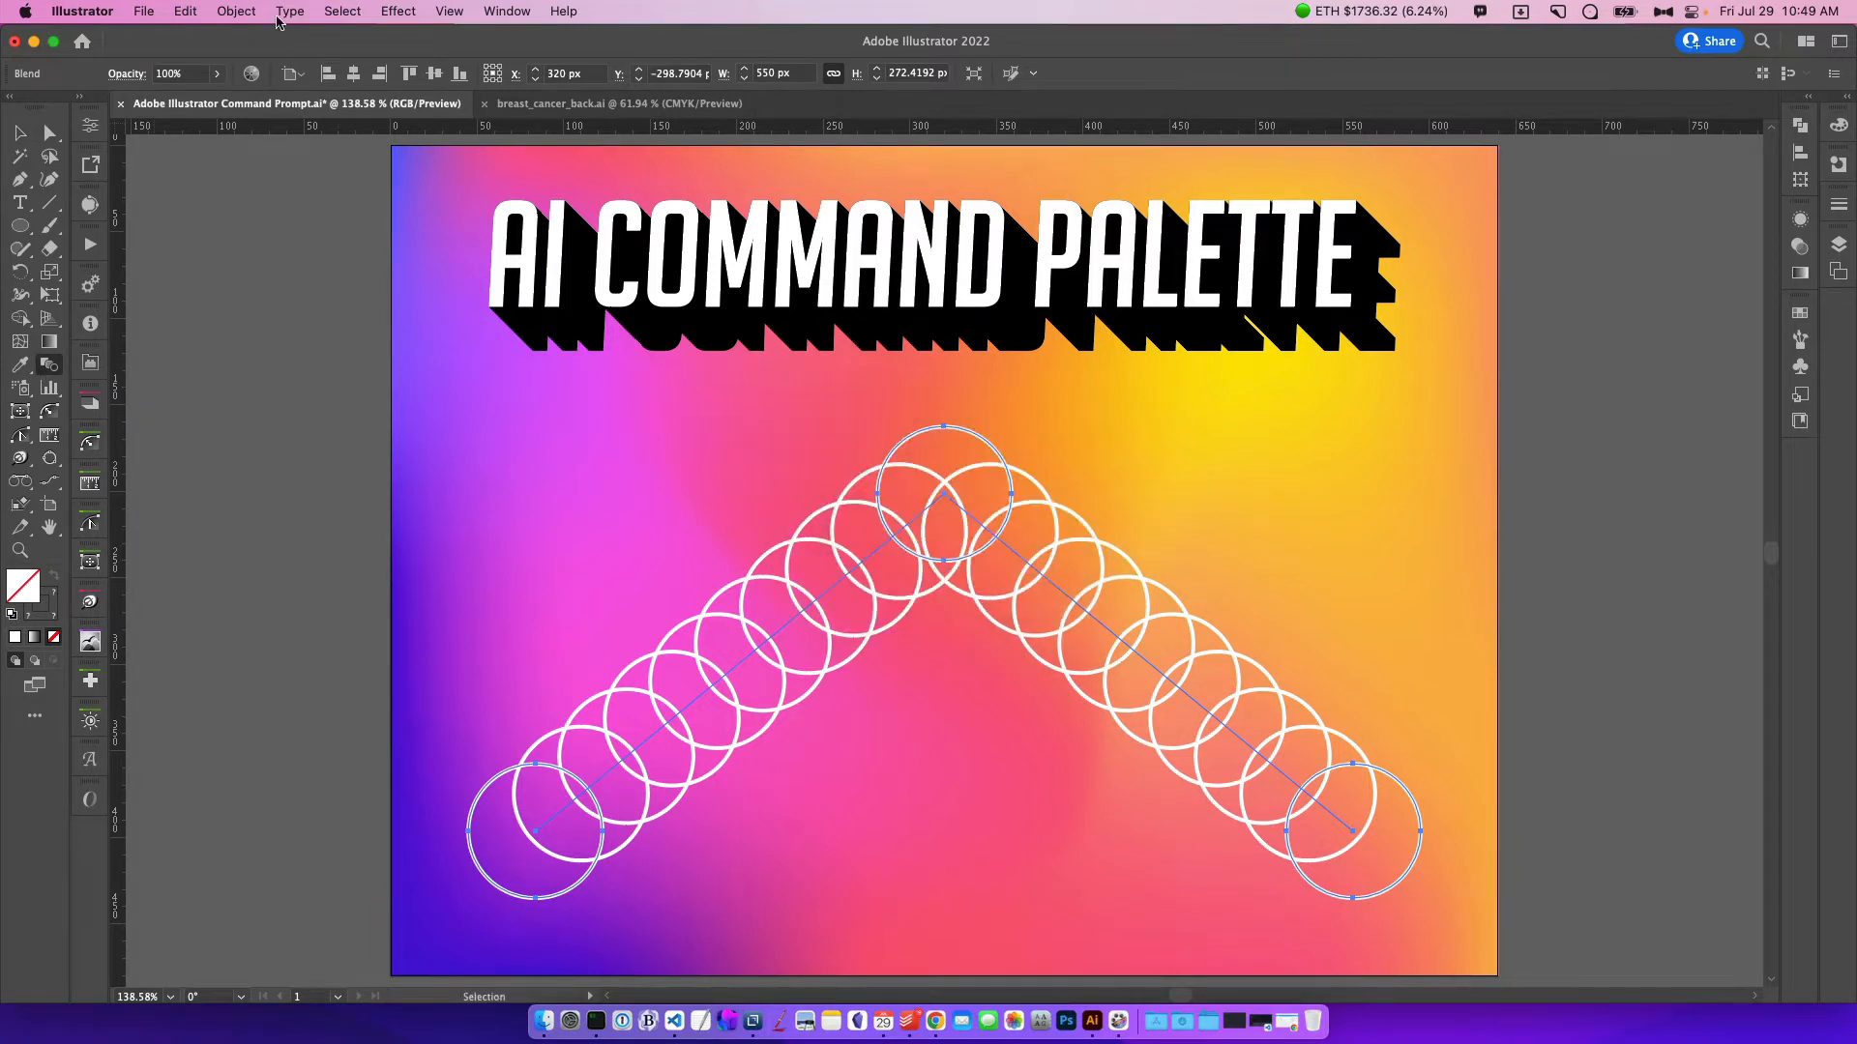
# Set the blend to 20 specified steps, then expand it
pyautogui.click(234, 11)
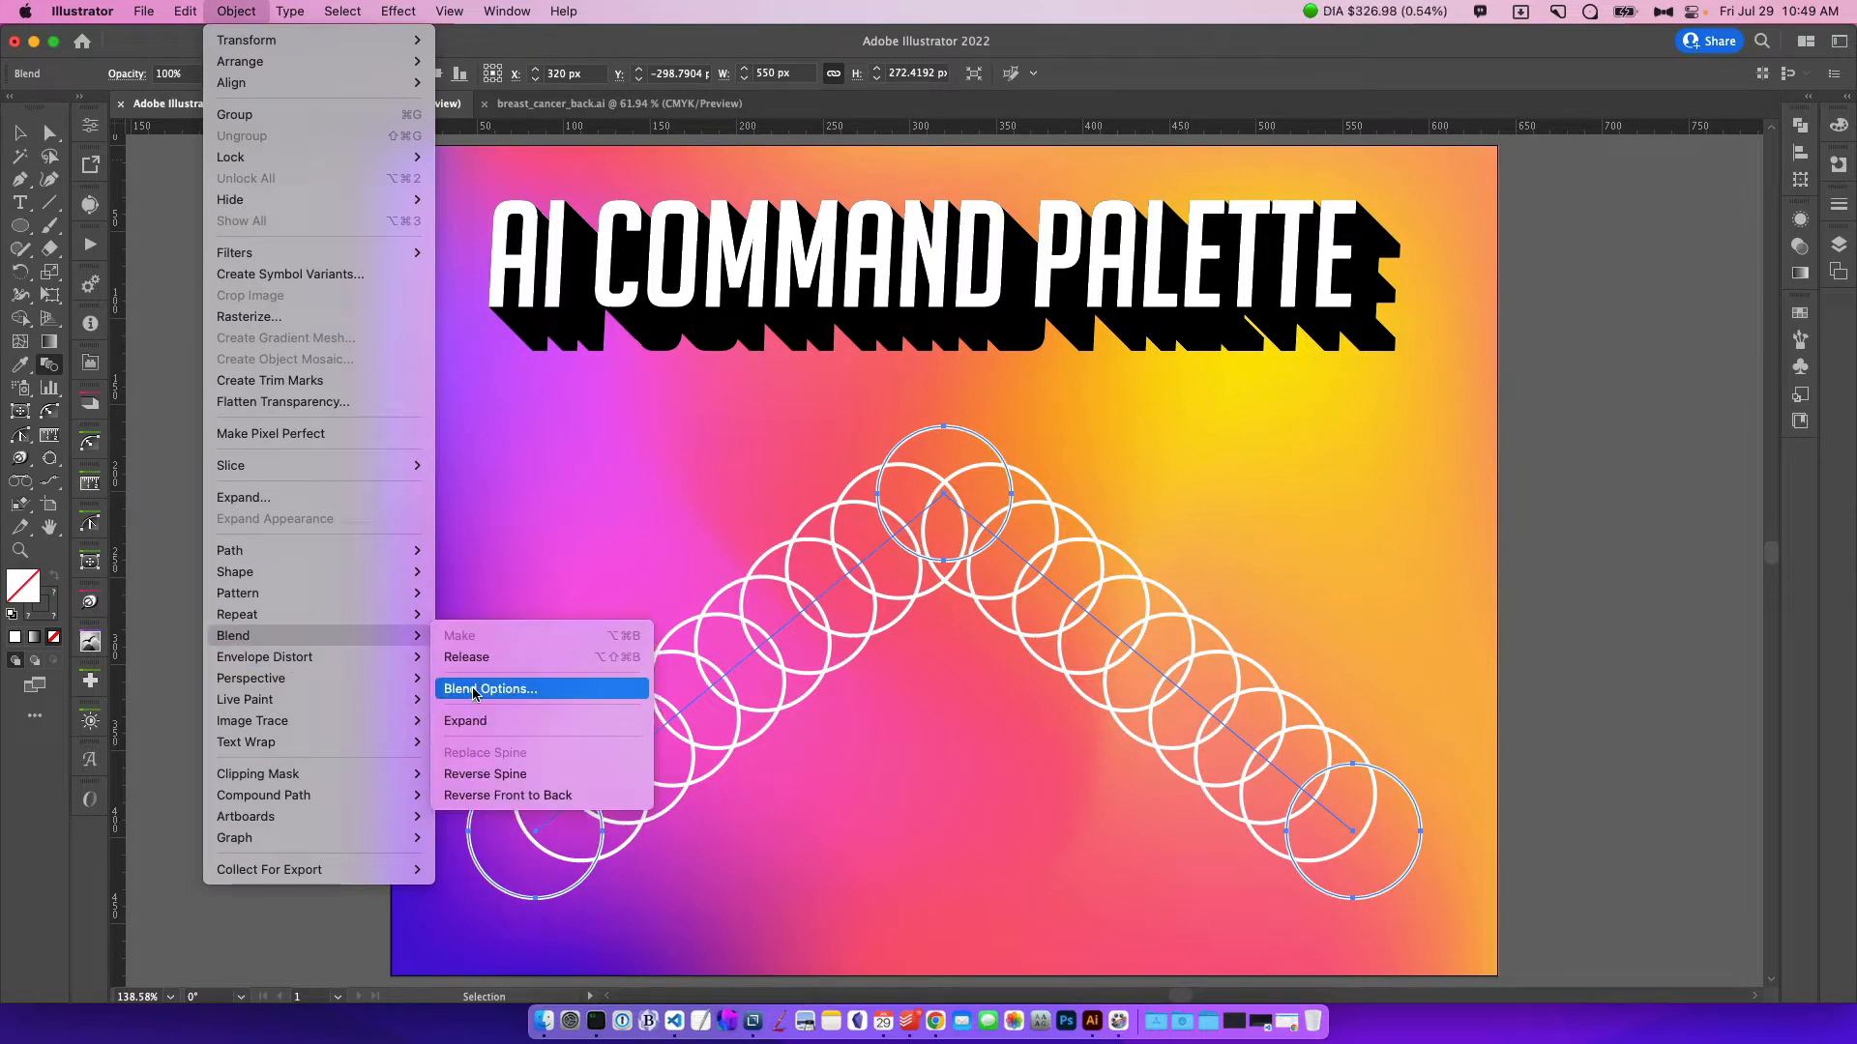
pyautogui.click(490, 687)
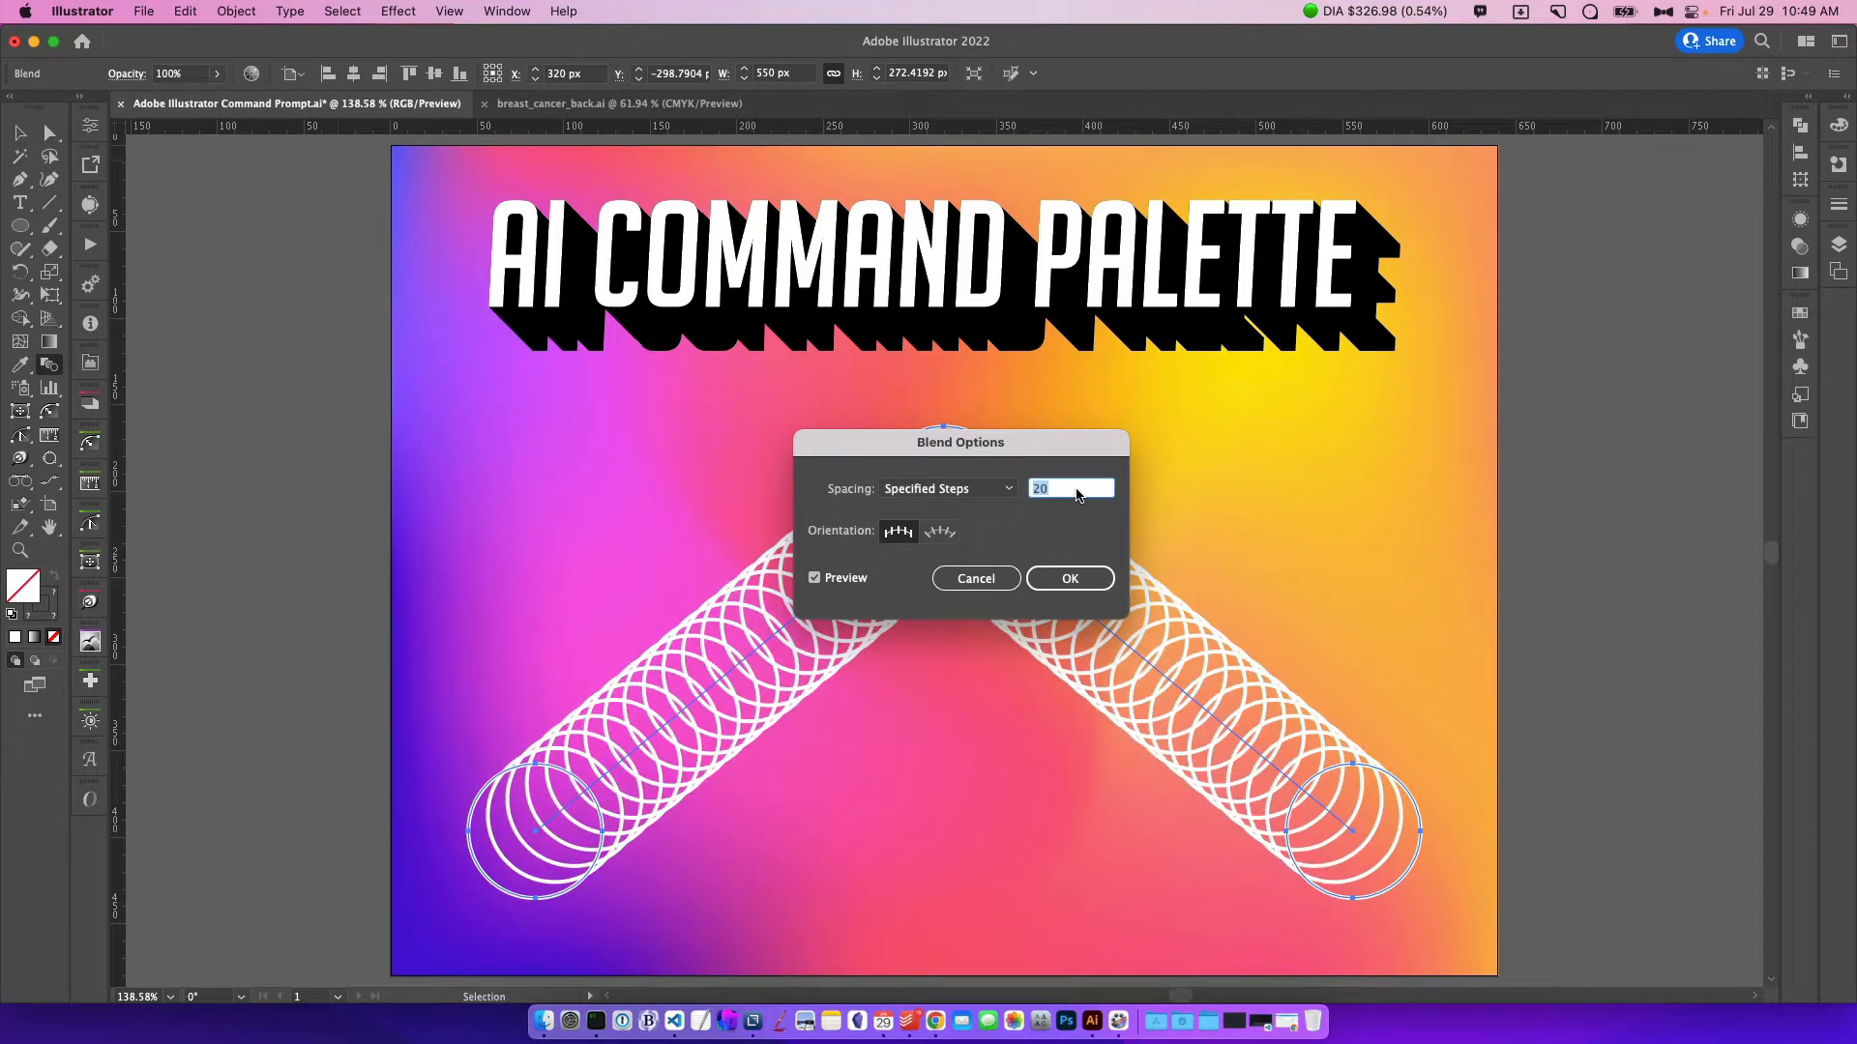
pyautogui.click(1067, 578)
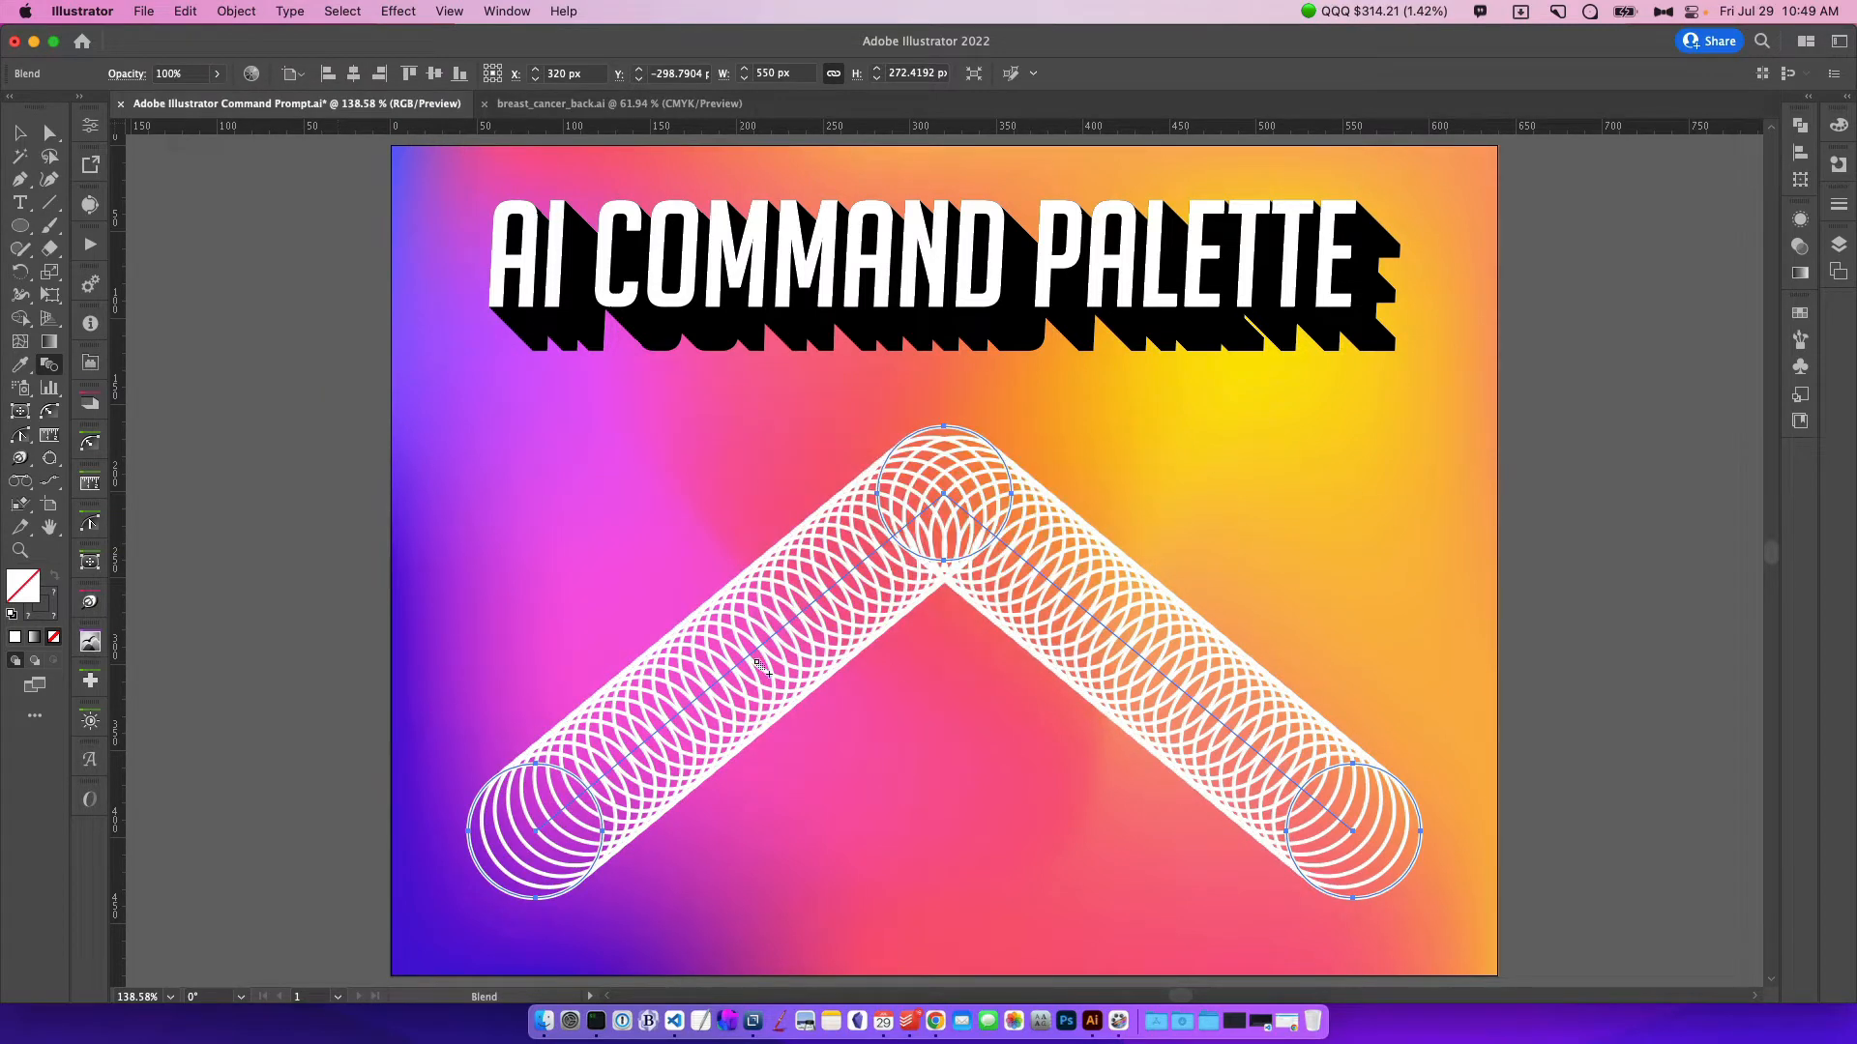
pyautogui.moveTo(829, 695)
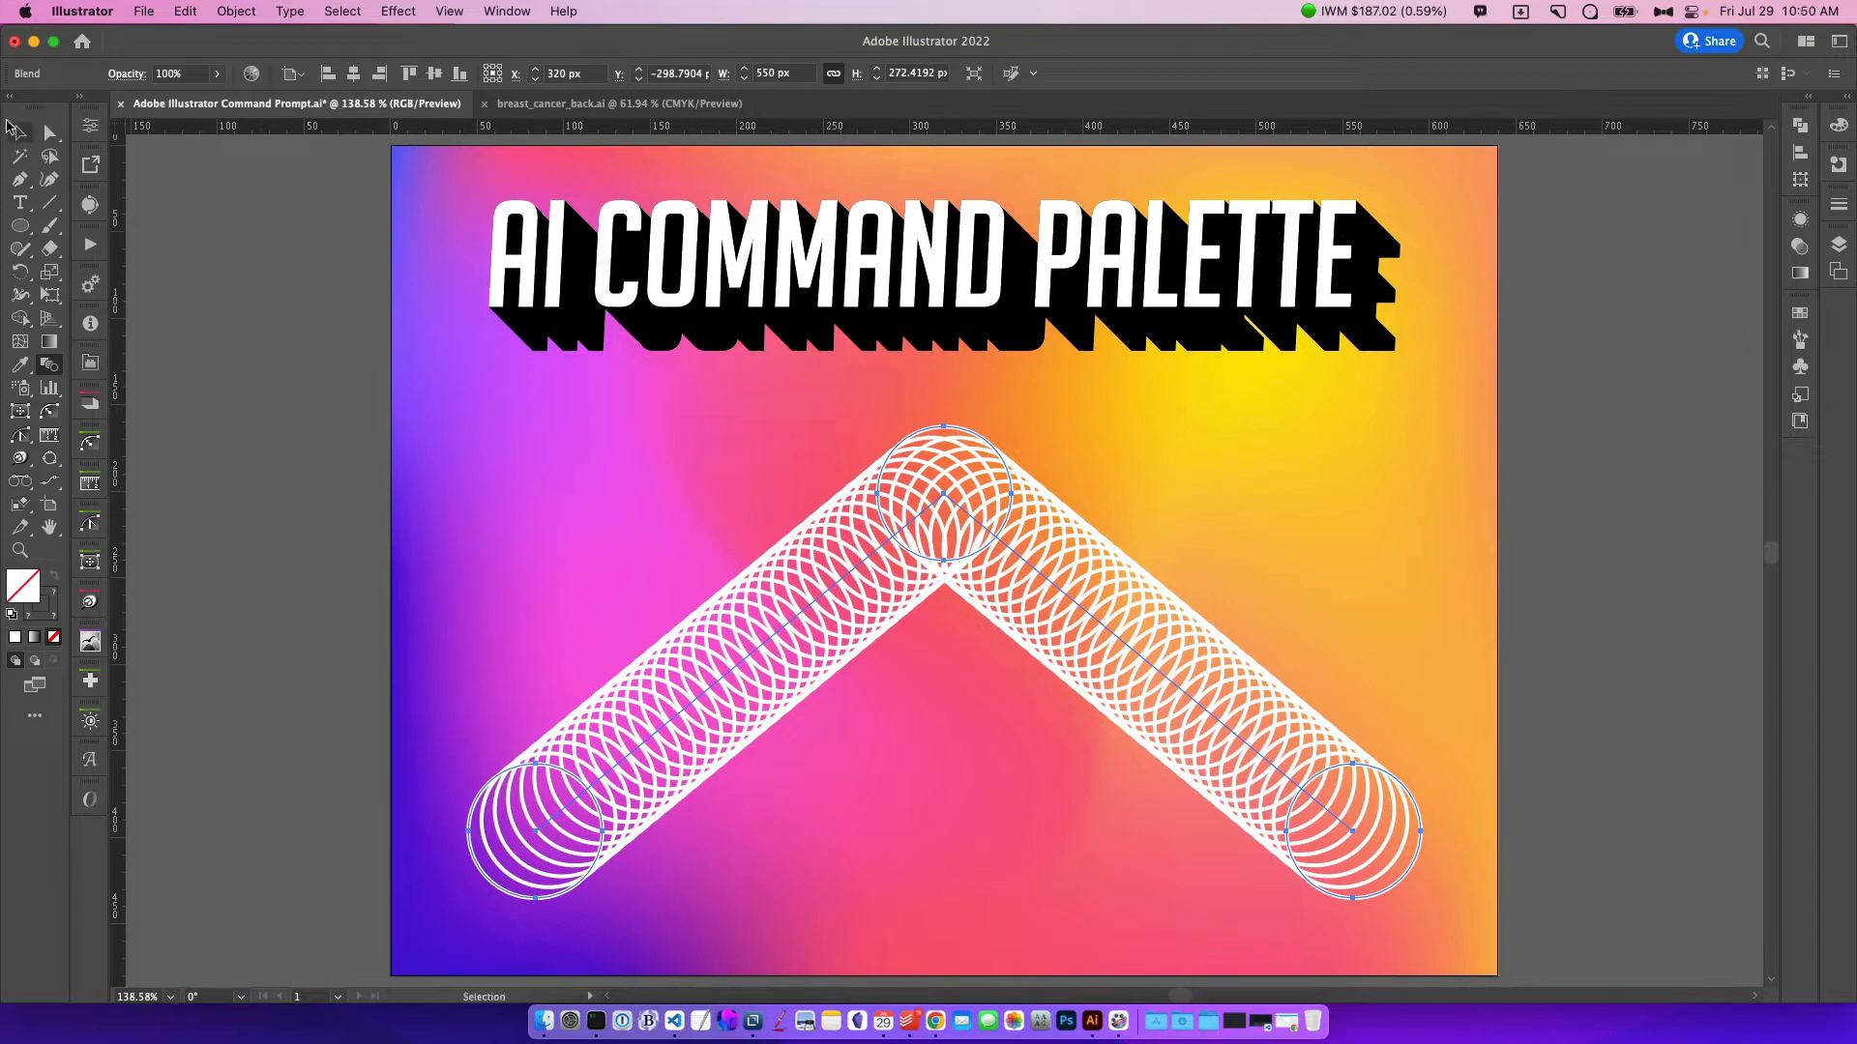
pyautogui.click(234, 10)
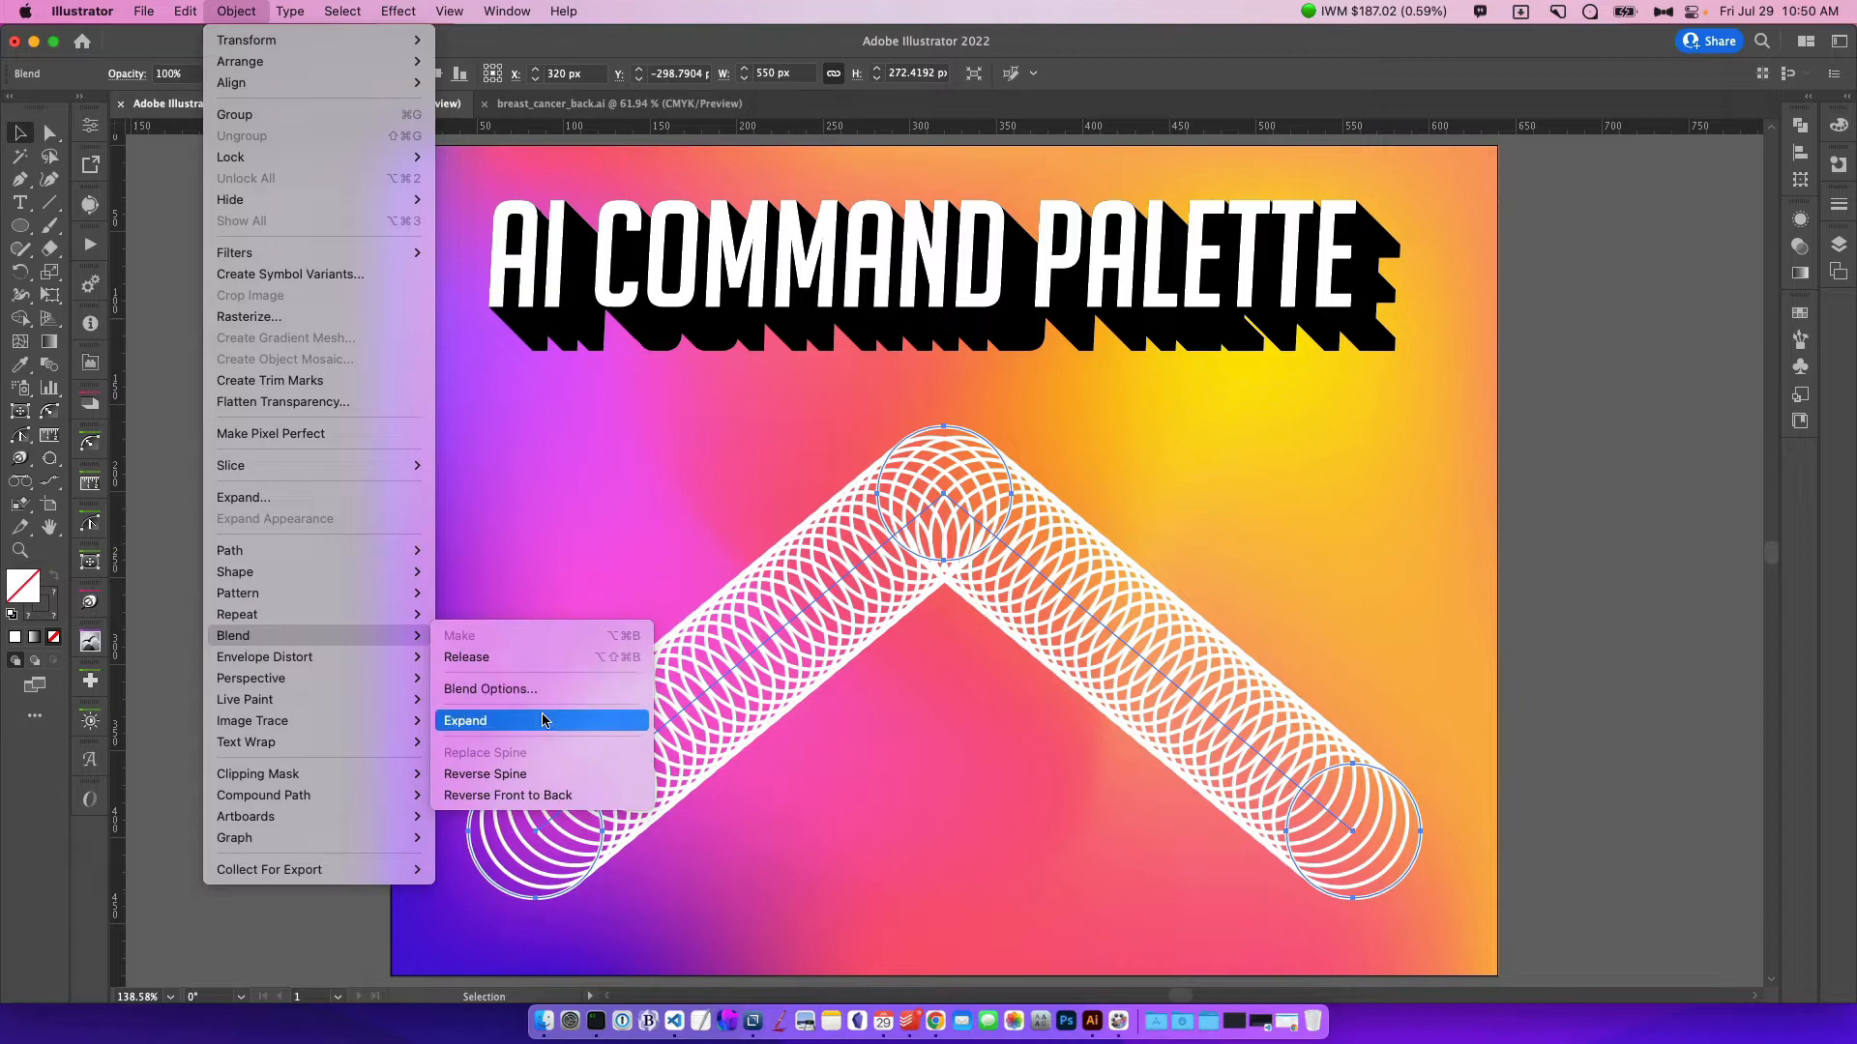
pyautogui.click(465, 720)
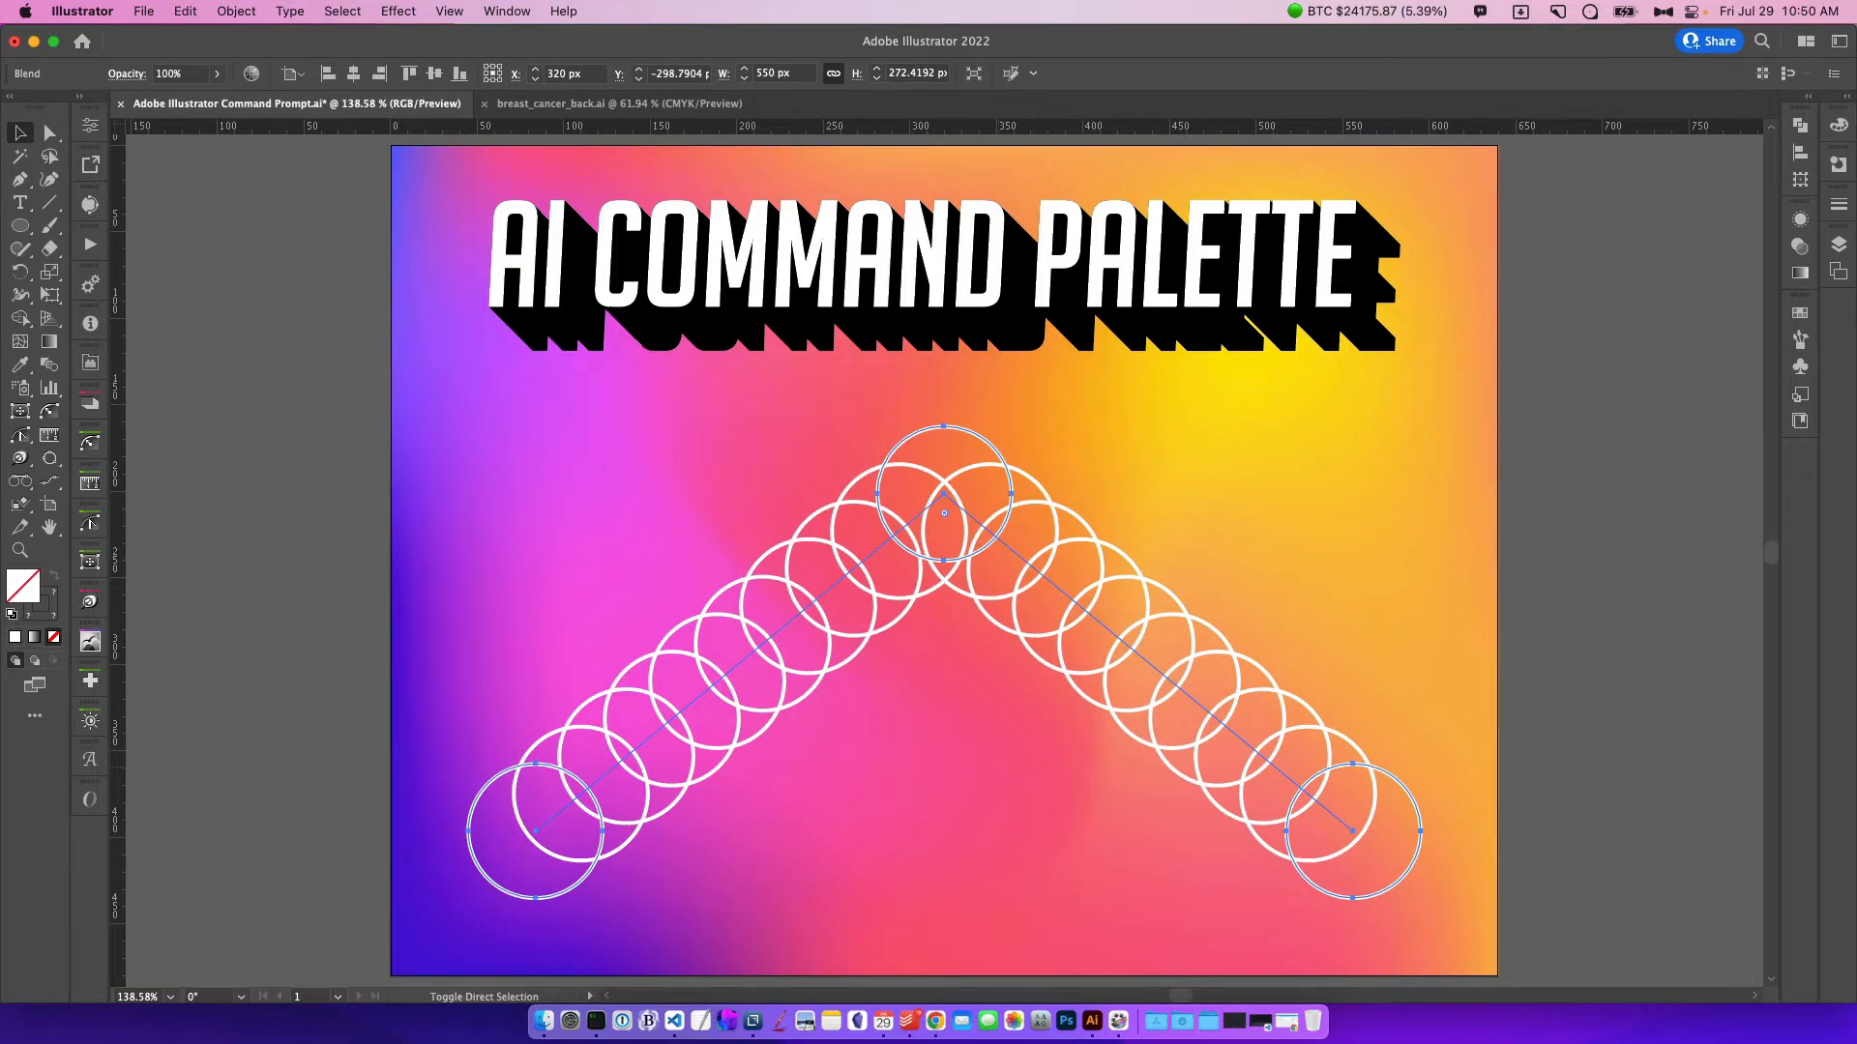
# Find Blend Options via the 'blend op' palette search and raise the specified steps
pyautogui.write('blend op')
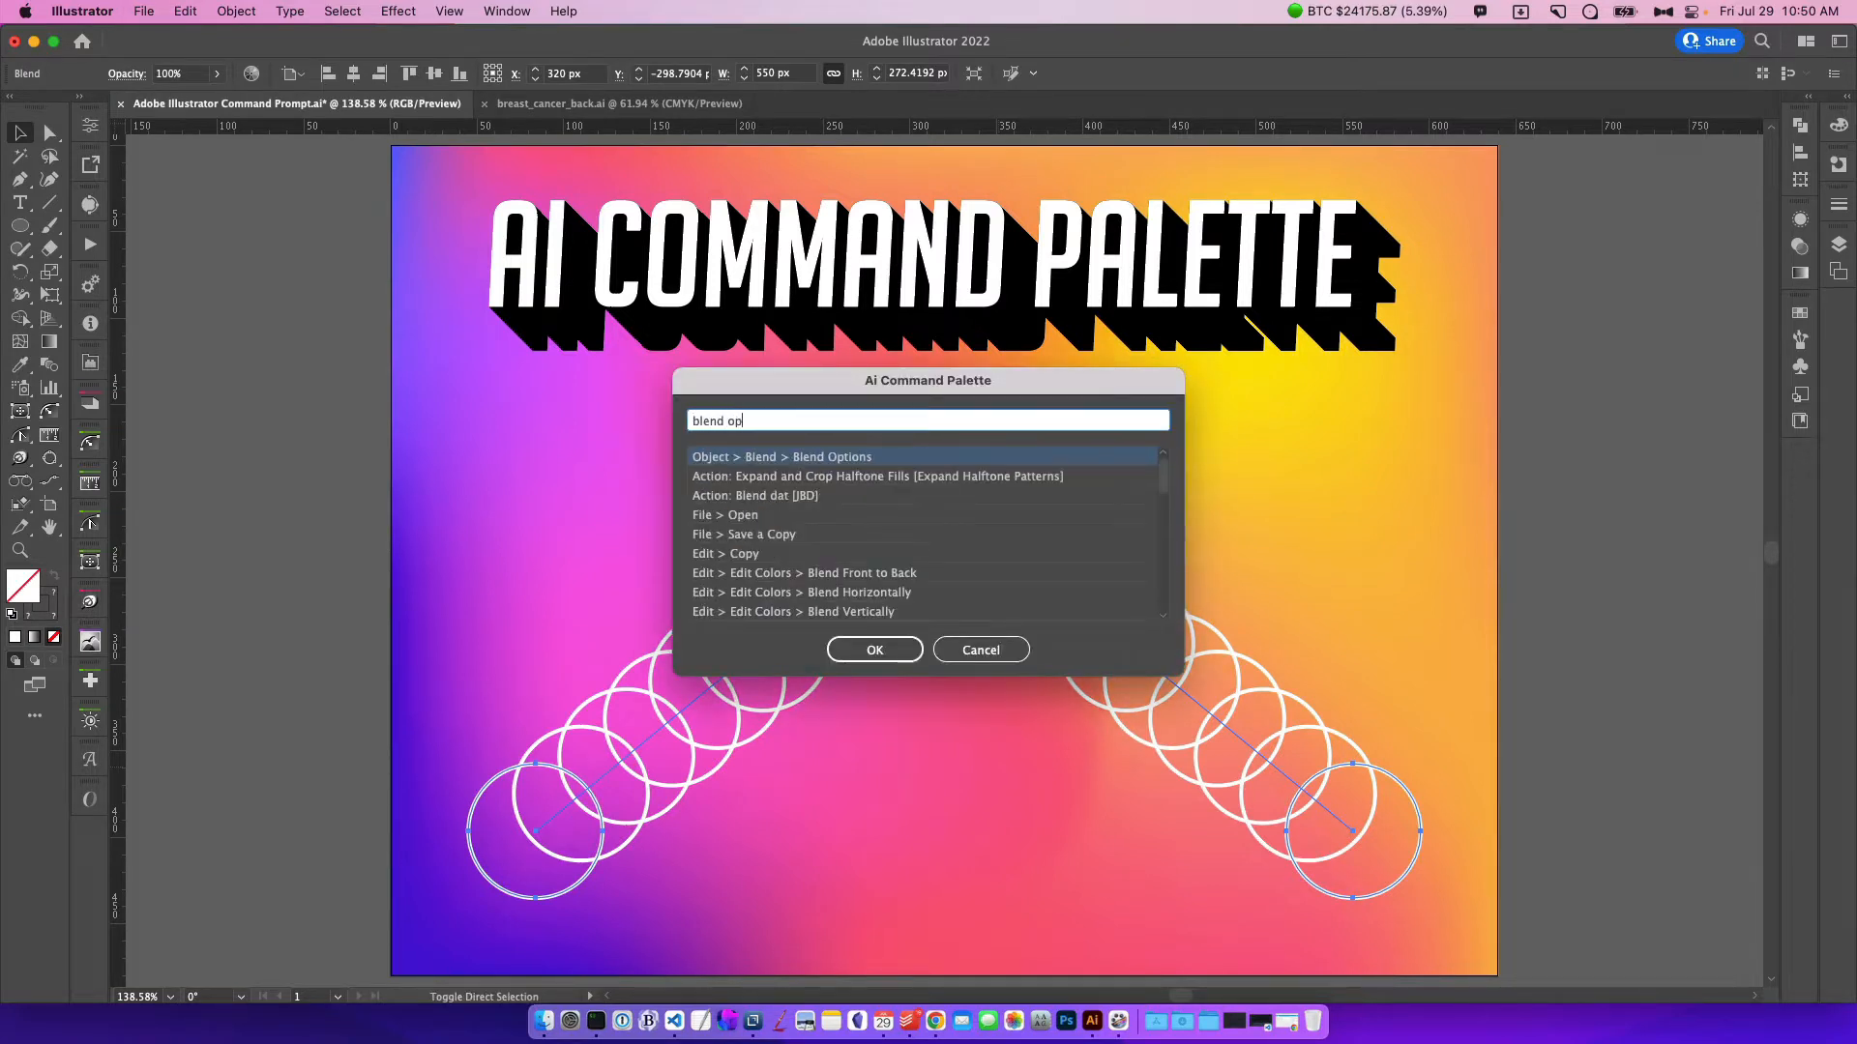
pyautogui.click(874, 649)
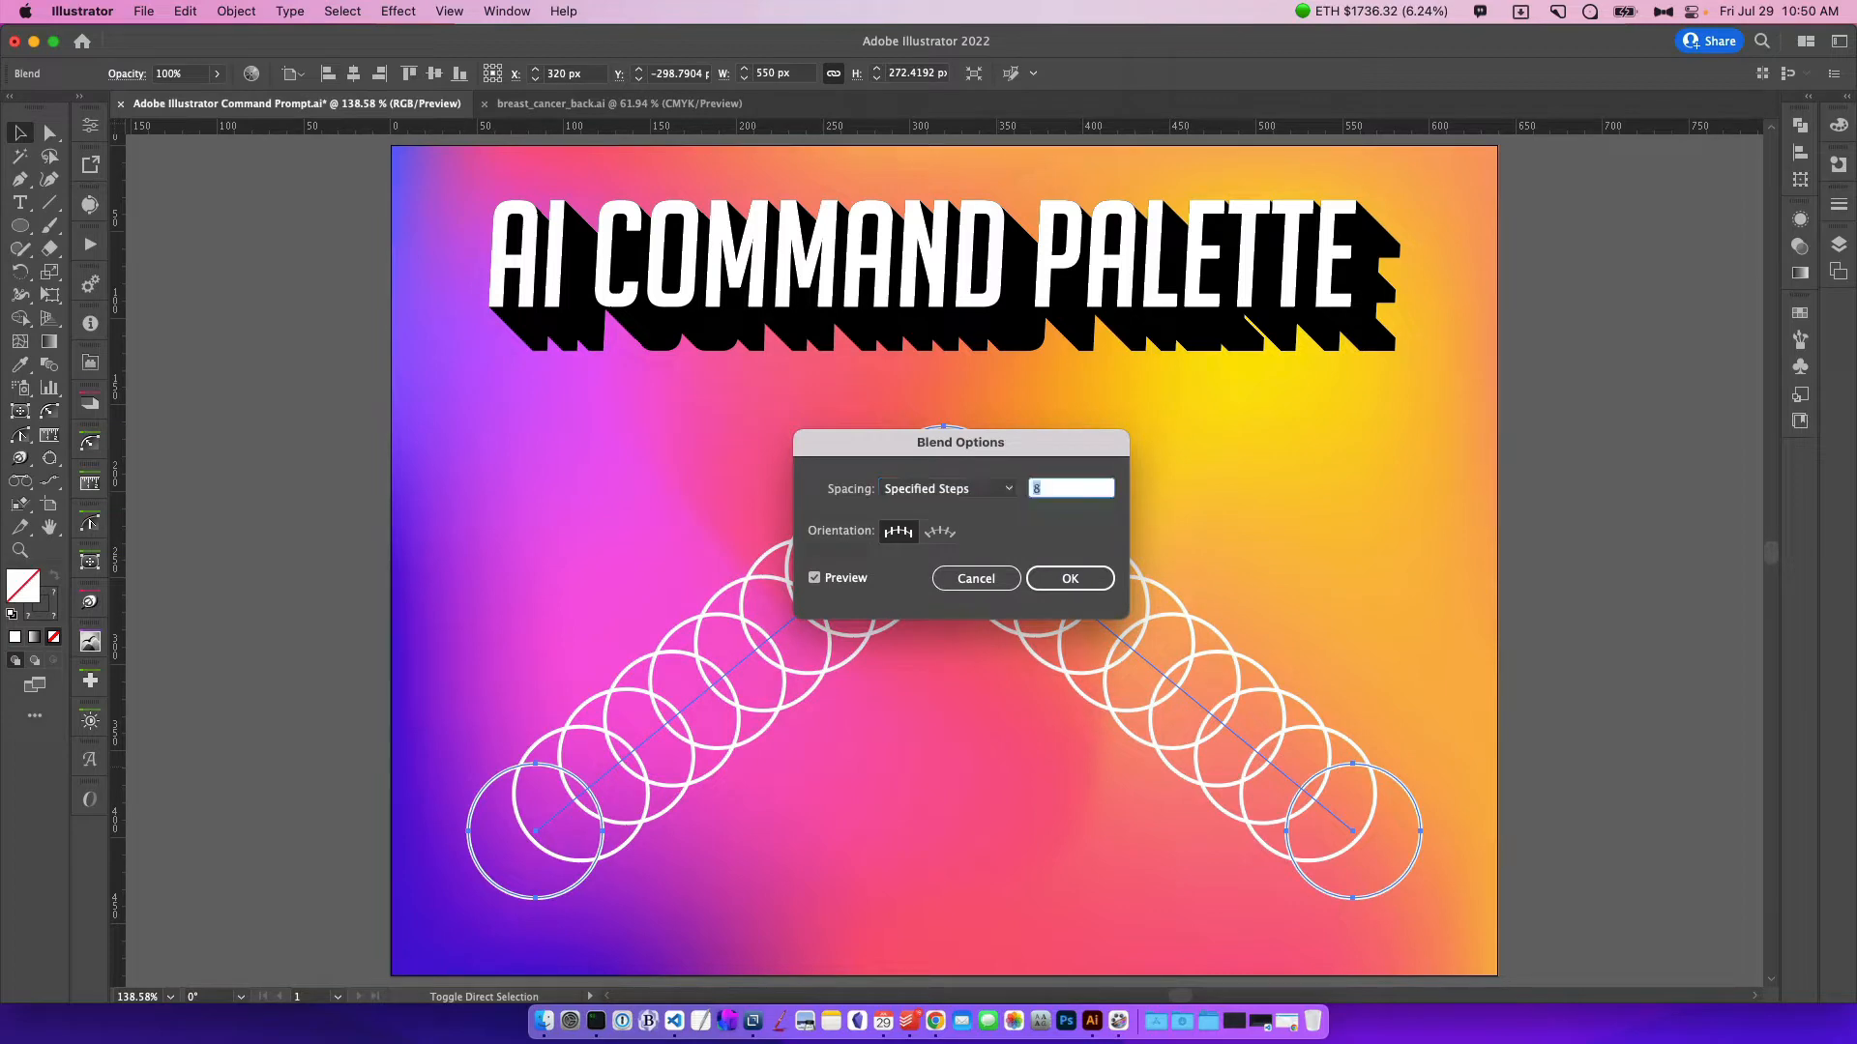
pyautogui.click(1066, 578)
pyautogui.write('blend')
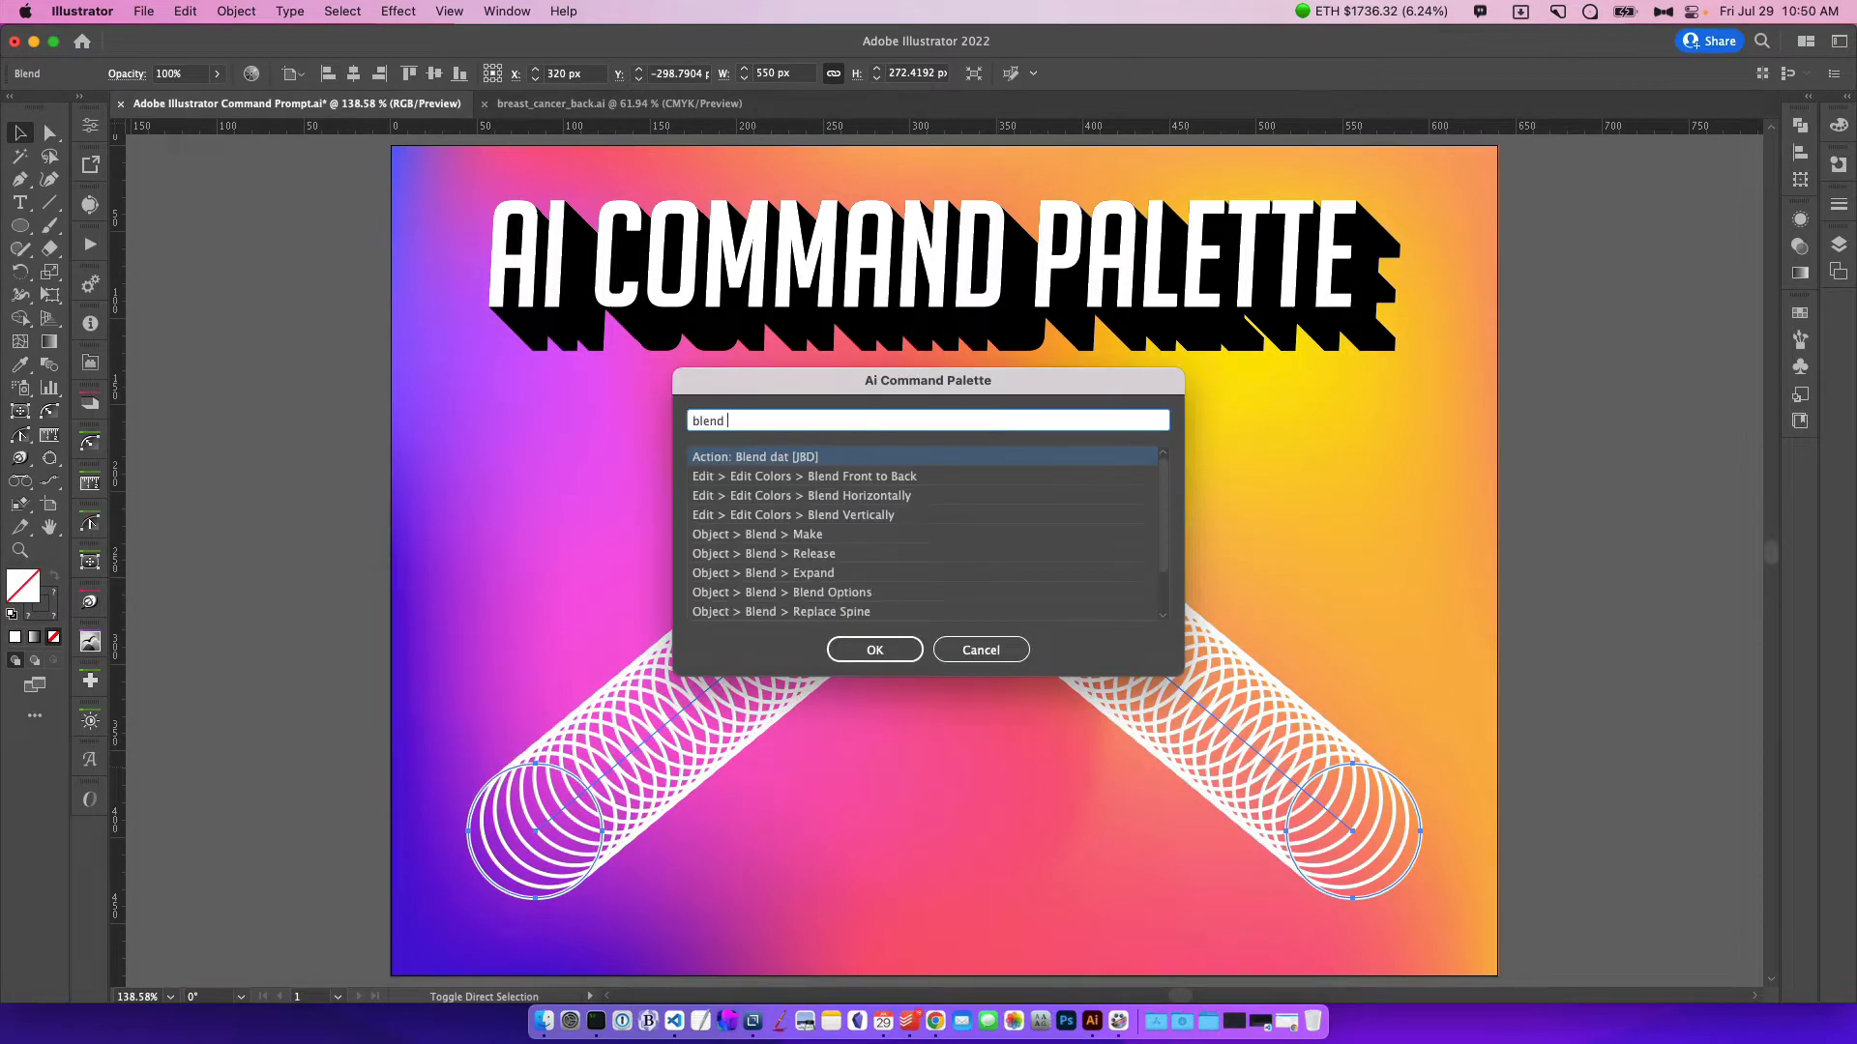
pyautogui.click(872, 649)
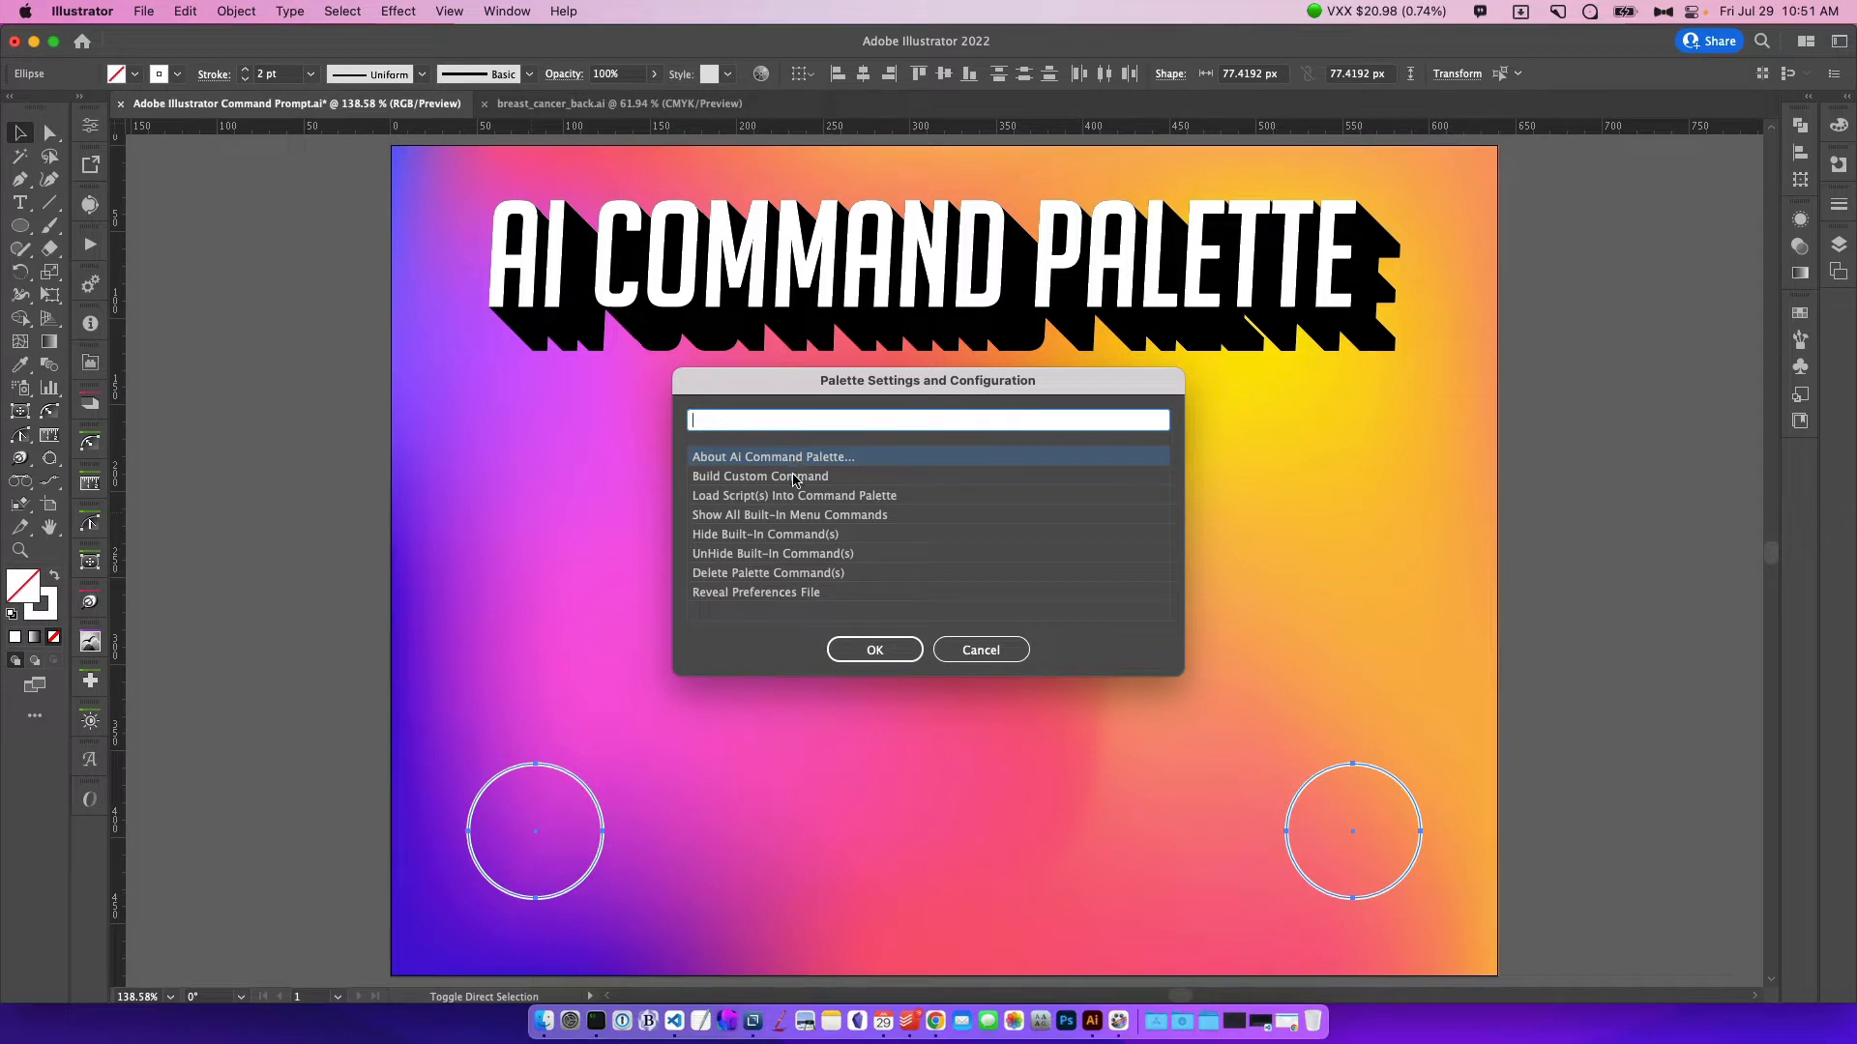
# Save custom command 'Blend It Up' chaining Blend Make, Blend Options and Expand
pyautogui.click(759, 476)
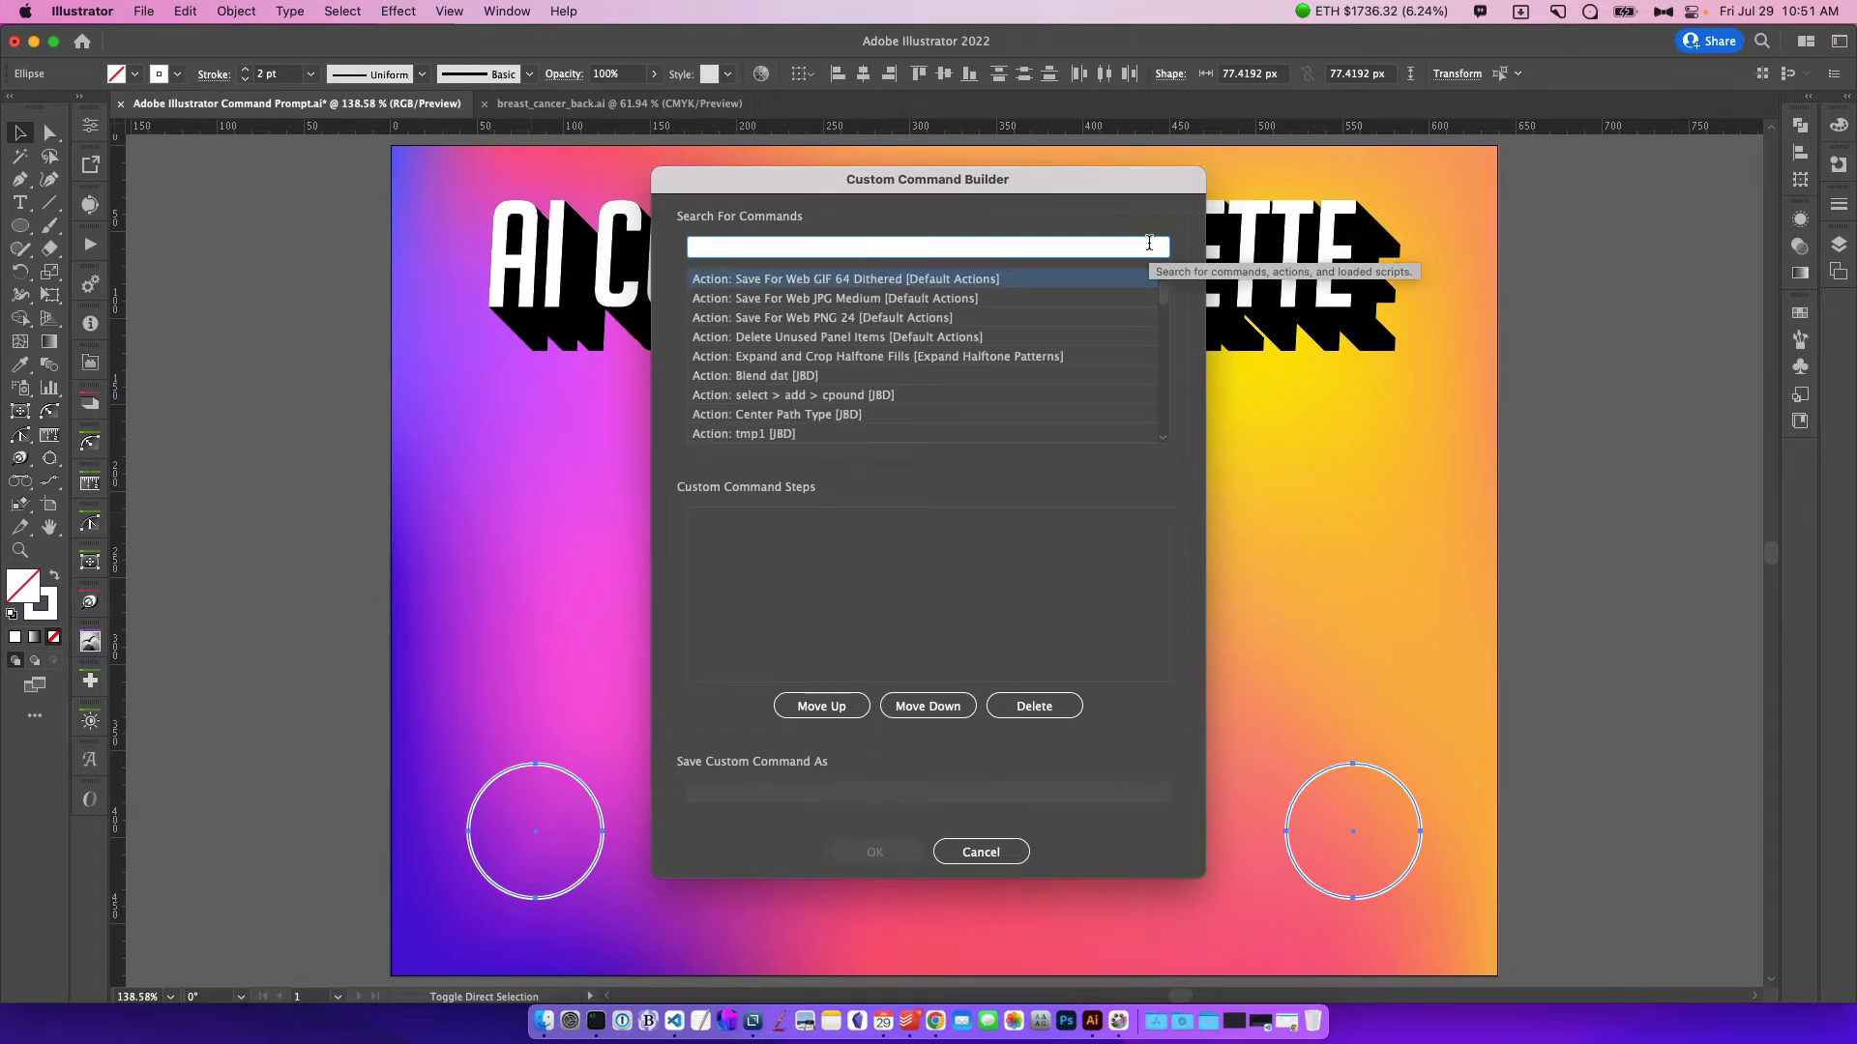
pyautogui.write('blend make')
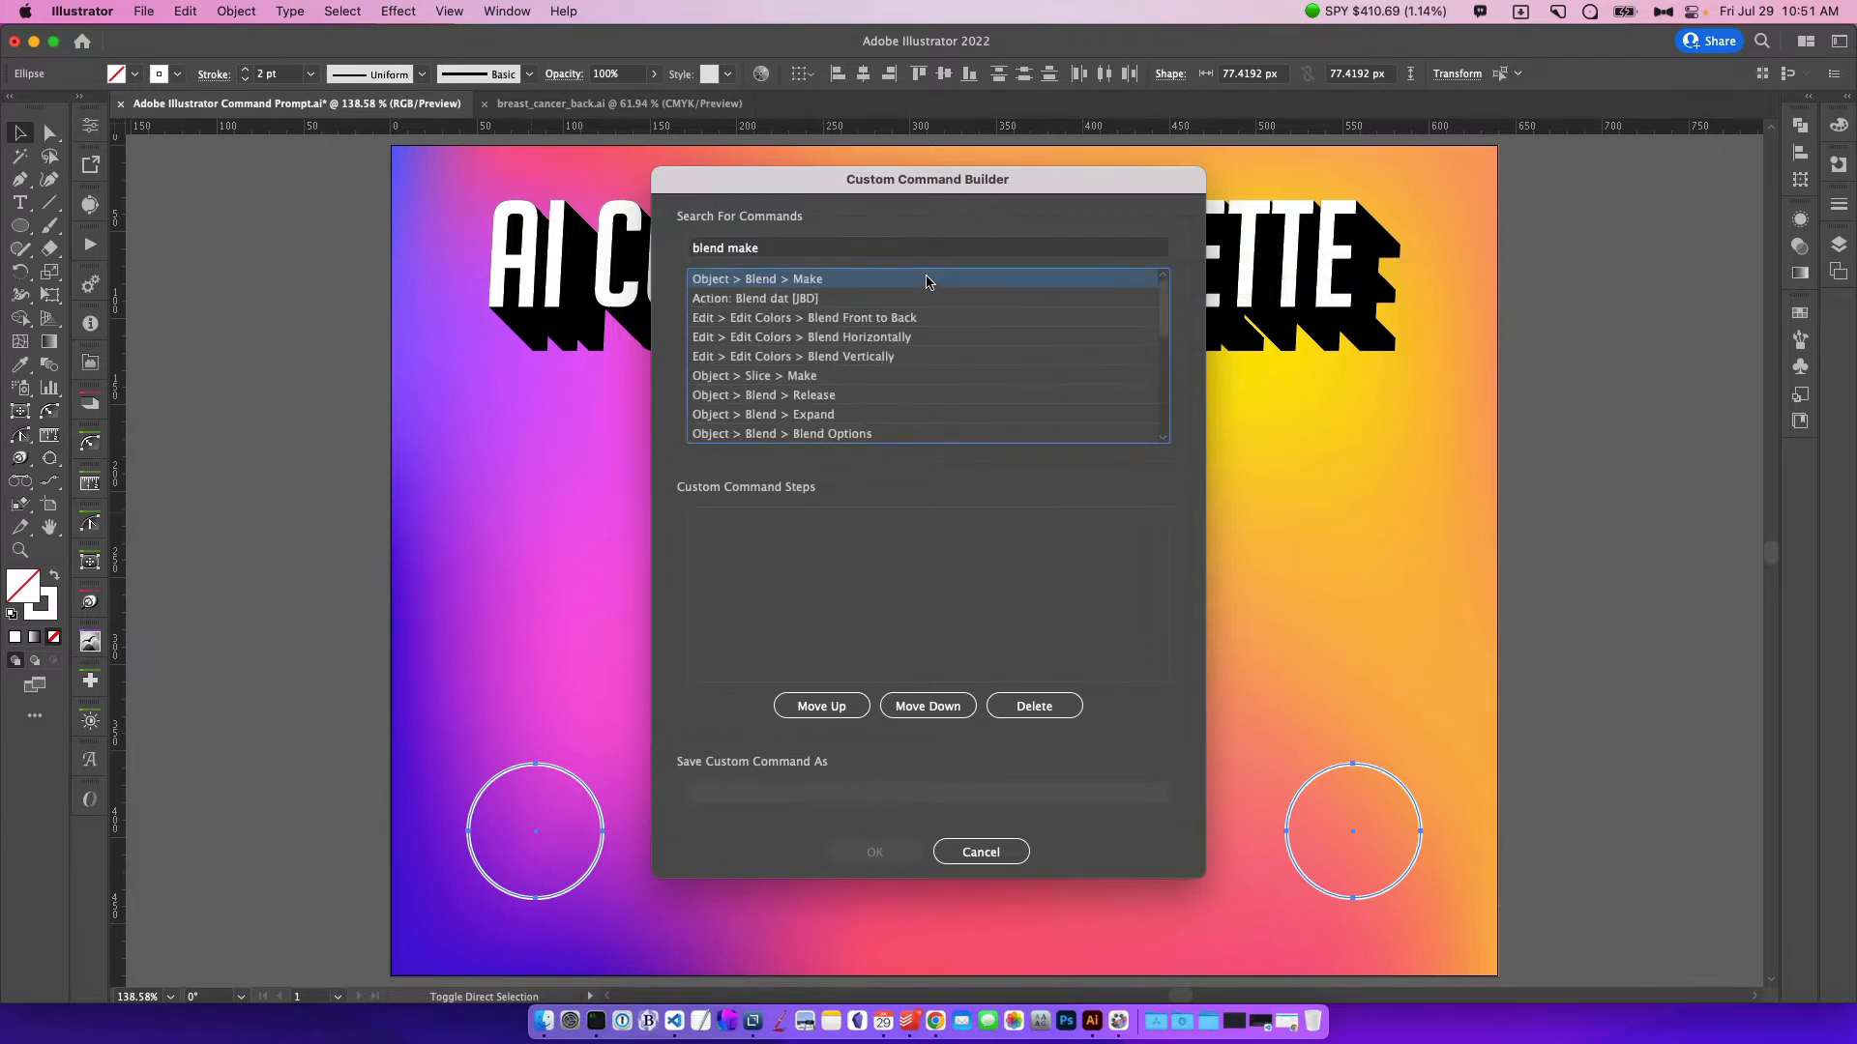
pyautogui.doubleClick(756, 279)
pyautogui.write('op')
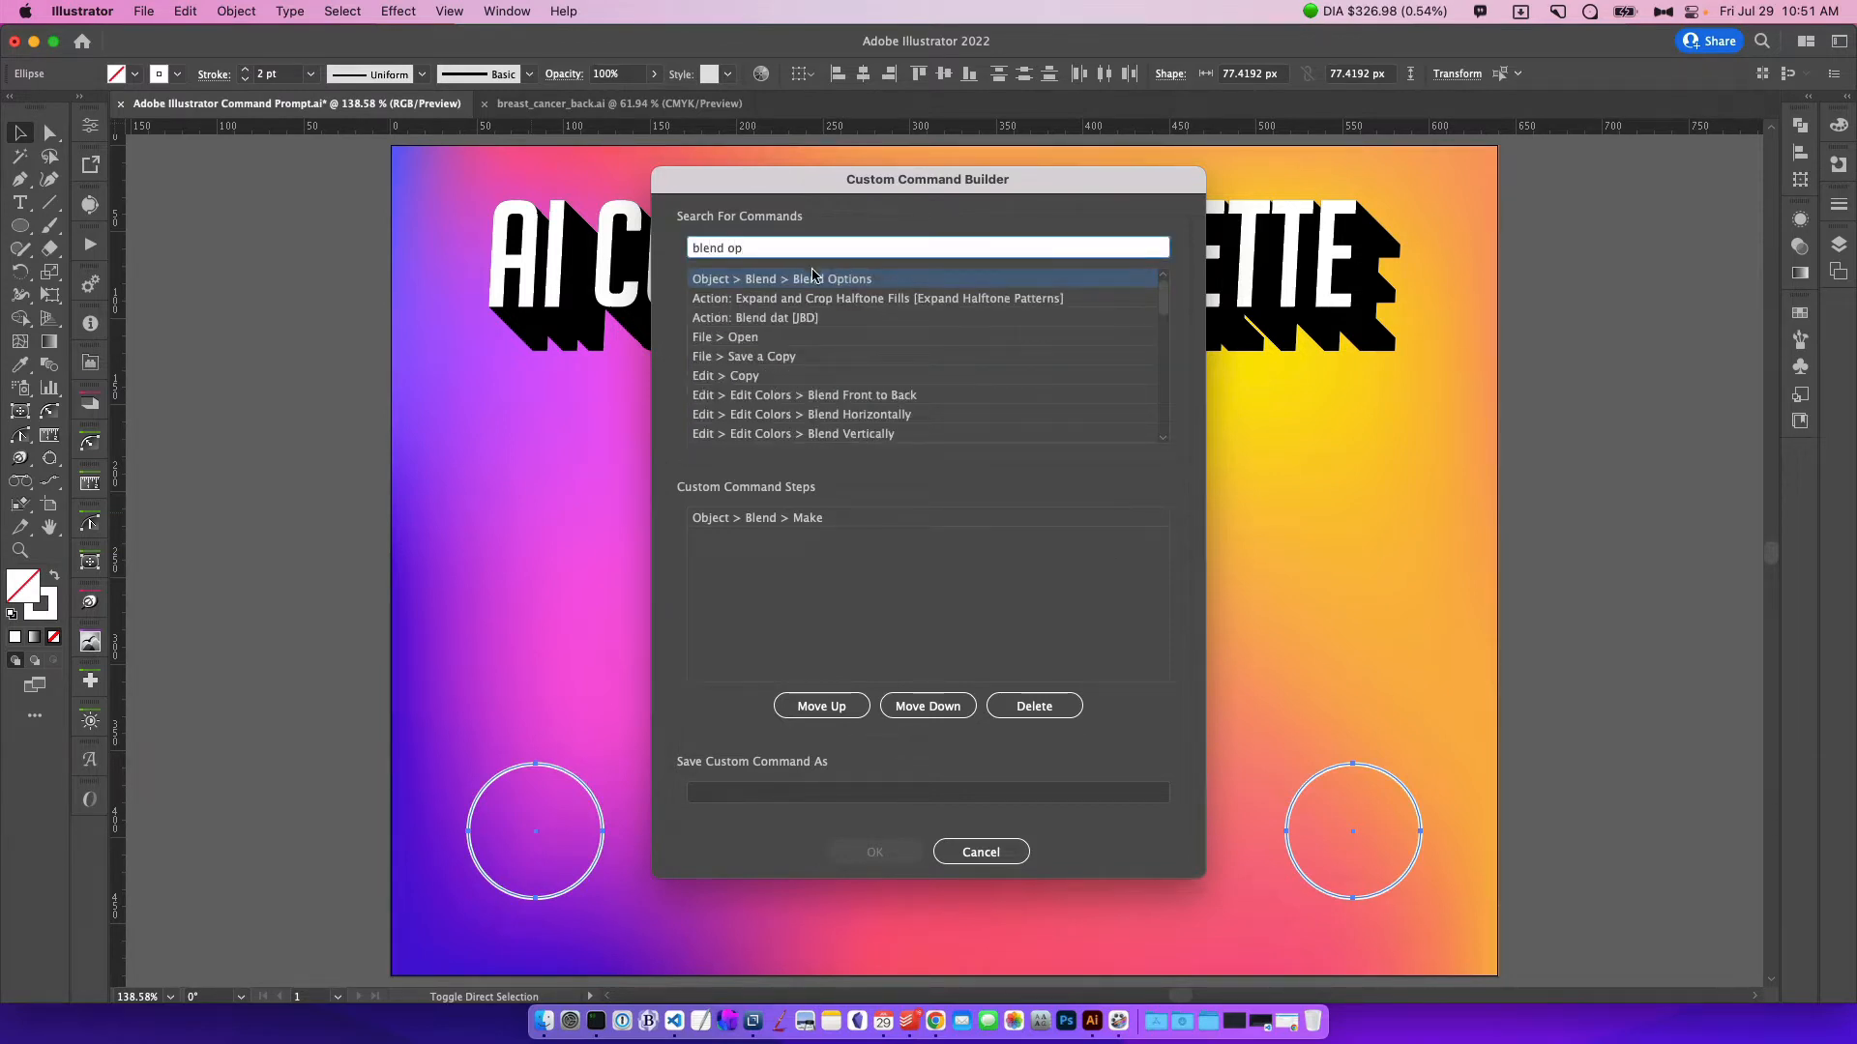
pyautogui.doubleClick(782, 278)
pyautogui.write('ex')
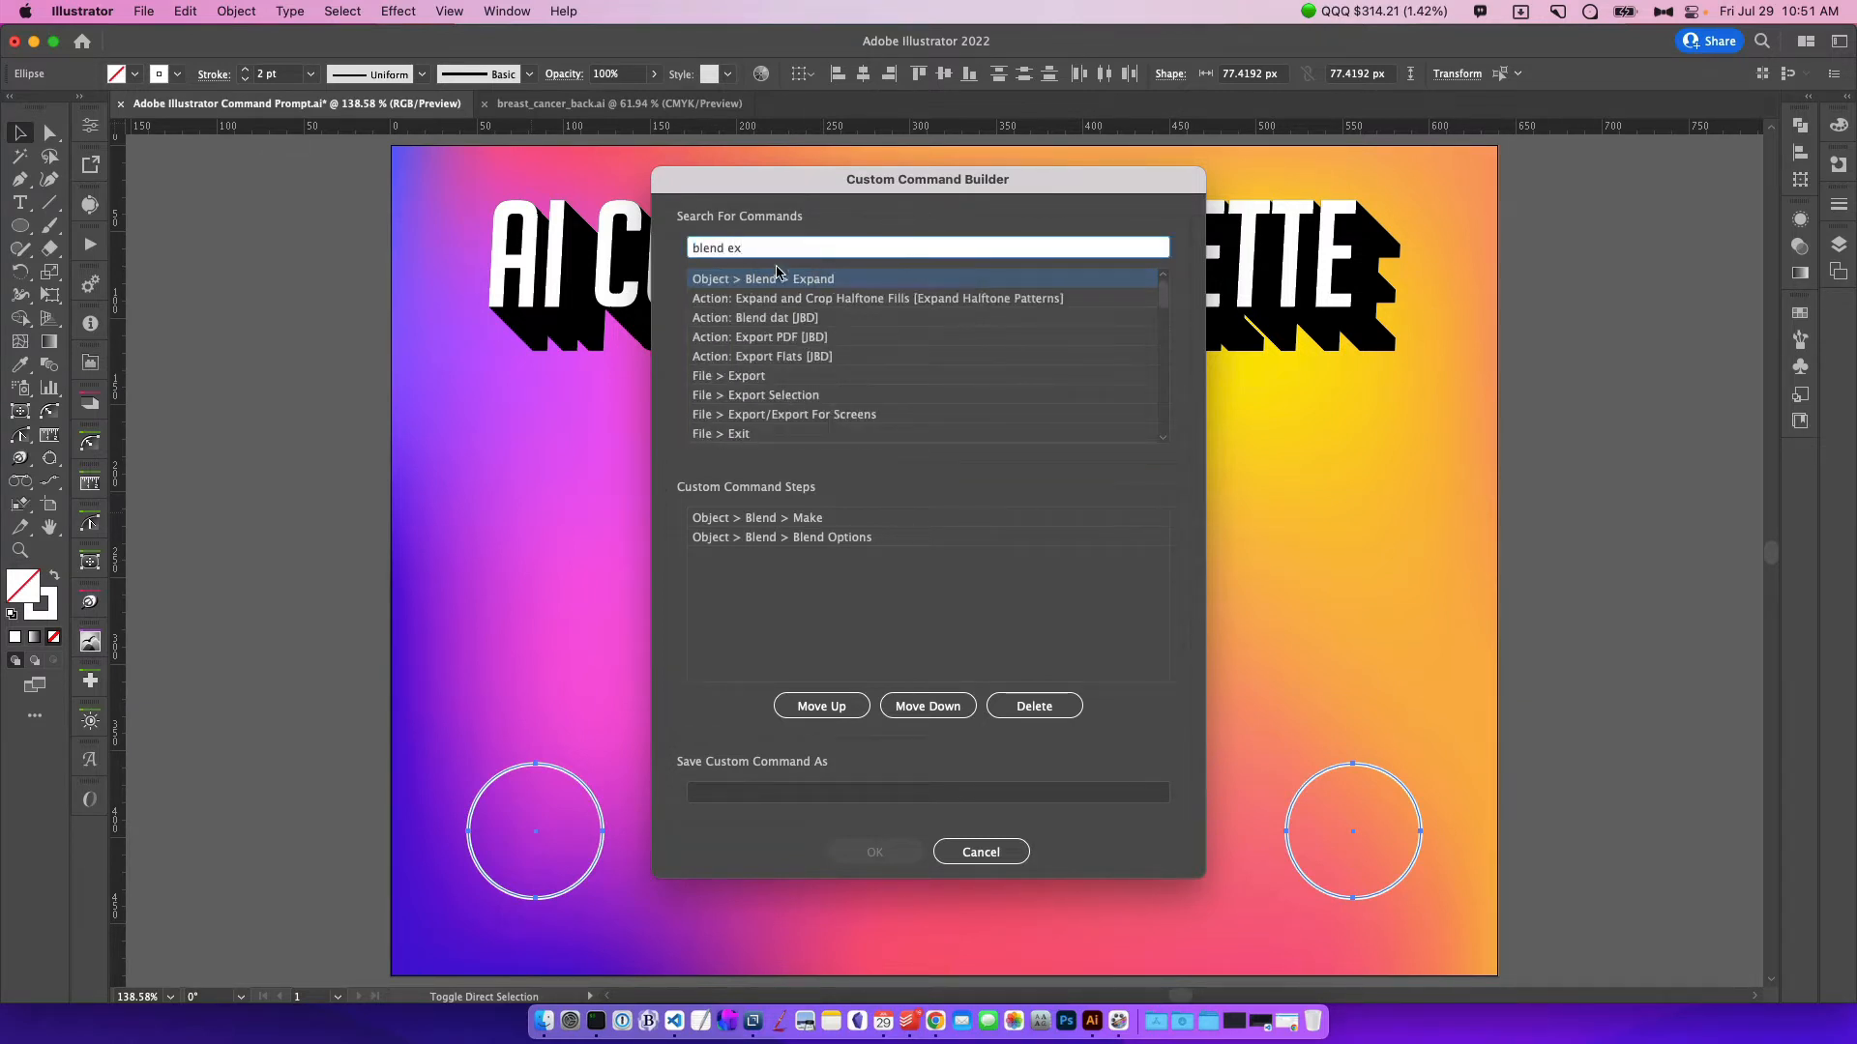
pyautogui.doubleClick(763, 278)
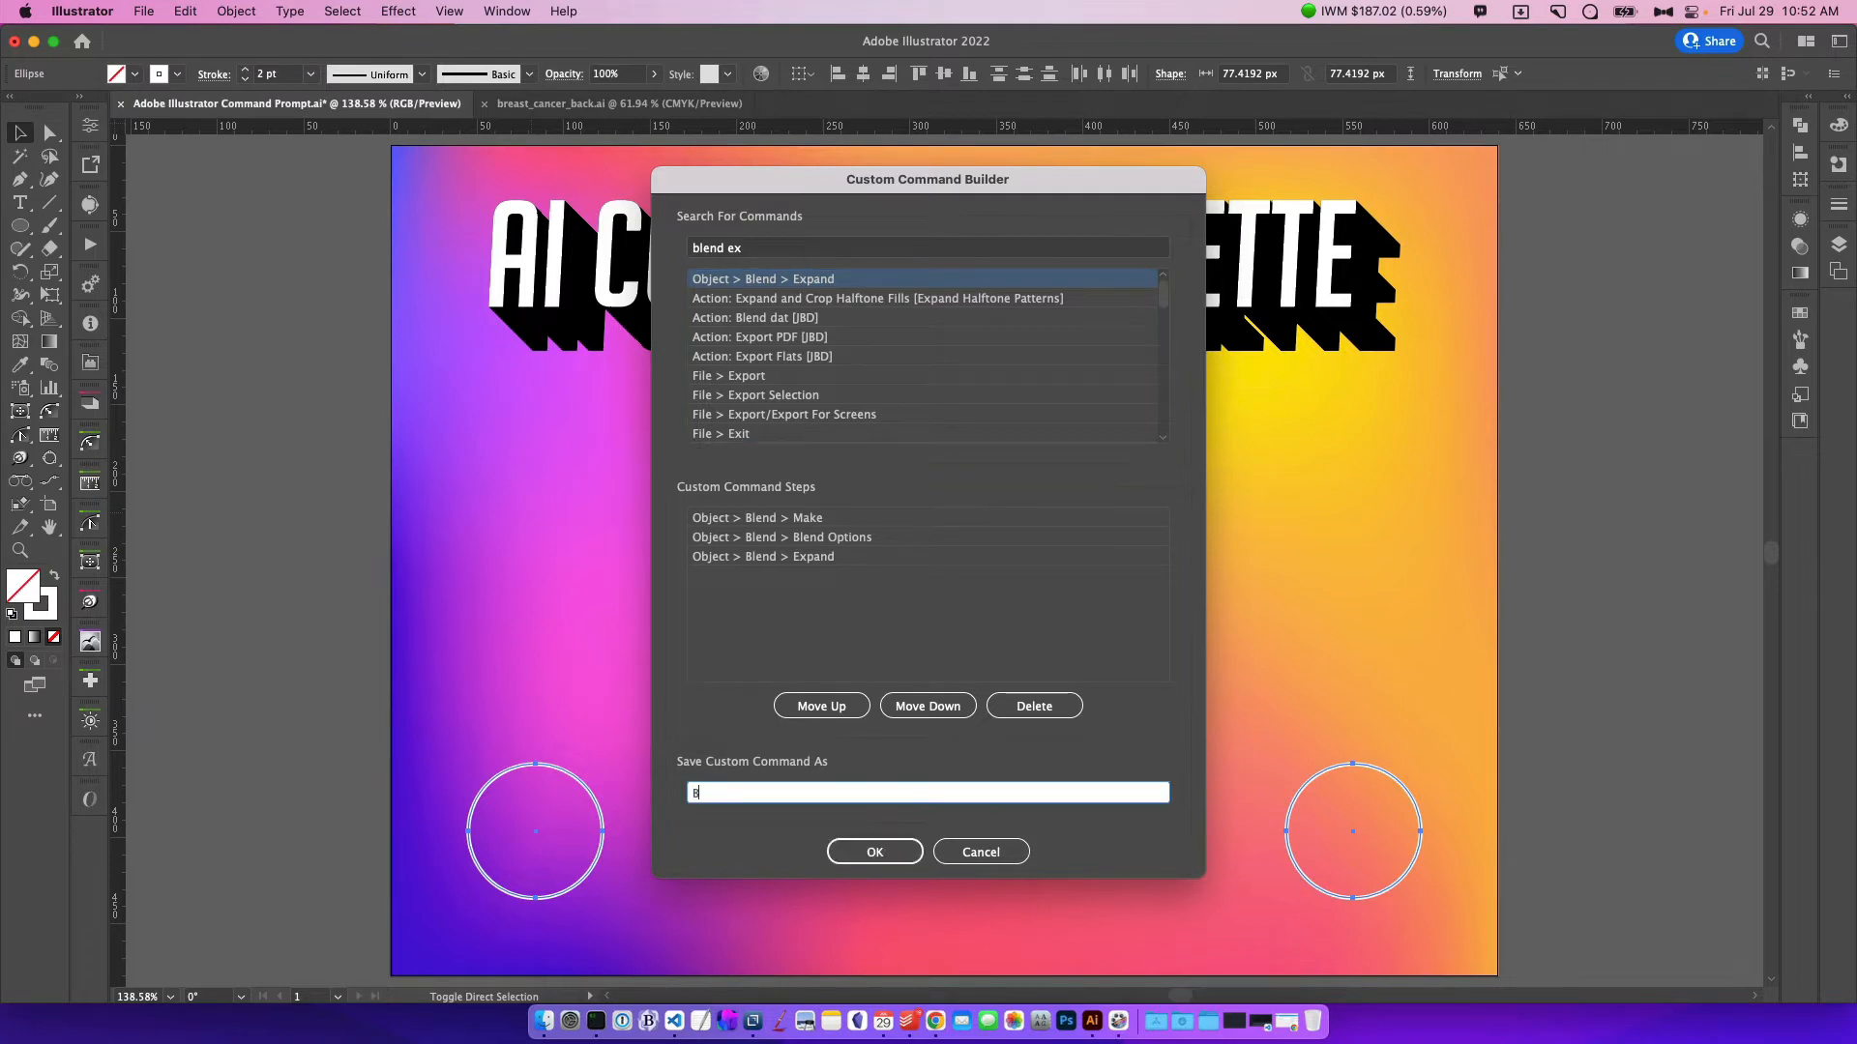
pyautogui.write('Blend It Up')
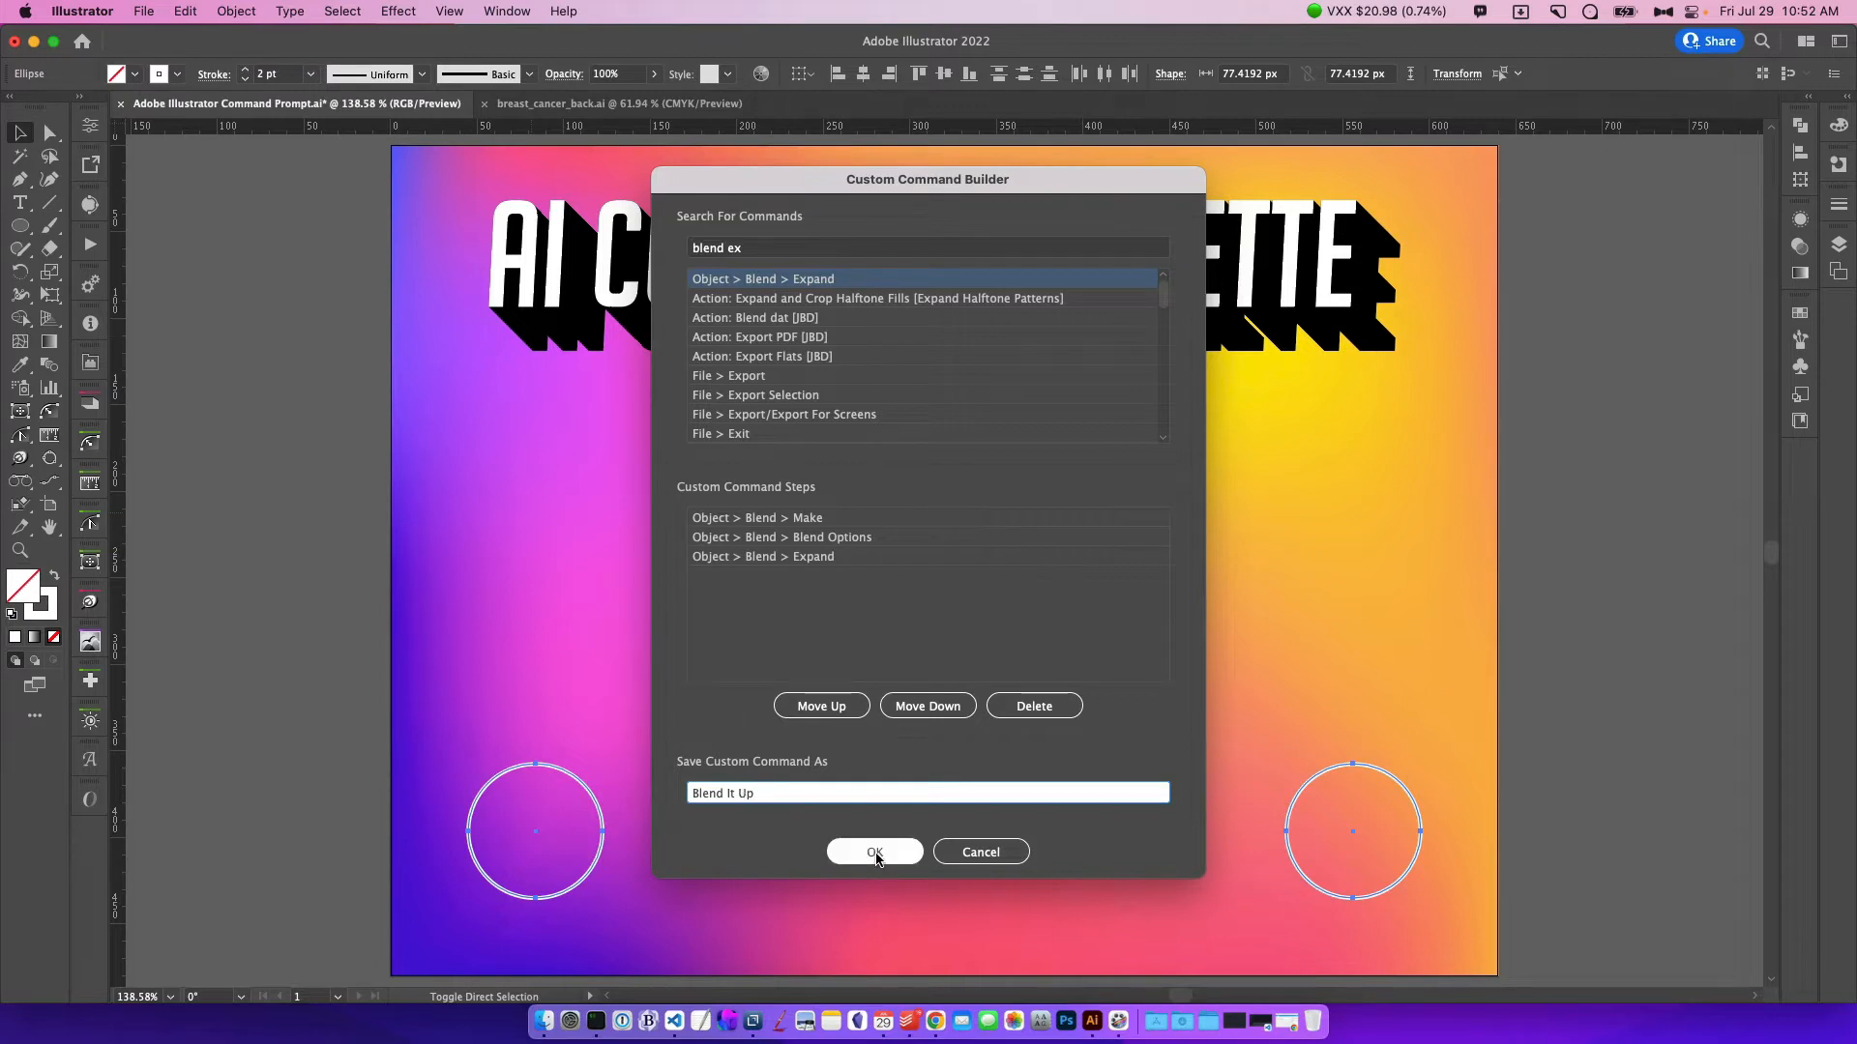
pyautogui.click(874, 851)
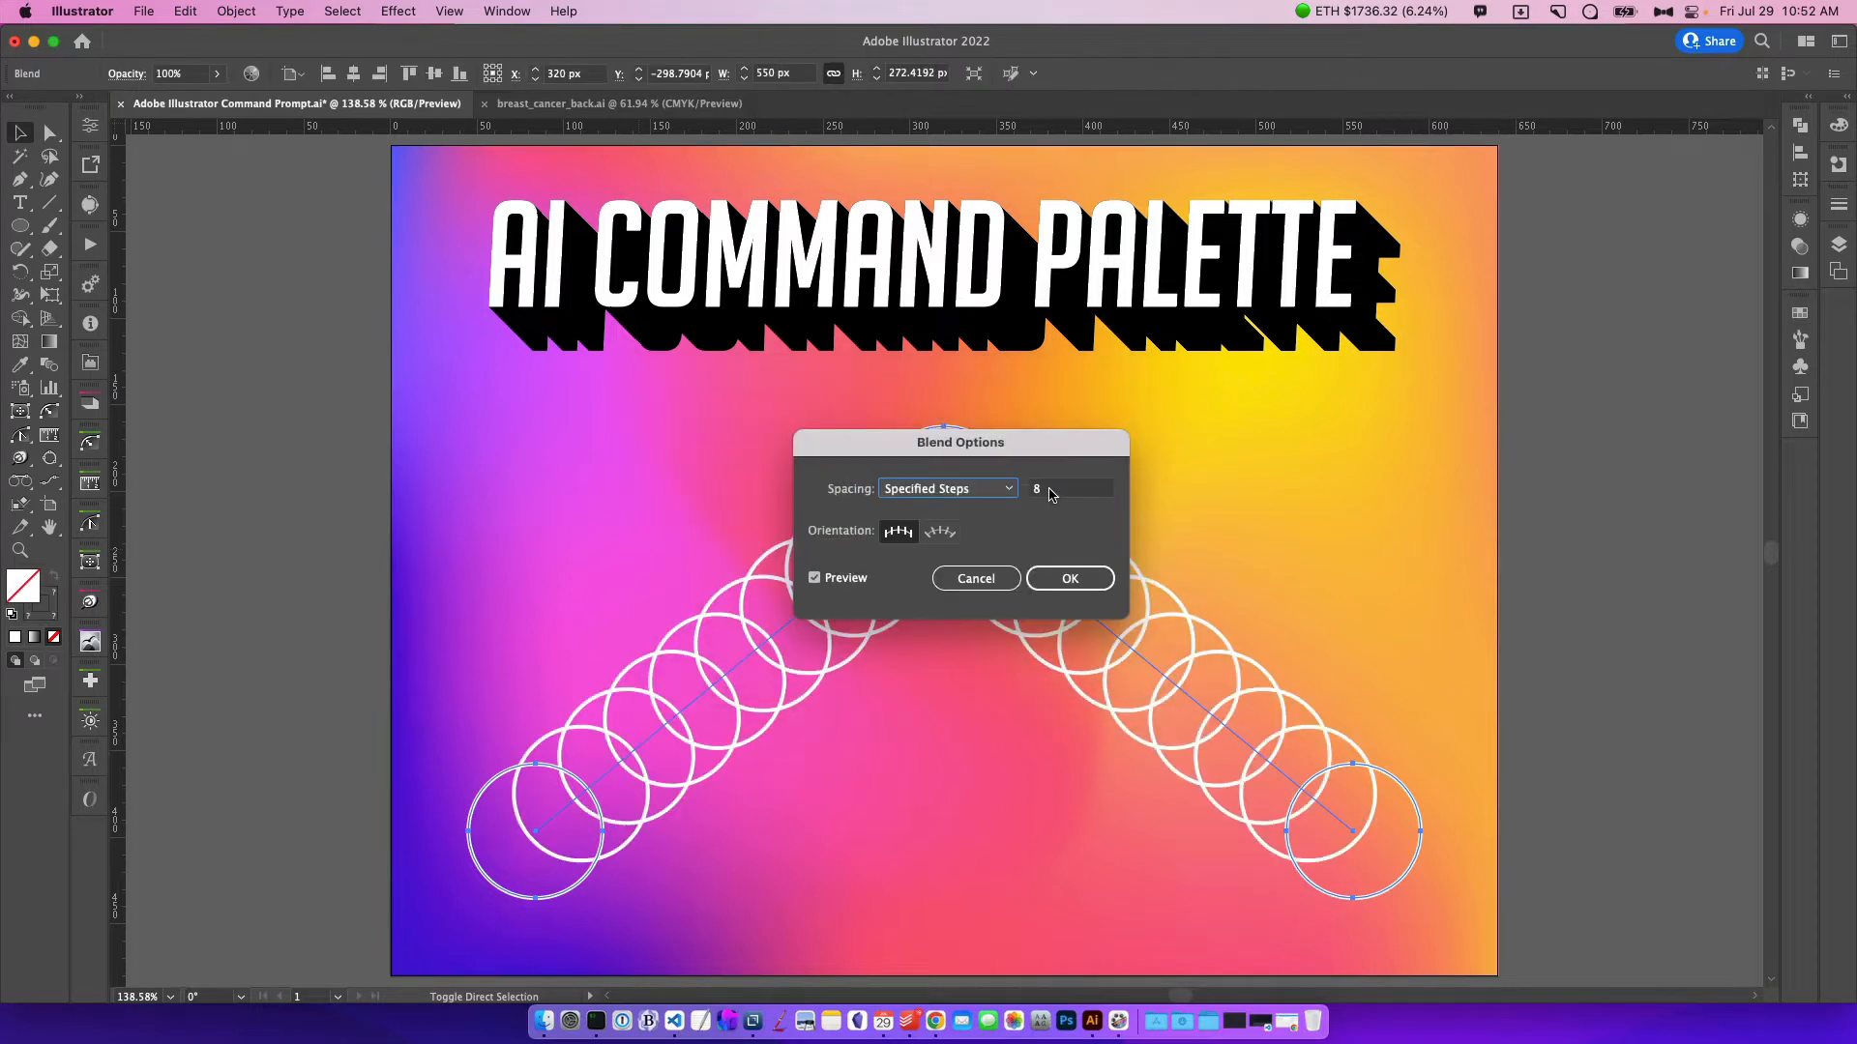
# Enter 30 specified steps in Blend Options and confirm
pyautogui.write('30')
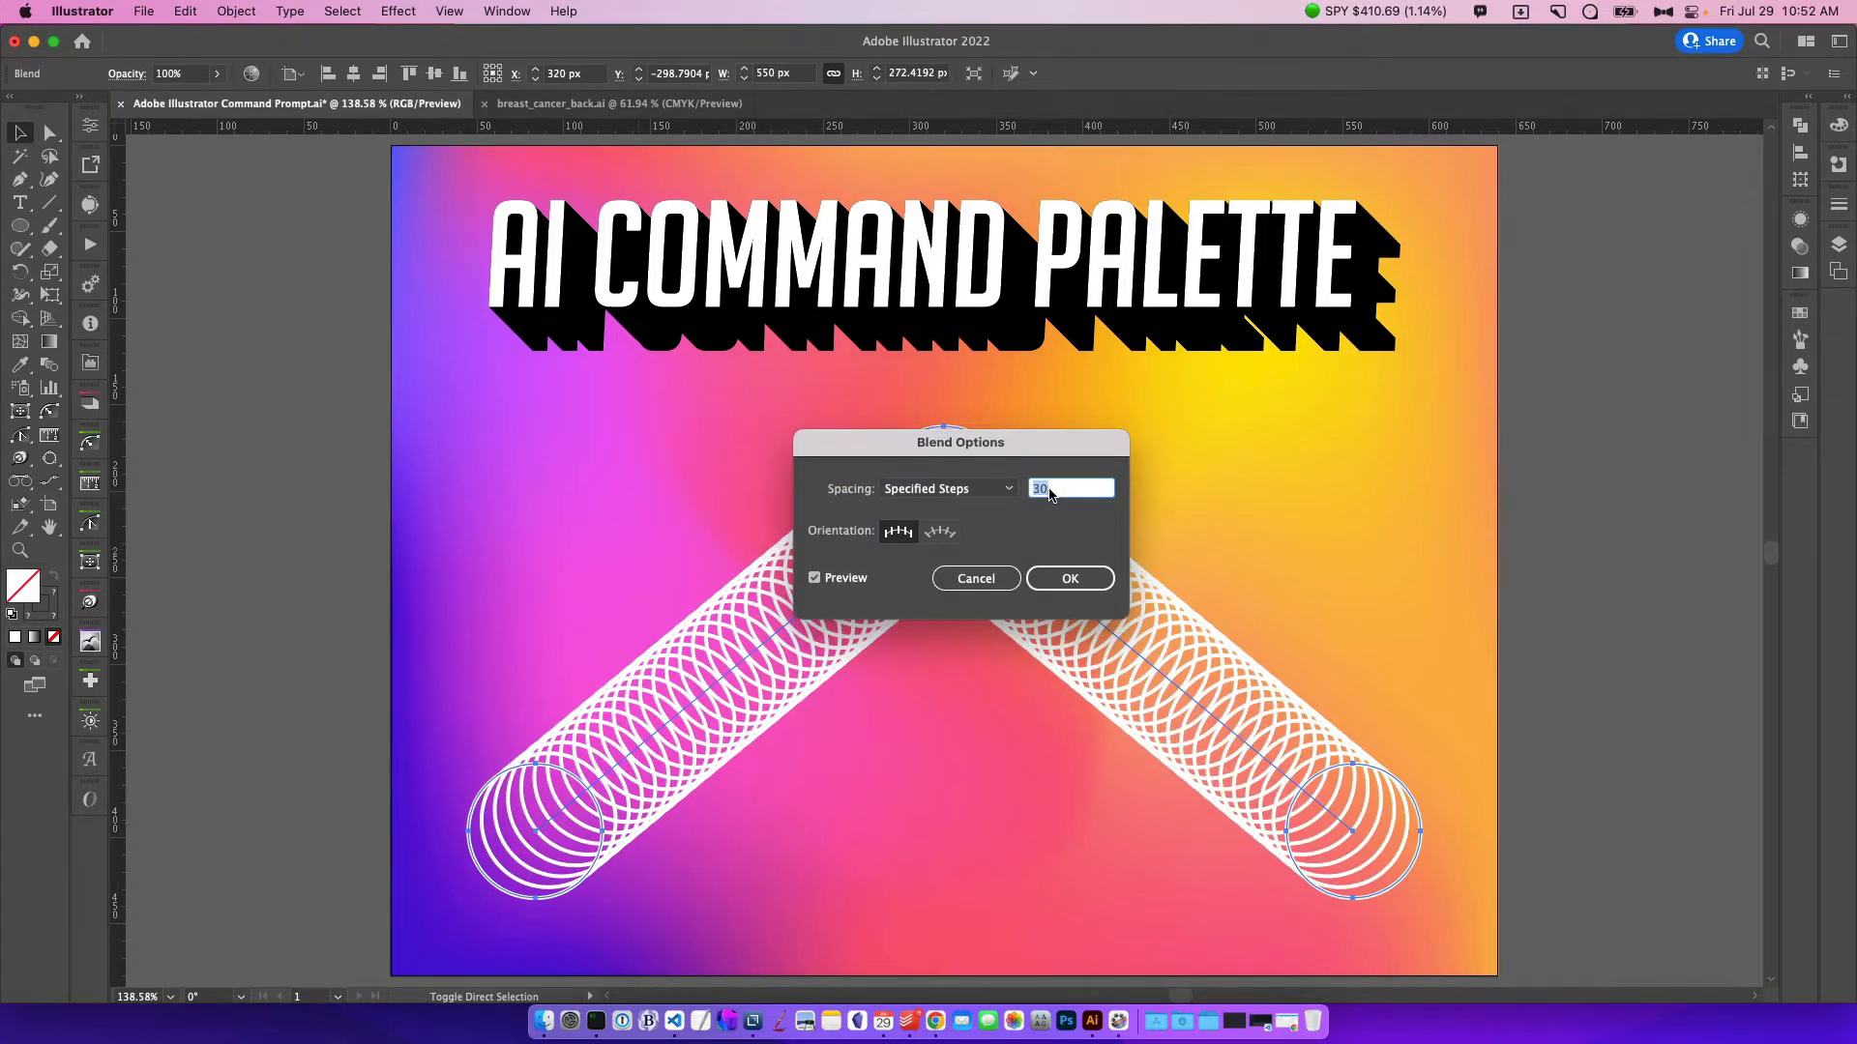
pyautogui.click(1067, 578)
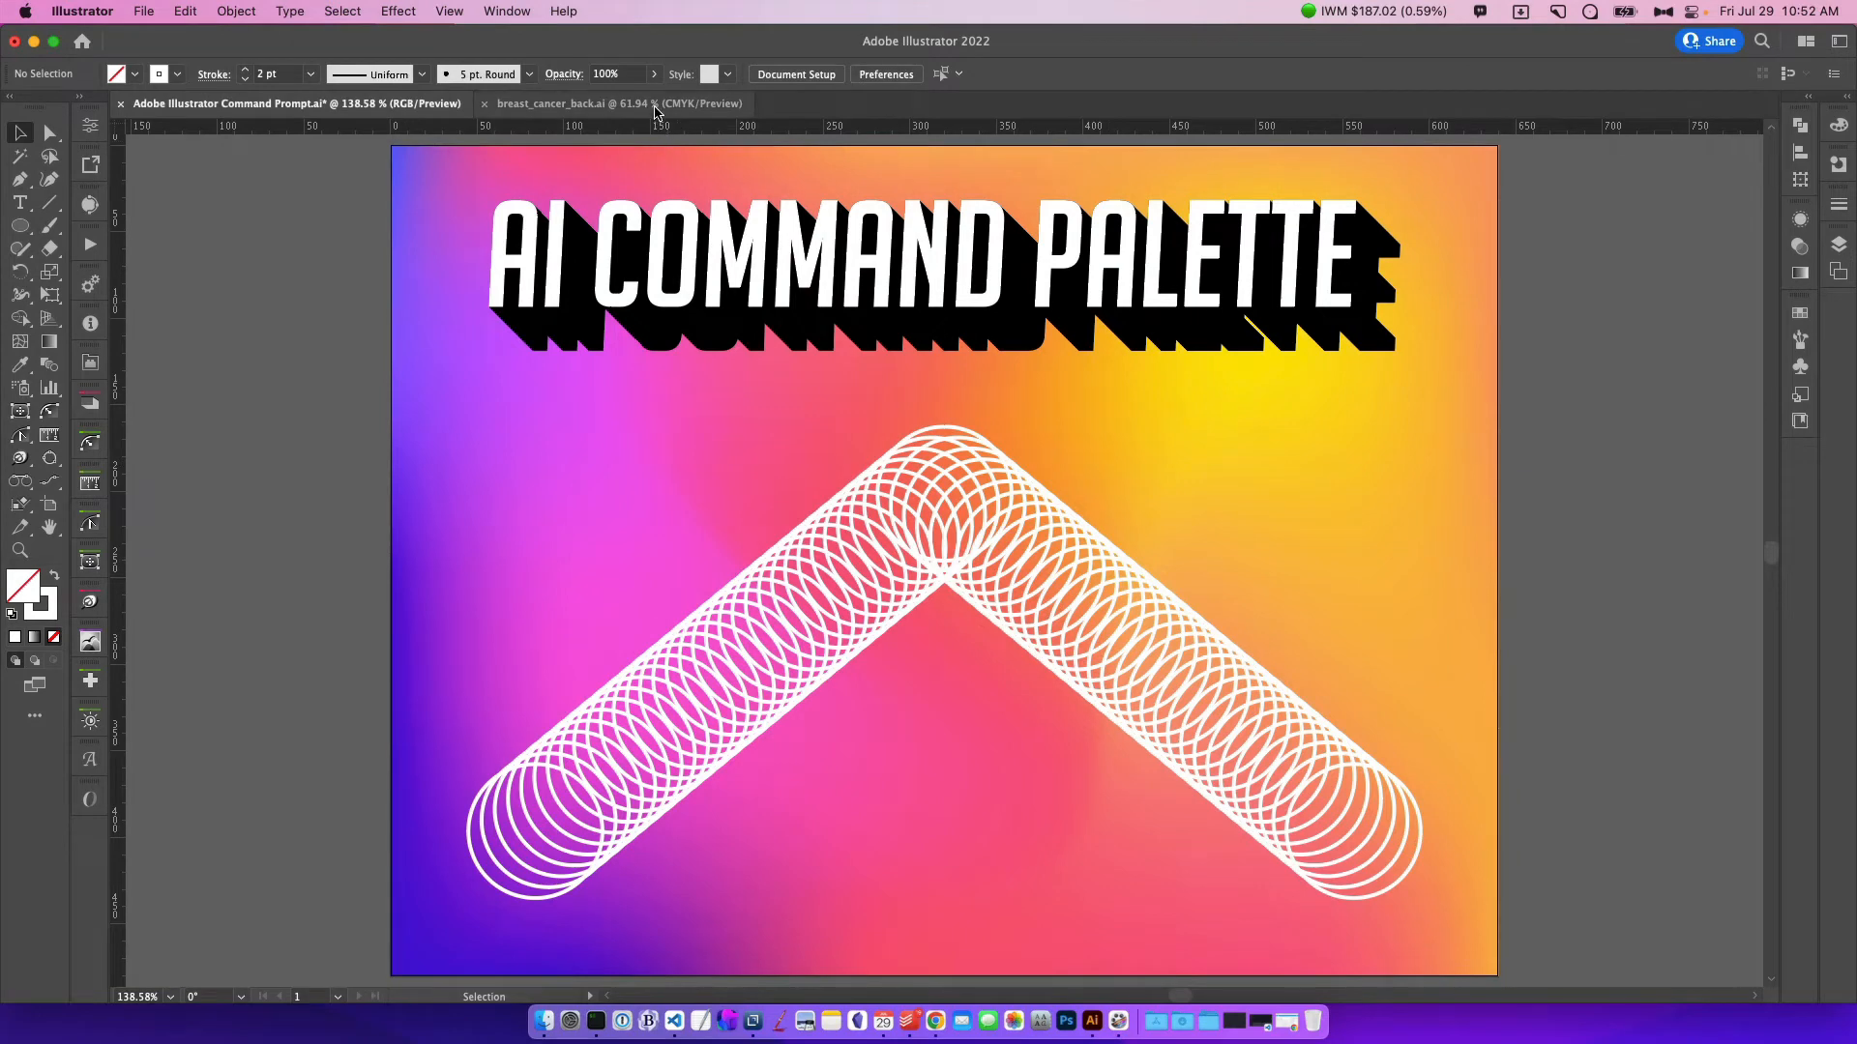
# Switch to breast_cancer_back.ai and load ScreenSepMarks.jsx into the palette
pyautogui.click(616, 103)
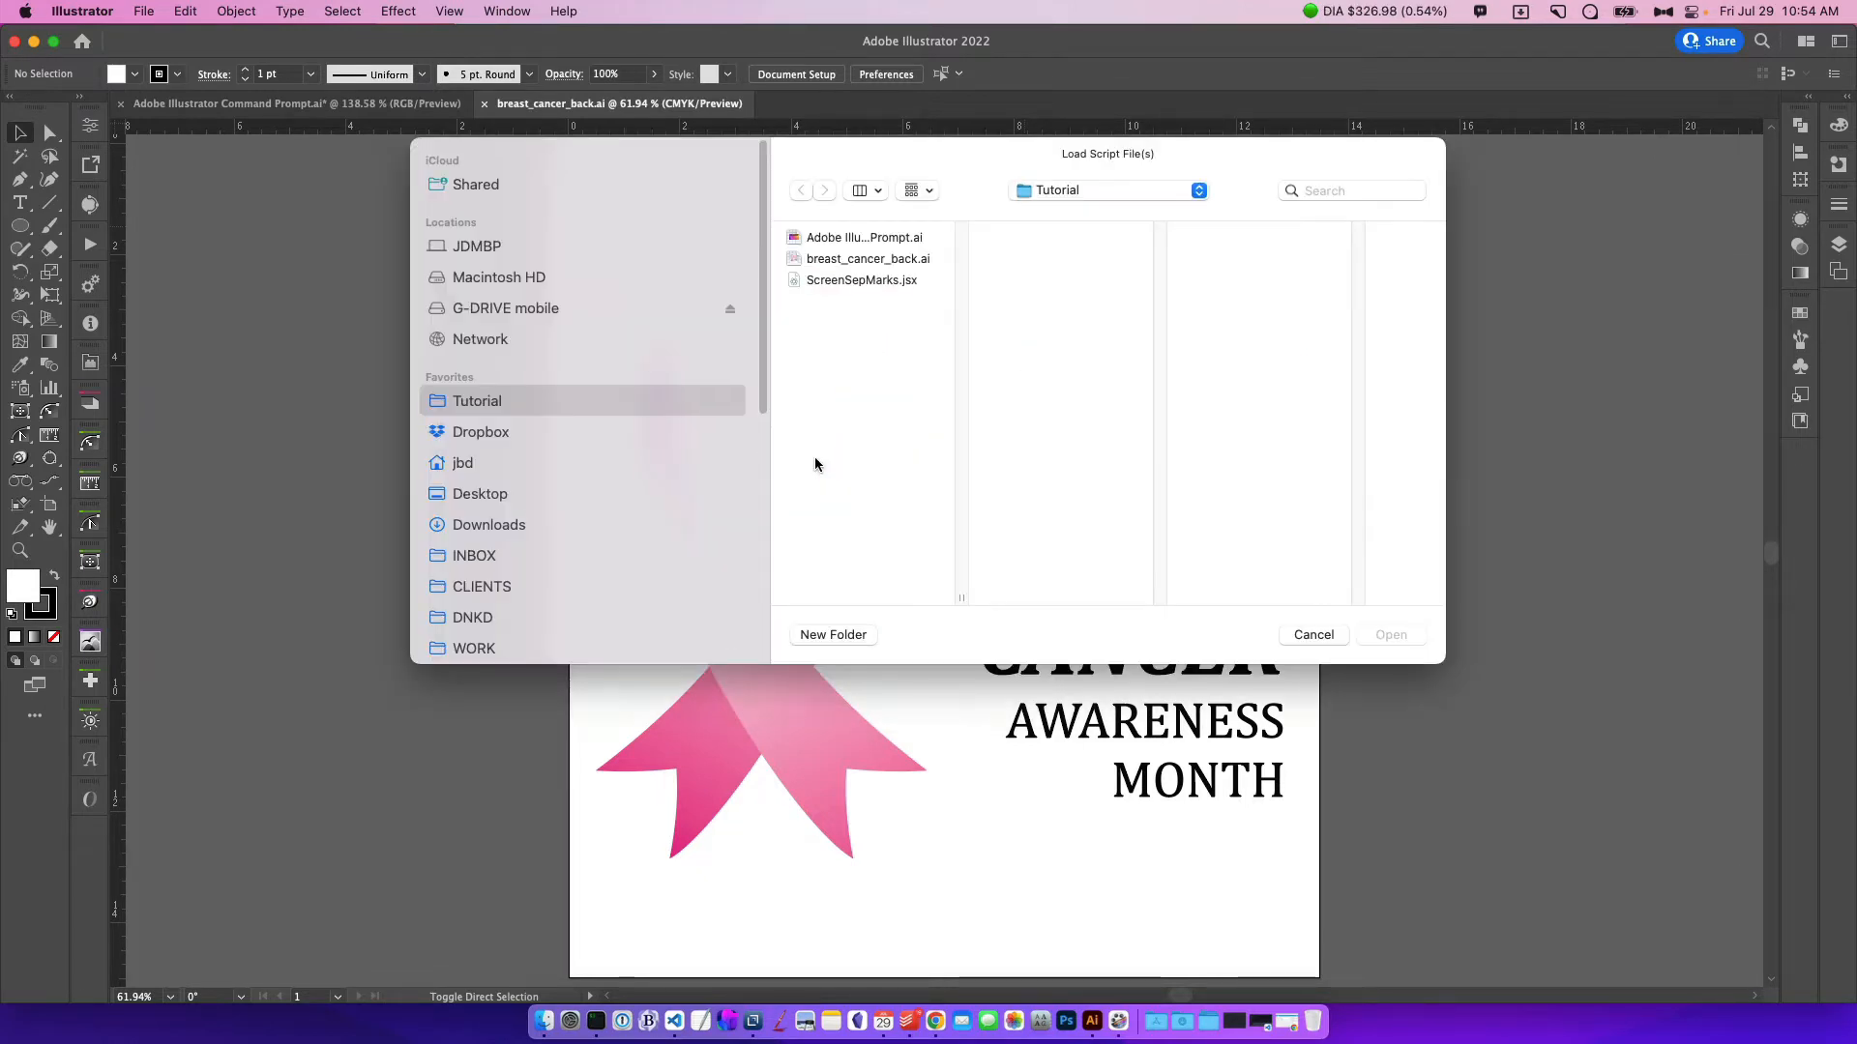
pyautogui.click(861, 279)
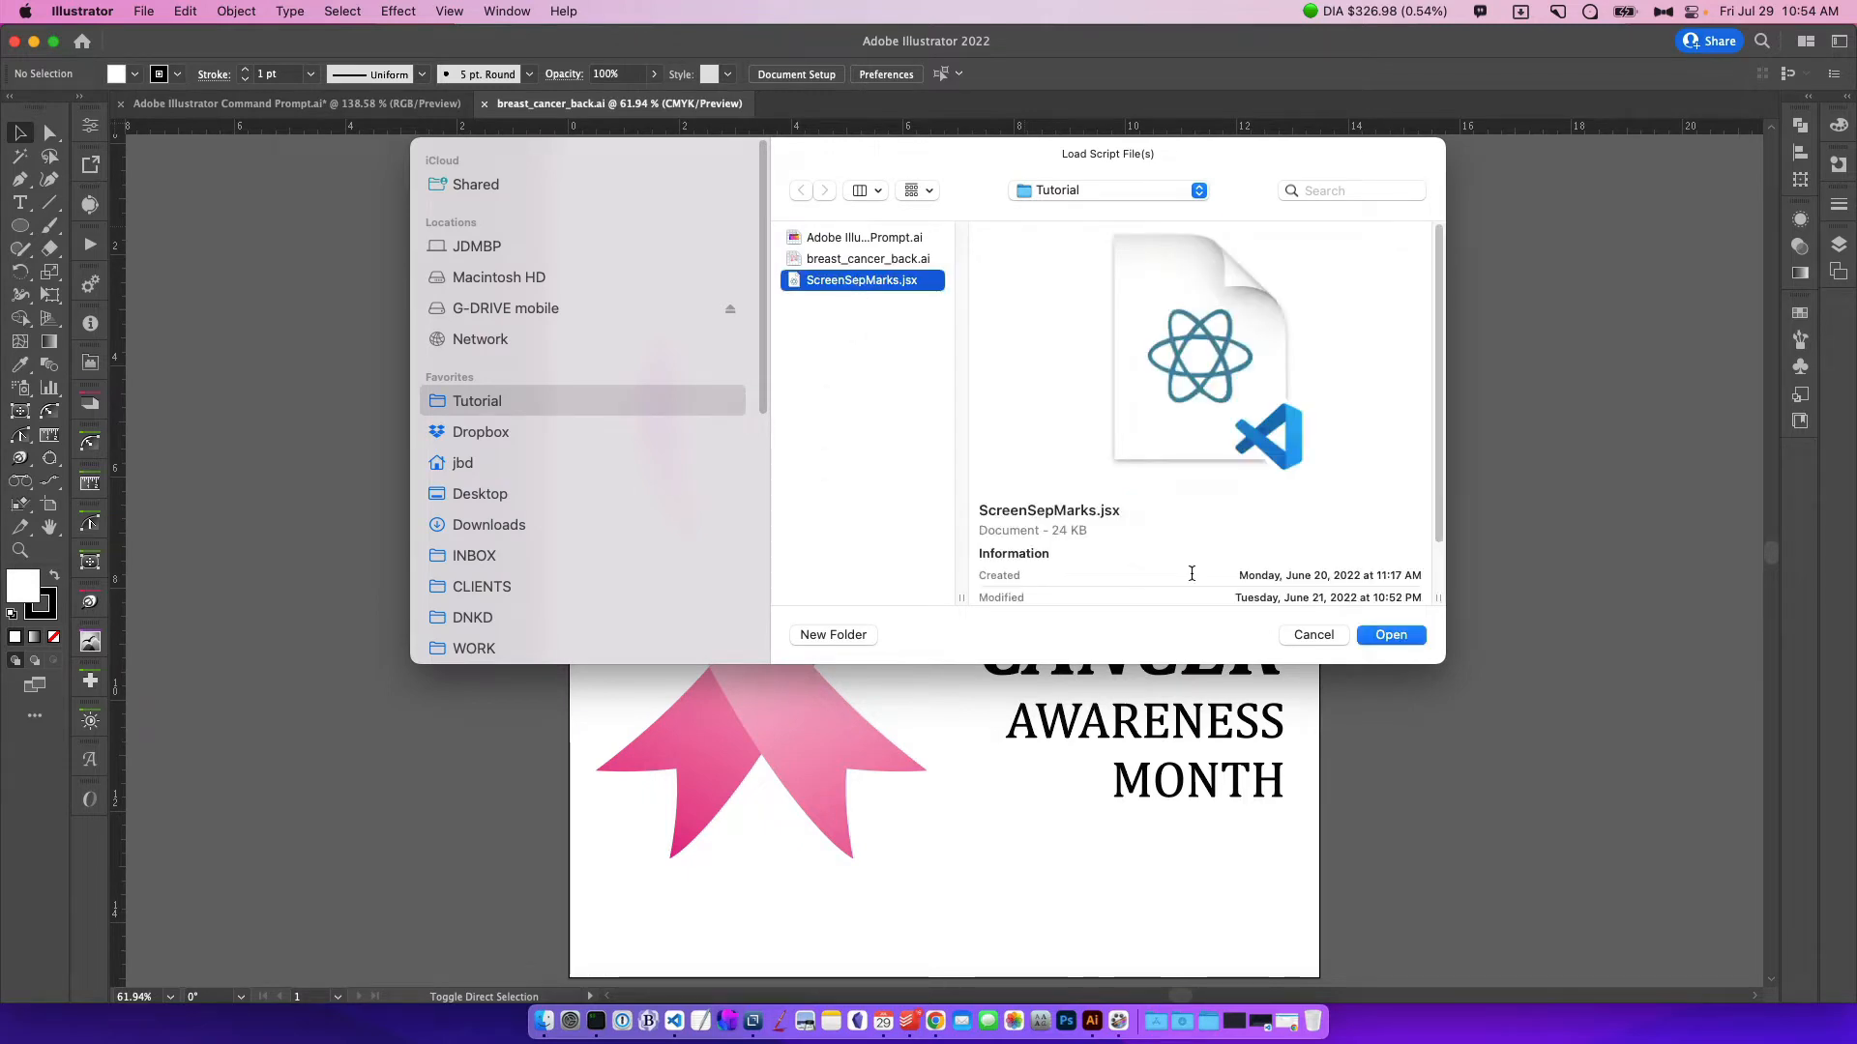
pyautogui.click(1391, 635)
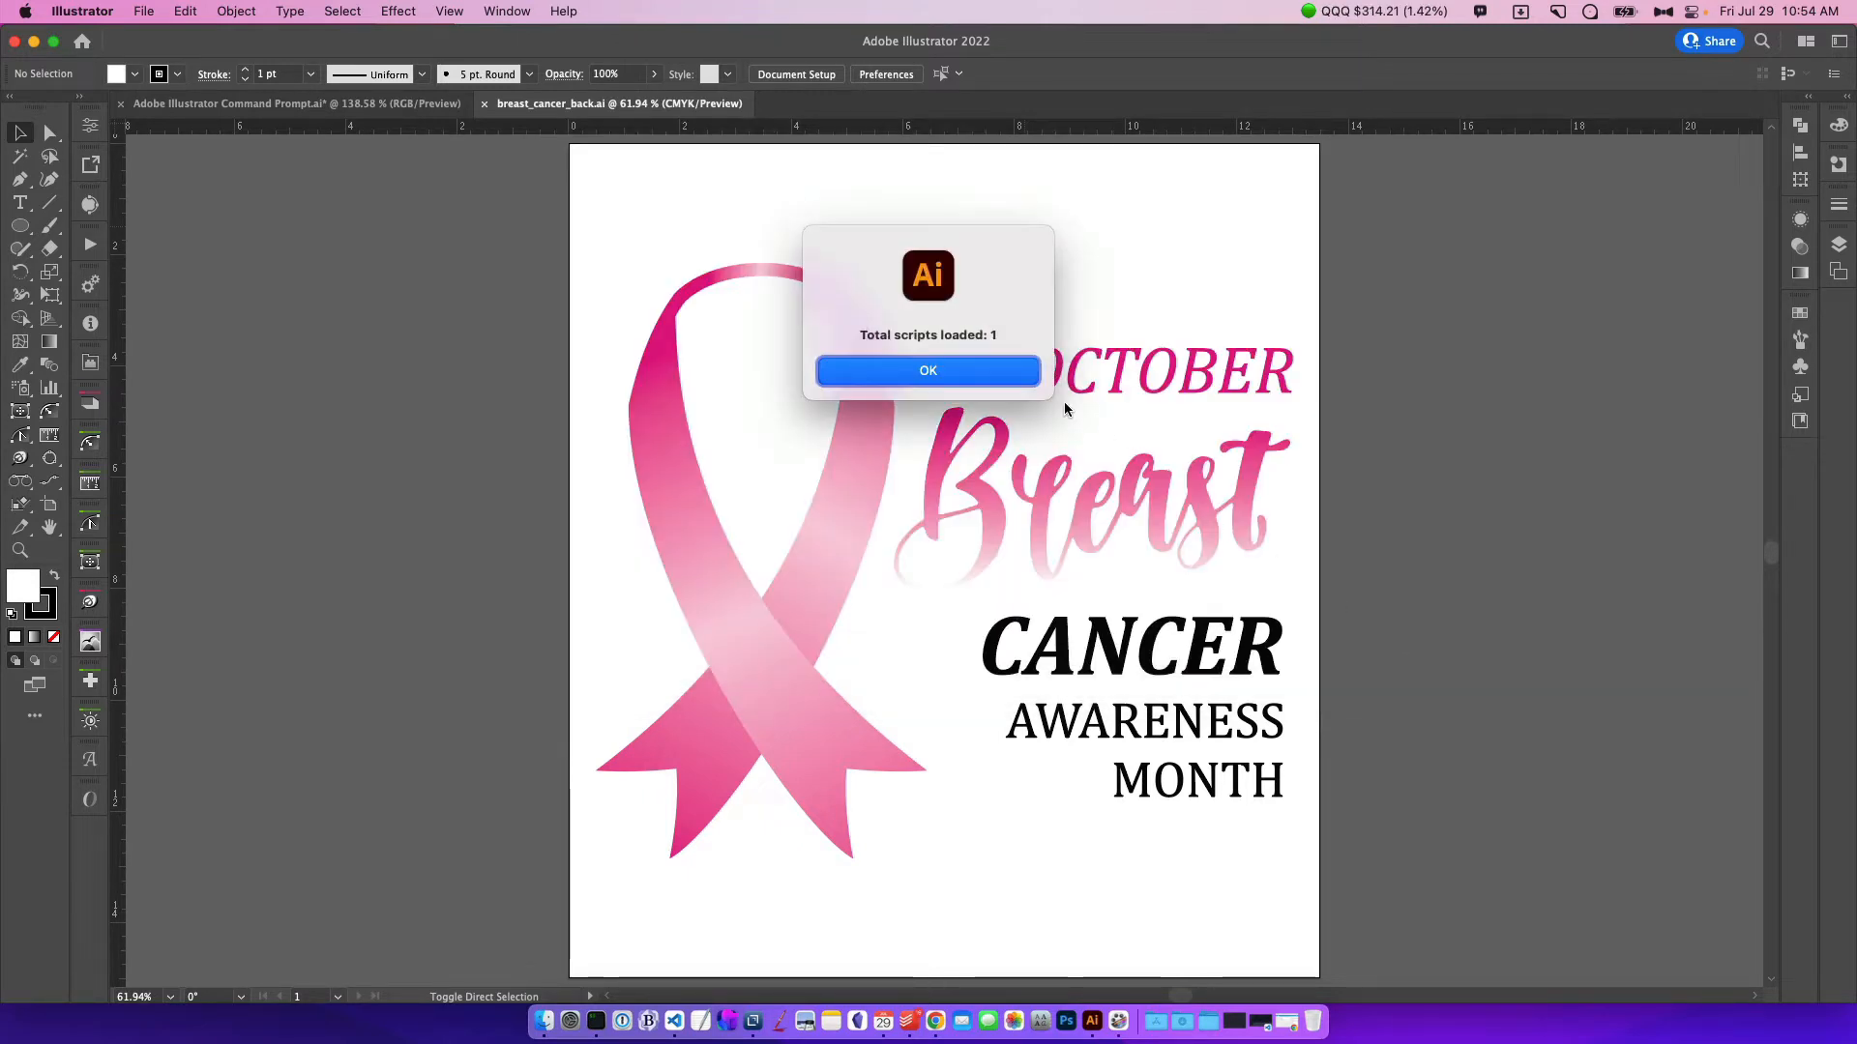
# Acknowledge the scripts-loaded alert, run ScreenSepMarks.jsx, and cancel its dialog
pyautogui.click(928, 369)
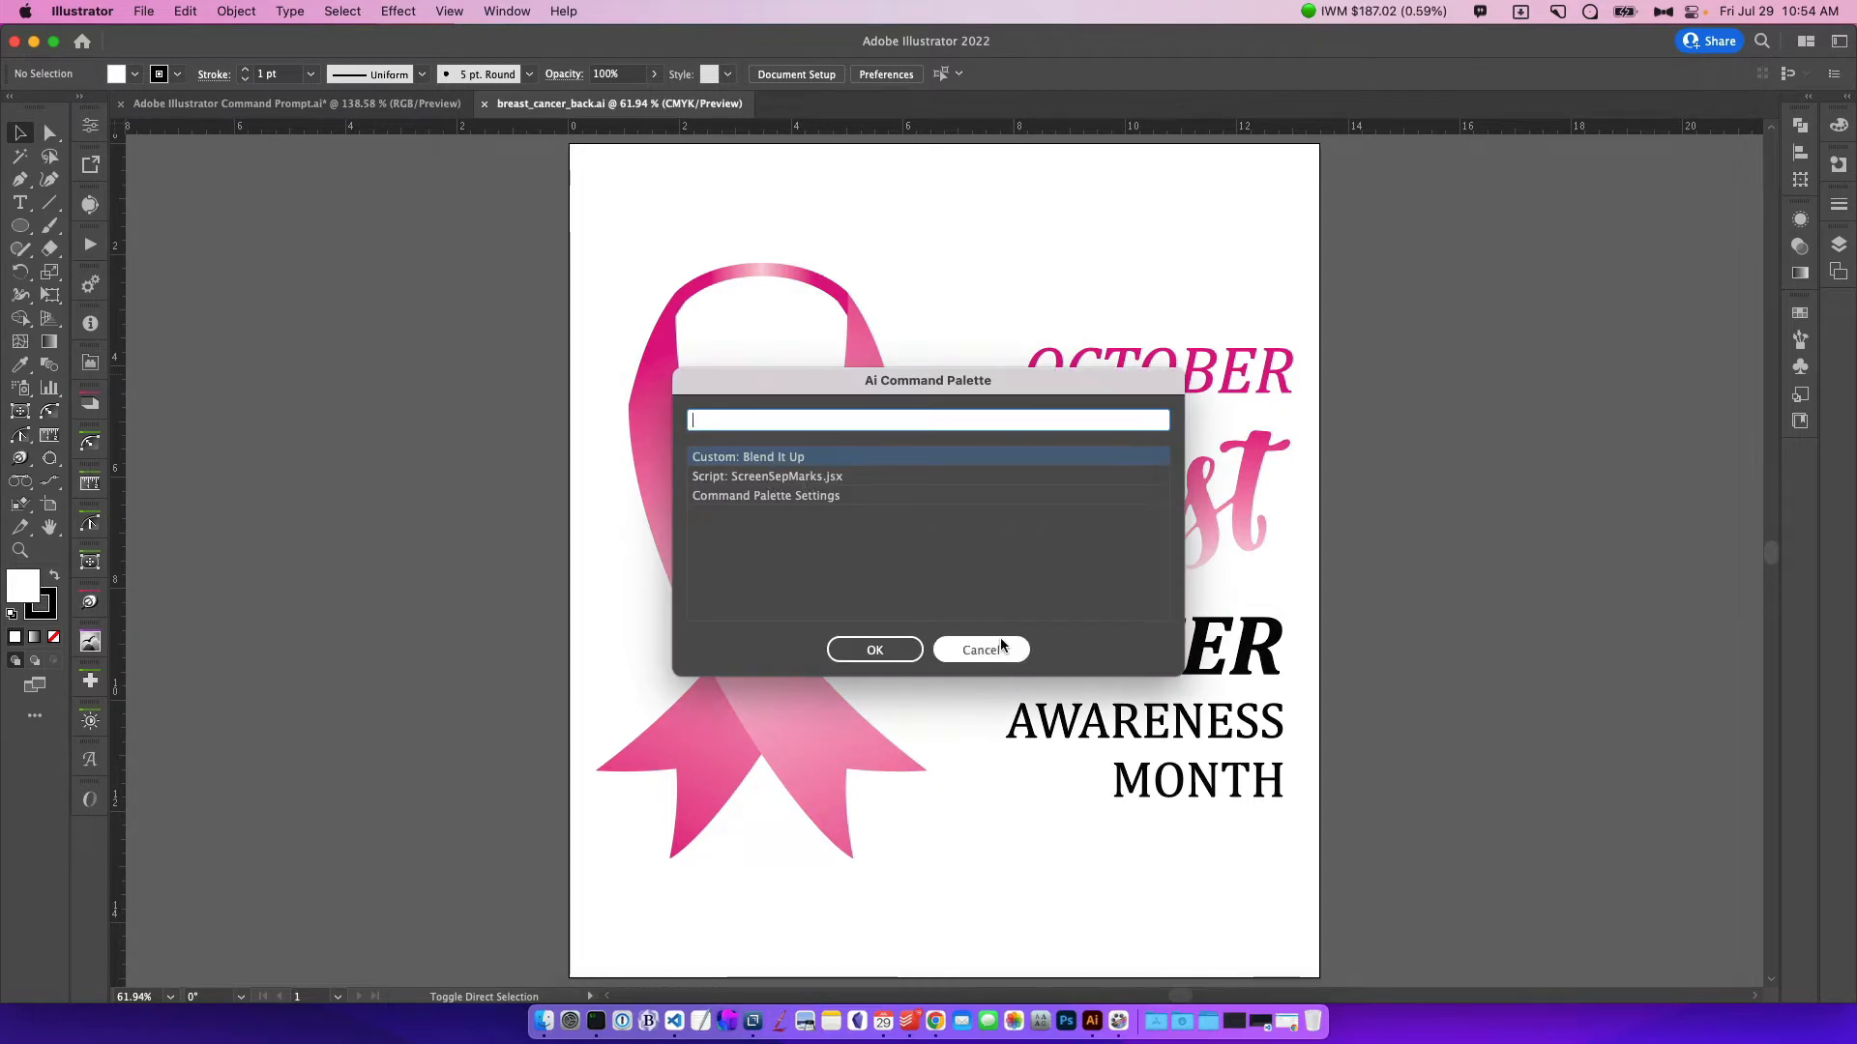
pyautogui.click(981, 649)
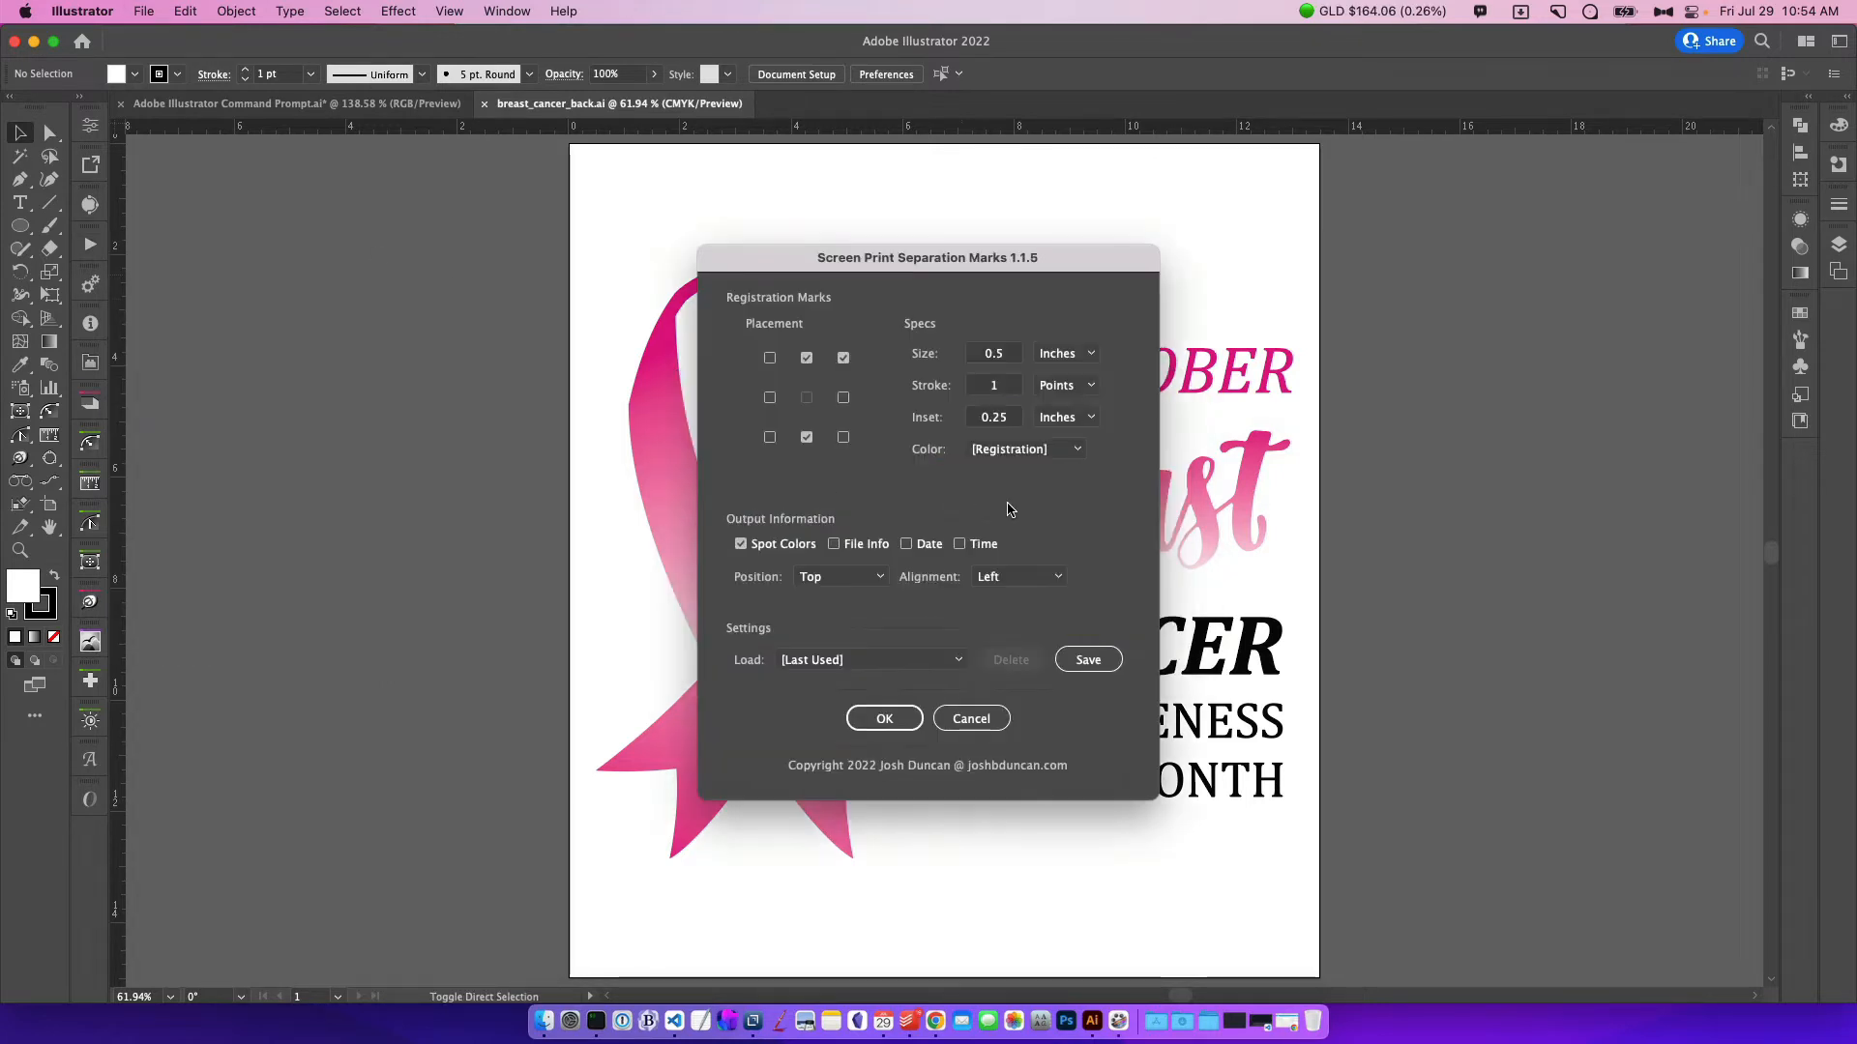
pyautogui.click(883, 718)
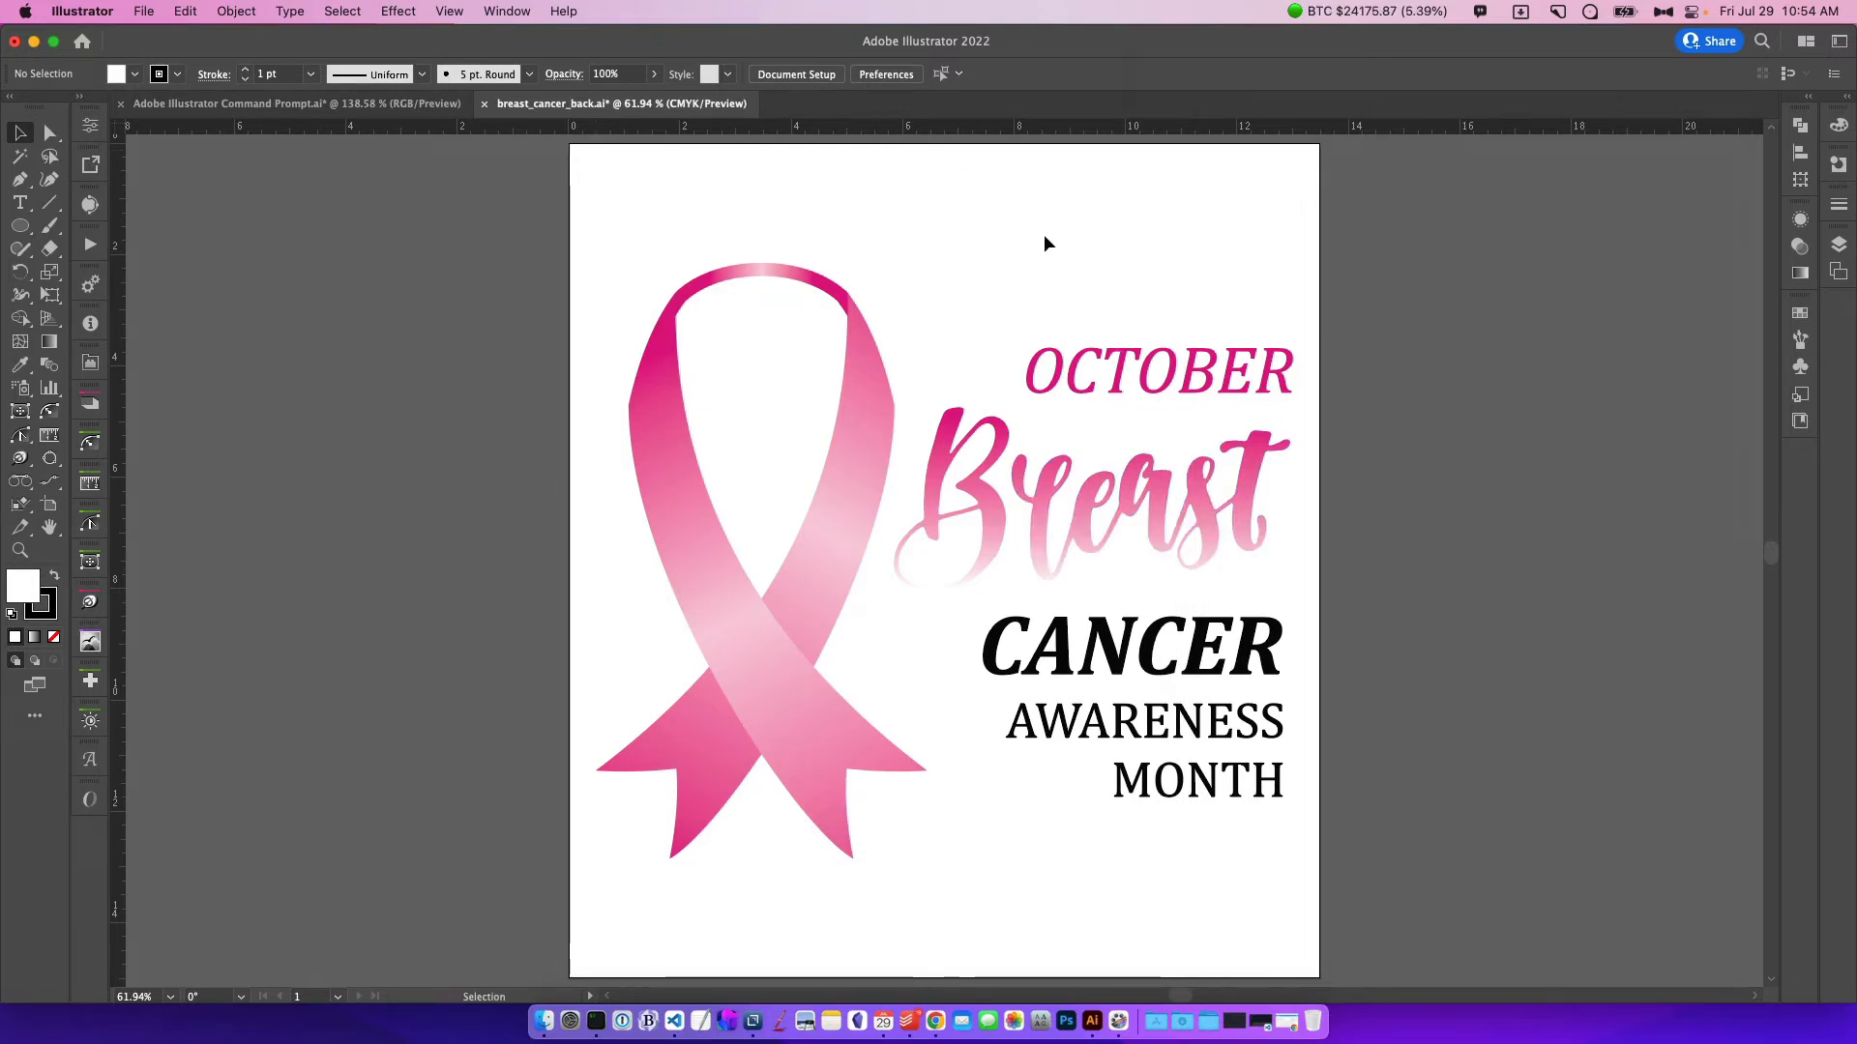
pyautogui.moveTo(969, 223)
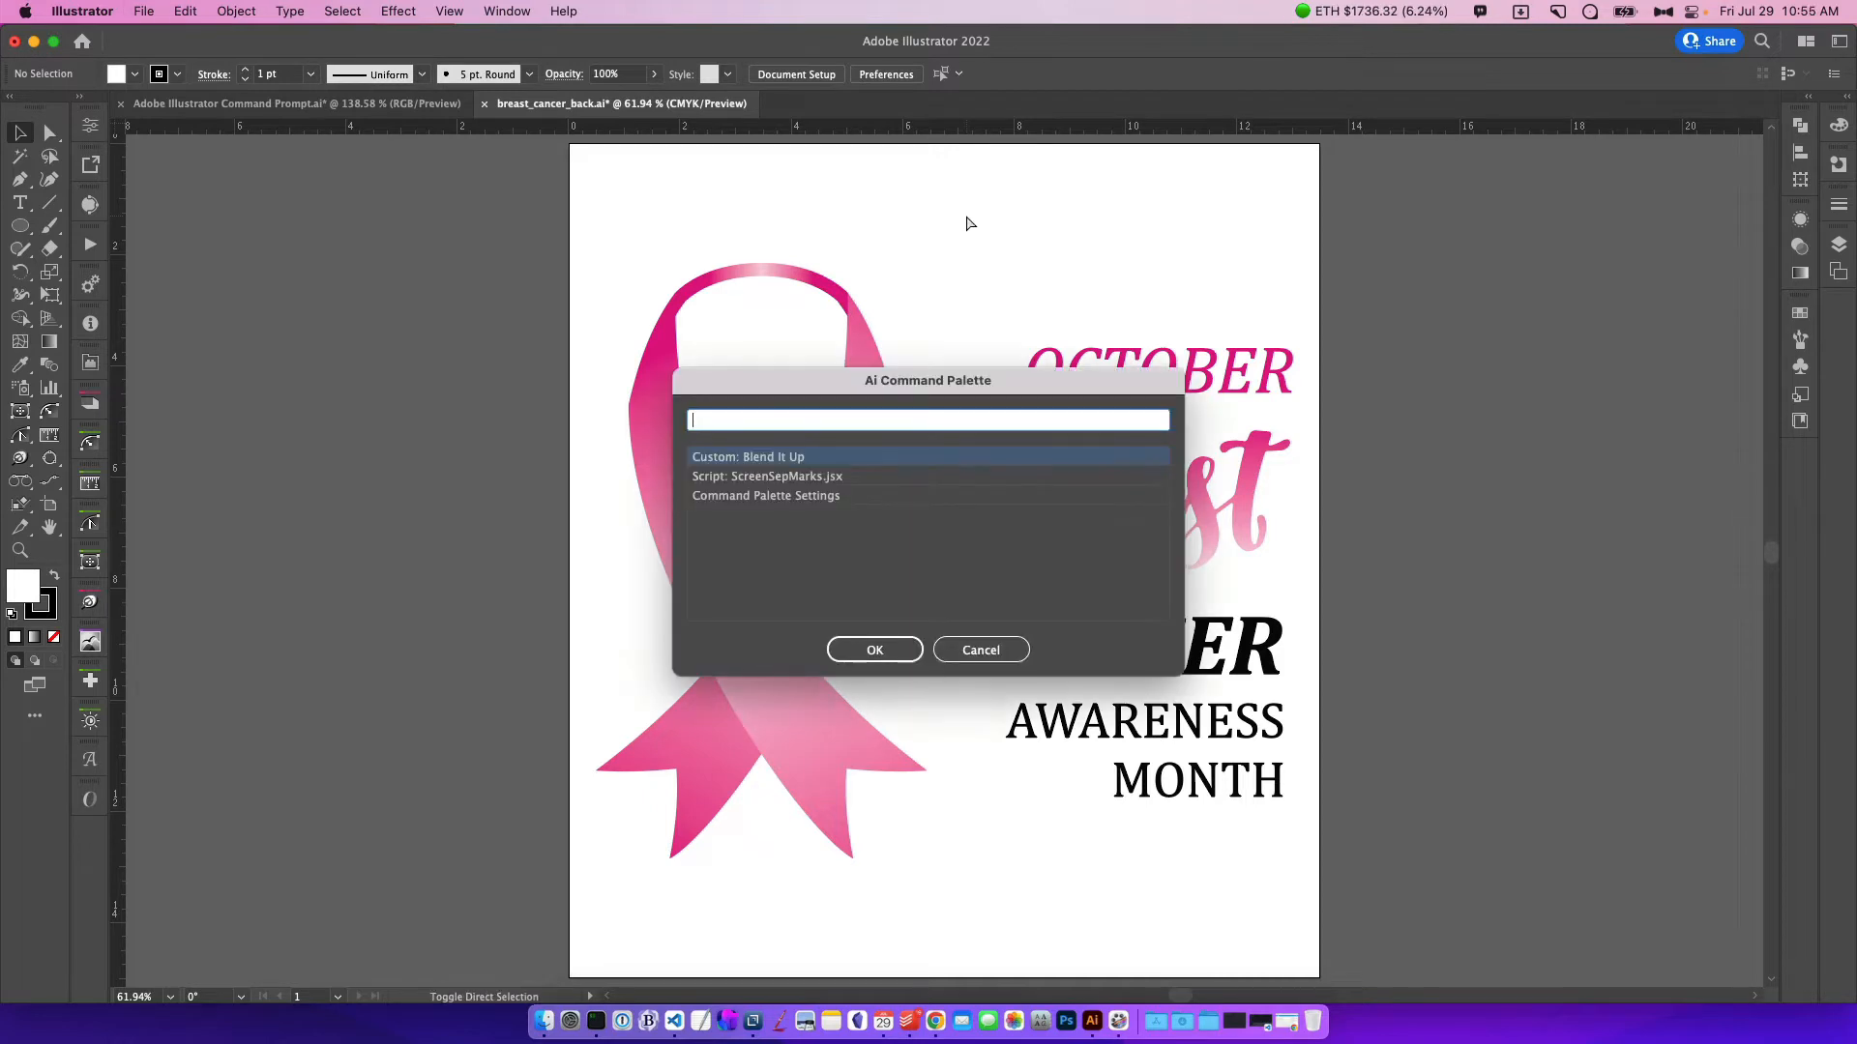
# Build a custom command of Delete Unused Panel Items plus ScreenSepMarks.jsx, named 'Final'
pyautogui.click(765, 495)
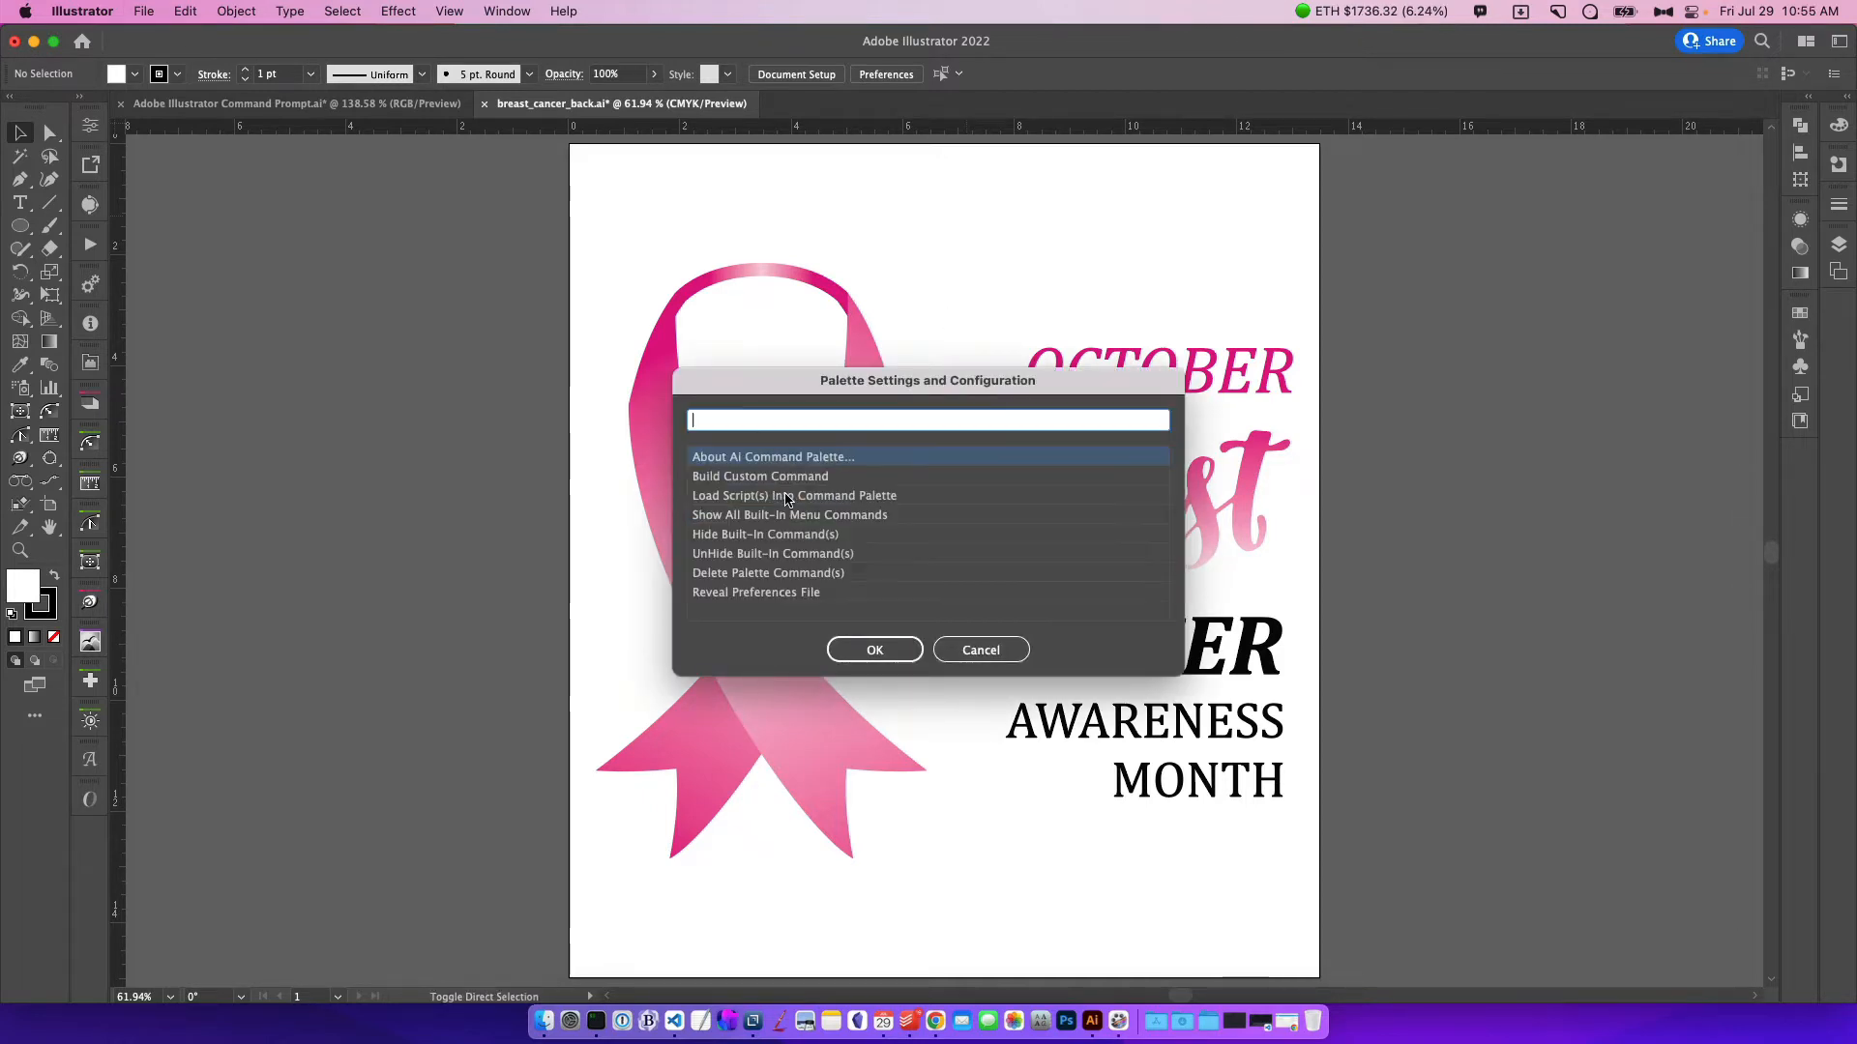
pyautogui.click(759, 475)
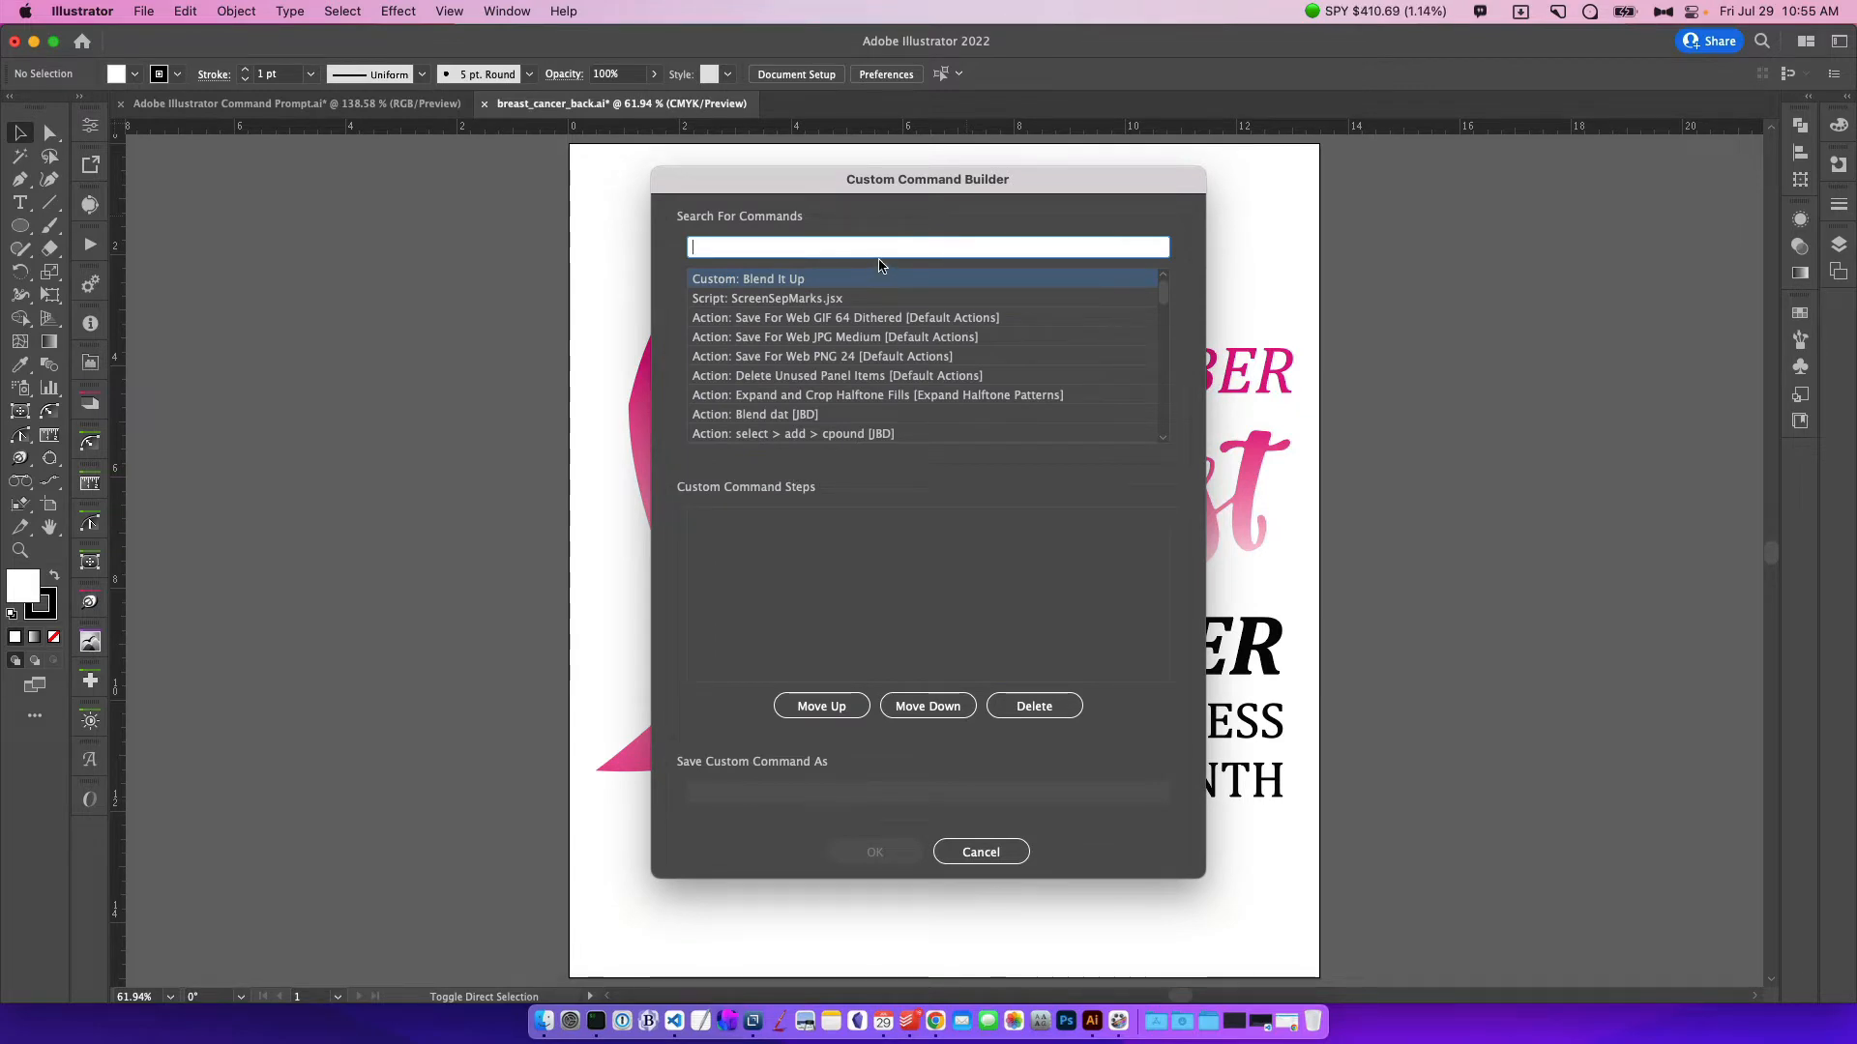
pyautogui.moveTo(925, 427)
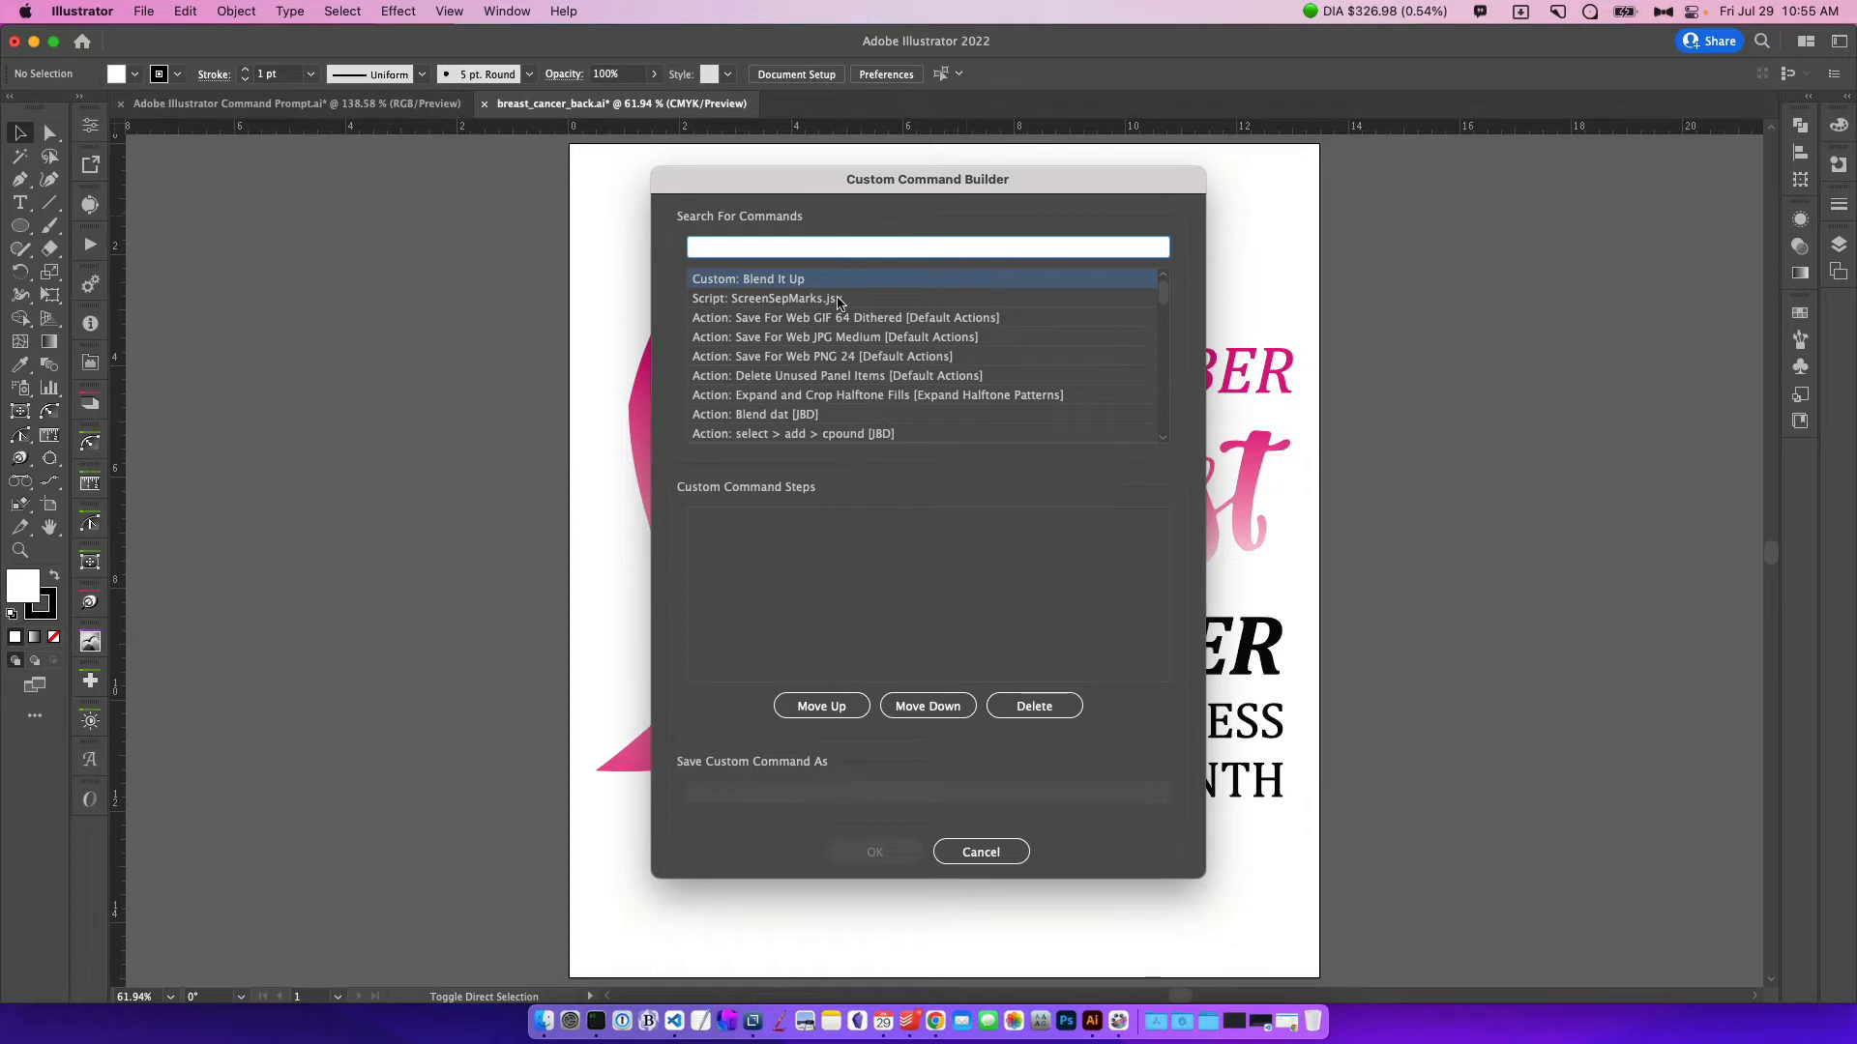
pyautogui.write('delet')
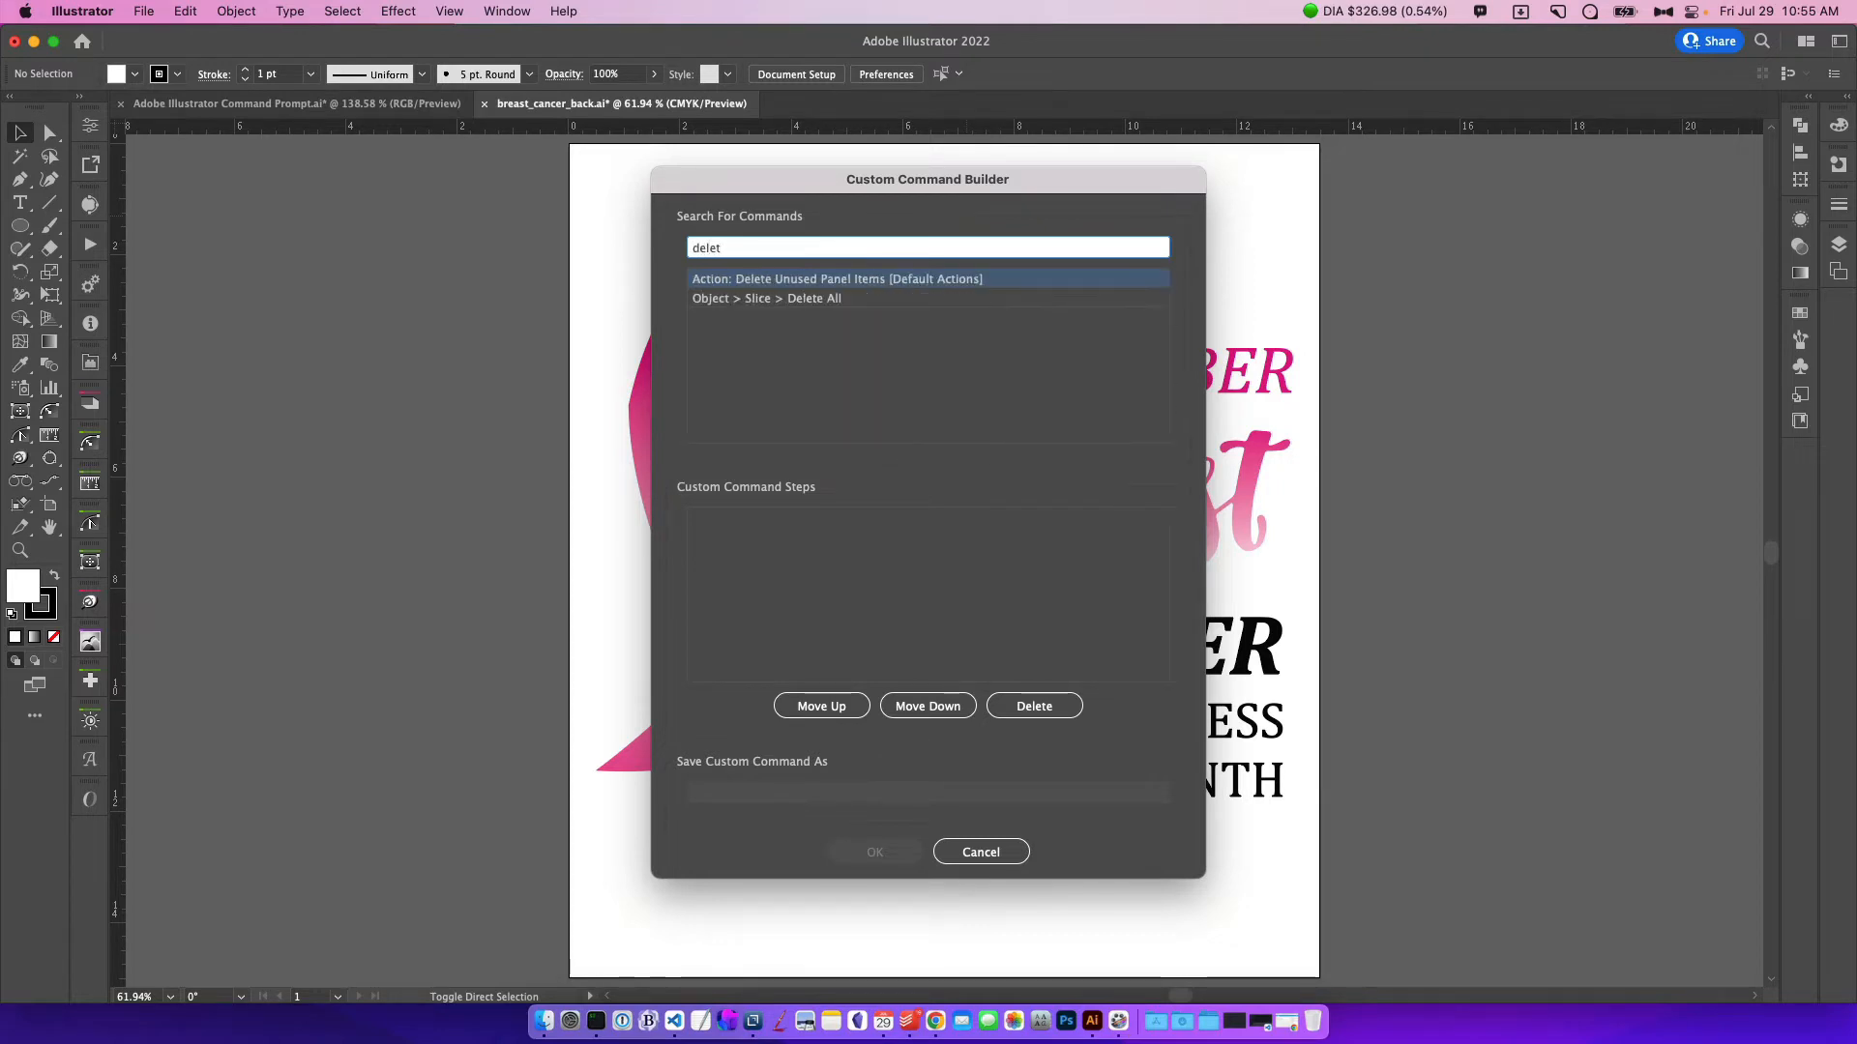
pyautogui.doubleClick(835, 279)
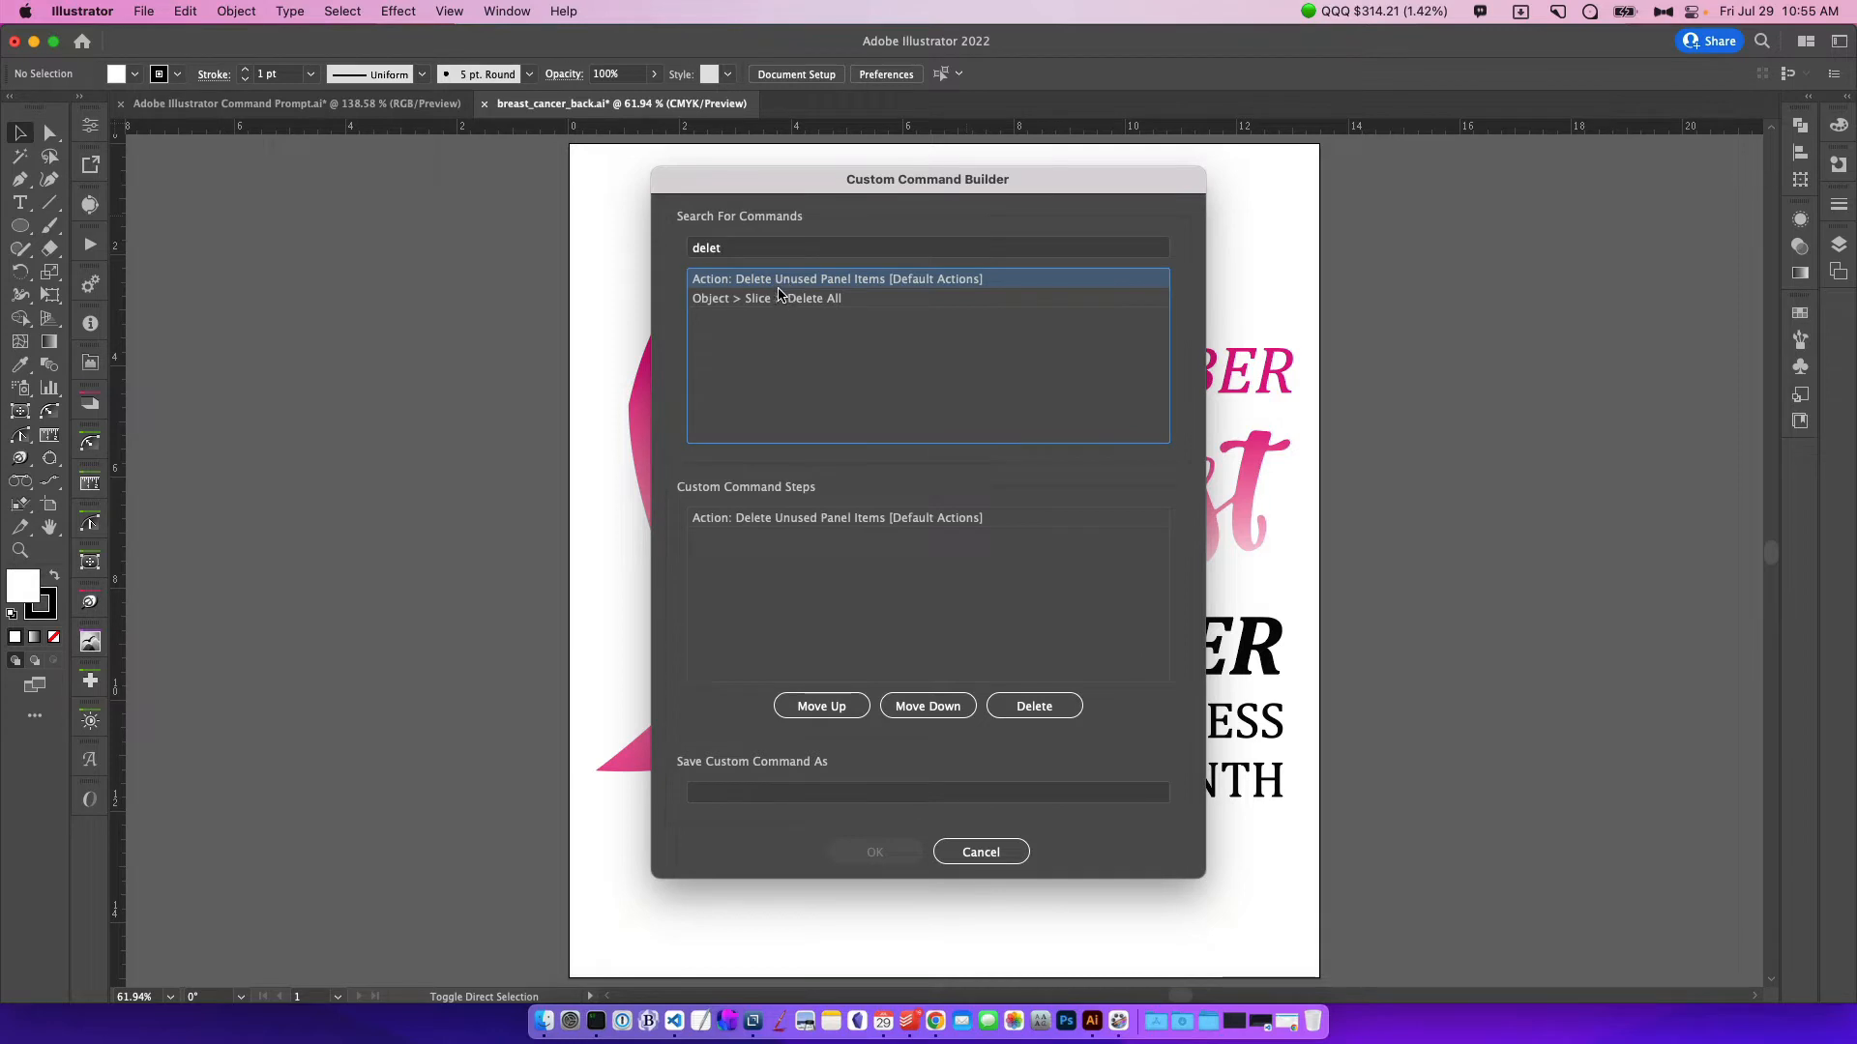
pyautogui.write('script')
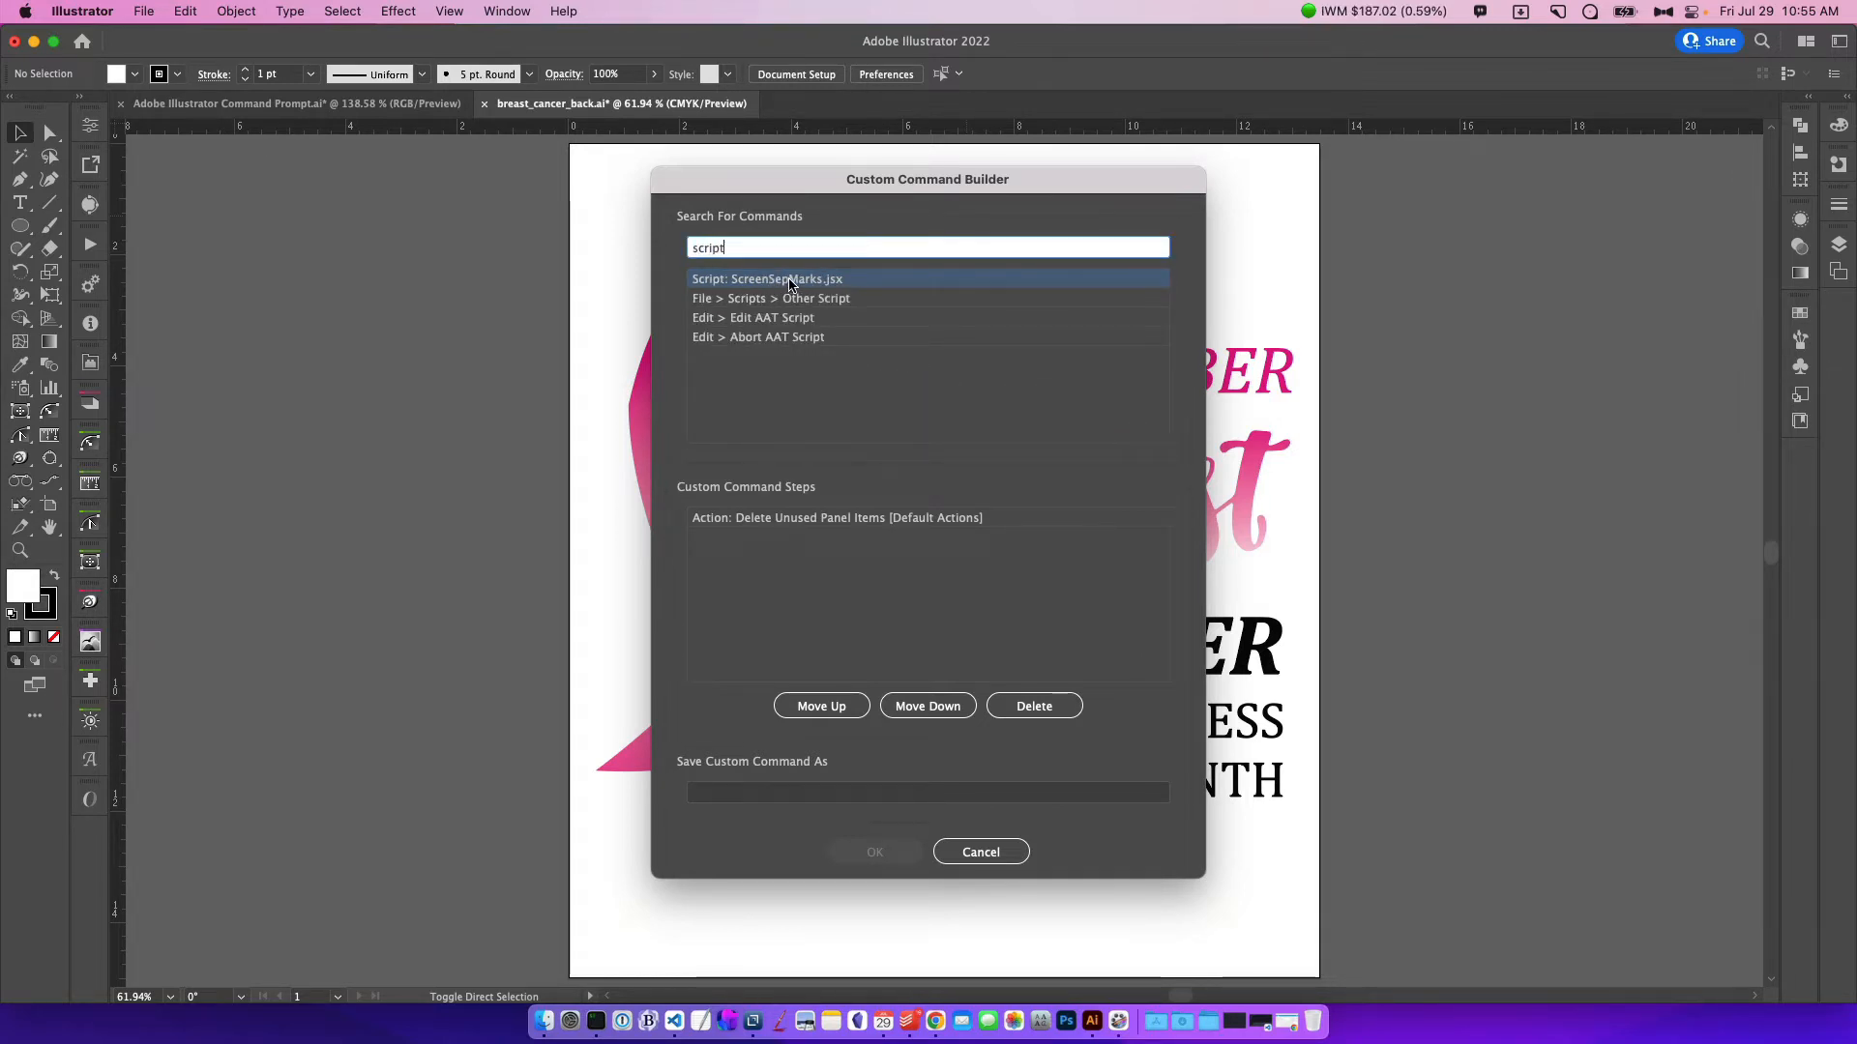
pyautogui.doubleClick(766, 278)
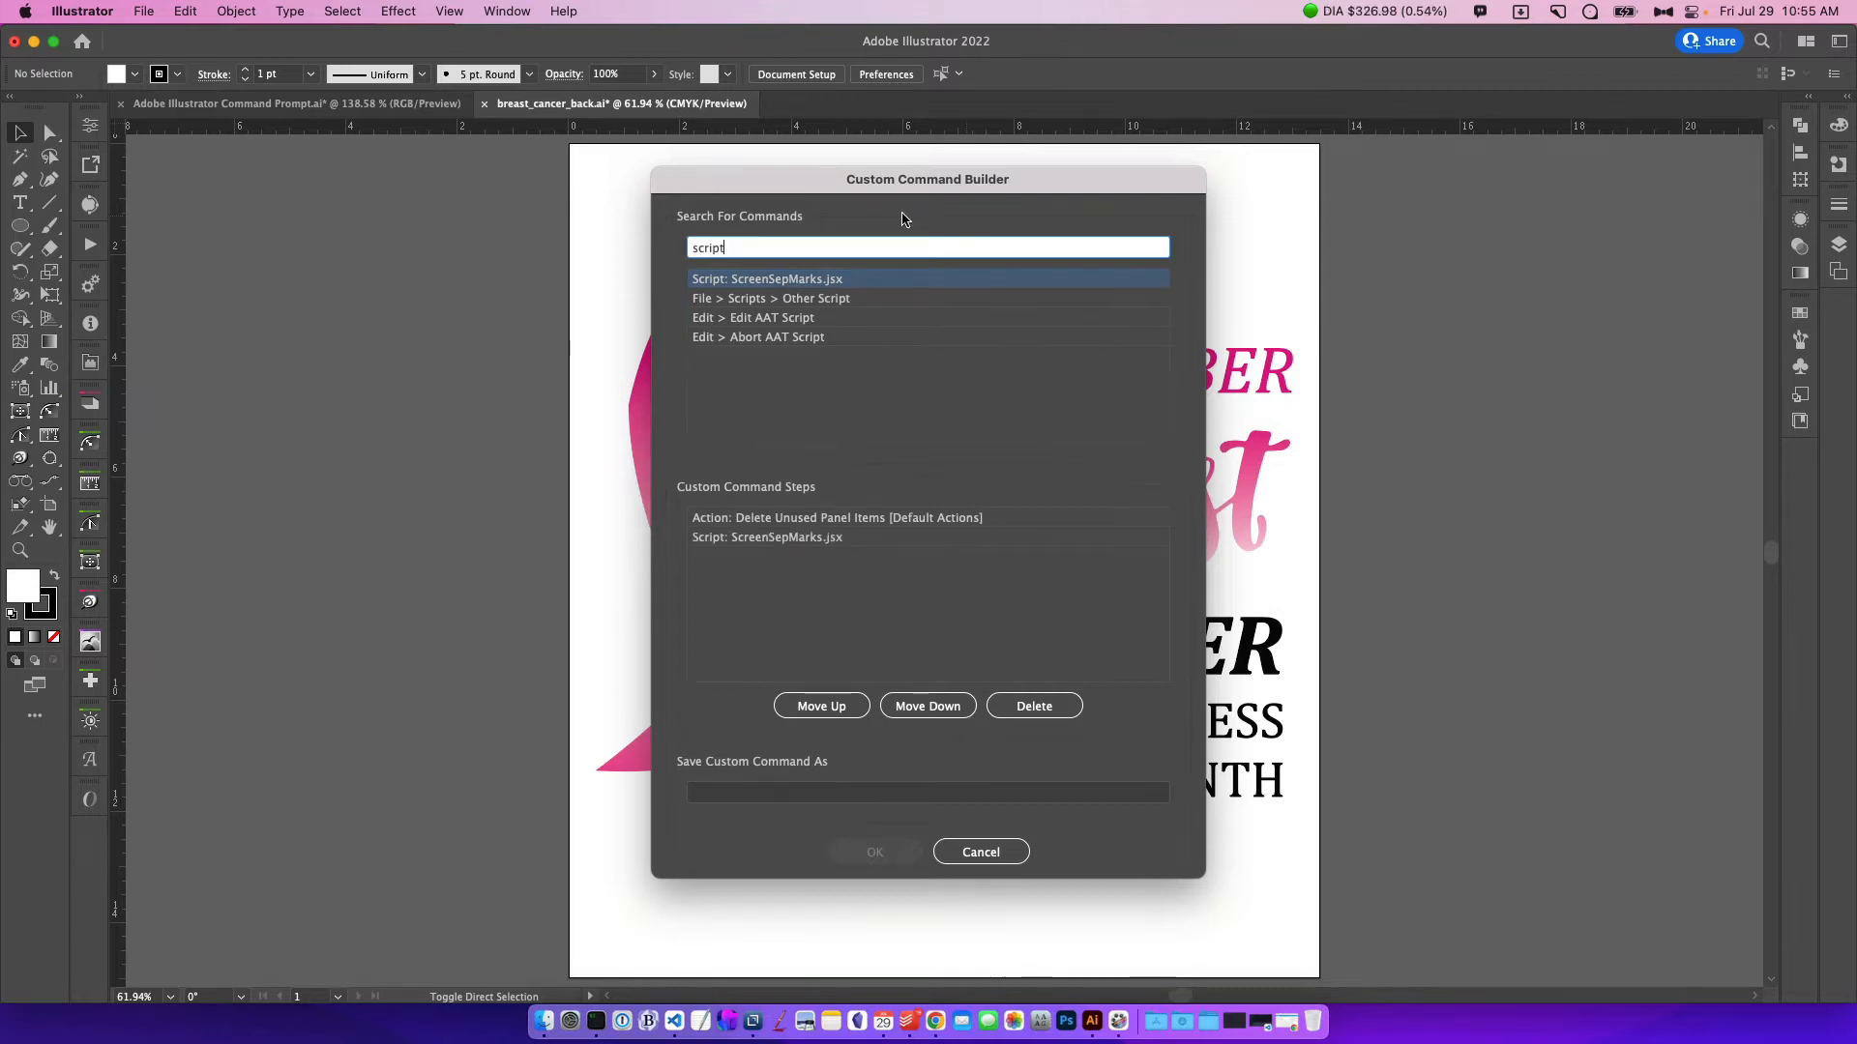
pyautogui.write('Final')
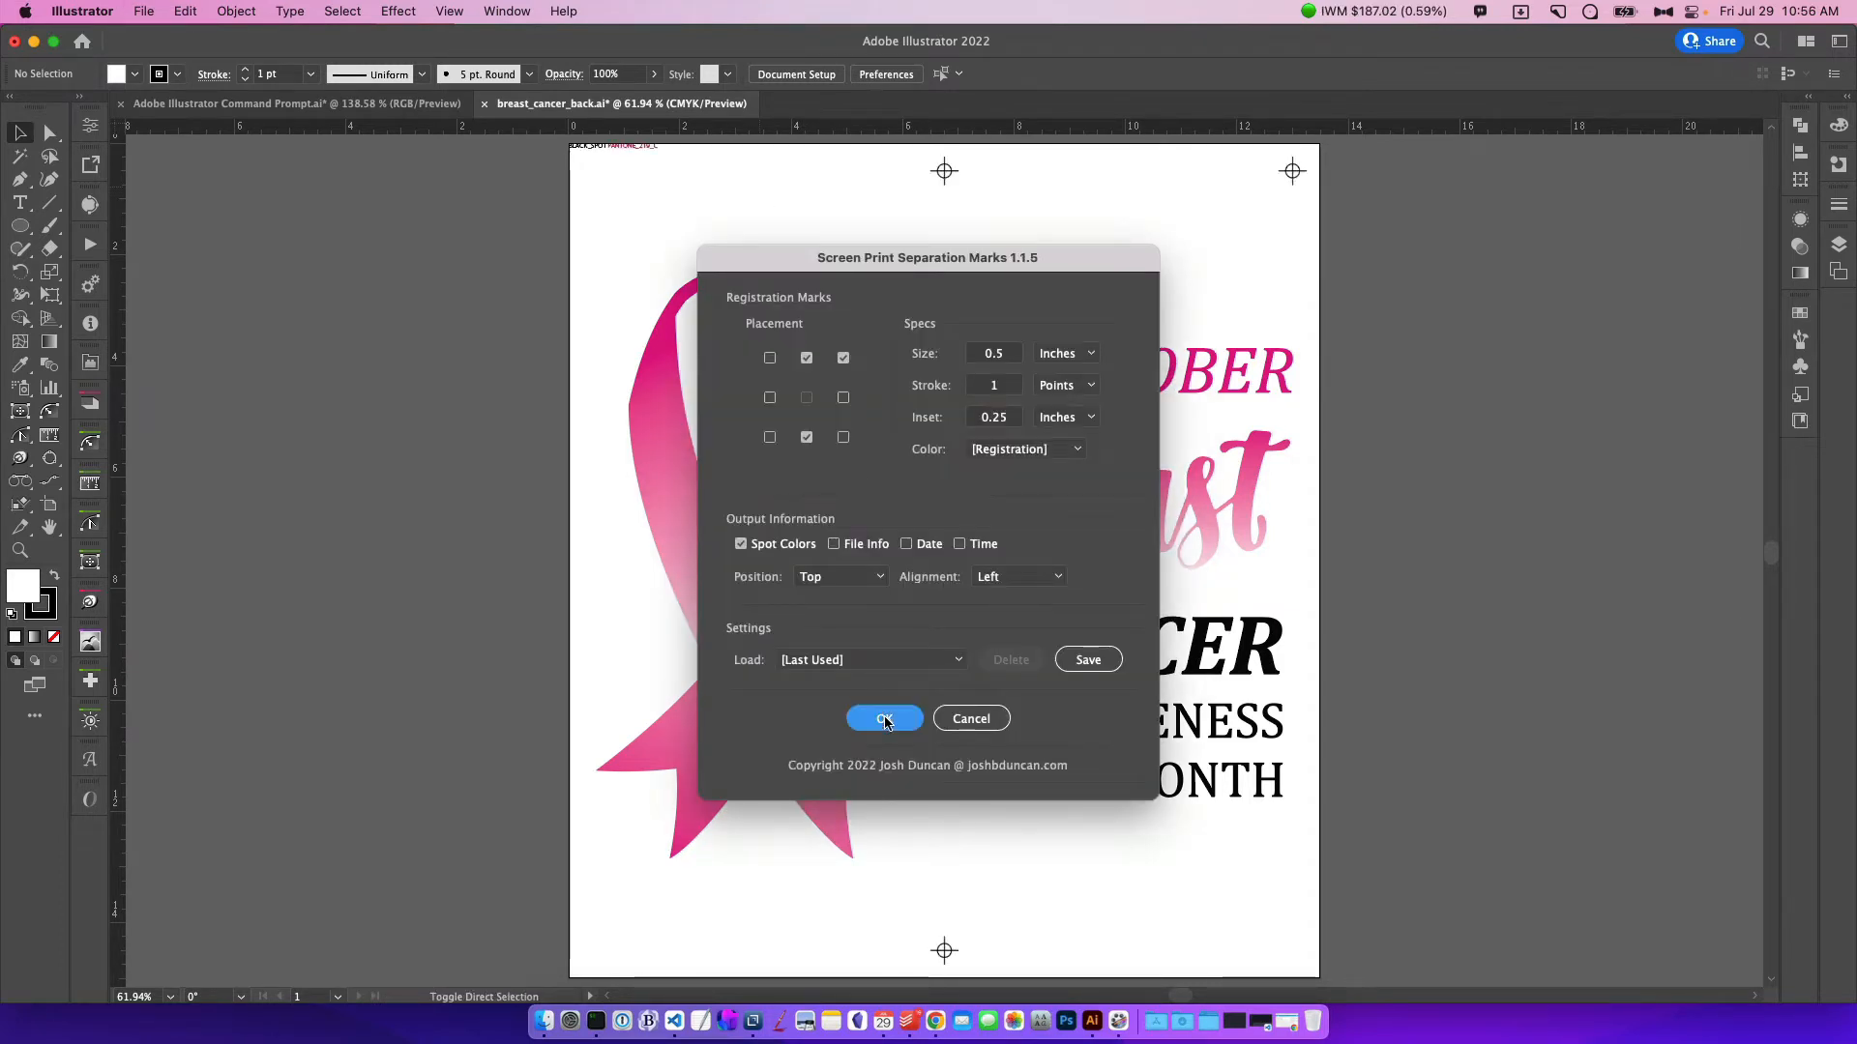
# Apply the registration marks to the flyer and return to the gradient poster document
pyautogui.click(882, 717)
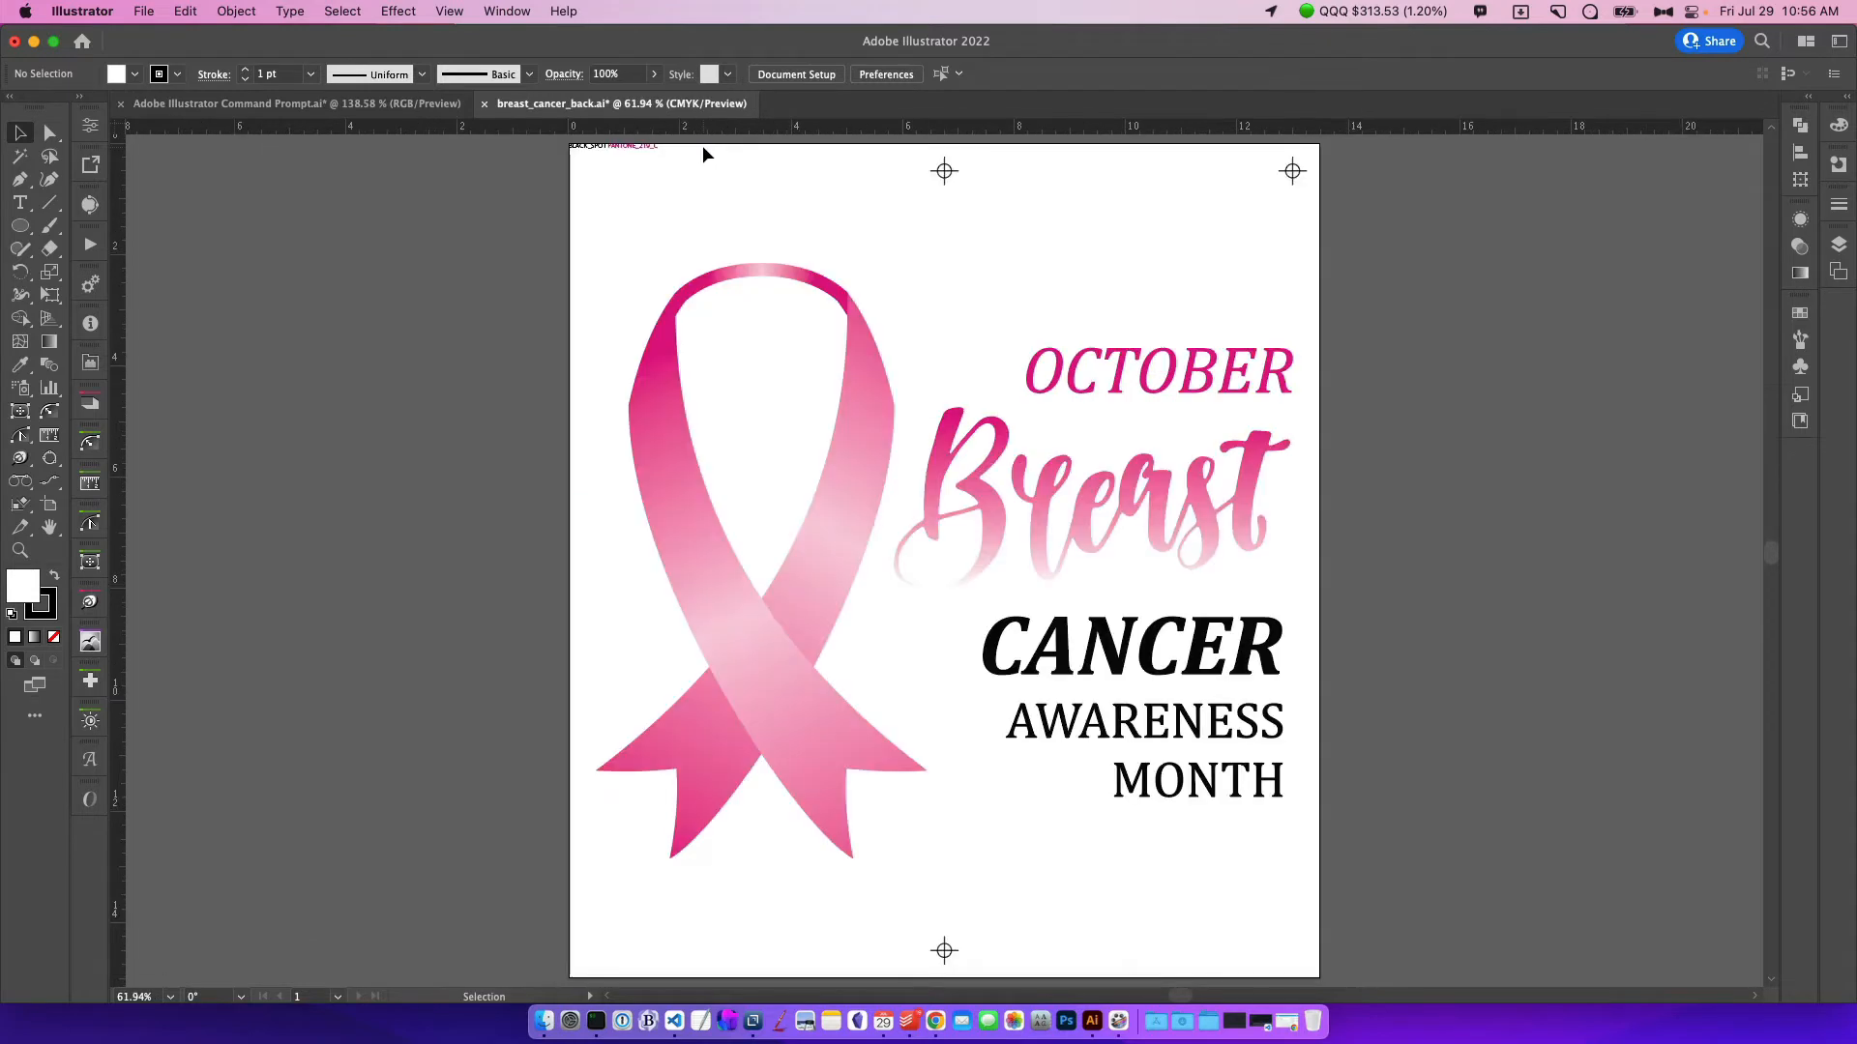
pyautogui.moveTo(1145, 265)
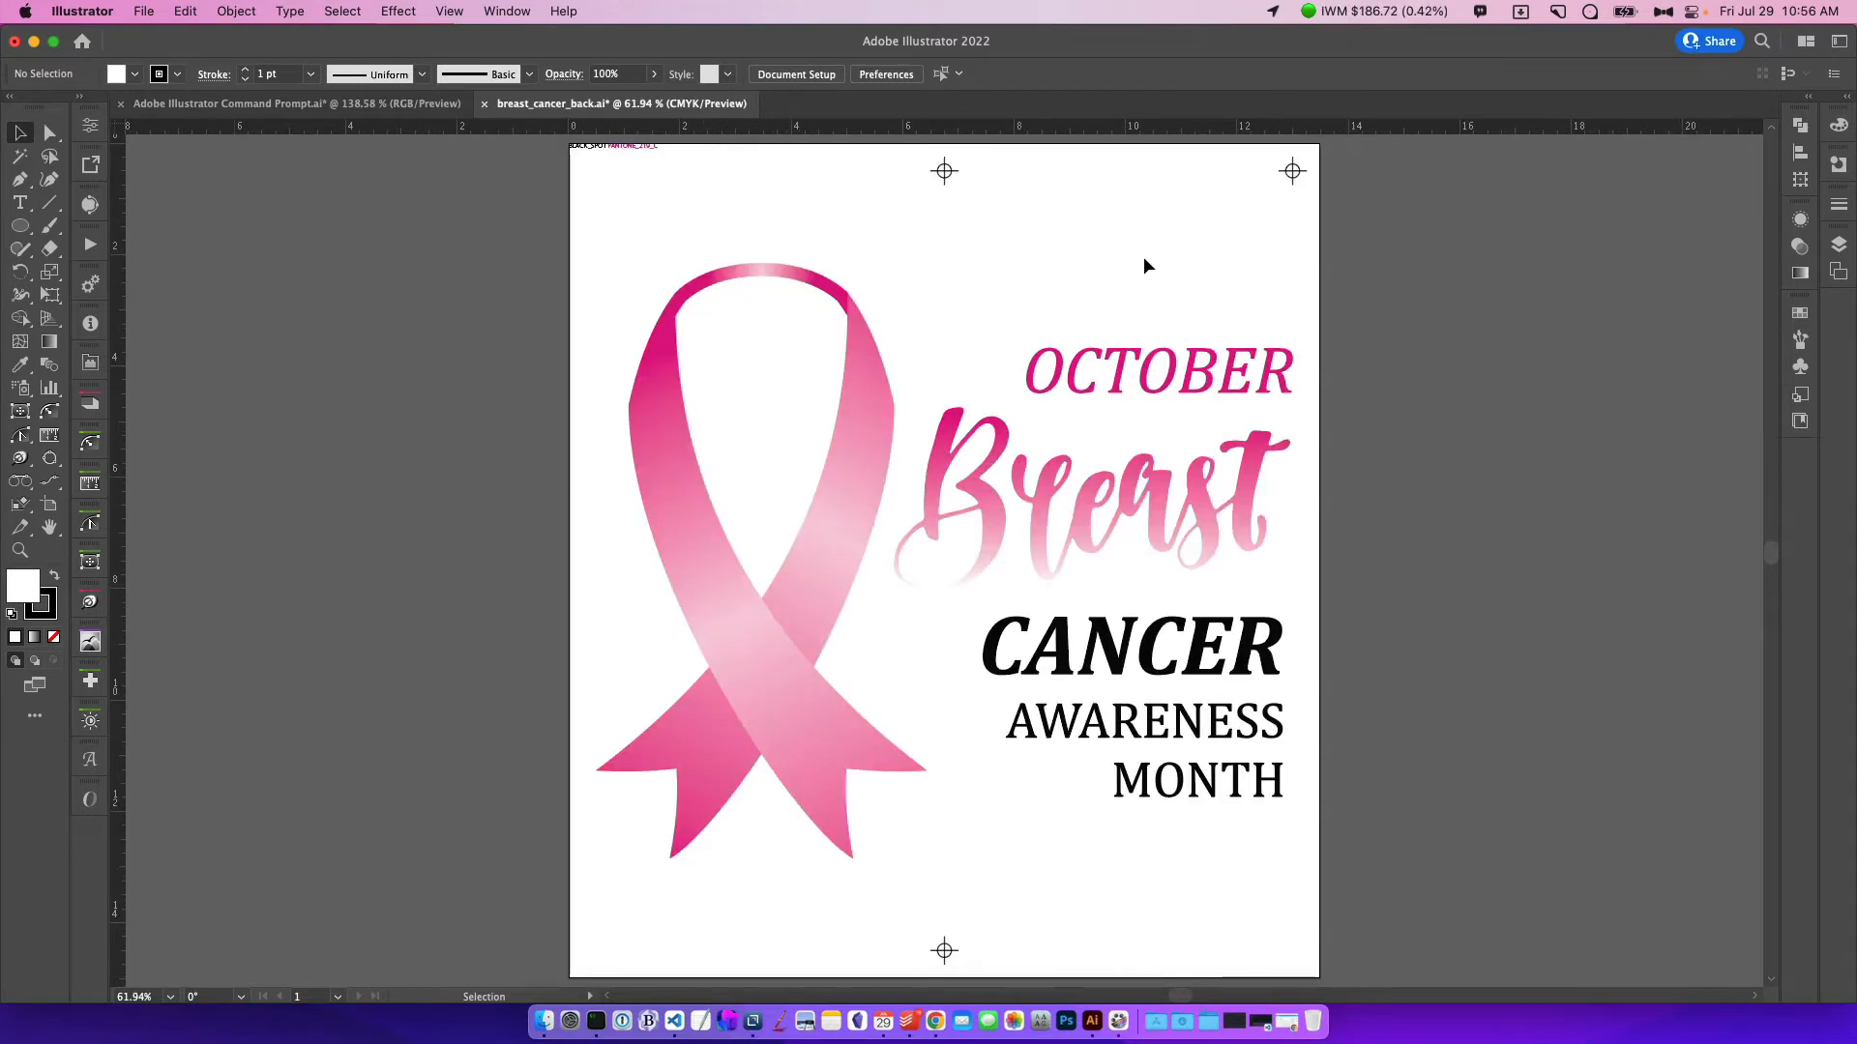
pyautogui.moveTo(1440, 319)
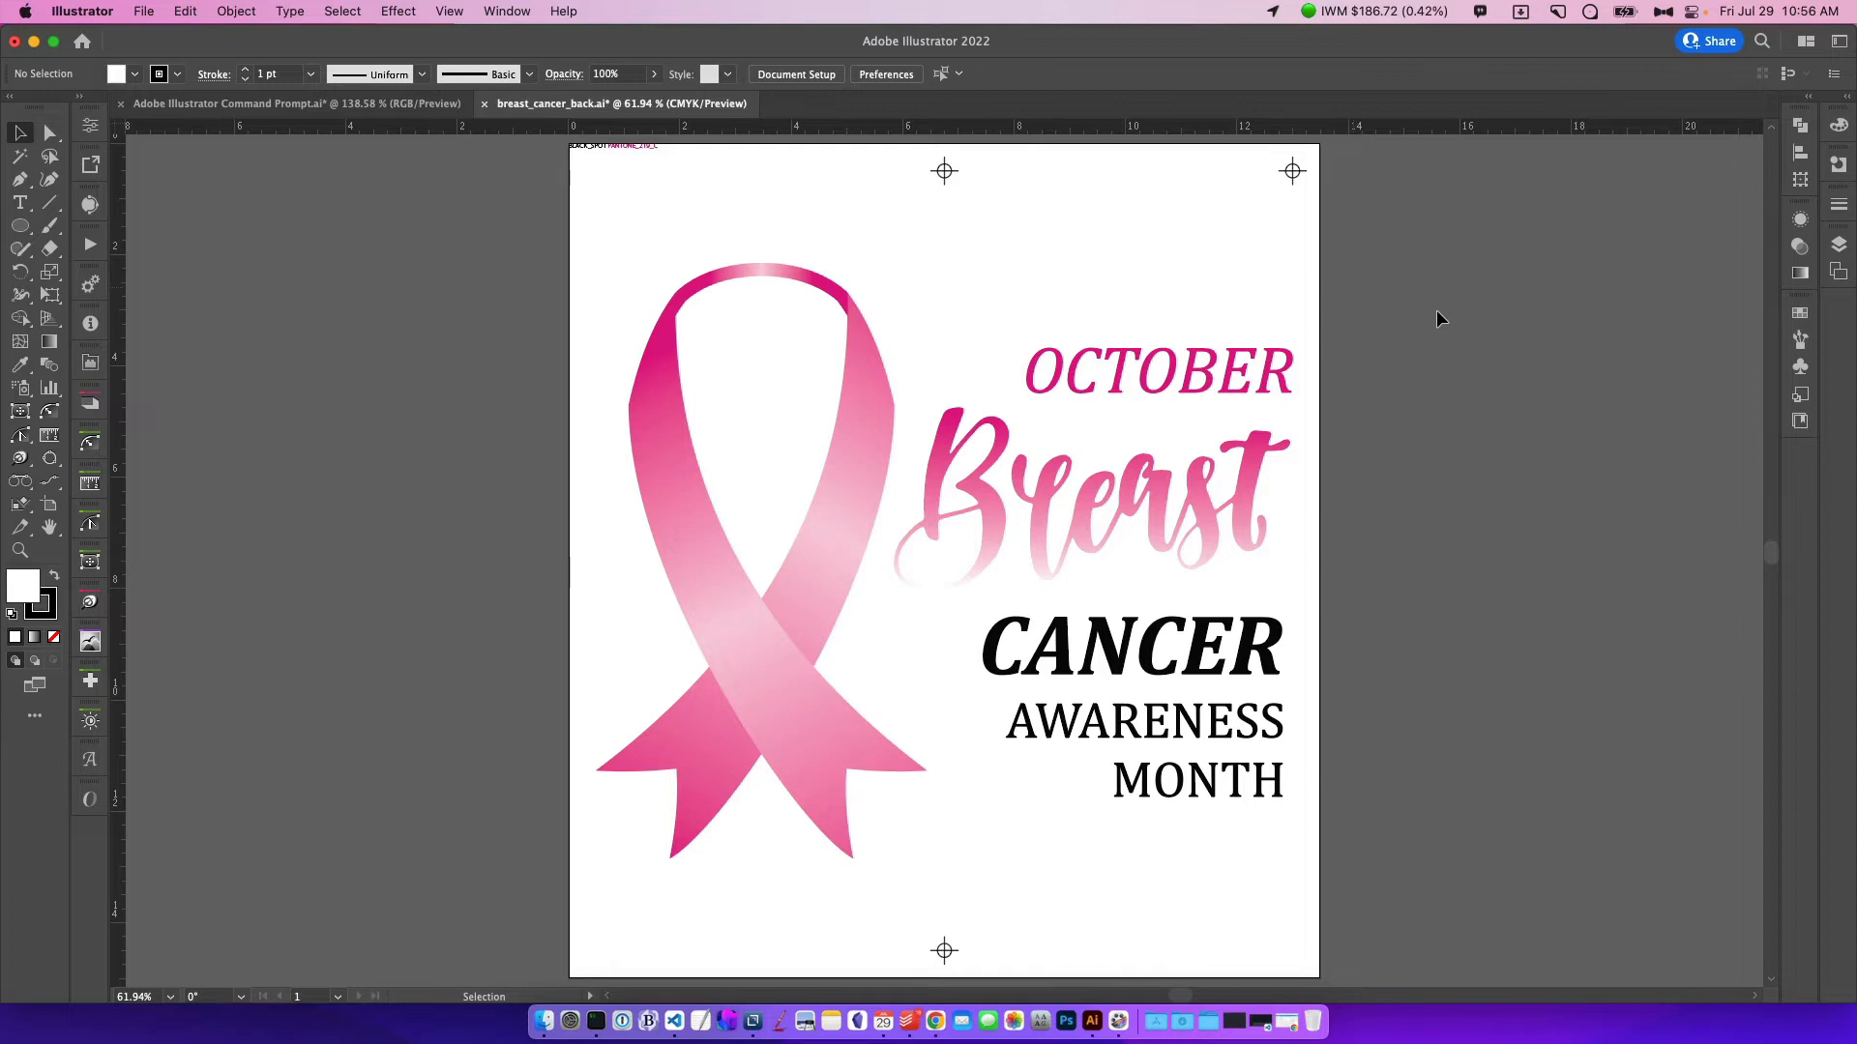
pyautogui.click(285, 104)
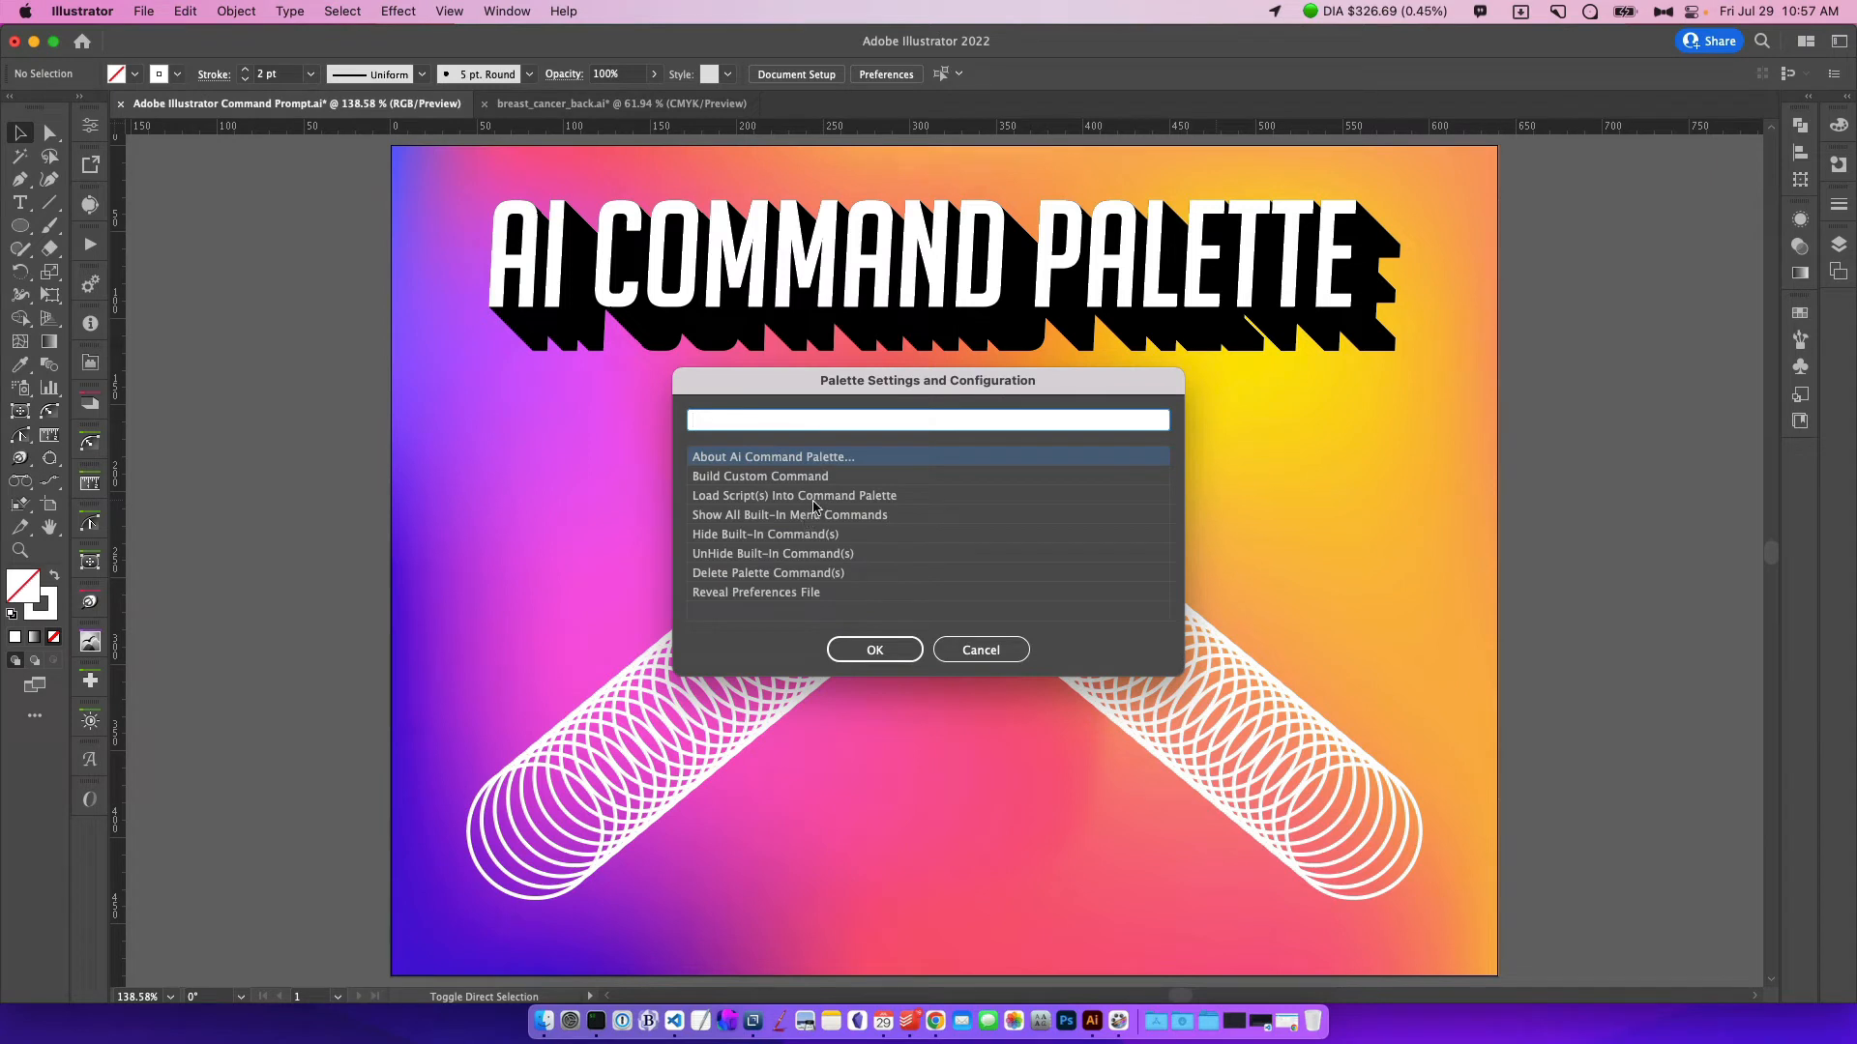
# Hide the File menu commands from New through Exit, 24 in total
pyautogui.click(793, 496)
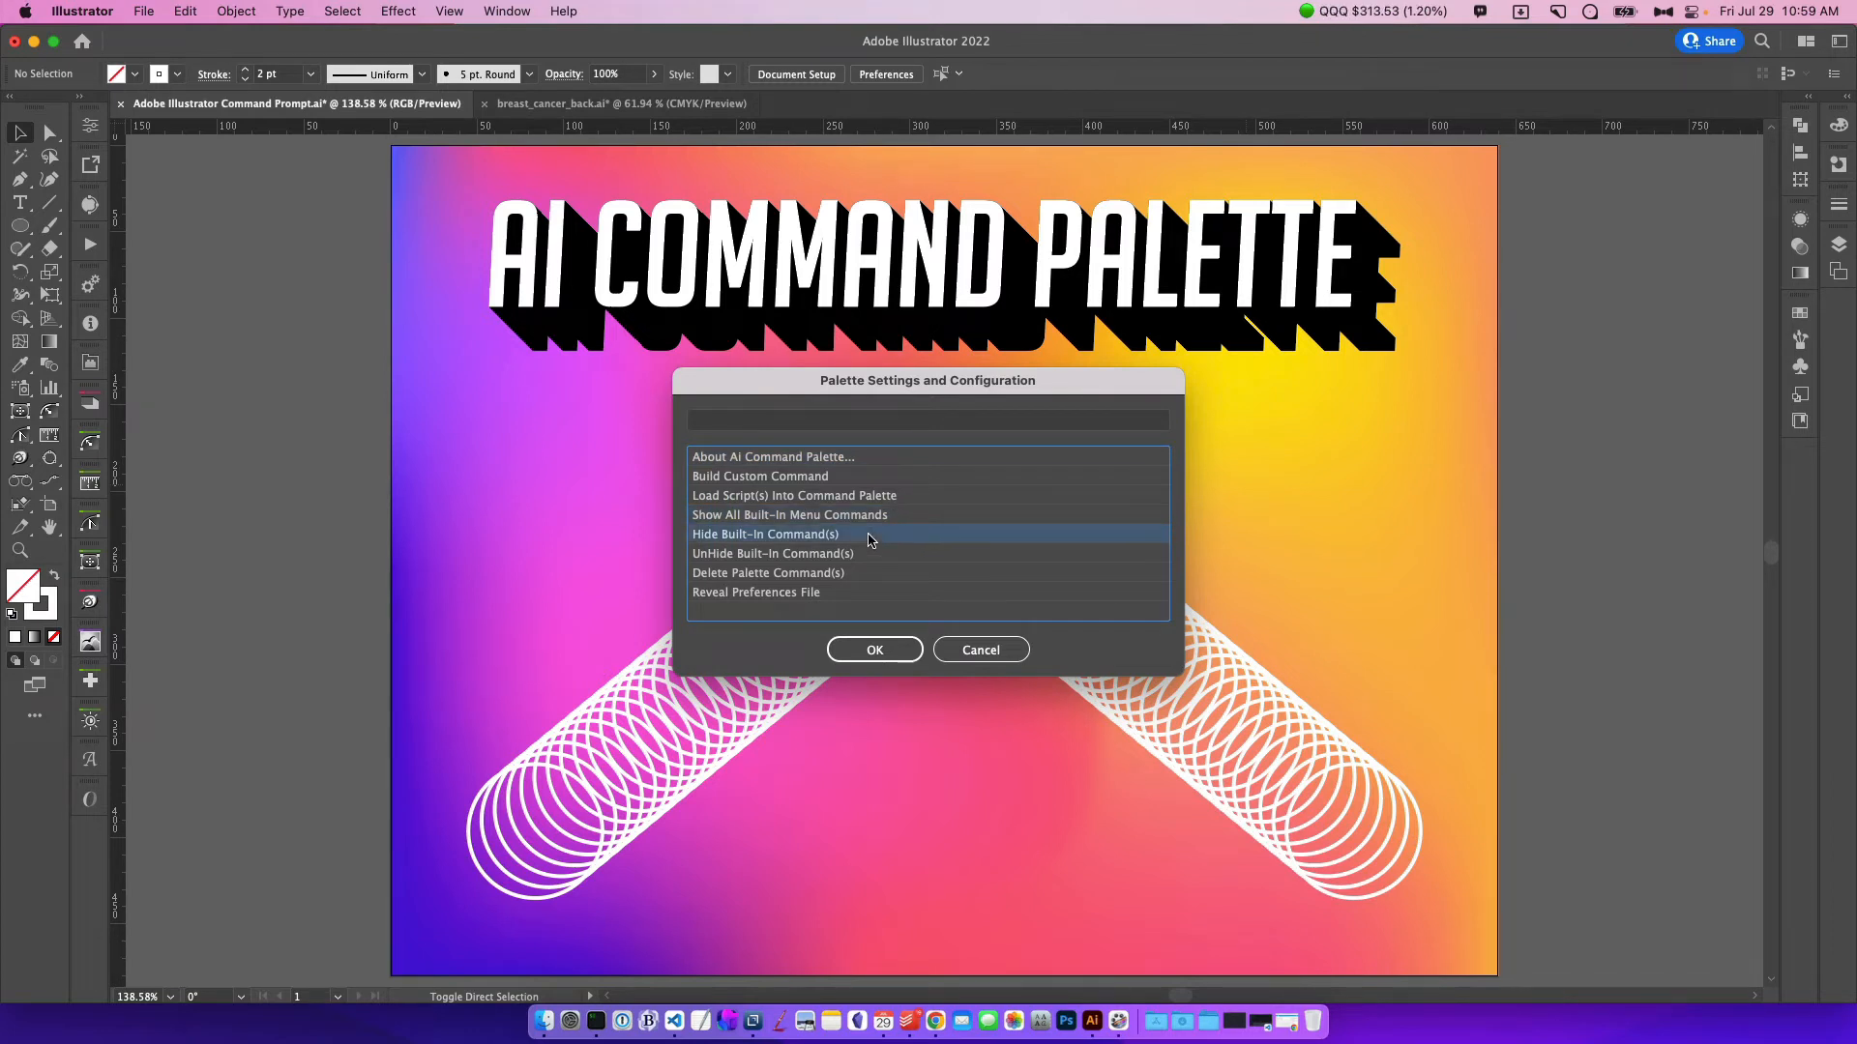
pyautogui.click(764, 534)
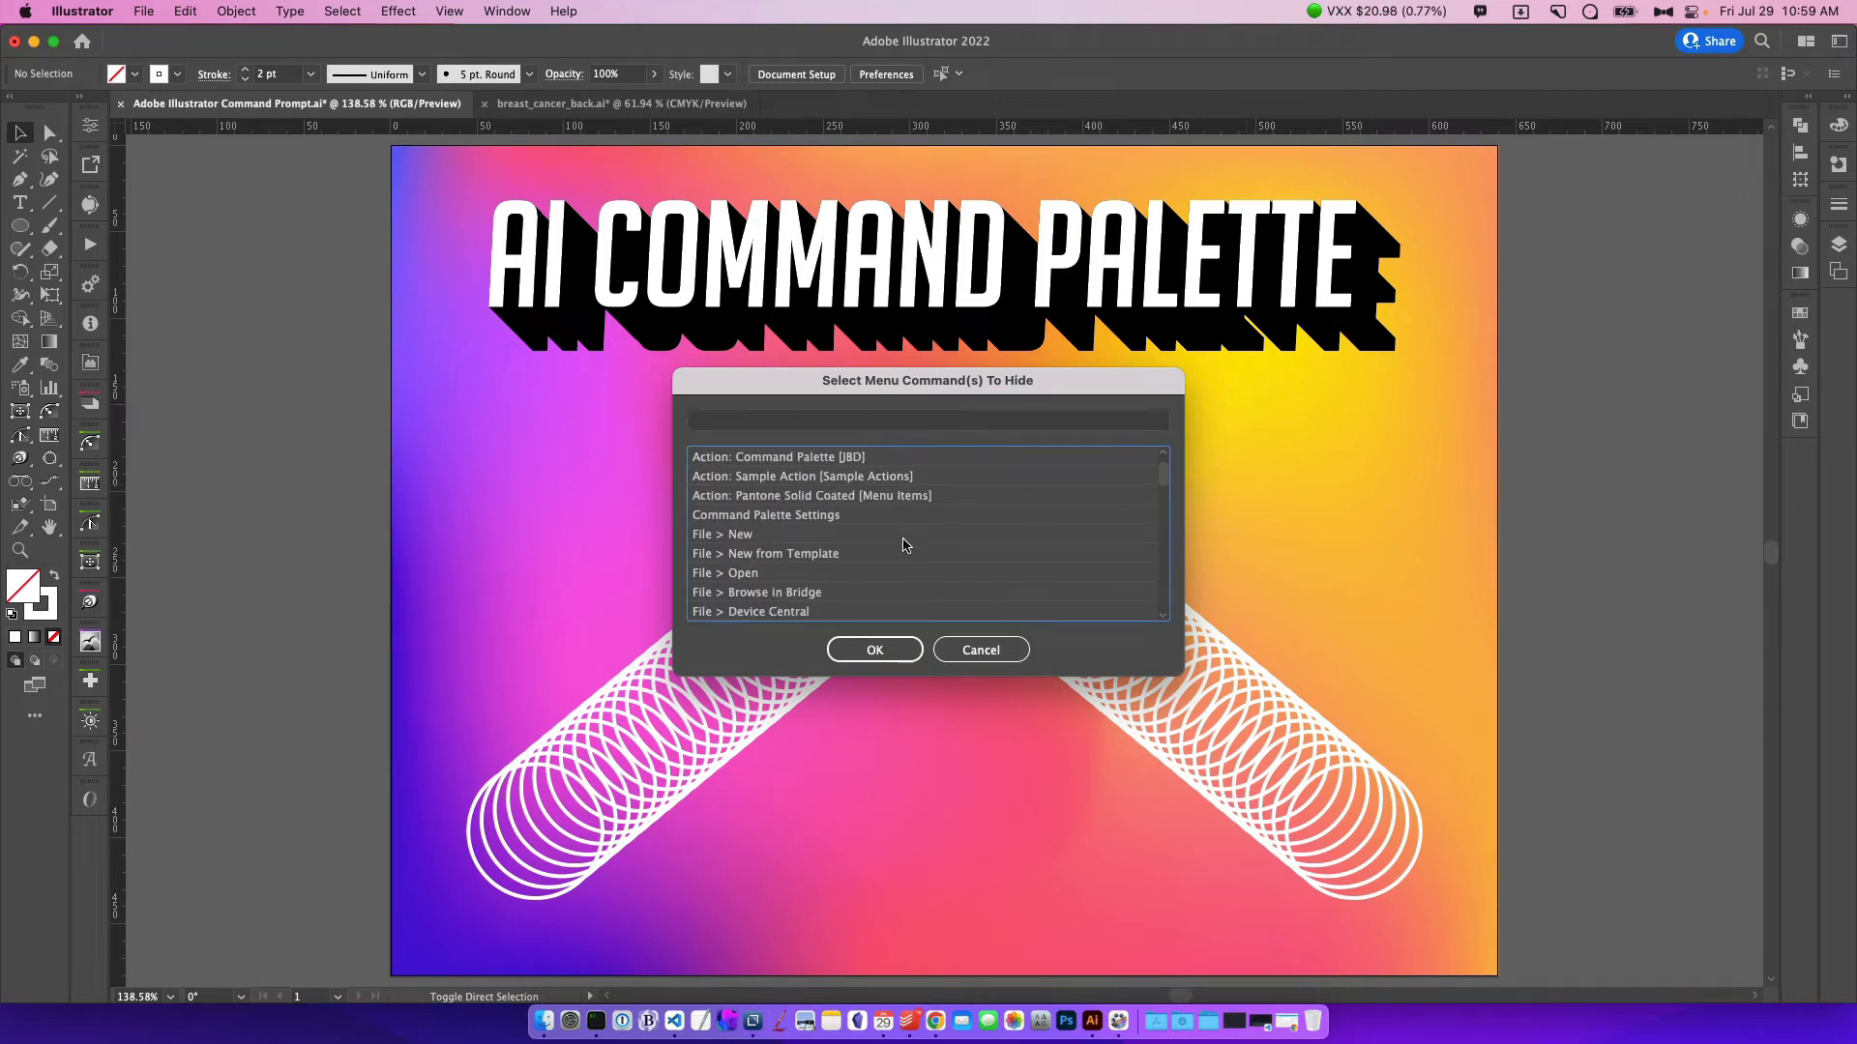
pyautogui.scroll(-3)
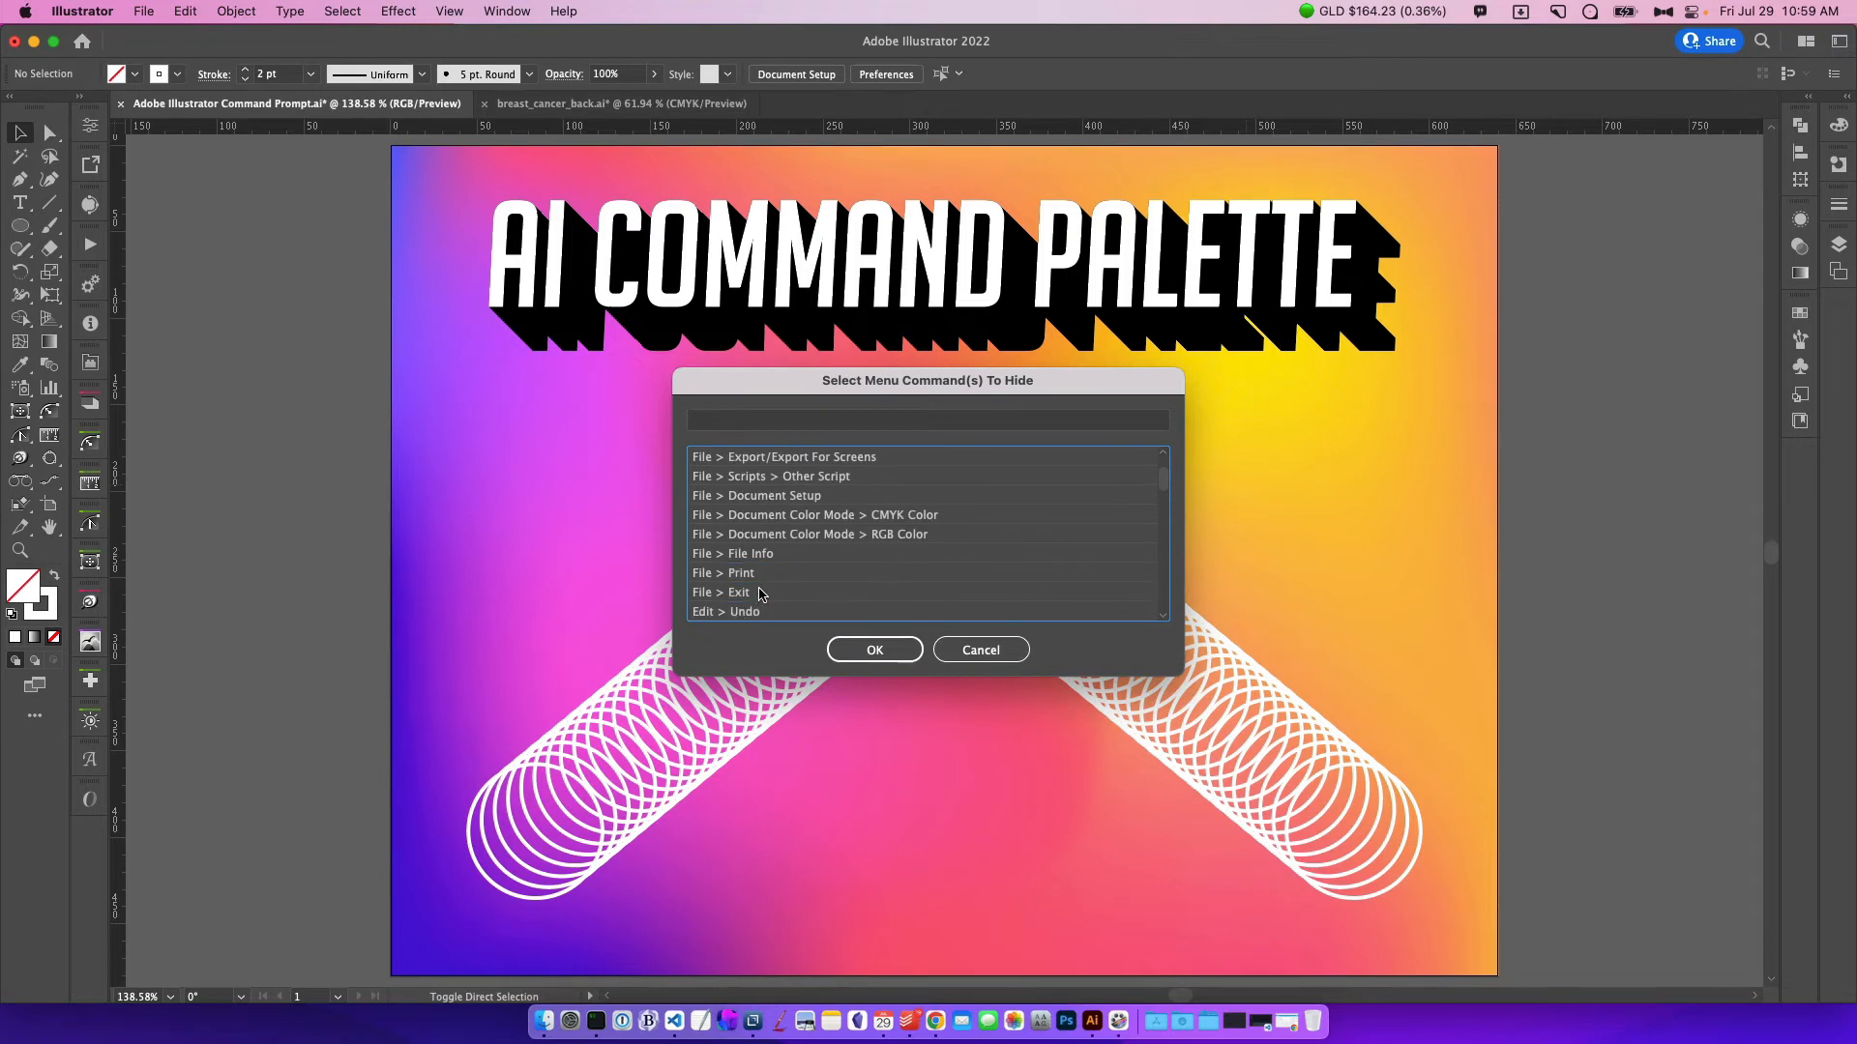
pyautogui.click(978, 649)
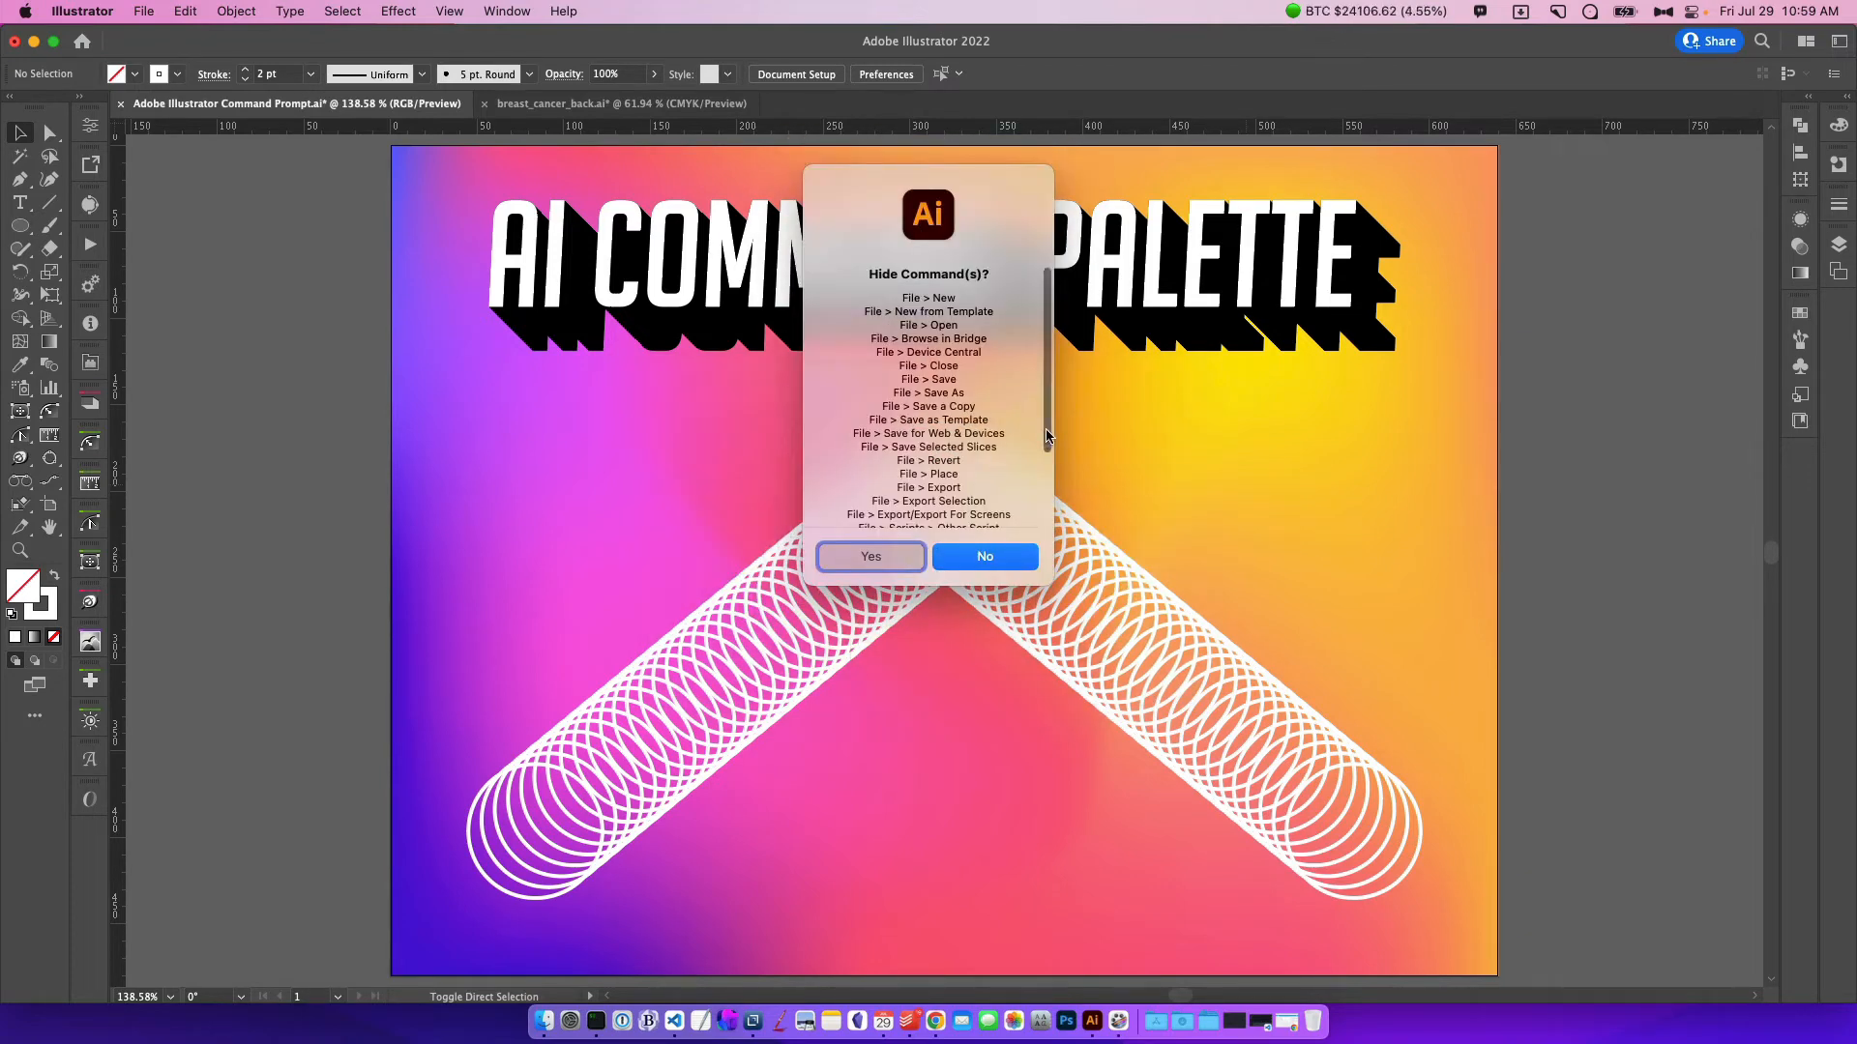
pyautogui.click(870, 557)
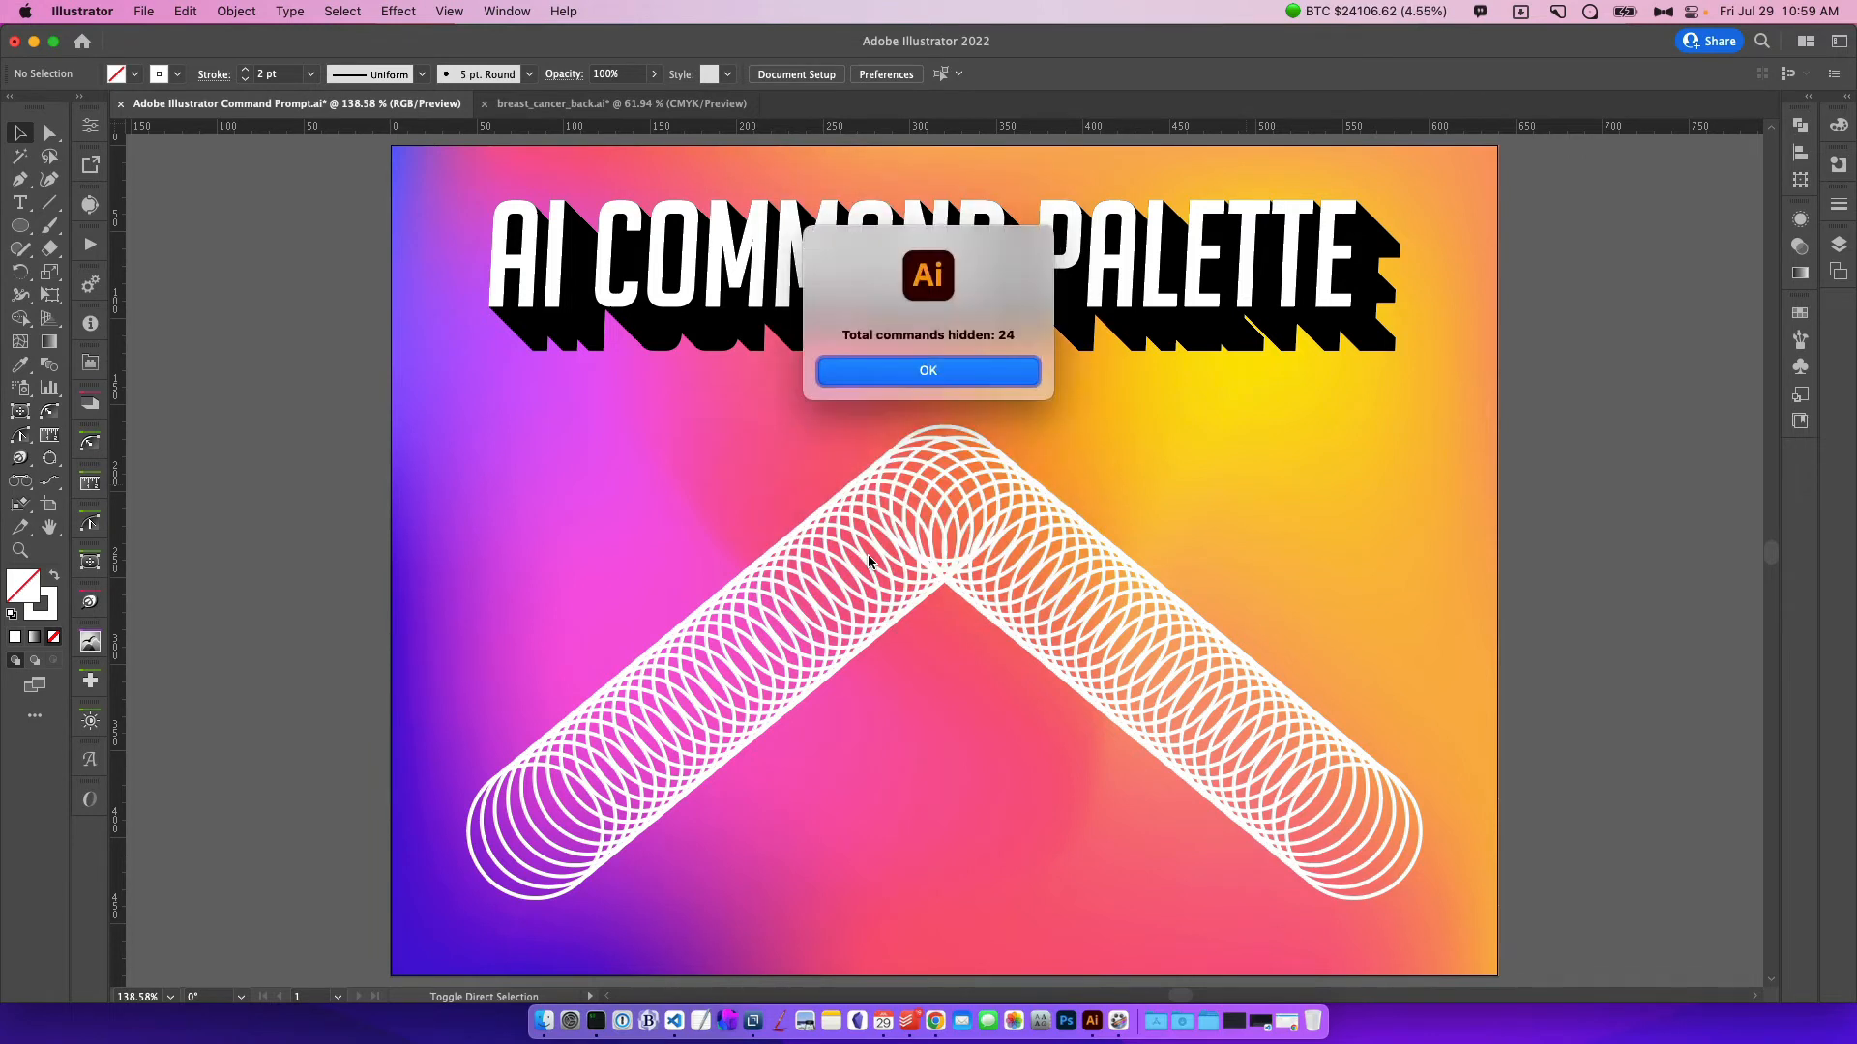
pyautogui.click(928, 370)
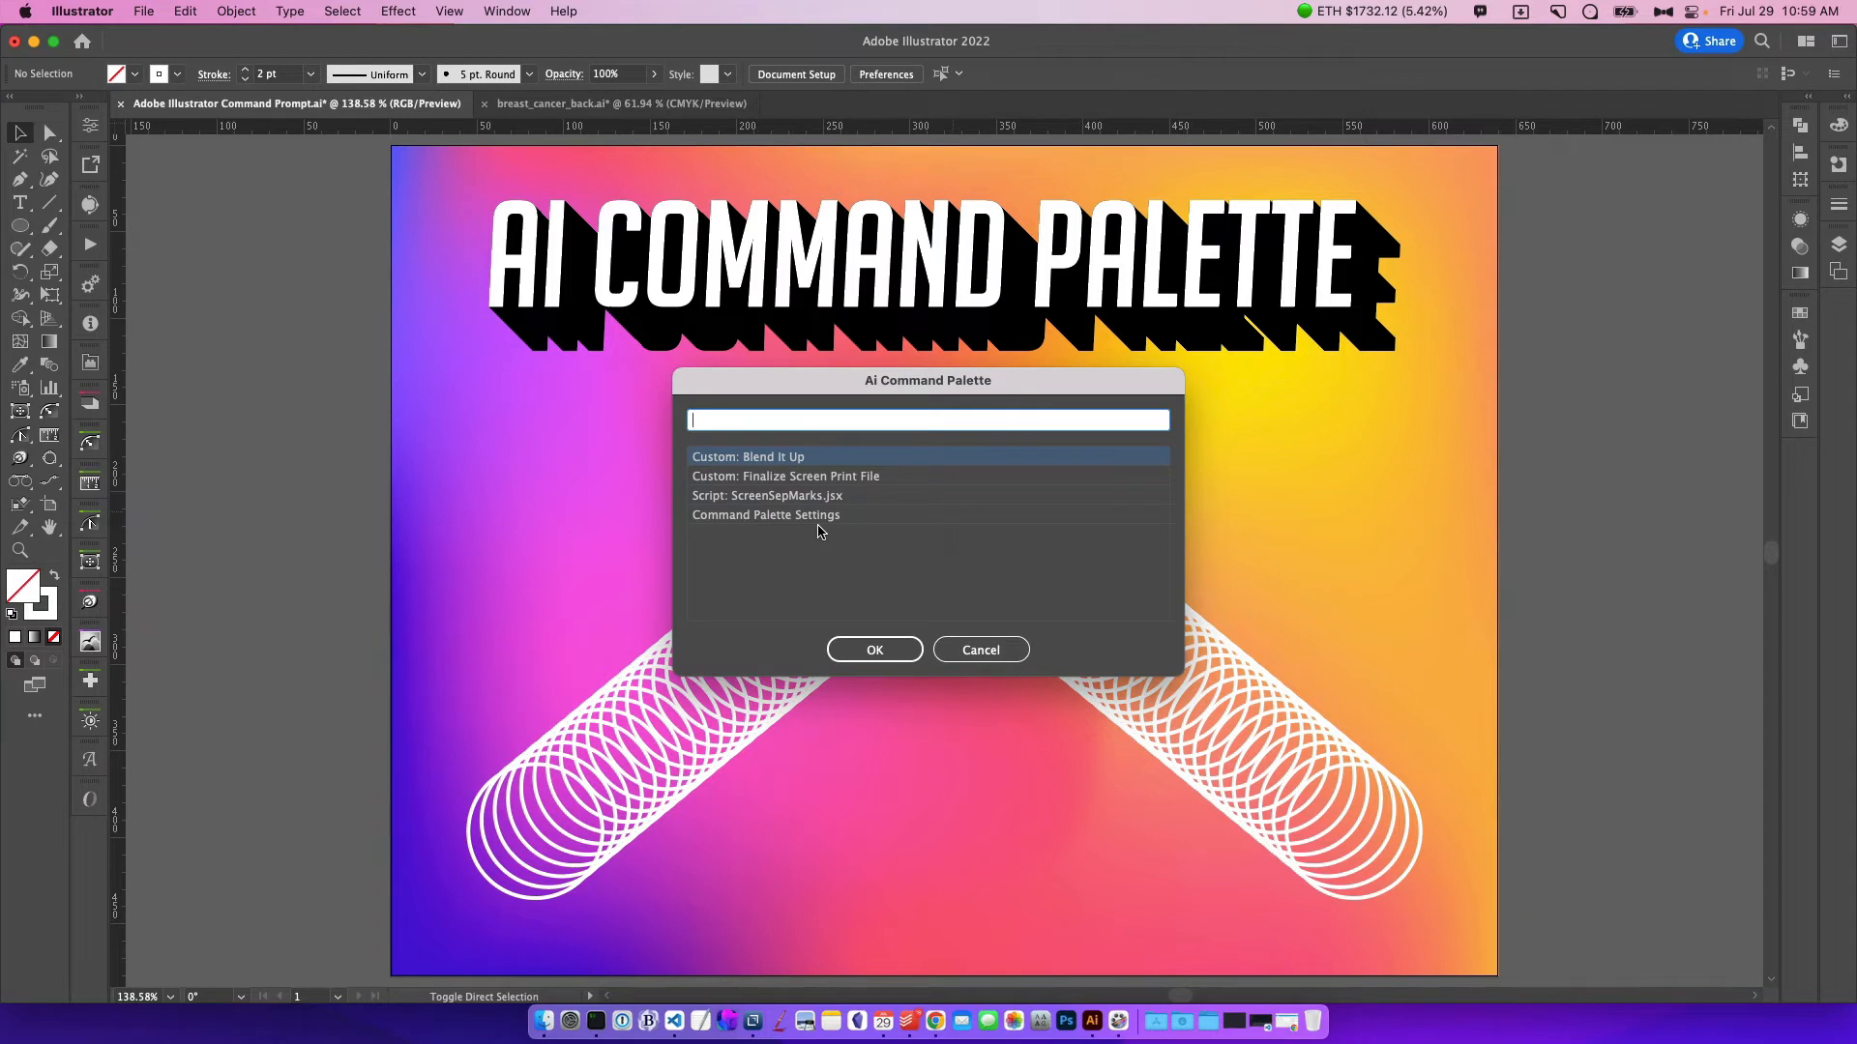
# Unhide all hidden File commands through Command Palette Settings and confirm with Yes
pyautogui.write('file m')
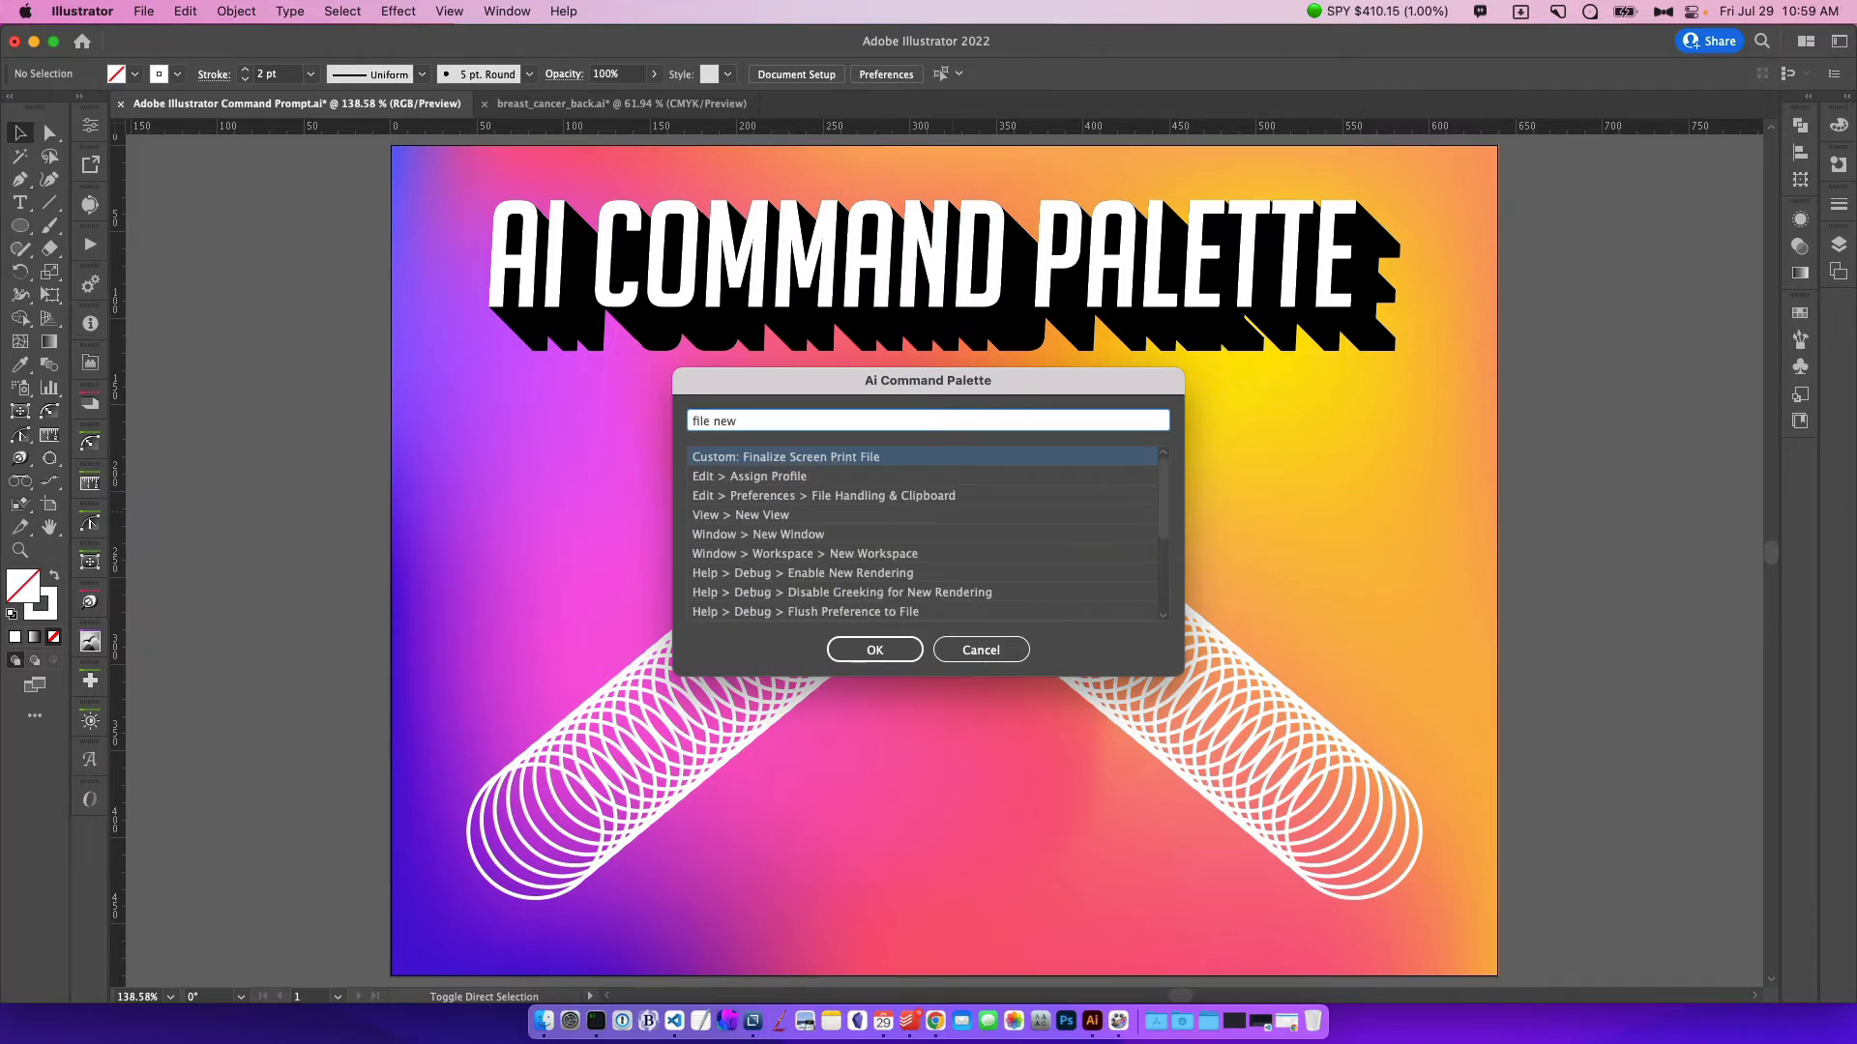
pyautogui.write('fi')
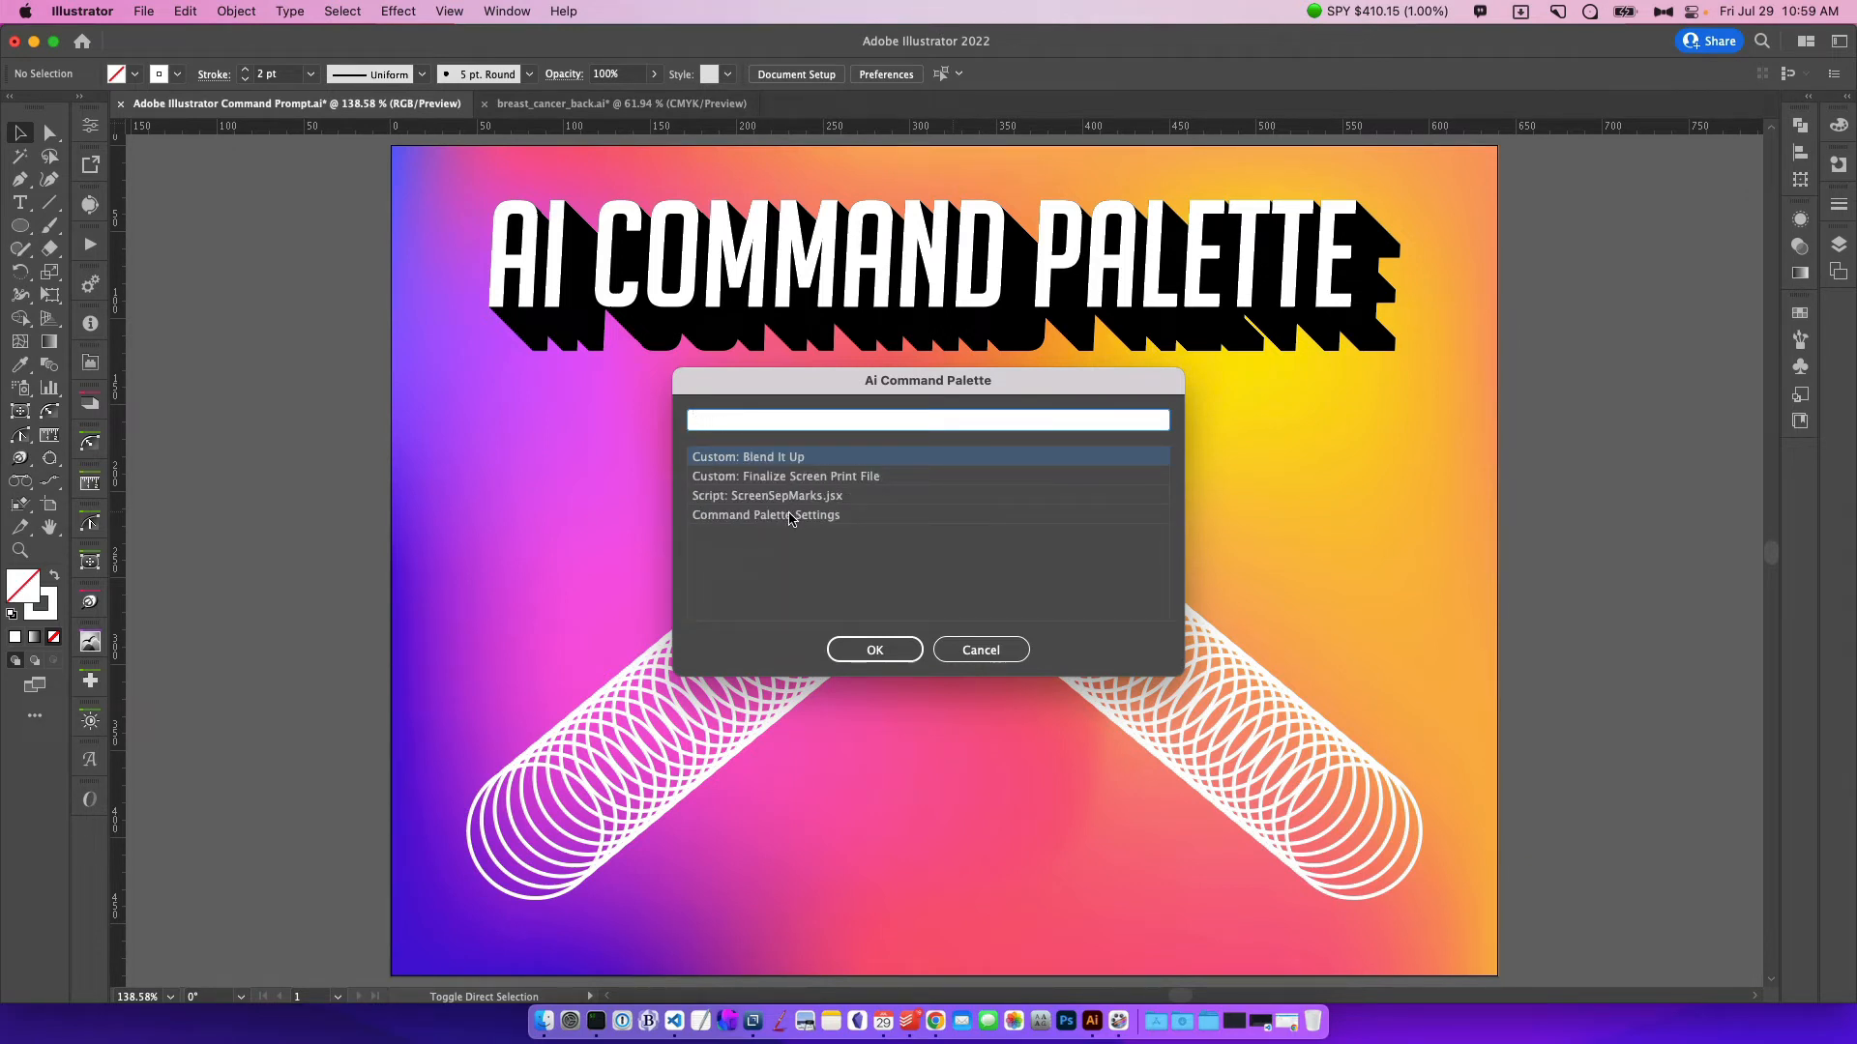
pyautogui.write('unhide')
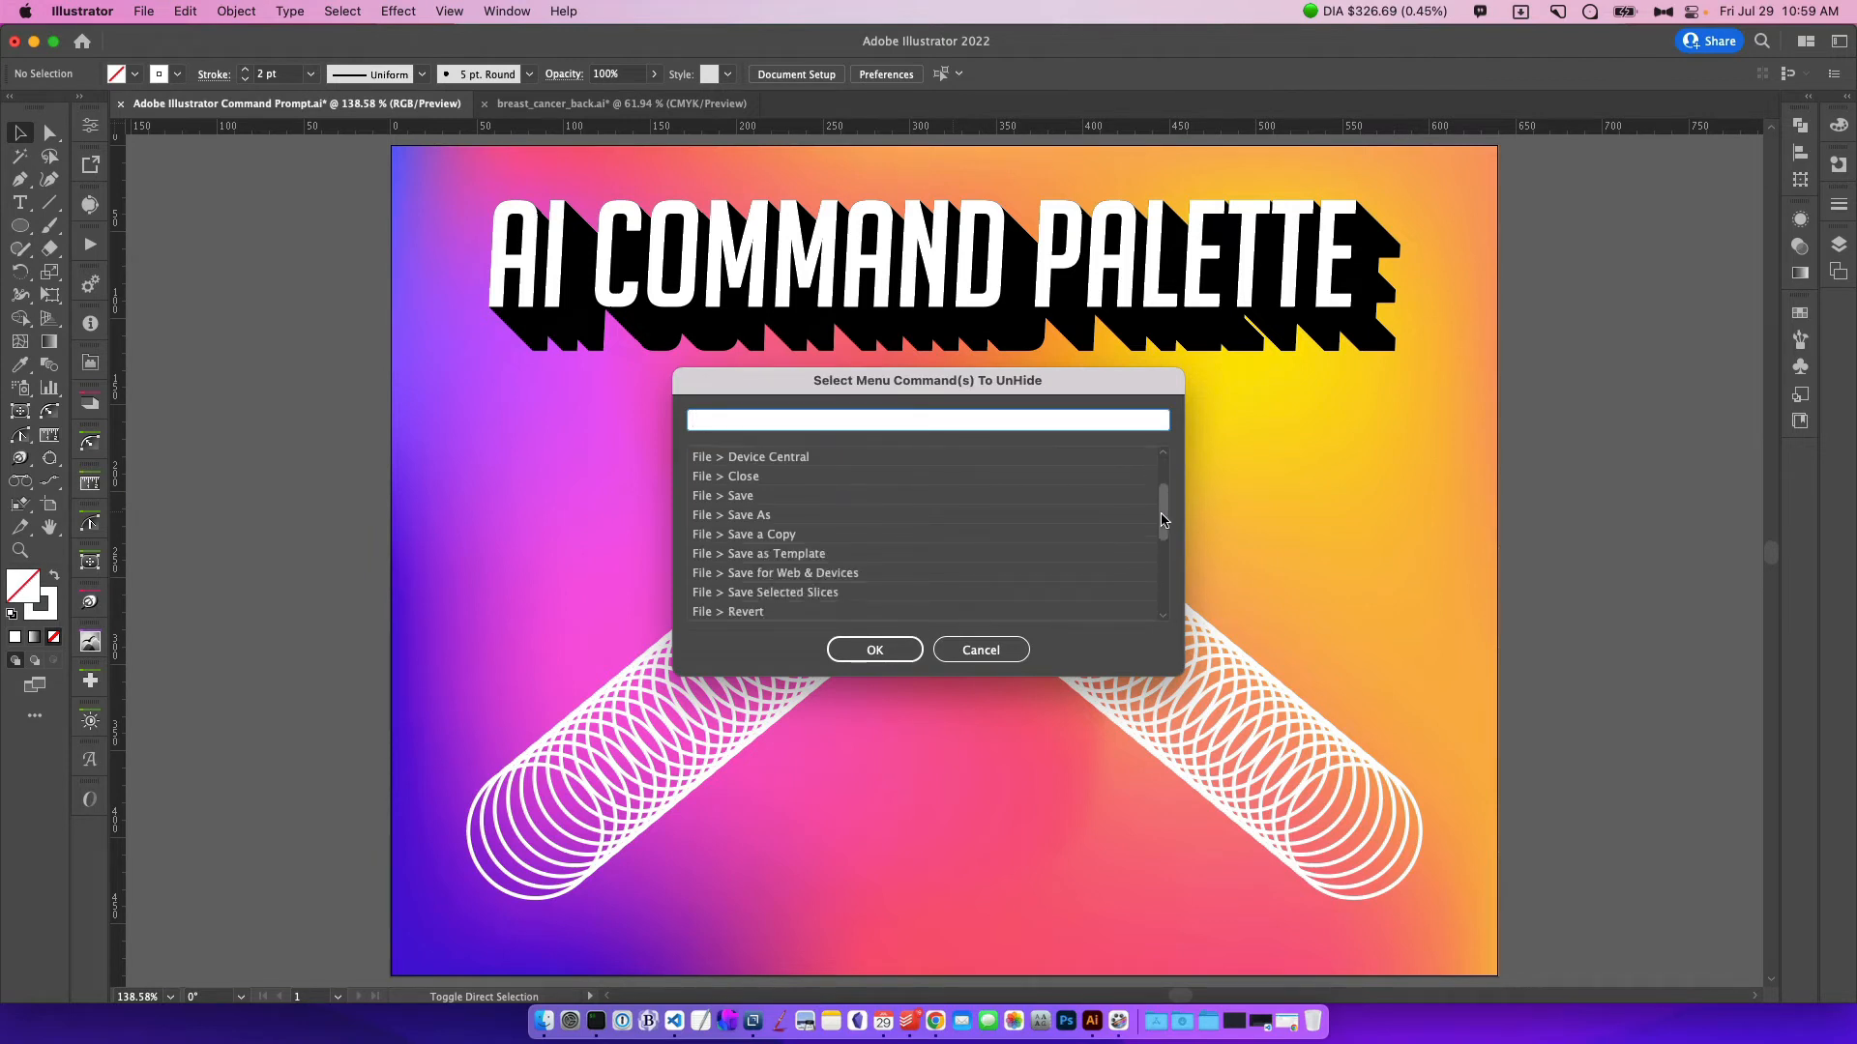
pyautogui.scroll(-3)
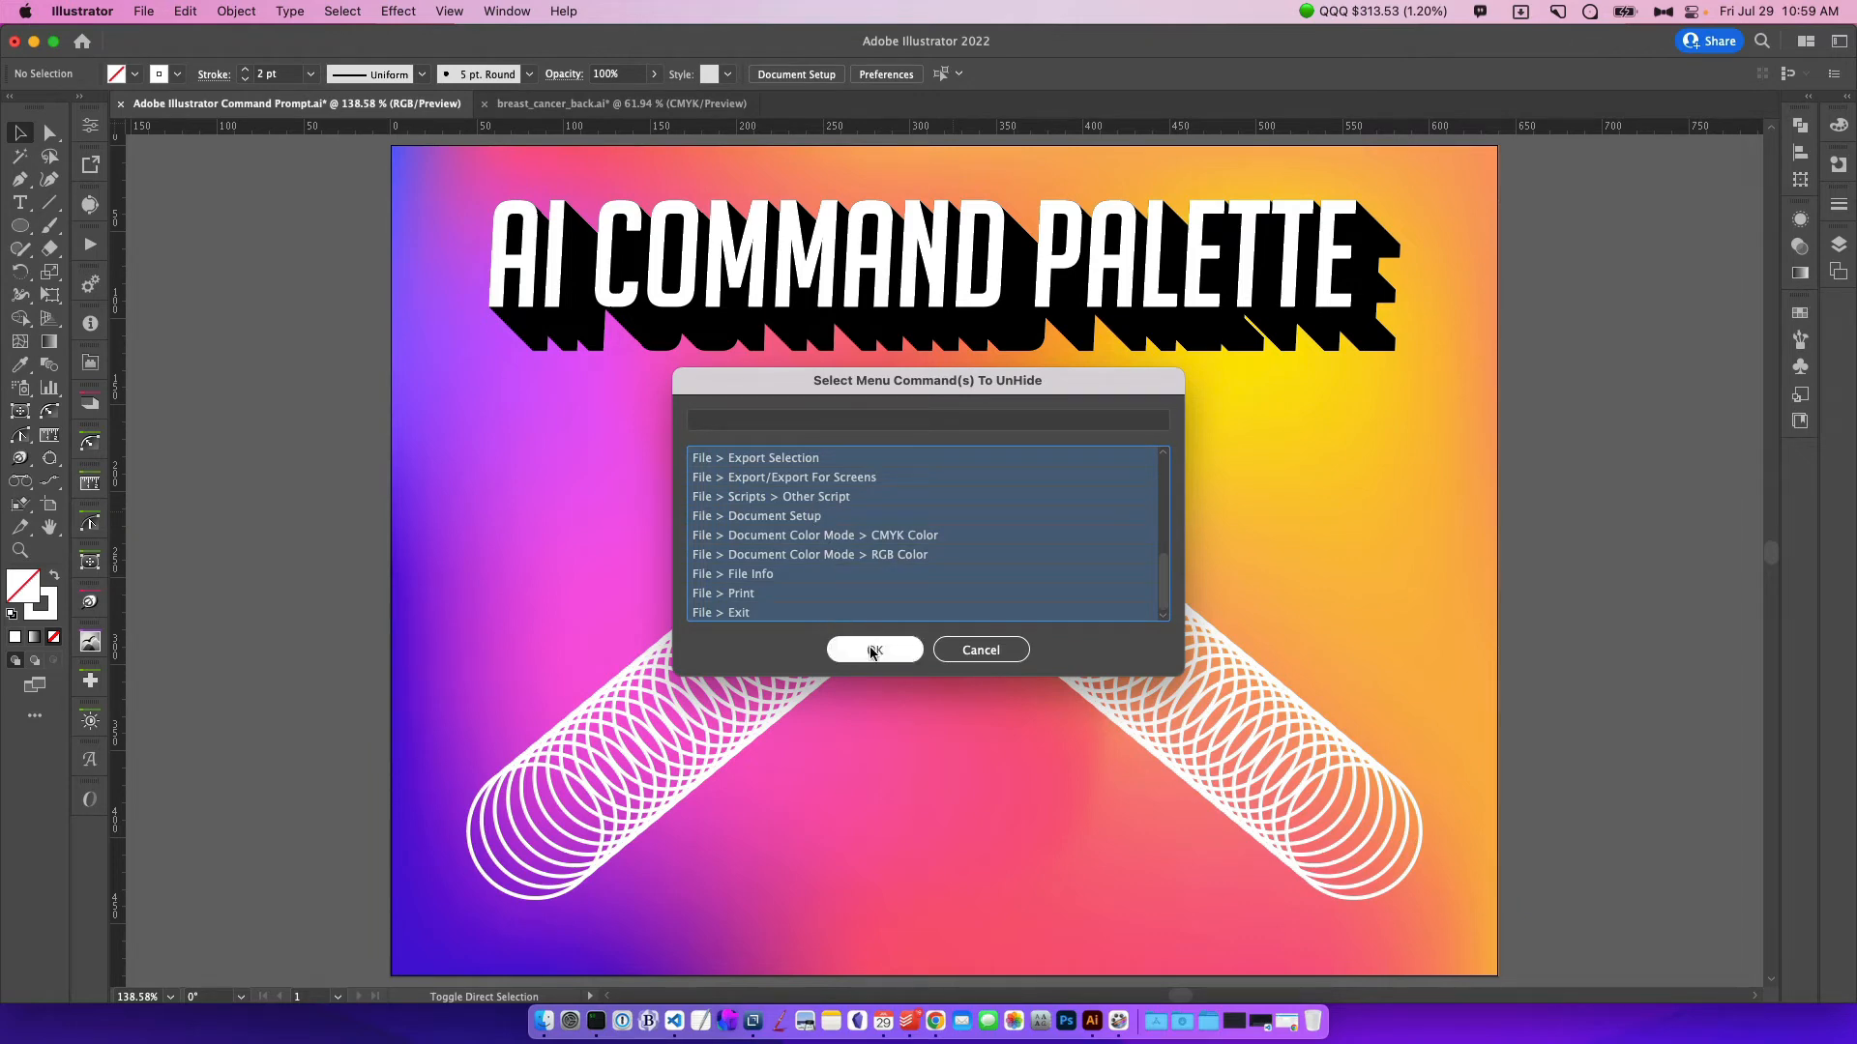
pyautogui.click(875, 649)
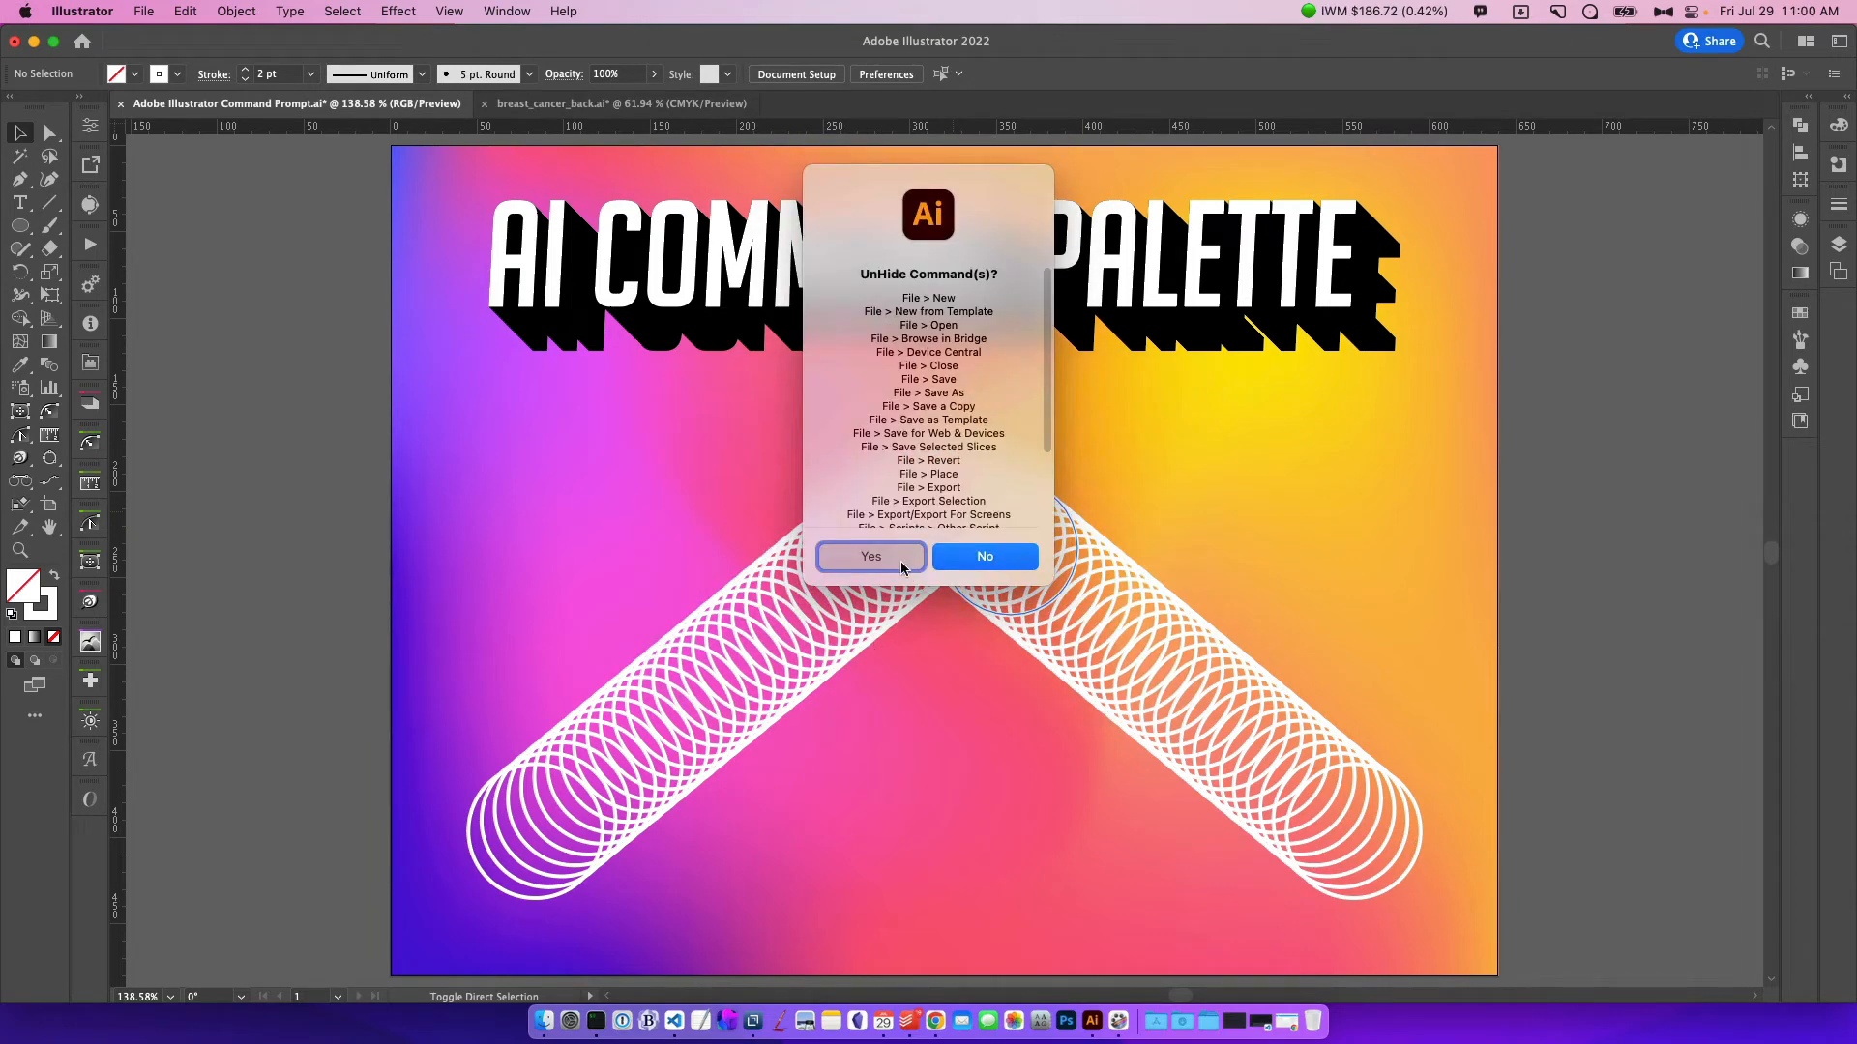
pyautogui.click(870, 557)
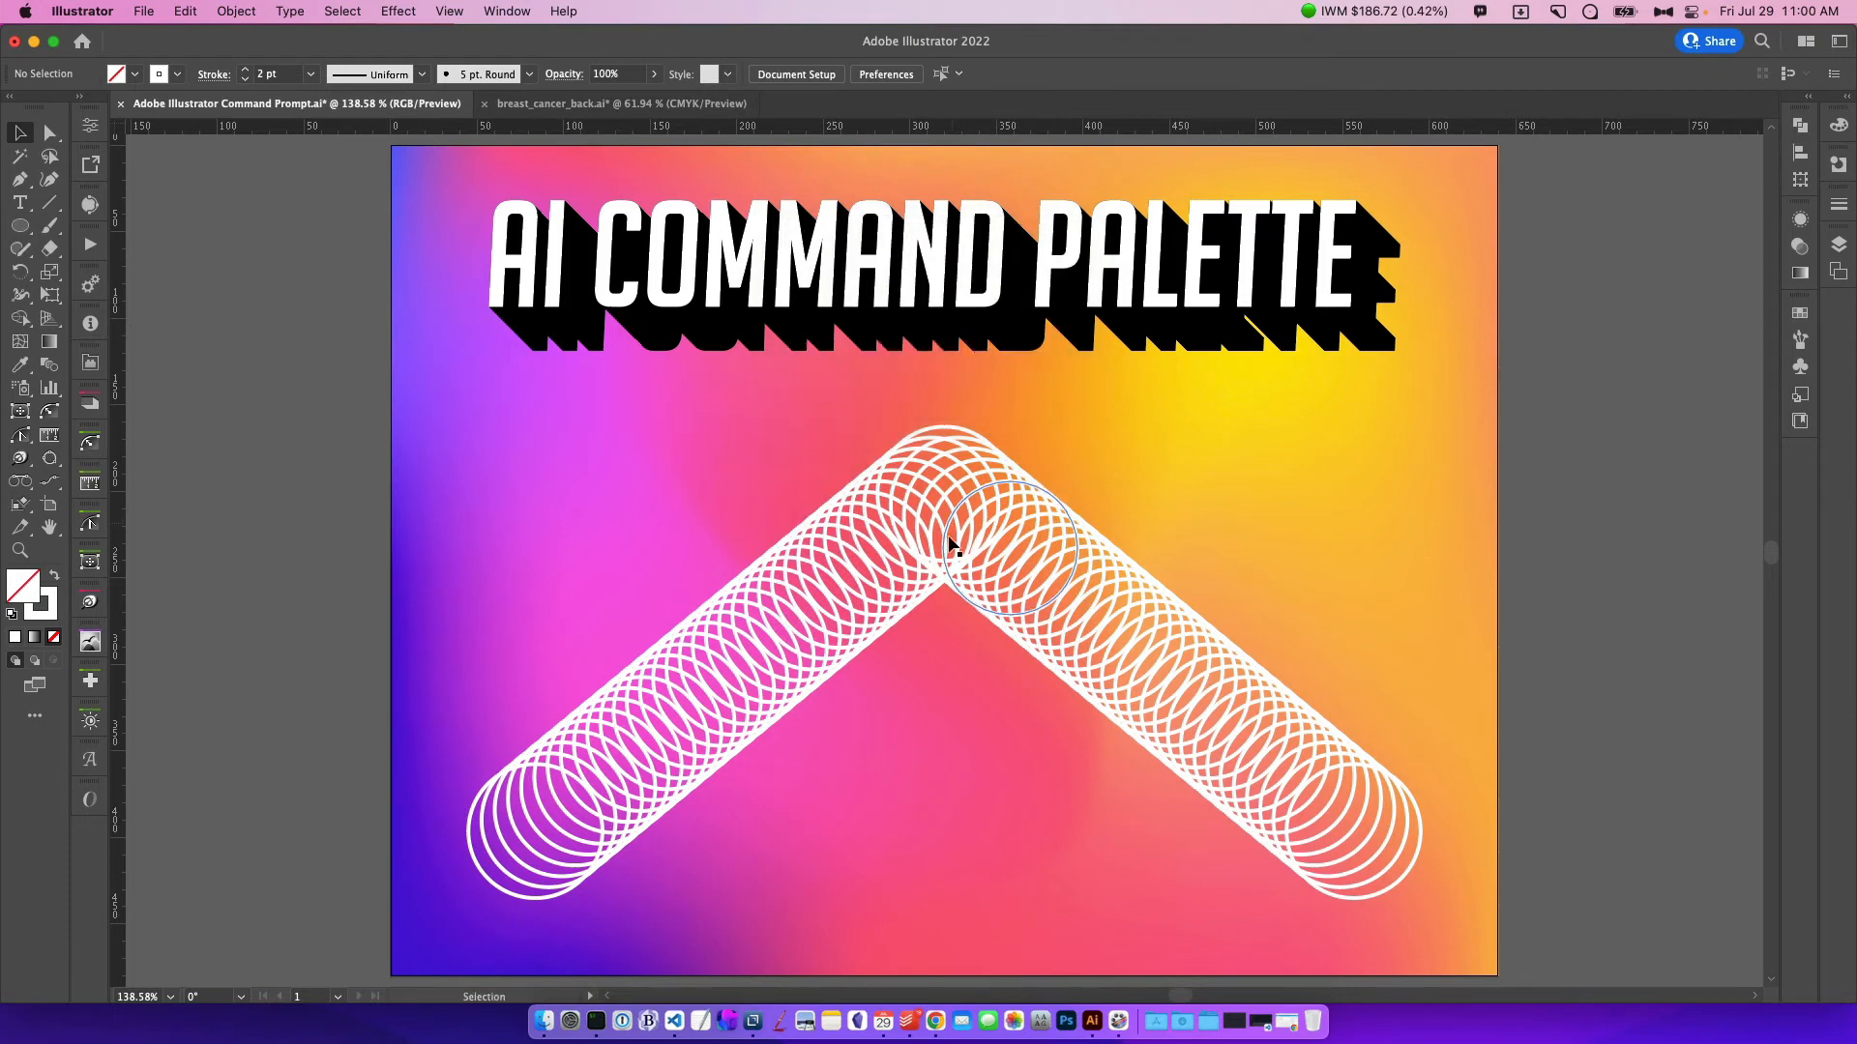
pyautogui.write('file nw')
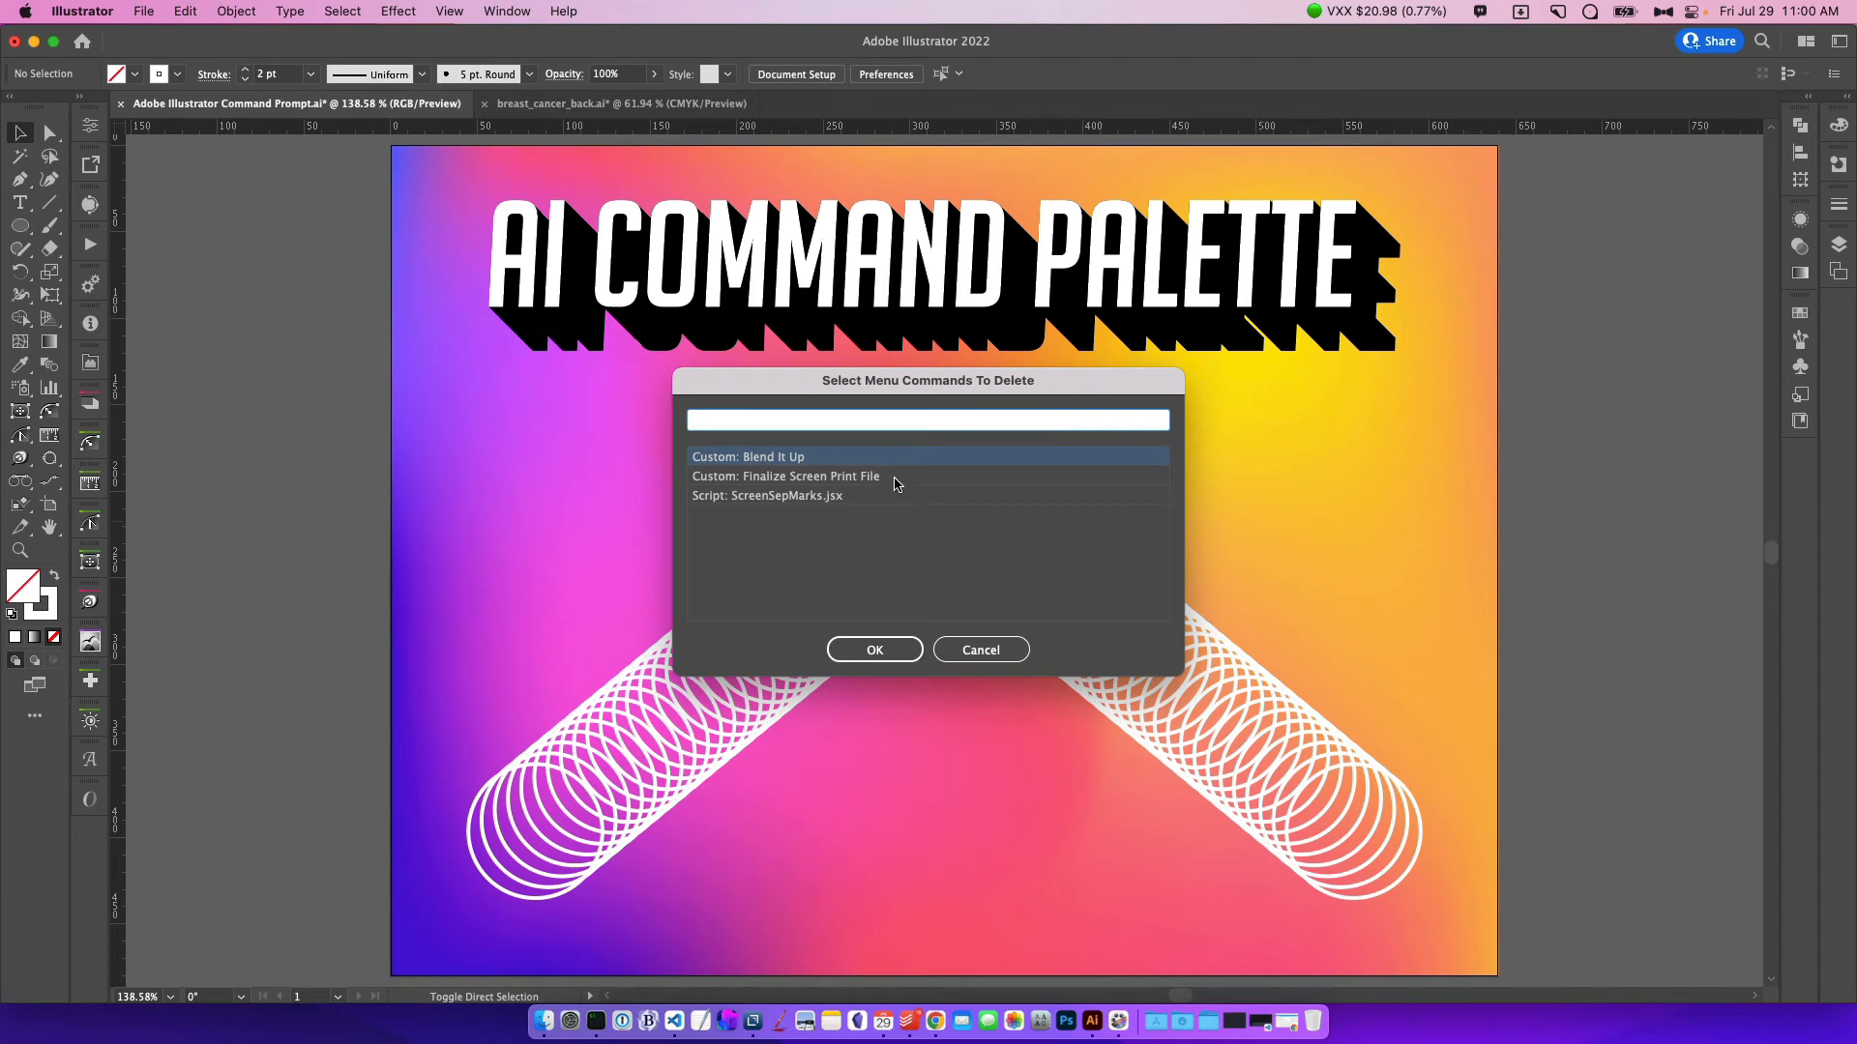
# Delete the custom command 'Finalize Screen Print File' from the command palette
pyautogui.click(785, 476)
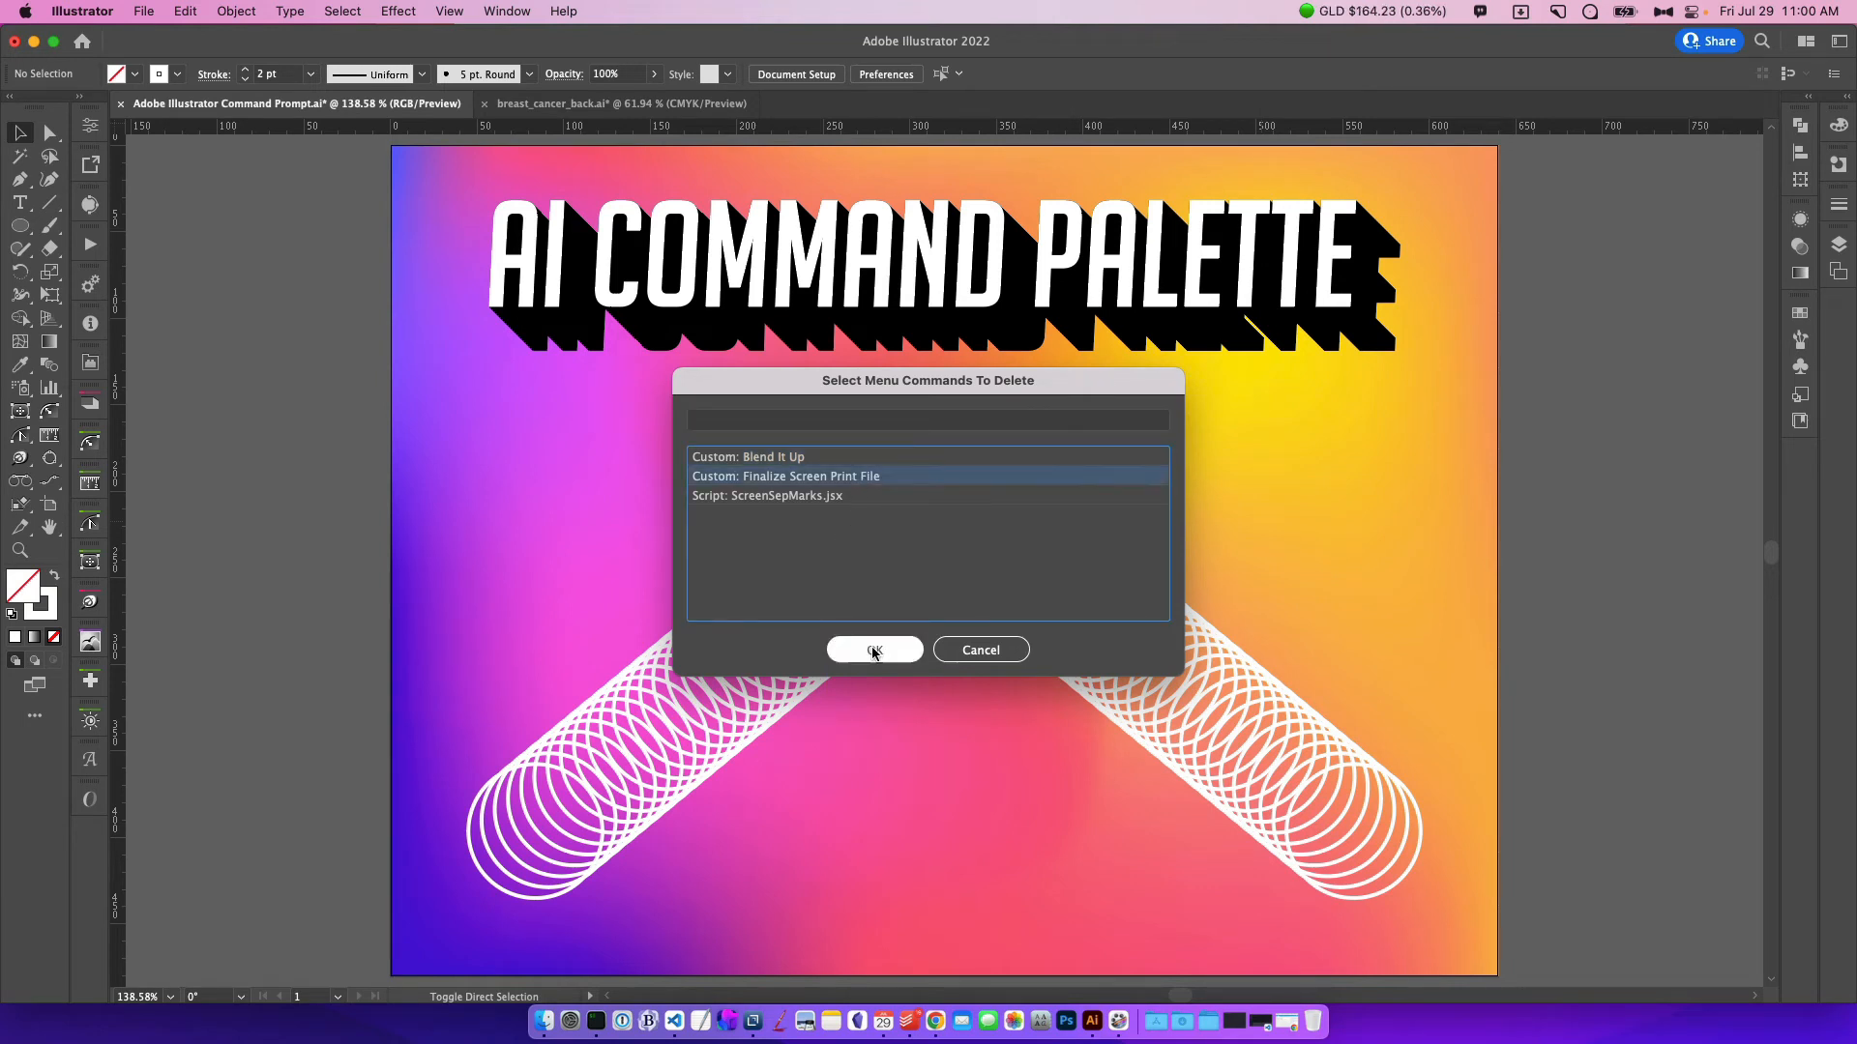
pyautogui.click(874, 649)
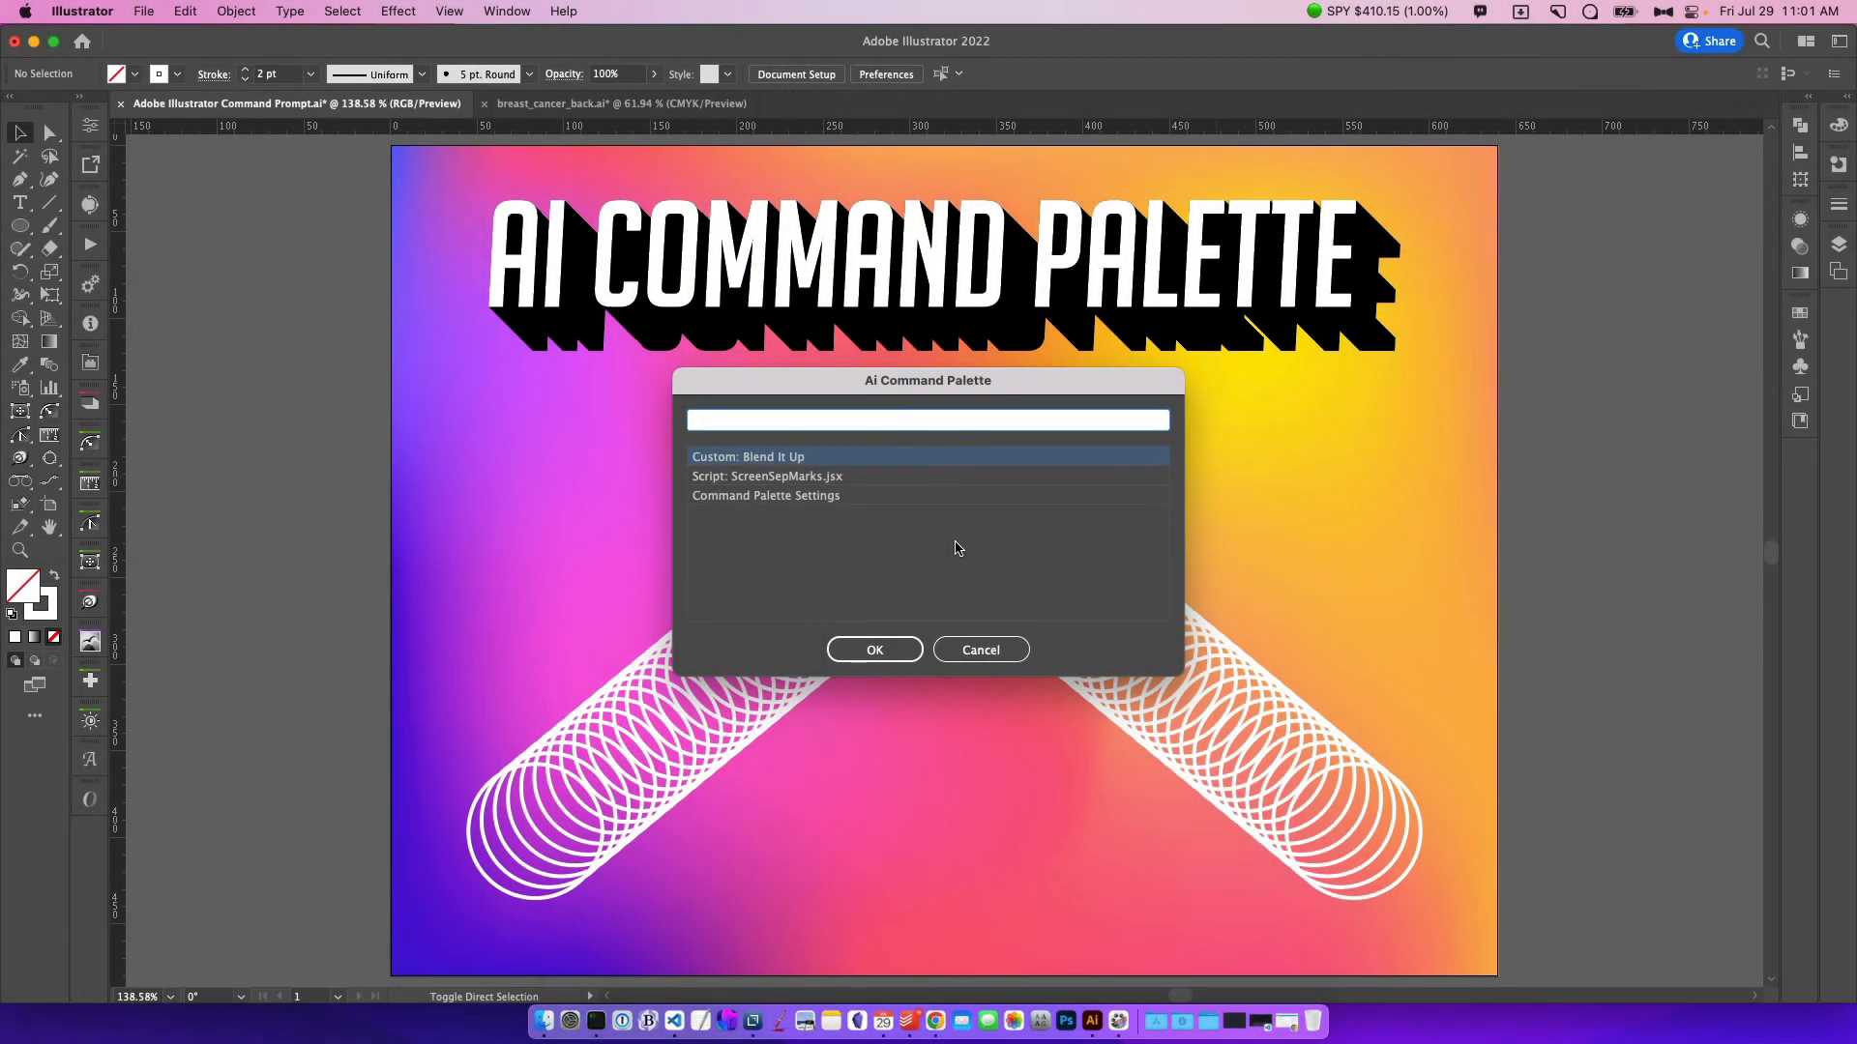
pyautogui.moveTo(815, 501)
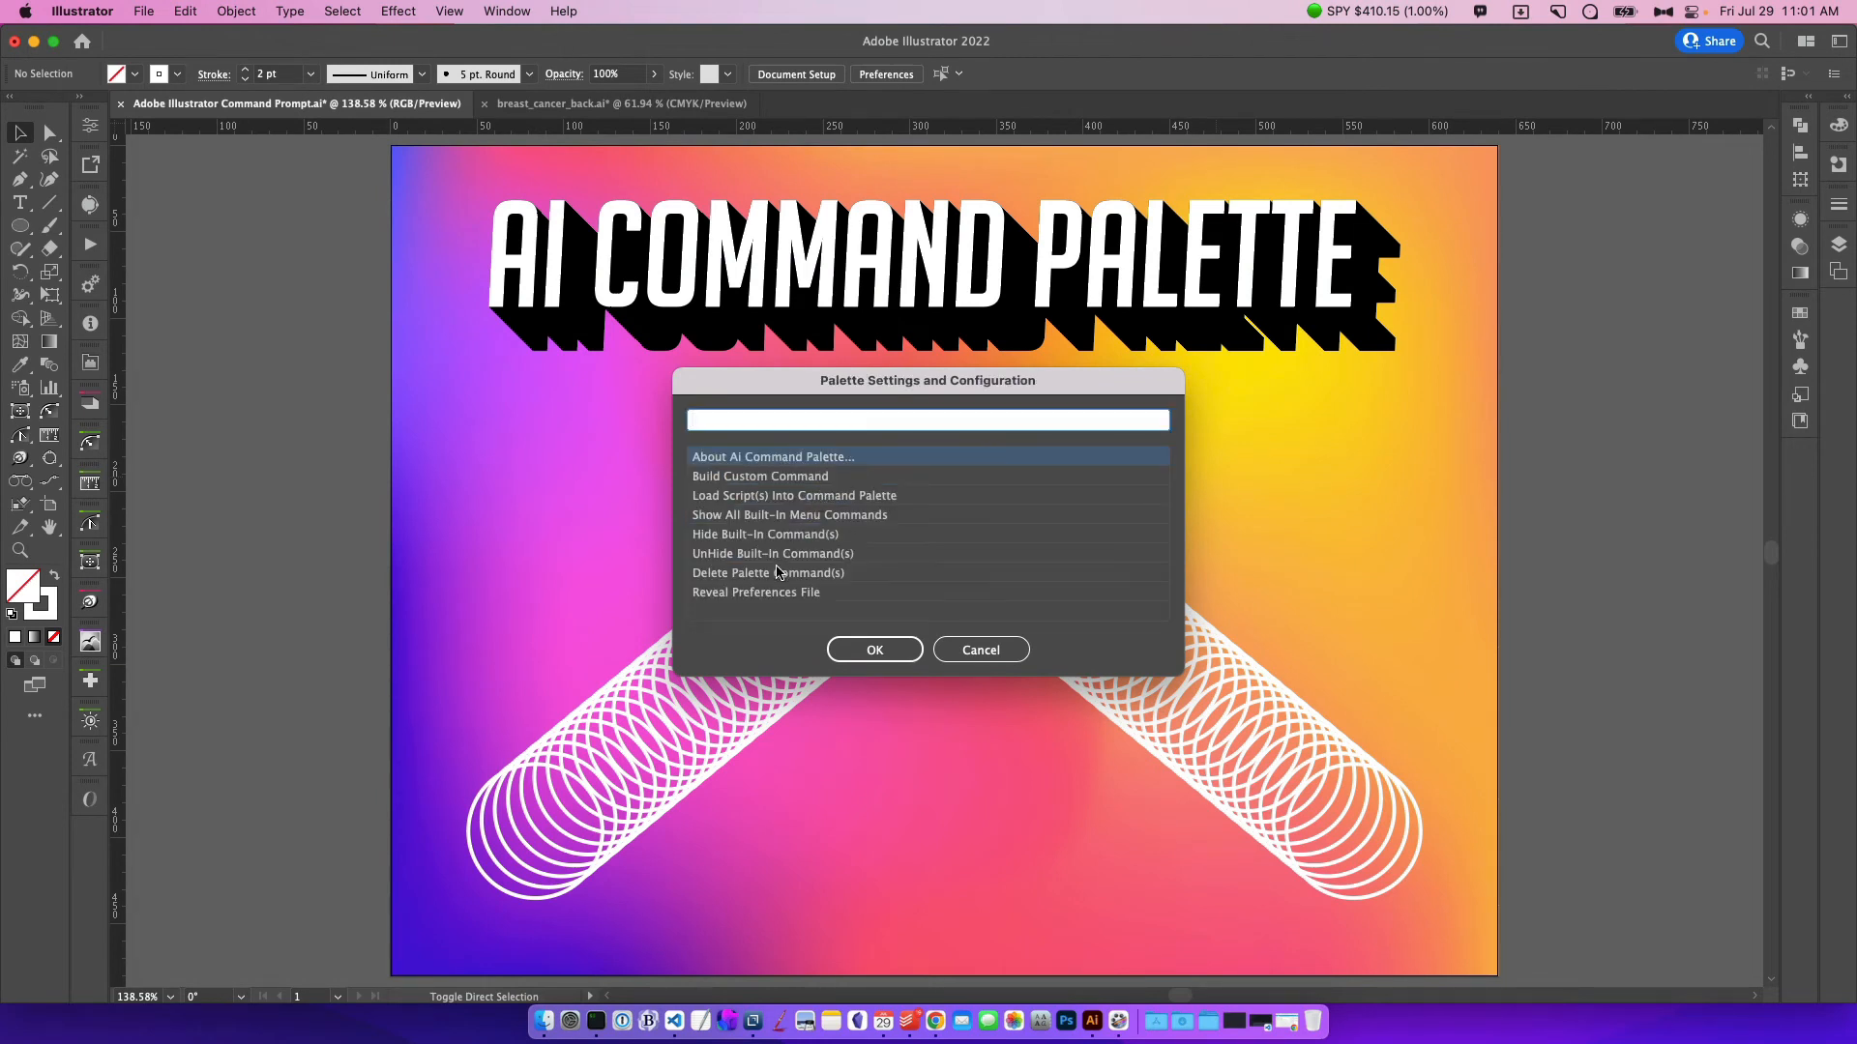
pyautogui.click(754, 592)
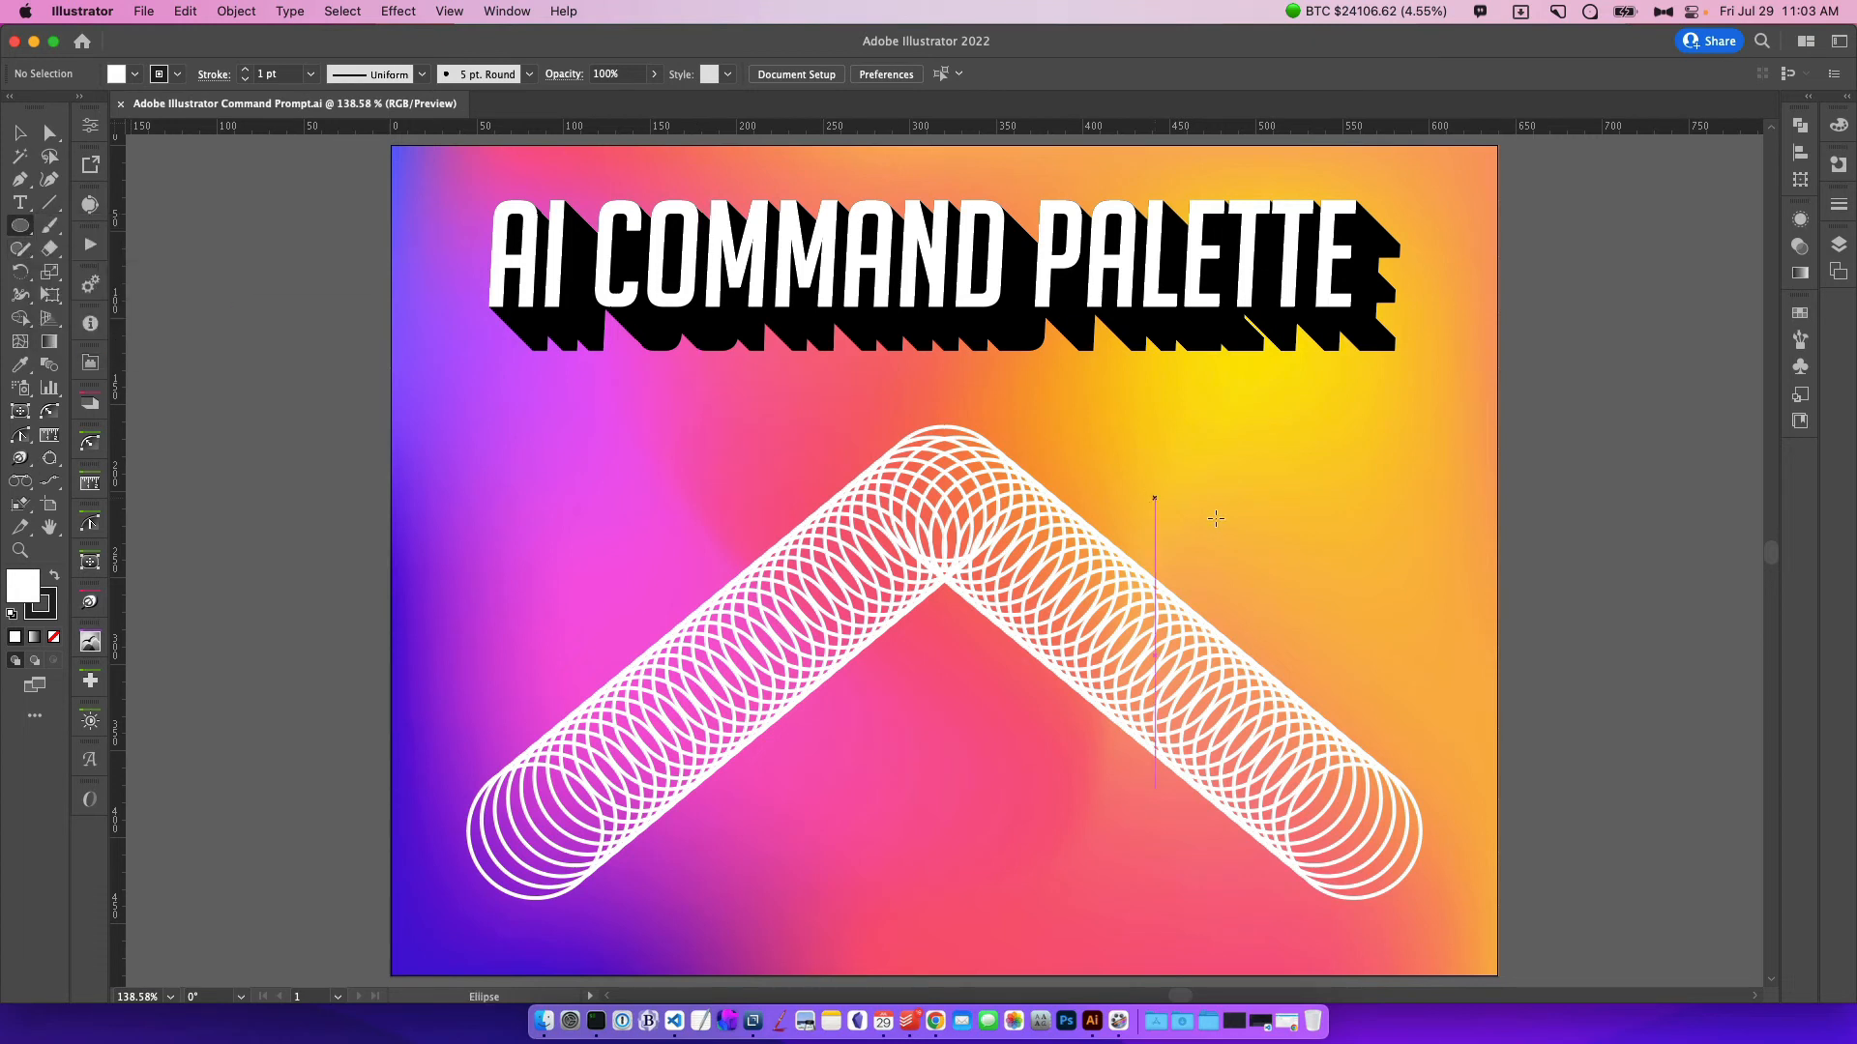
# Draw a white circle right of the coil, search 'pantone', and open PANTONE+ Solid Coated from Window
pyautogui.moveTo(1155, 497); pyautogui.dragTo(1291, 557)
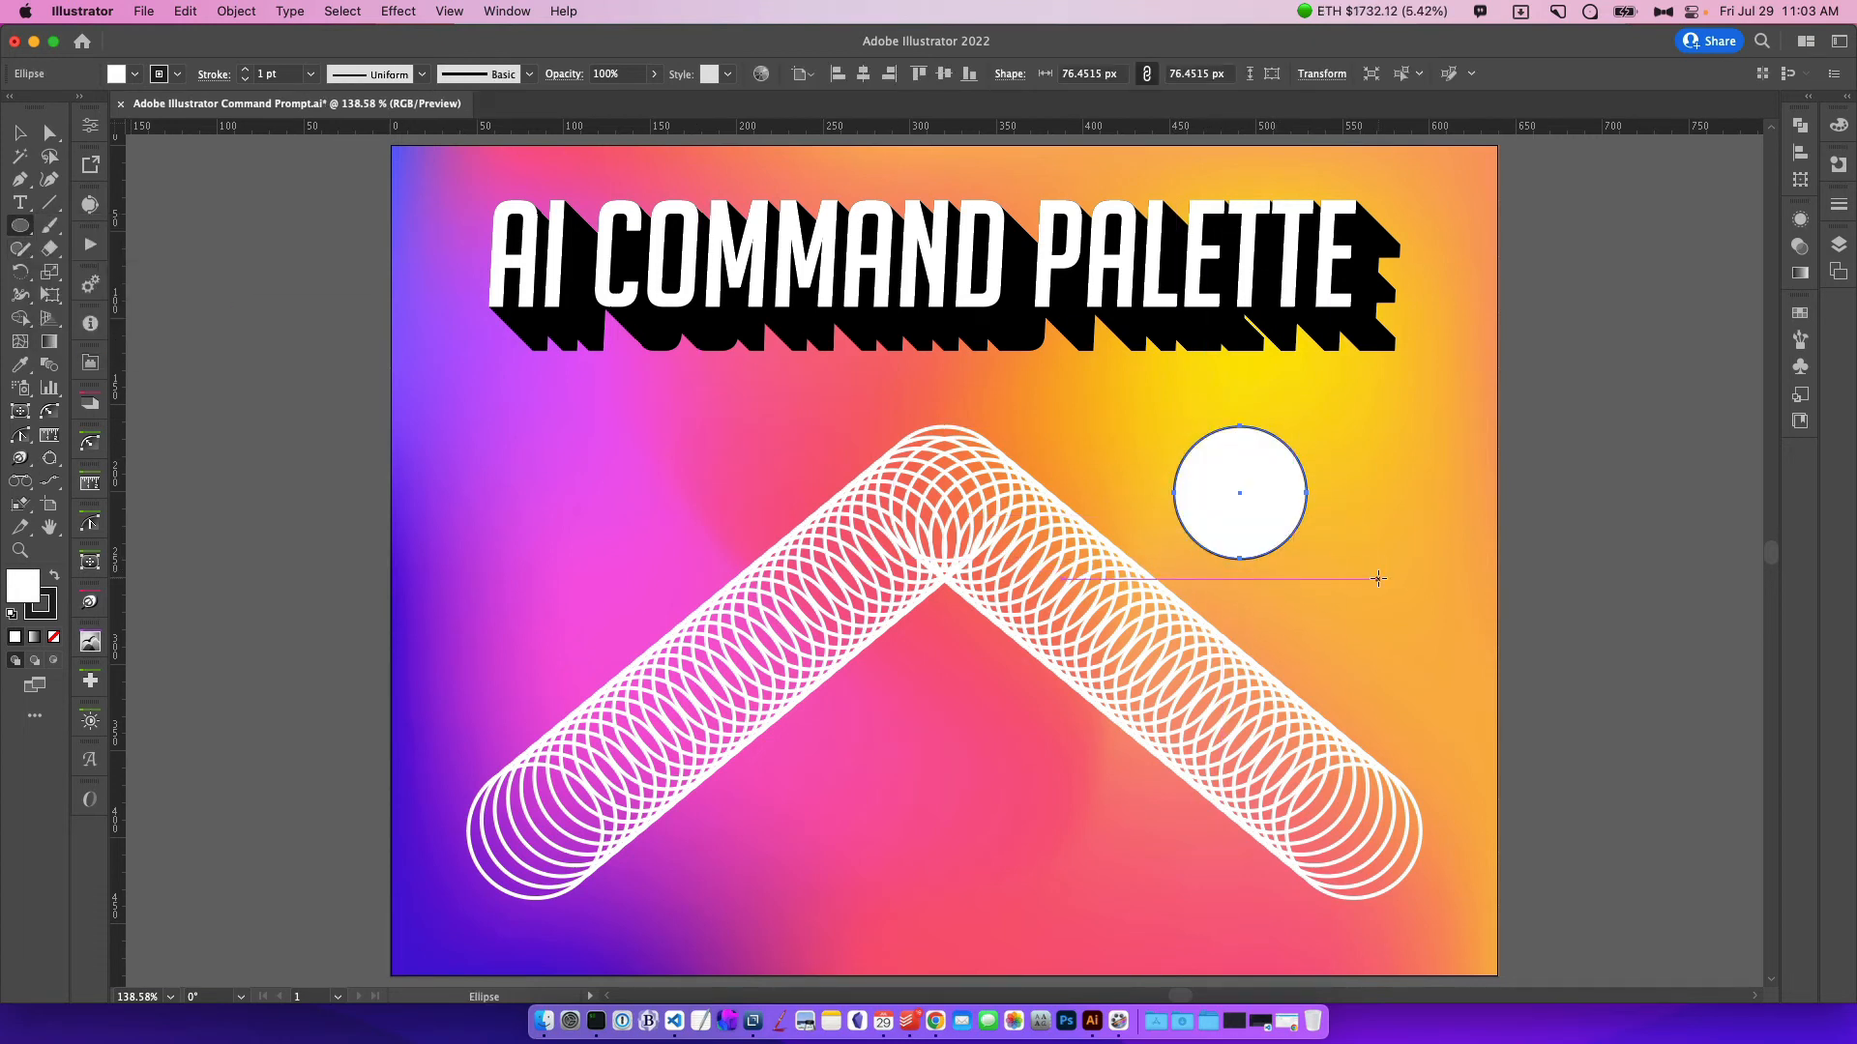
pyautogui.write('pant')
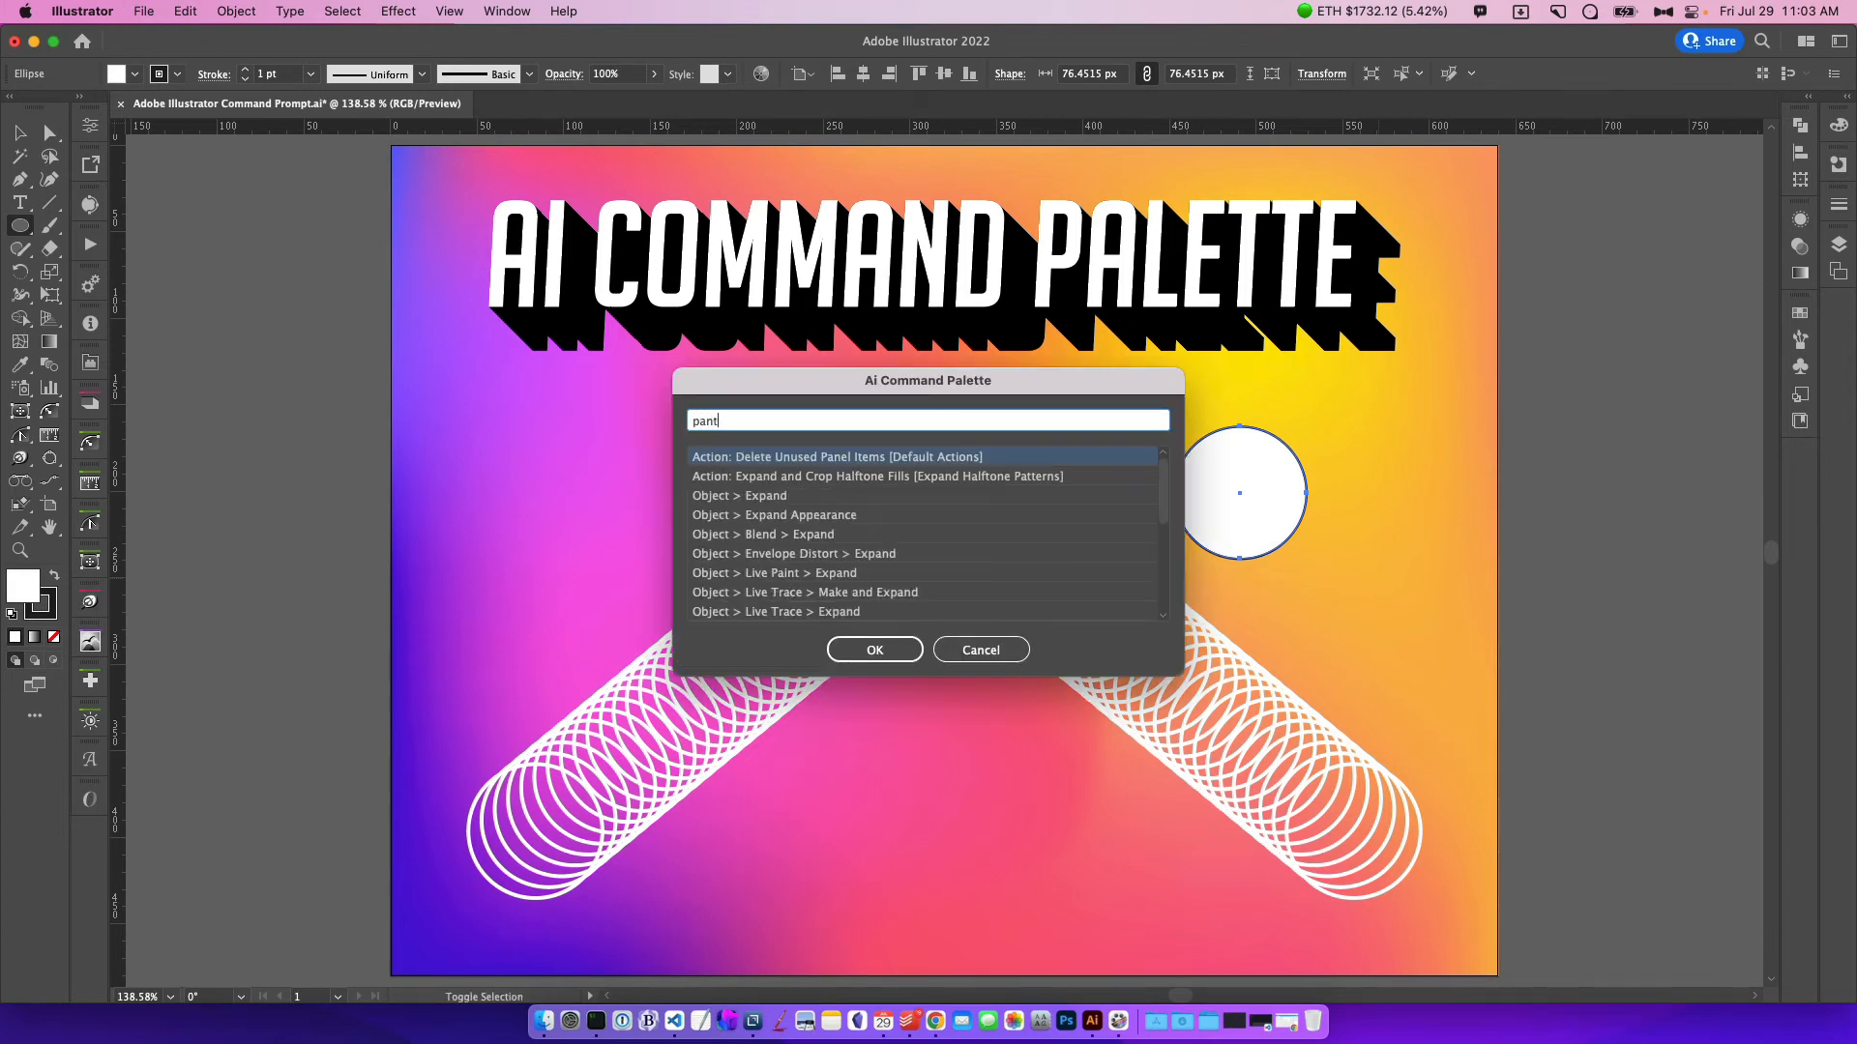
pyautogui.write('one')
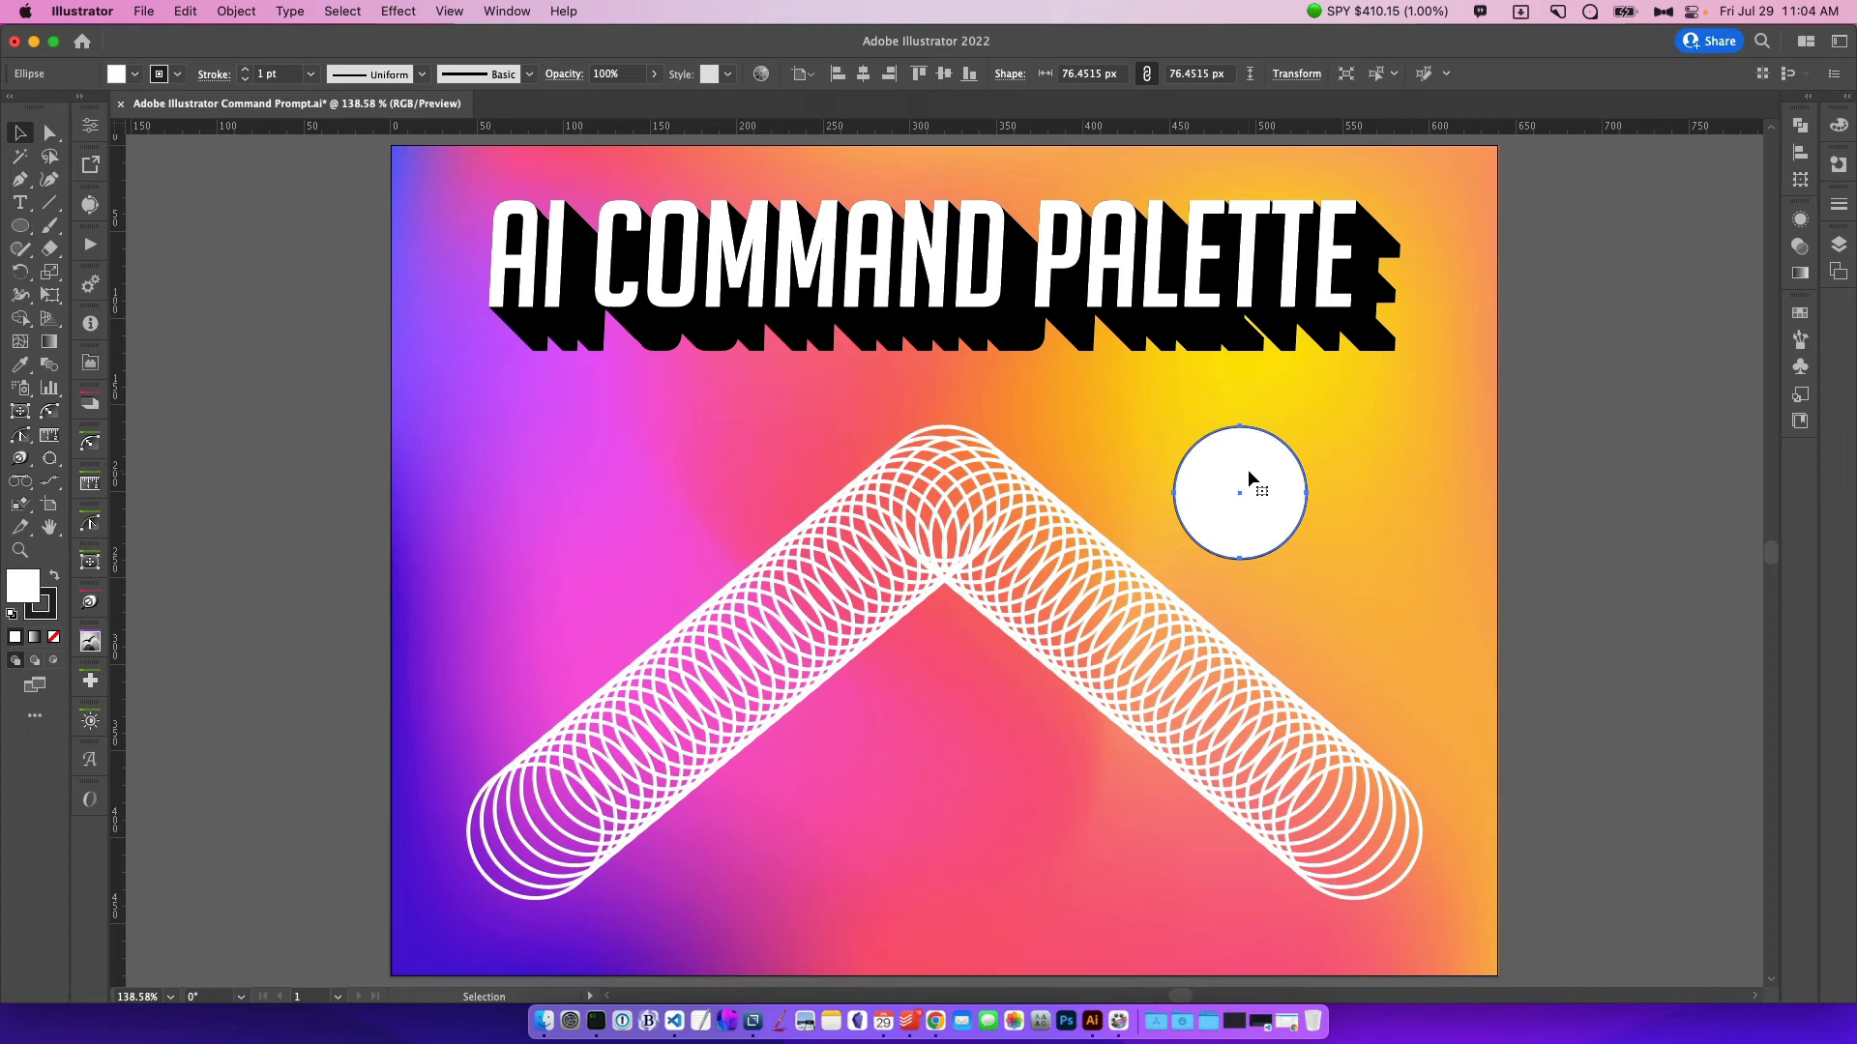
pyautogui.click(506, 10)
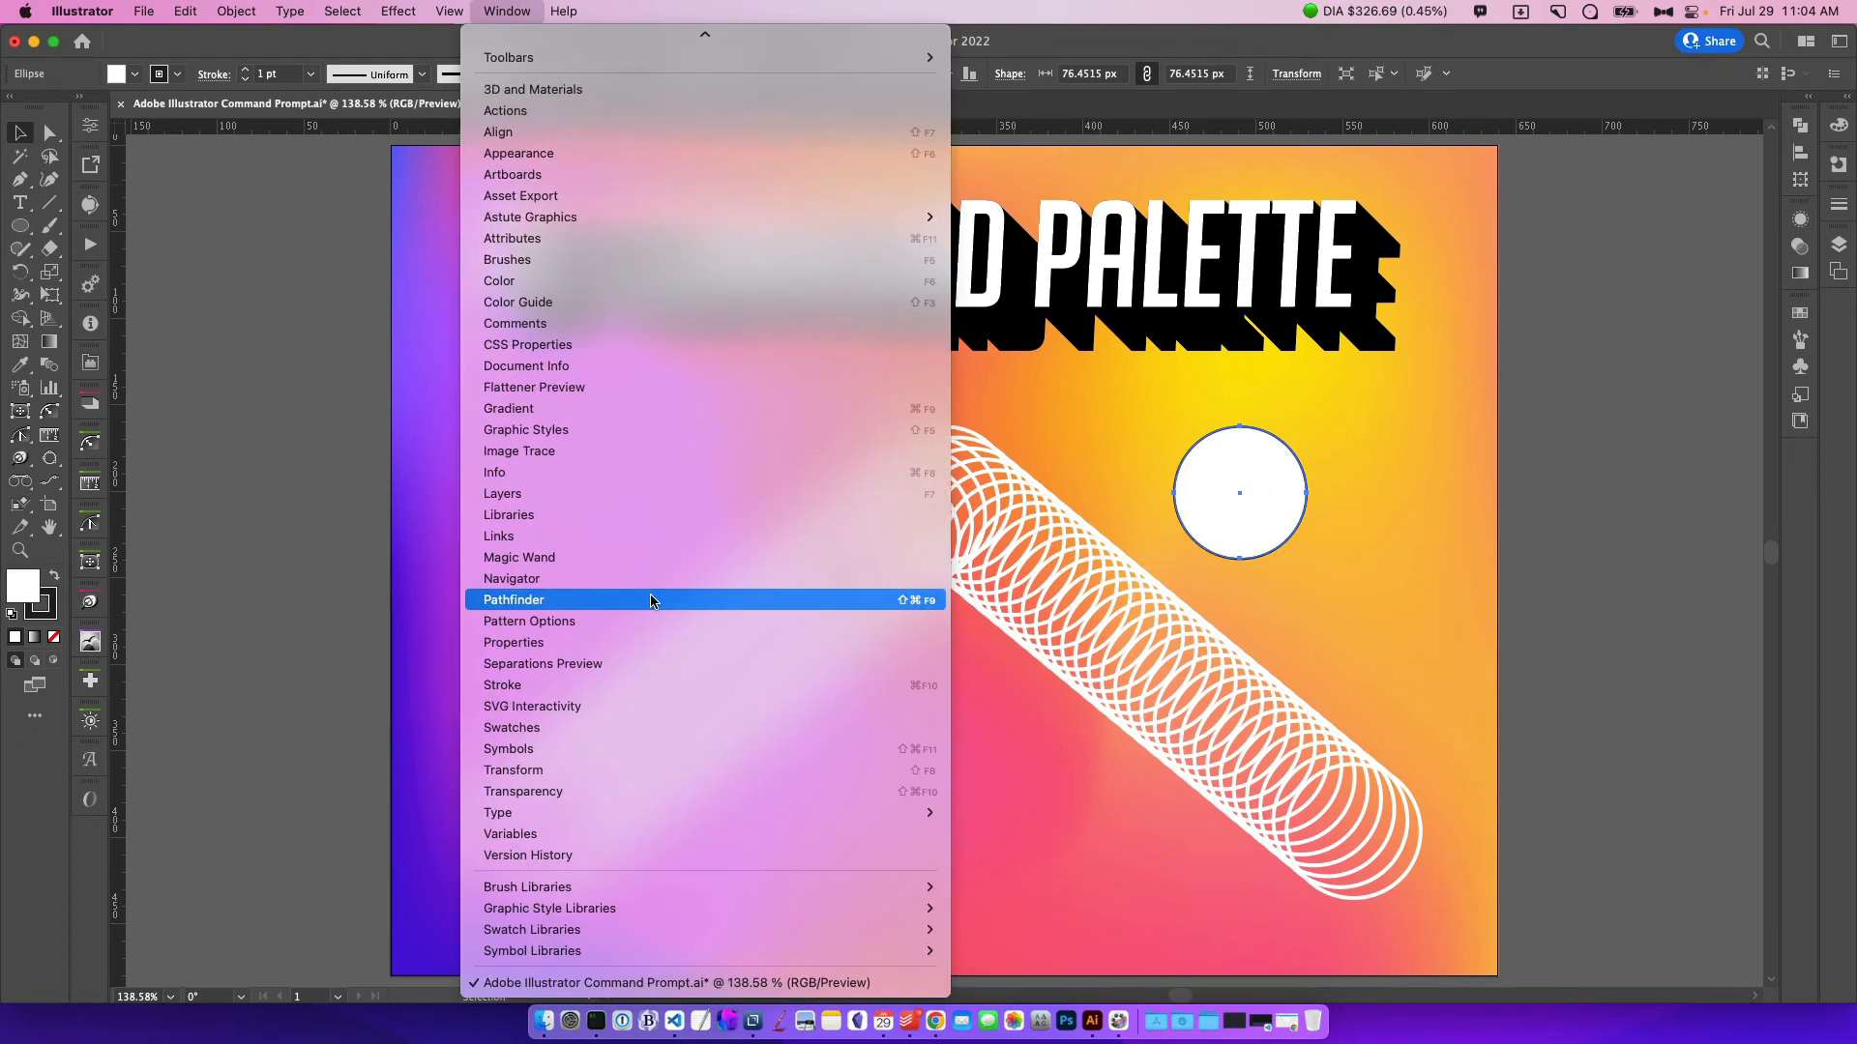
pyautogui.moveTo(532, 929)
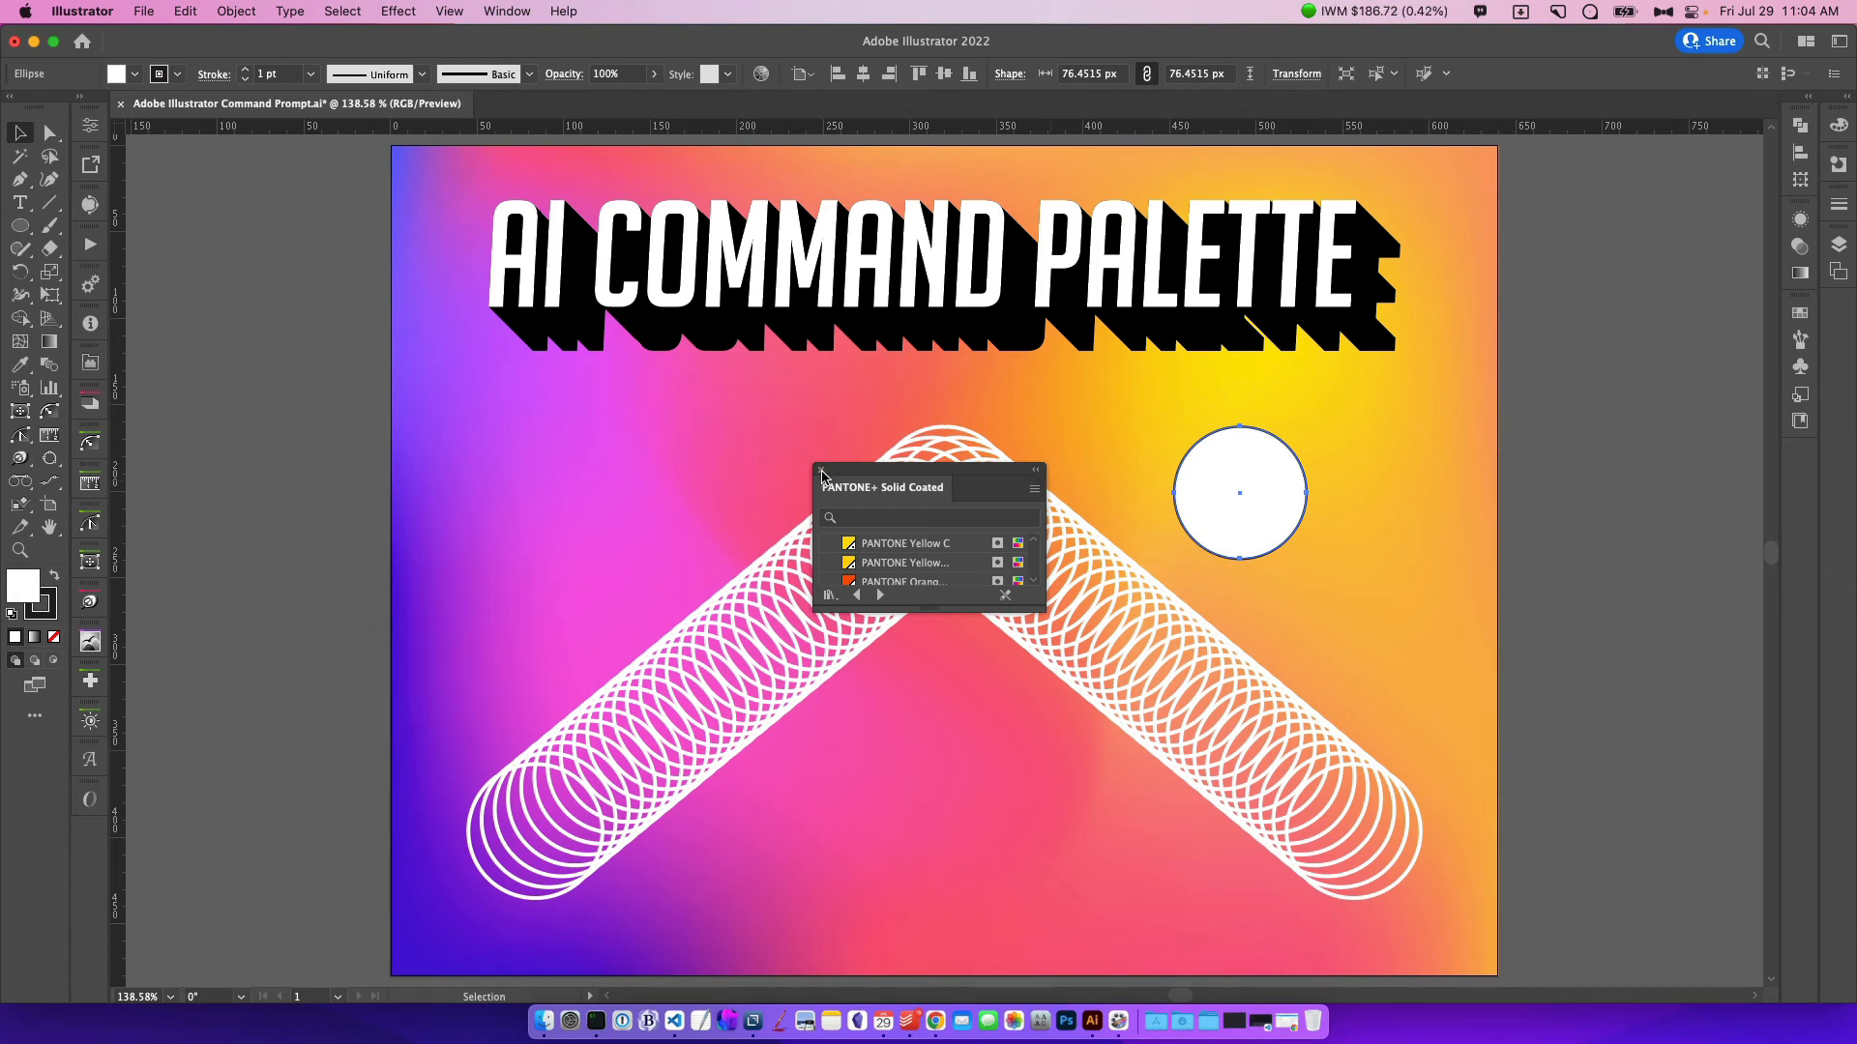
pyautogui.click(1033, 471)
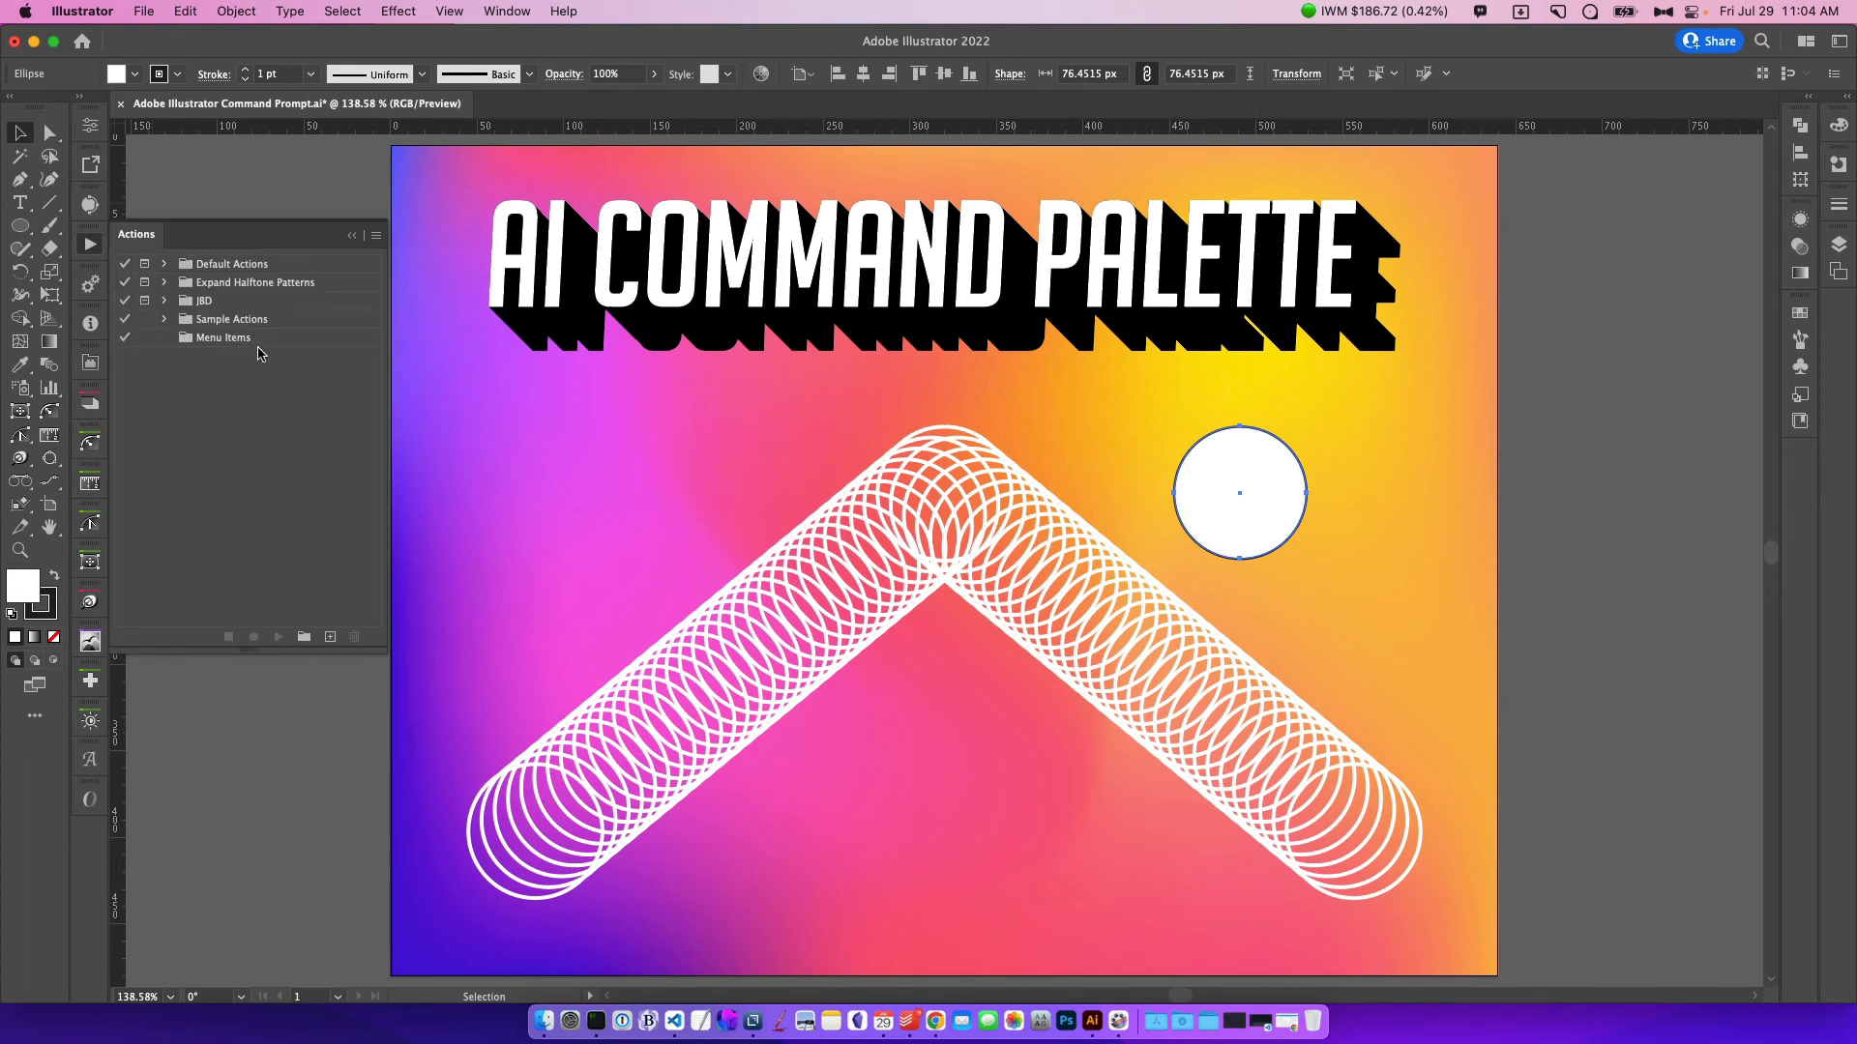
# Create a new 'Pantone Solid Coated' action in the Menu Items set and start recording
pyautogui.click(221, 338)
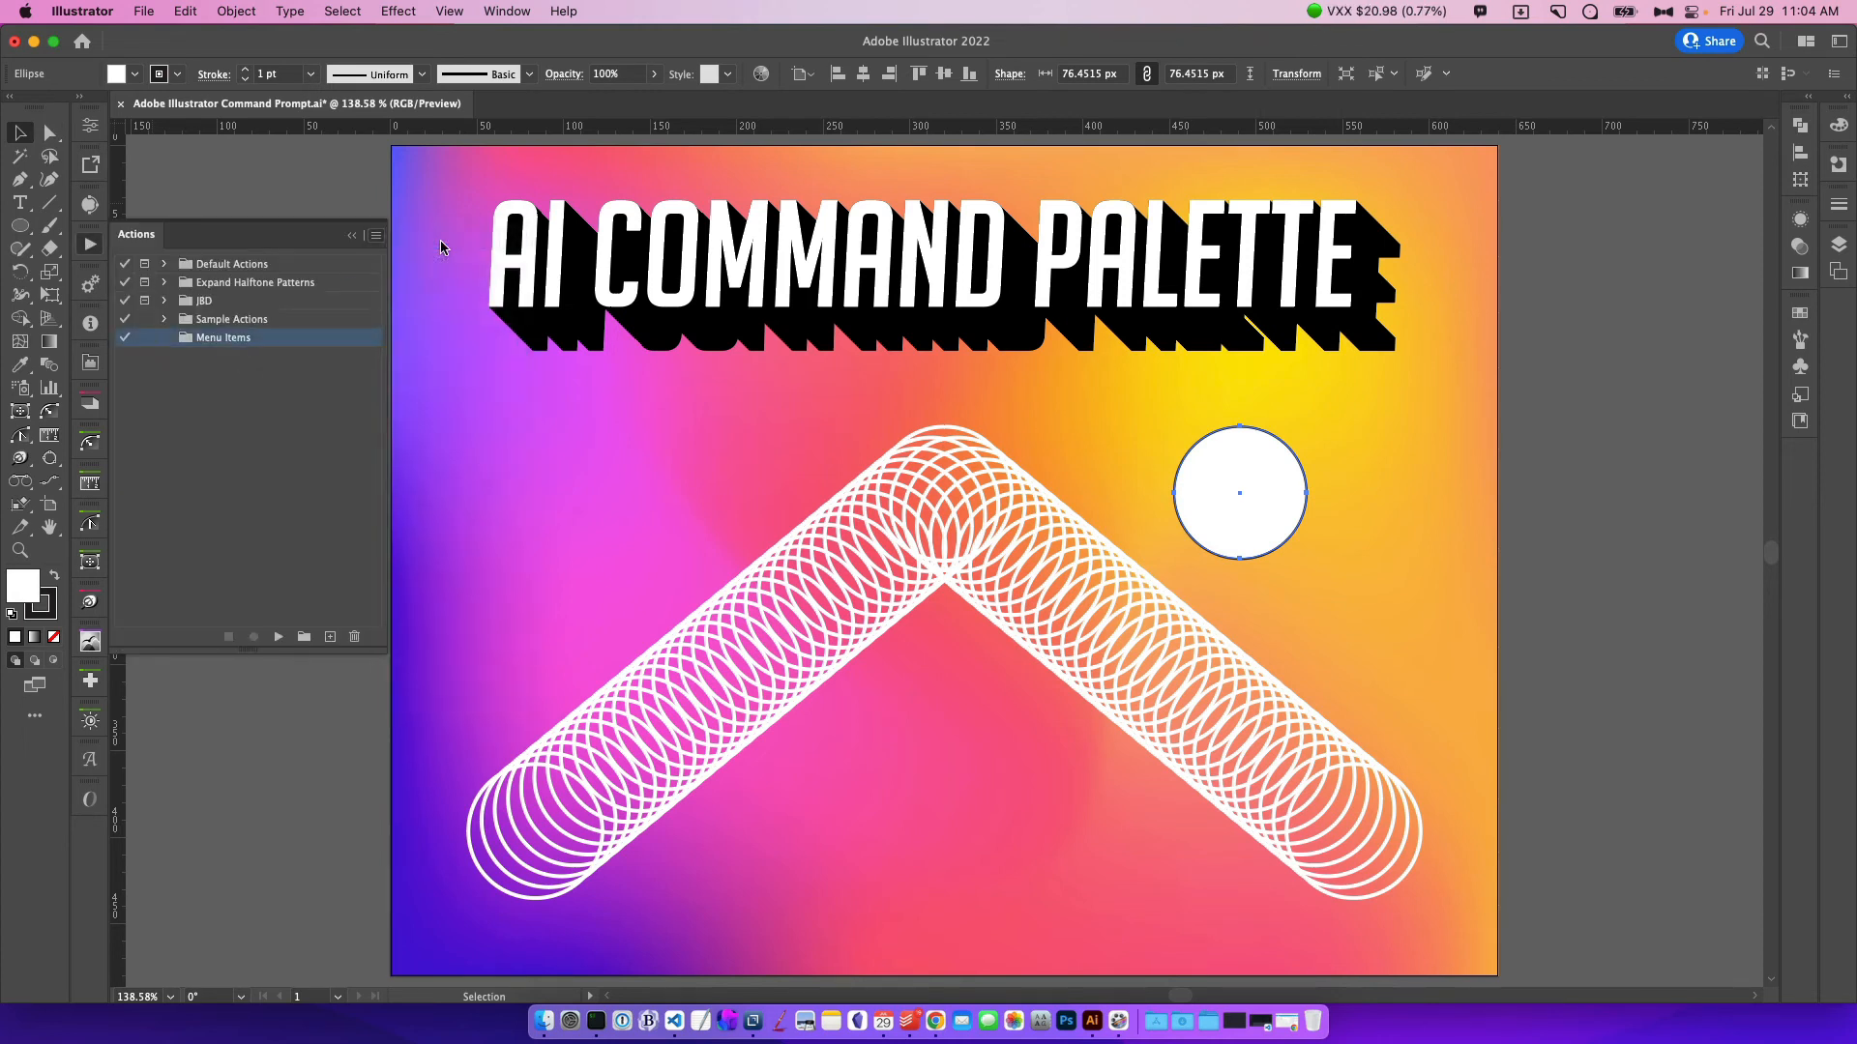
pyautogui.write('Pantone Solid Coated')
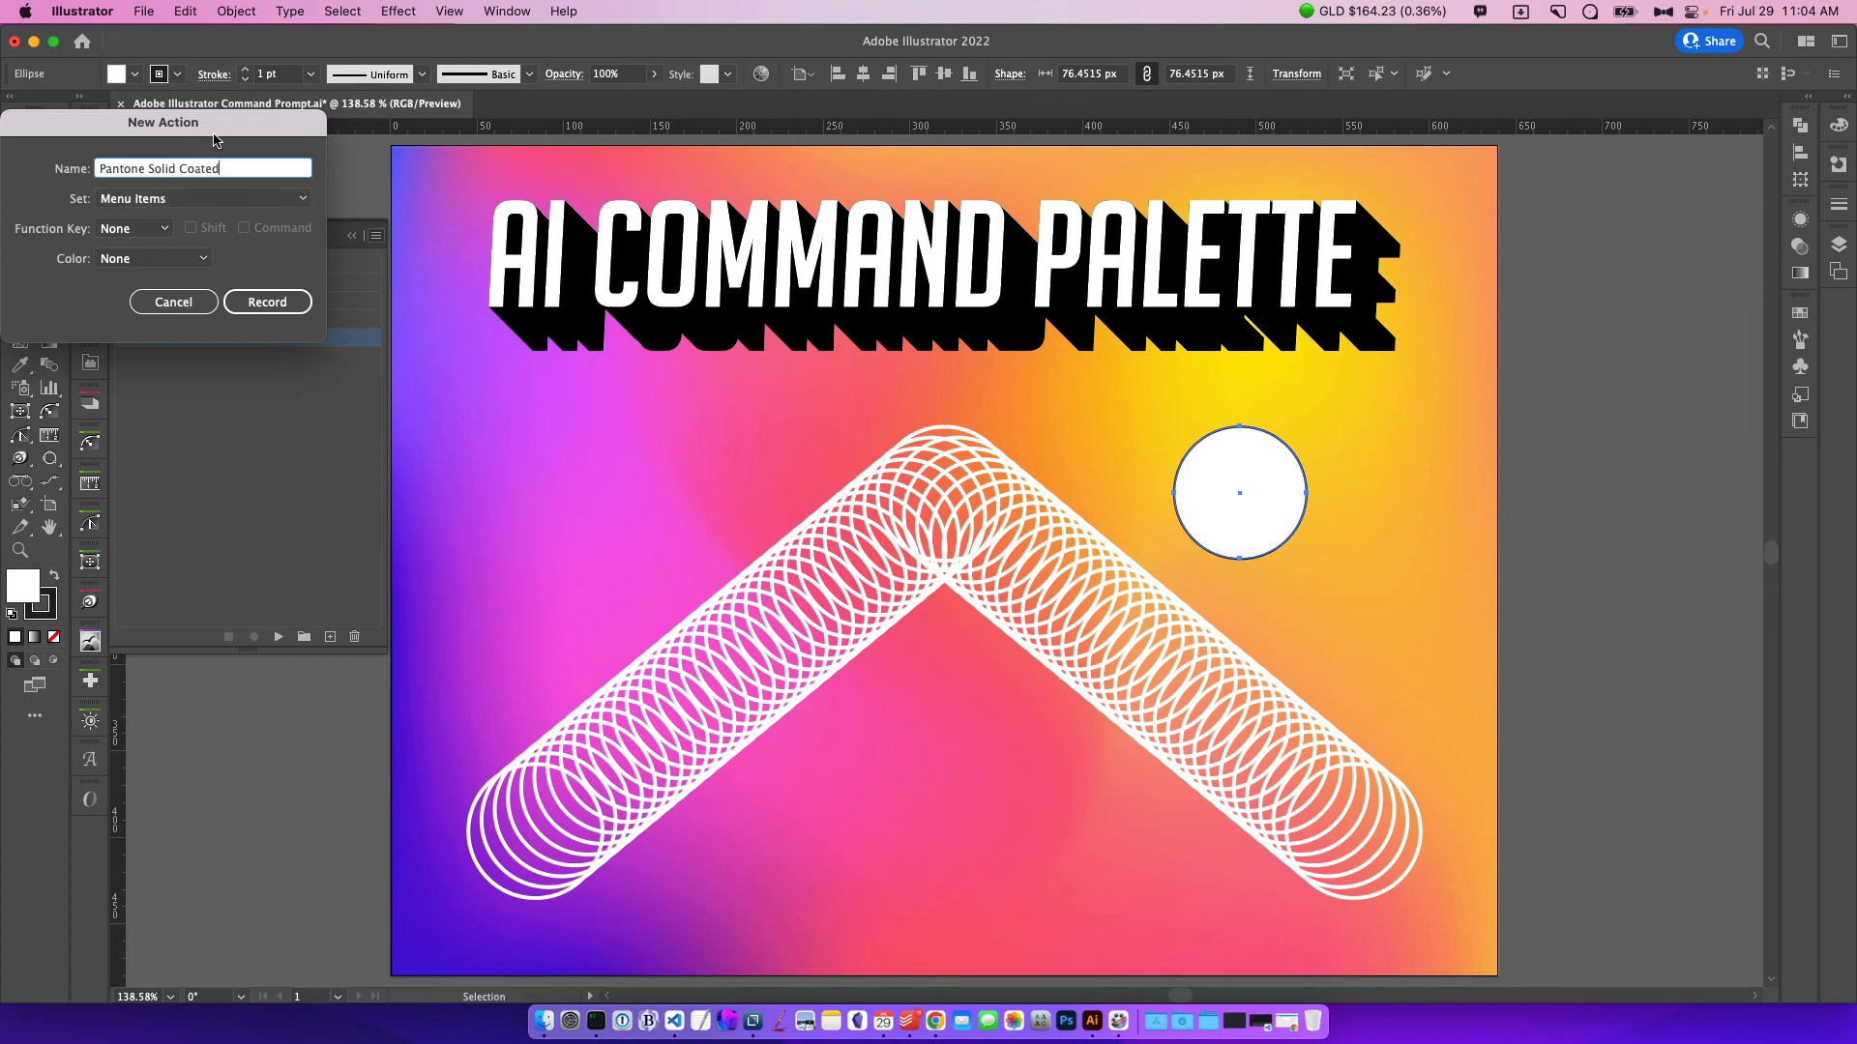
pyautogui.click(267, 302)
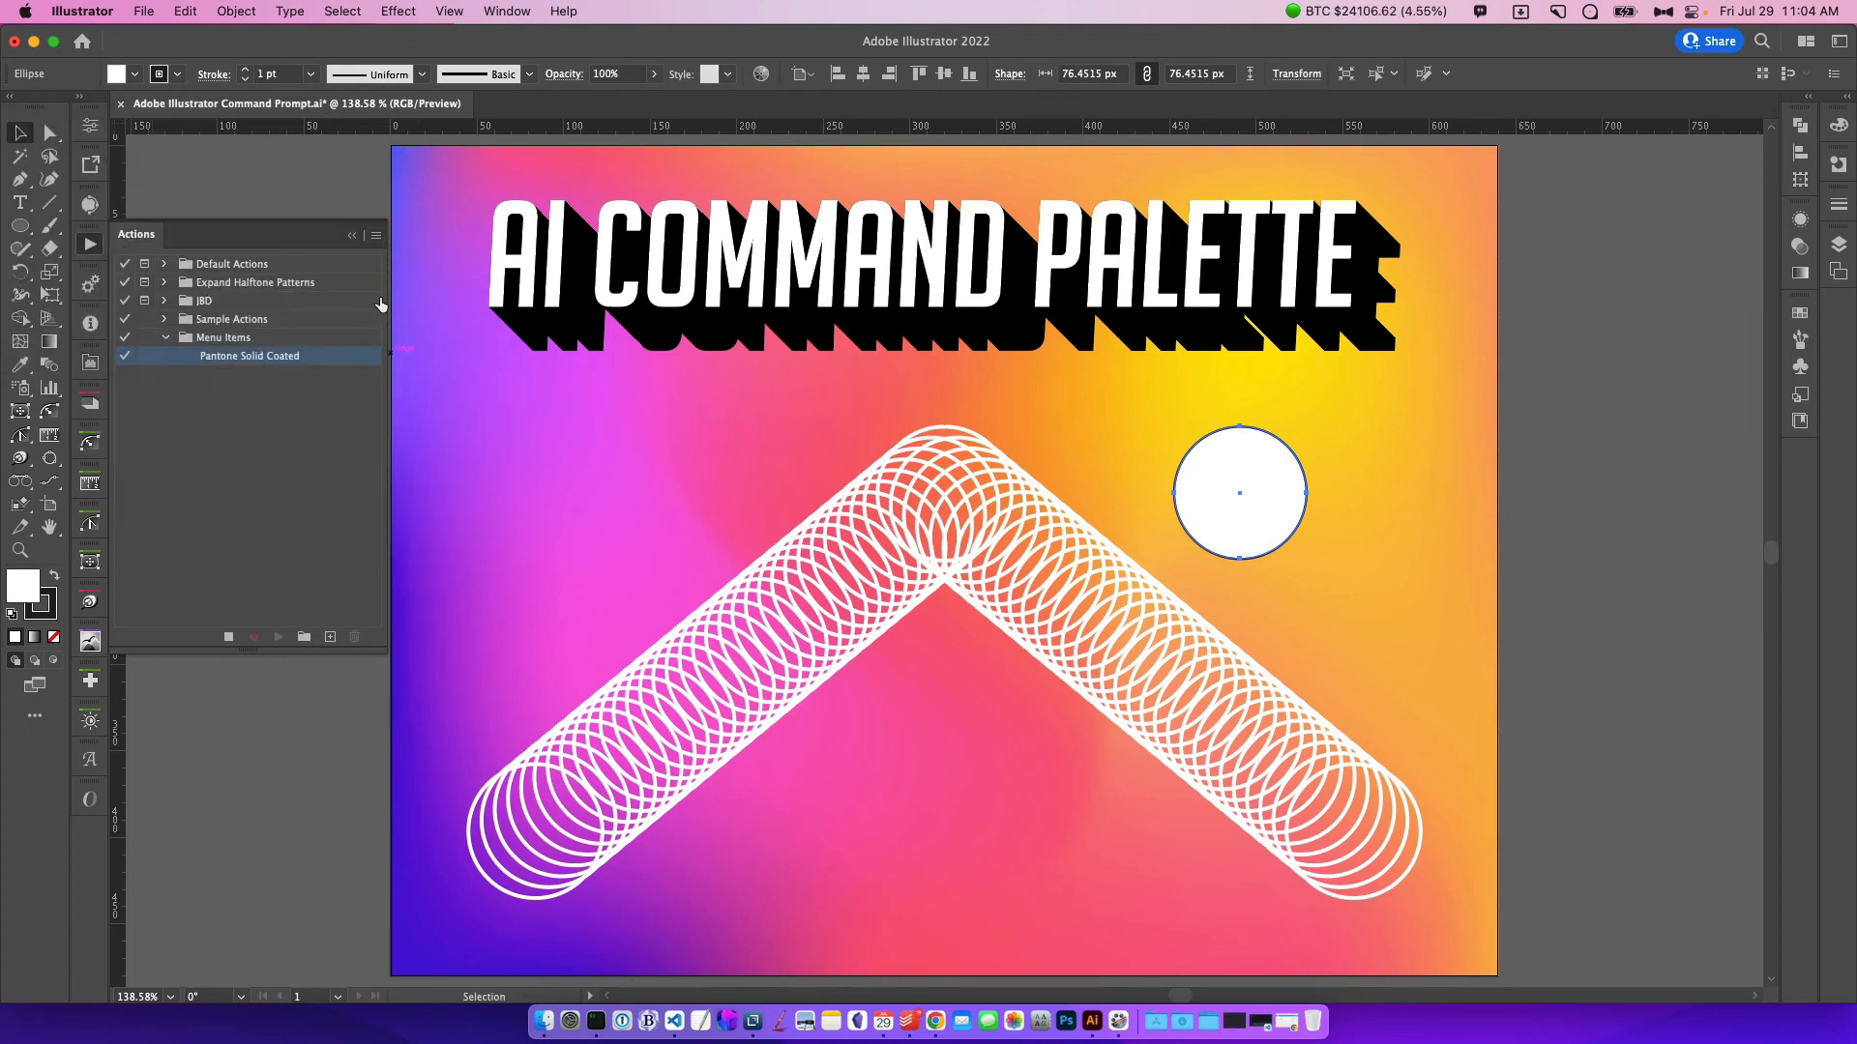
# Insert the PANTONE+ Solid Coated menu item into the action and close the Actions panel
pyautogui.click(377, 234)
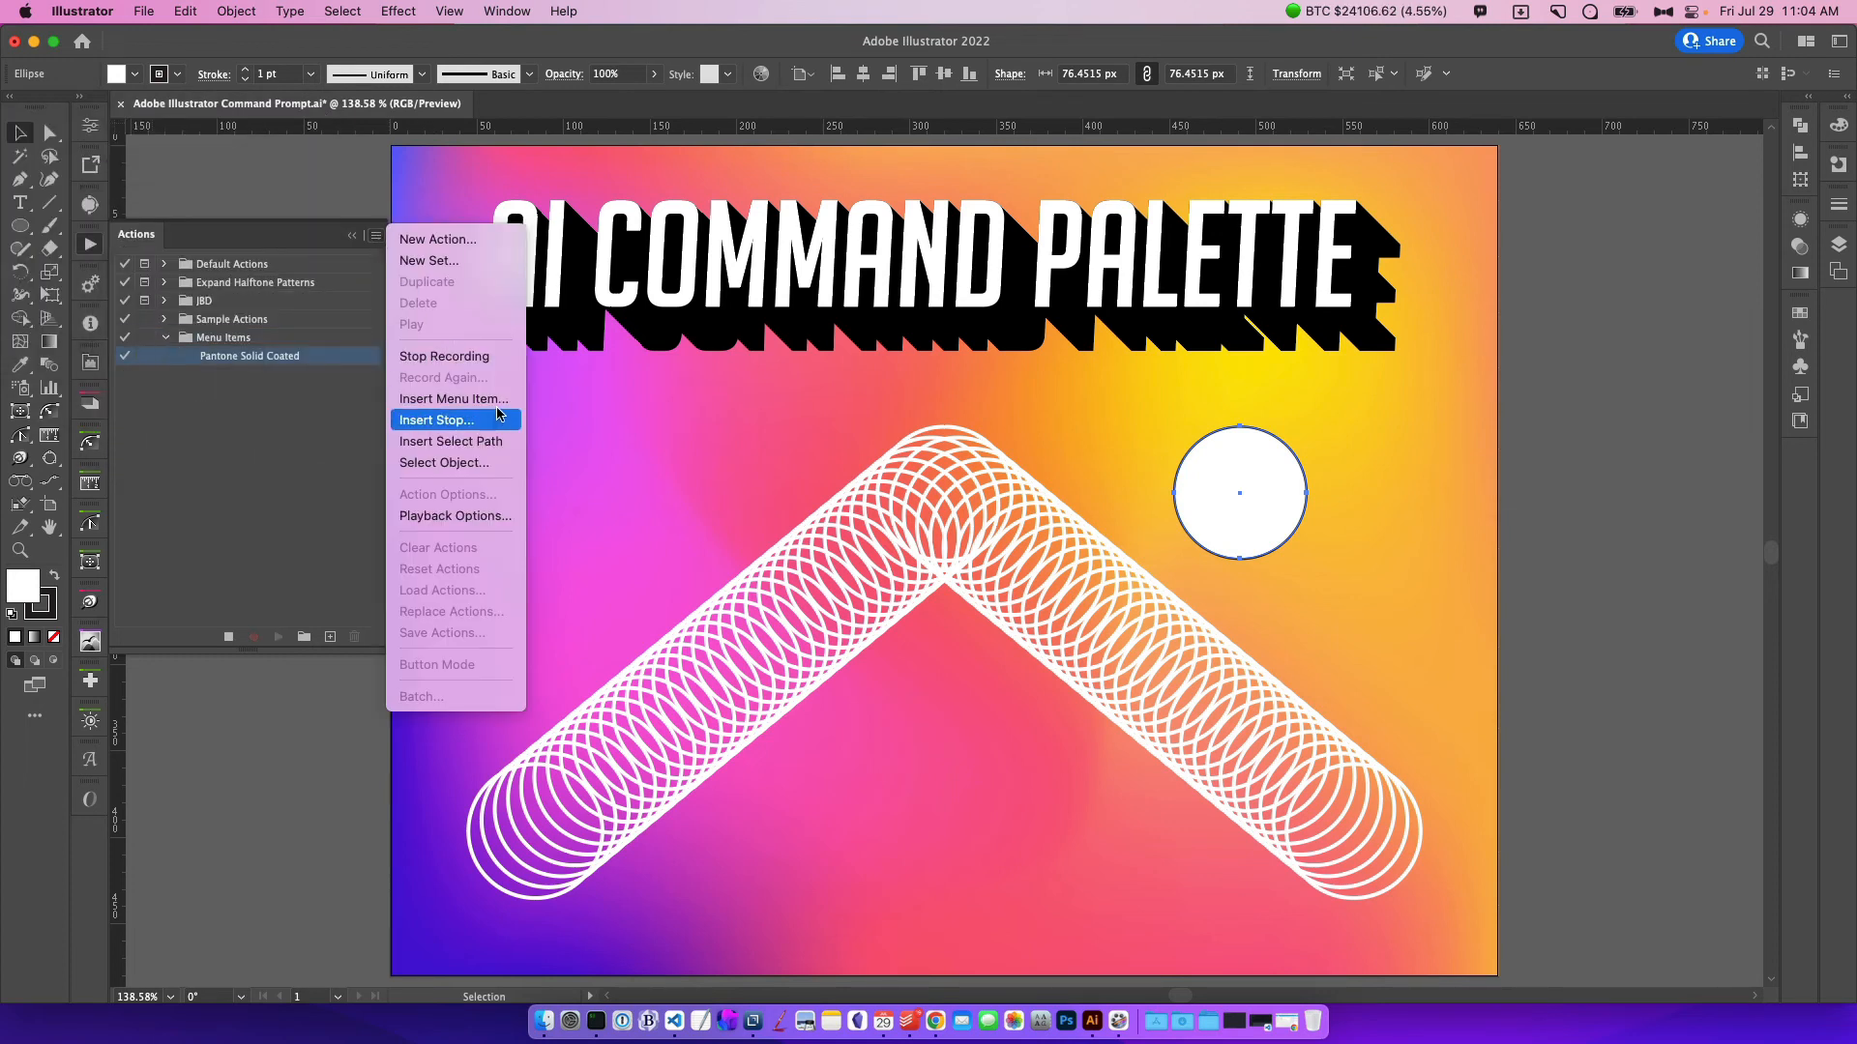
pyautogui.click(451, 399)
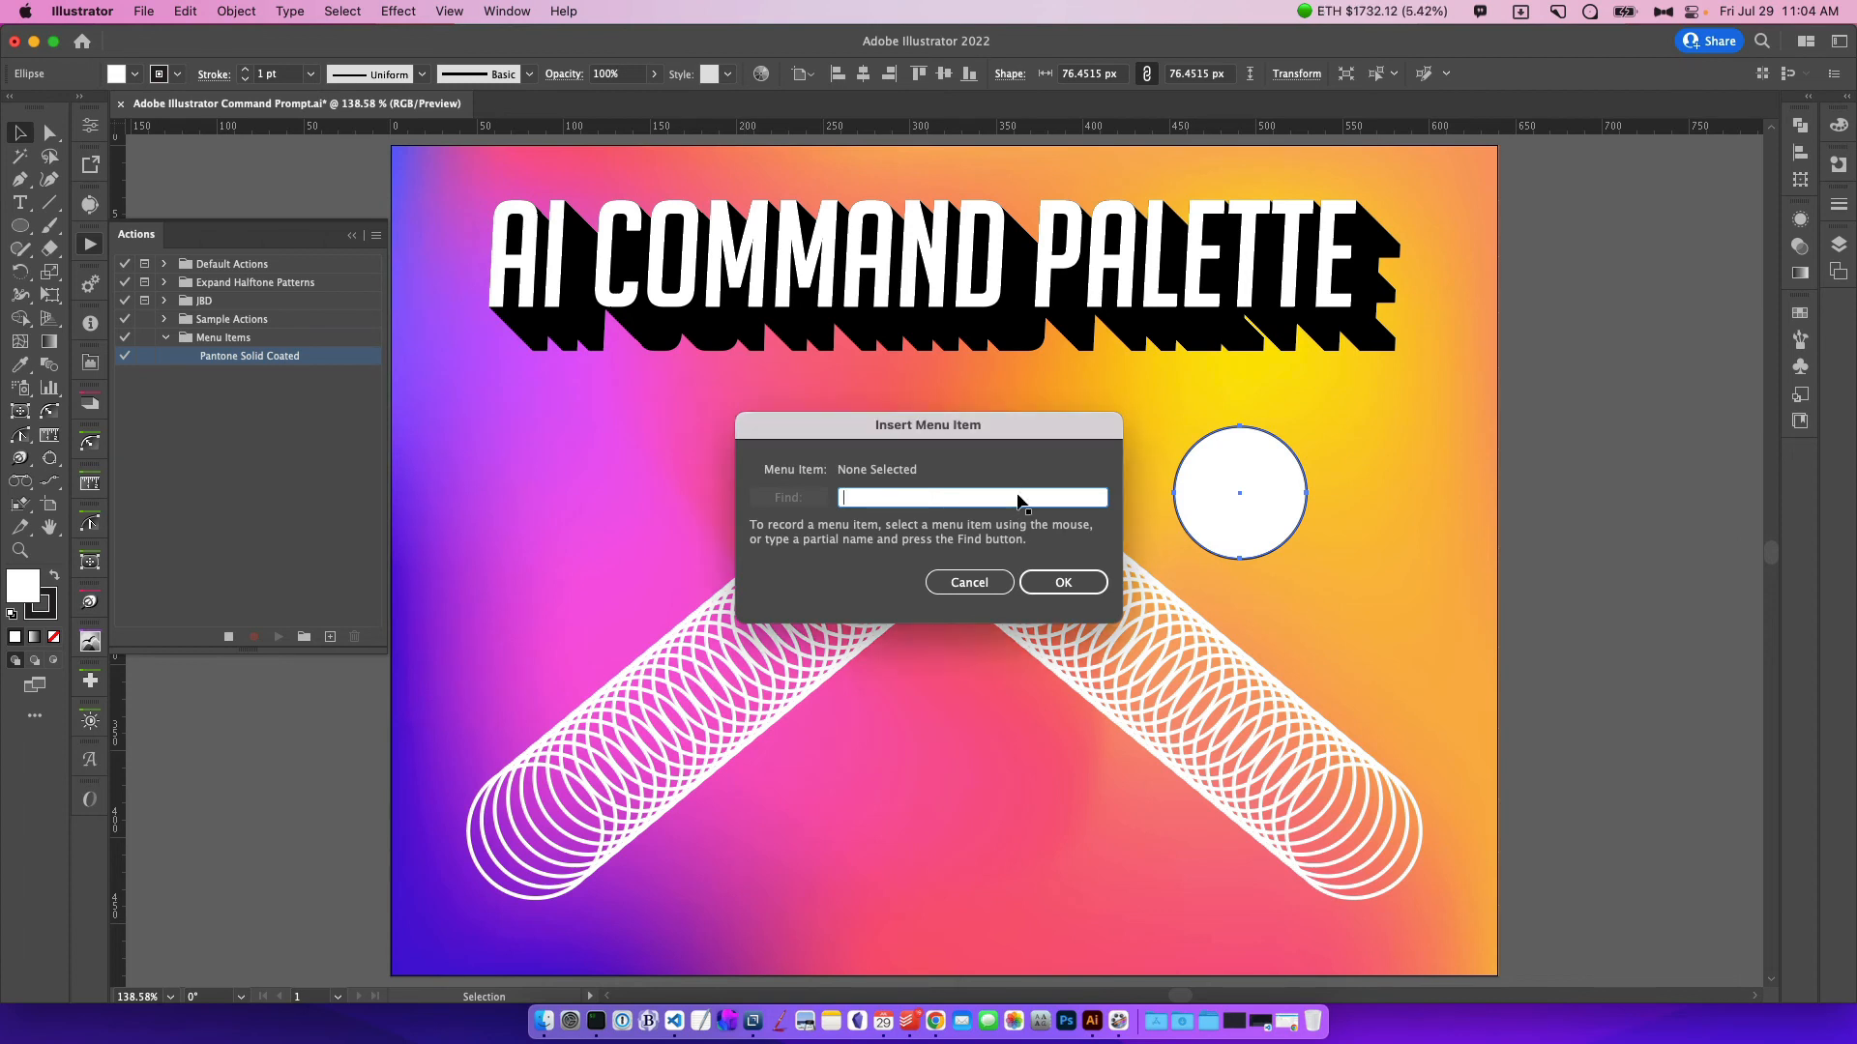
pyautogui.write('Pantone+ Solid Coated')
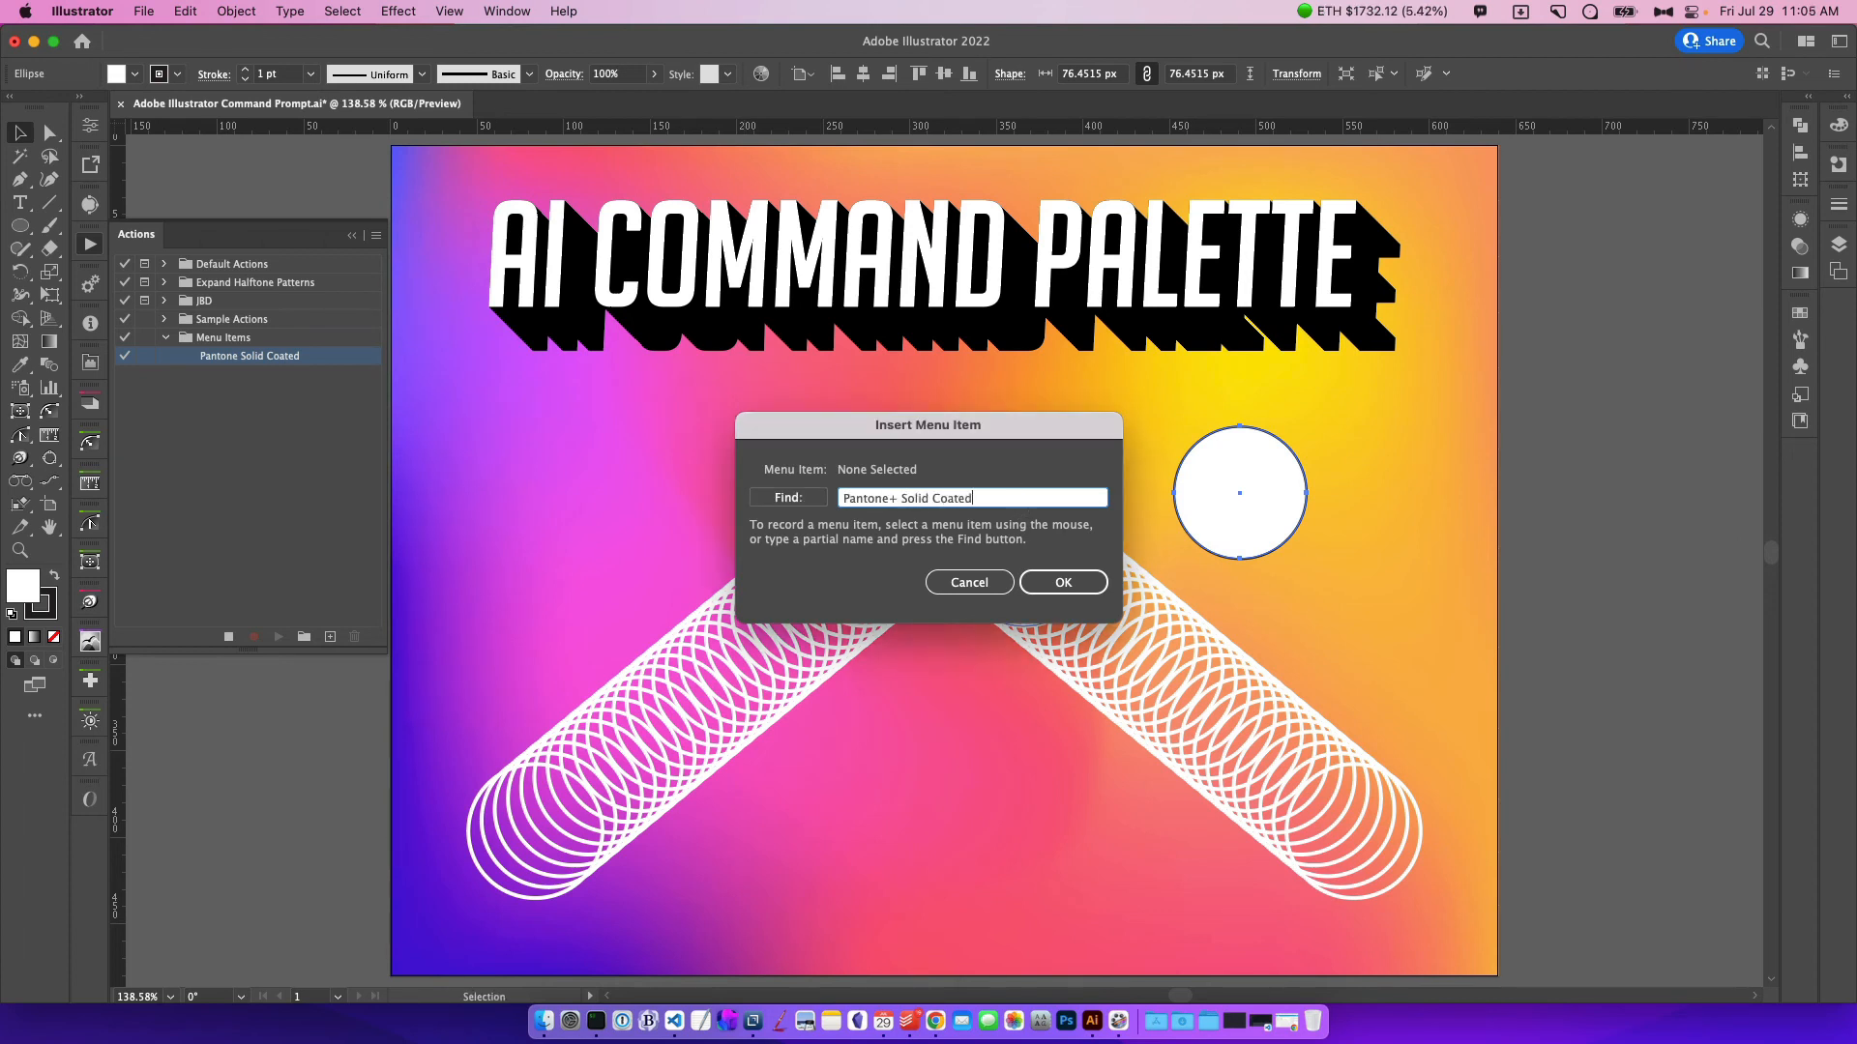
pyautogui.click(1061, 581)
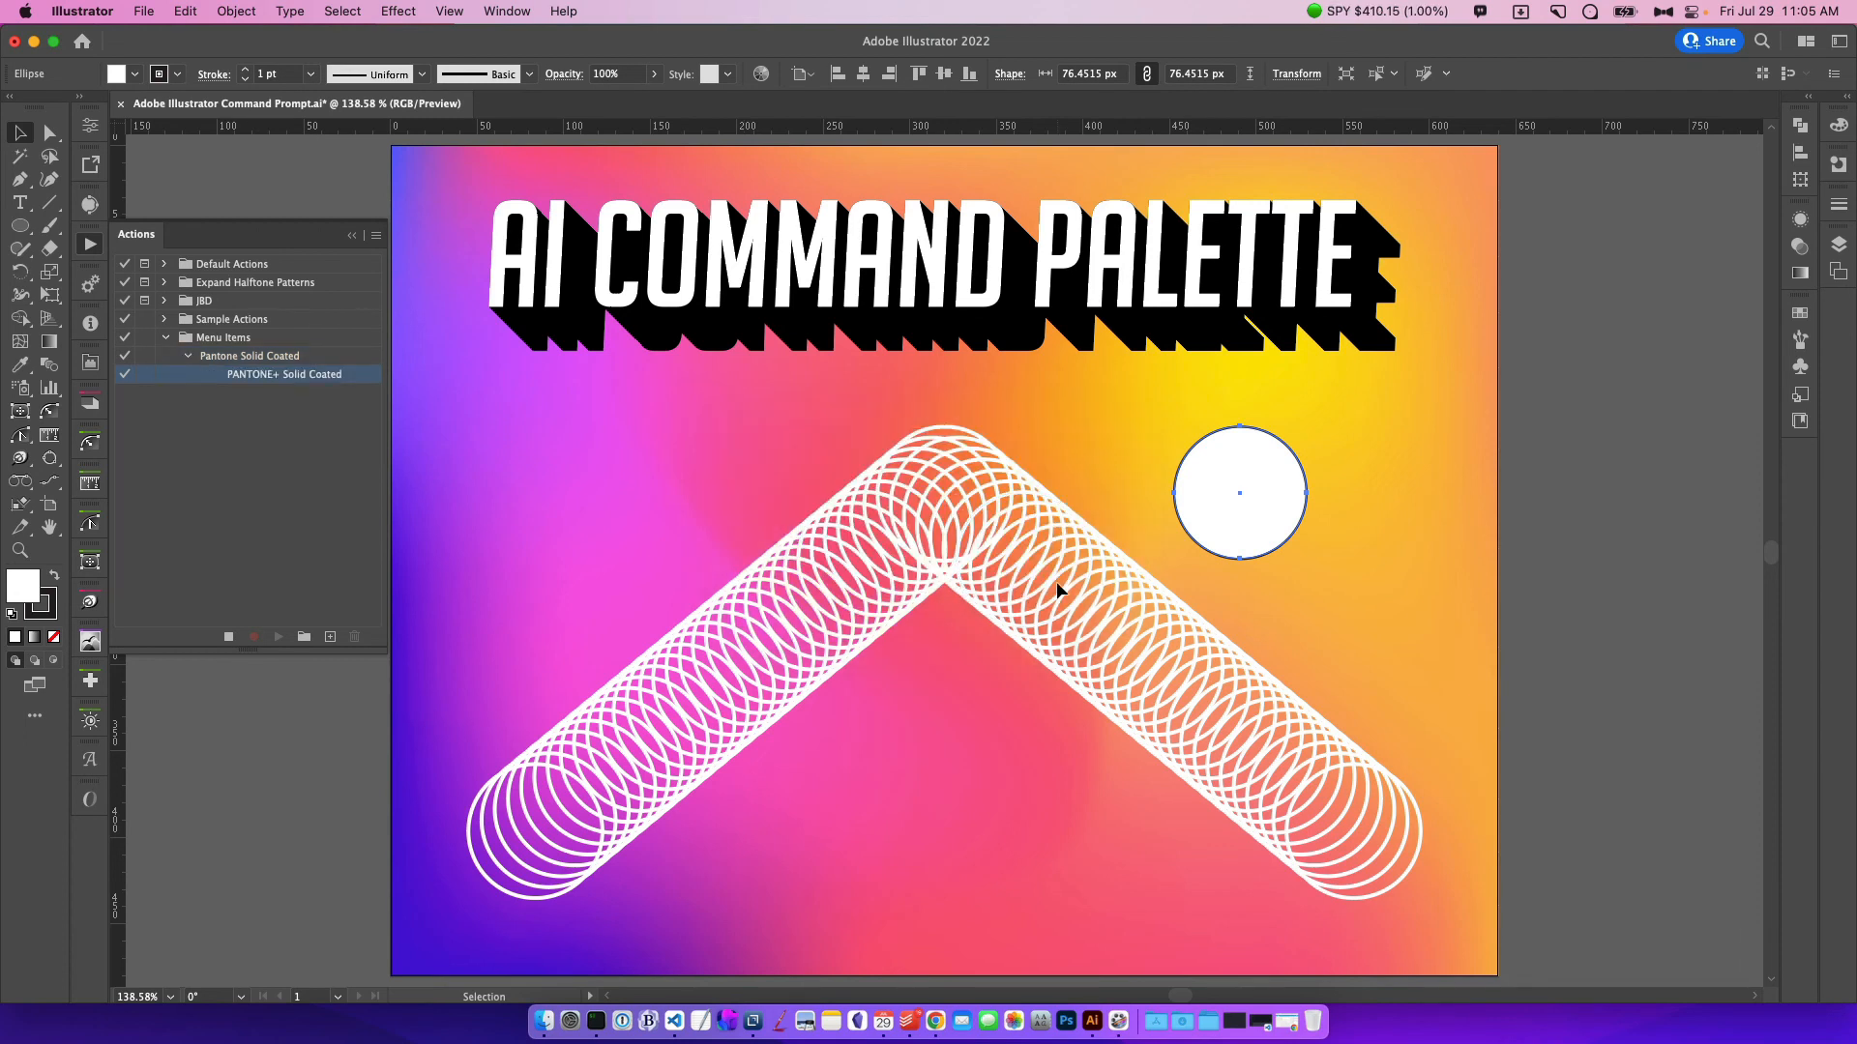
pyautogui.moveTo(212, 628)
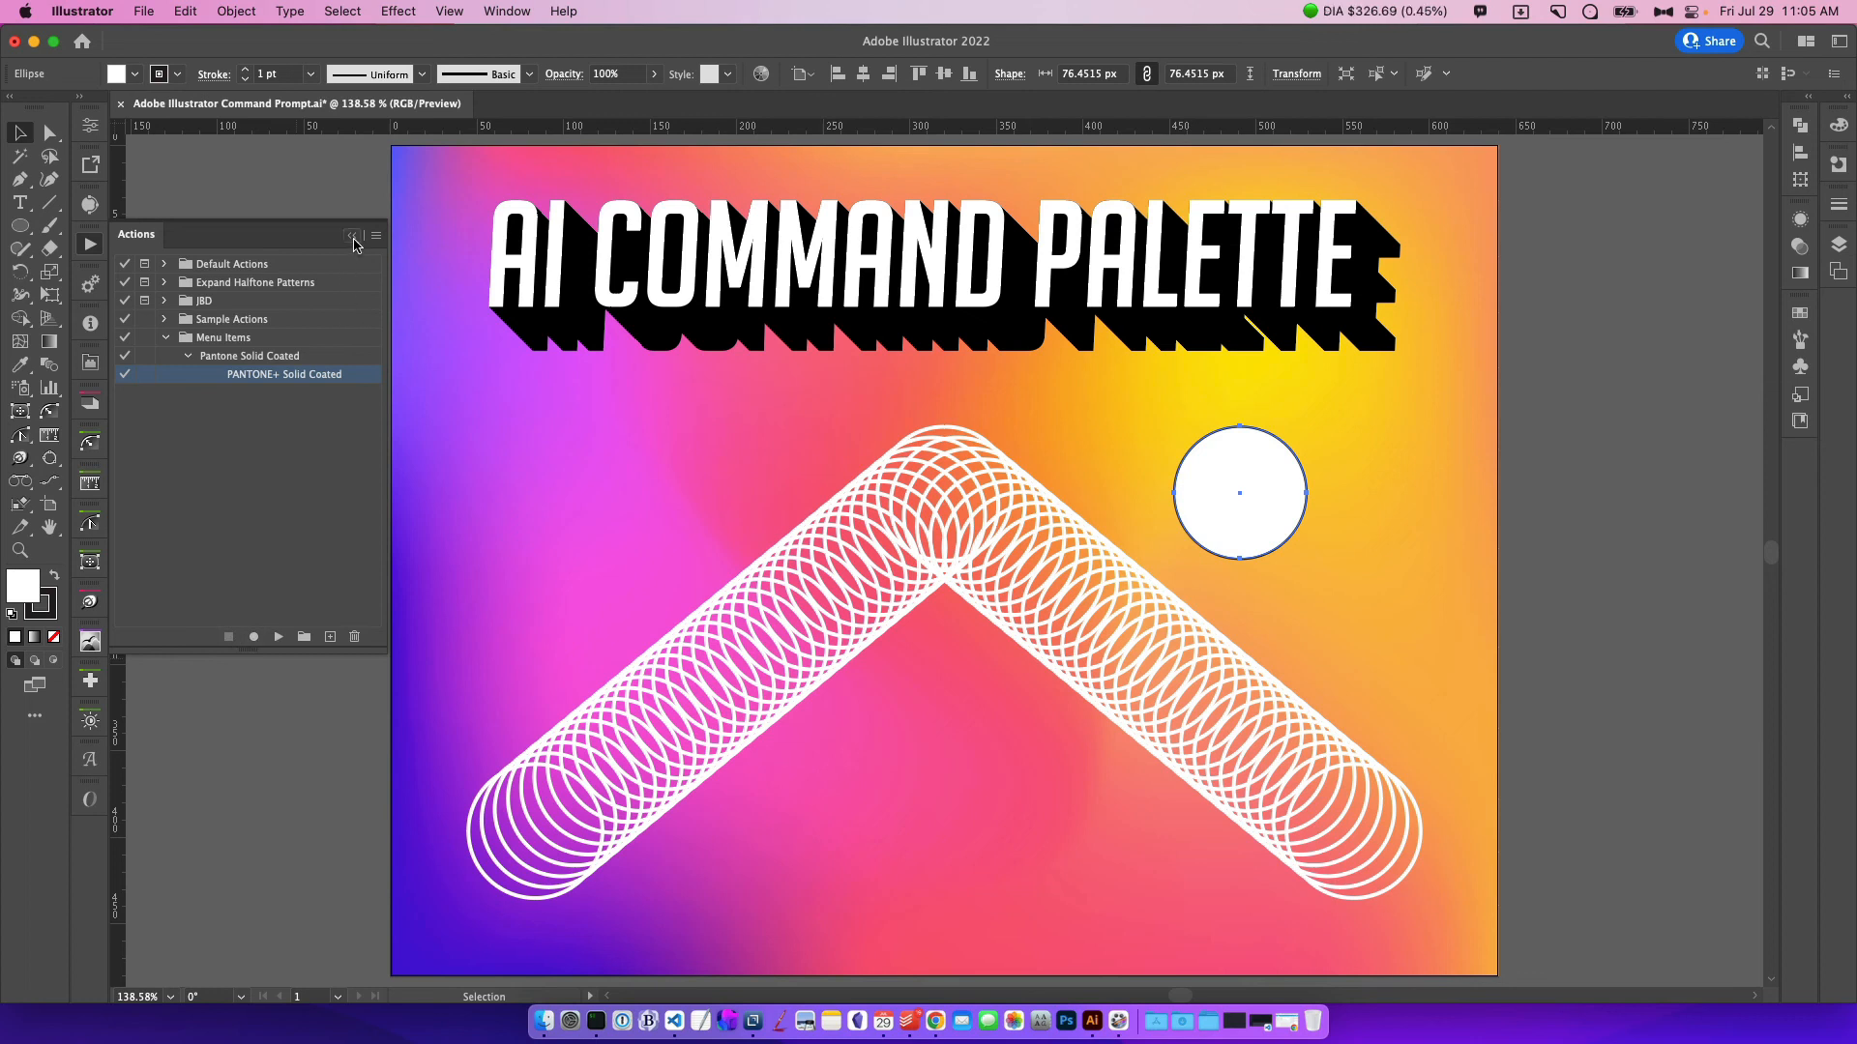
pyautogui.click(353, 236)
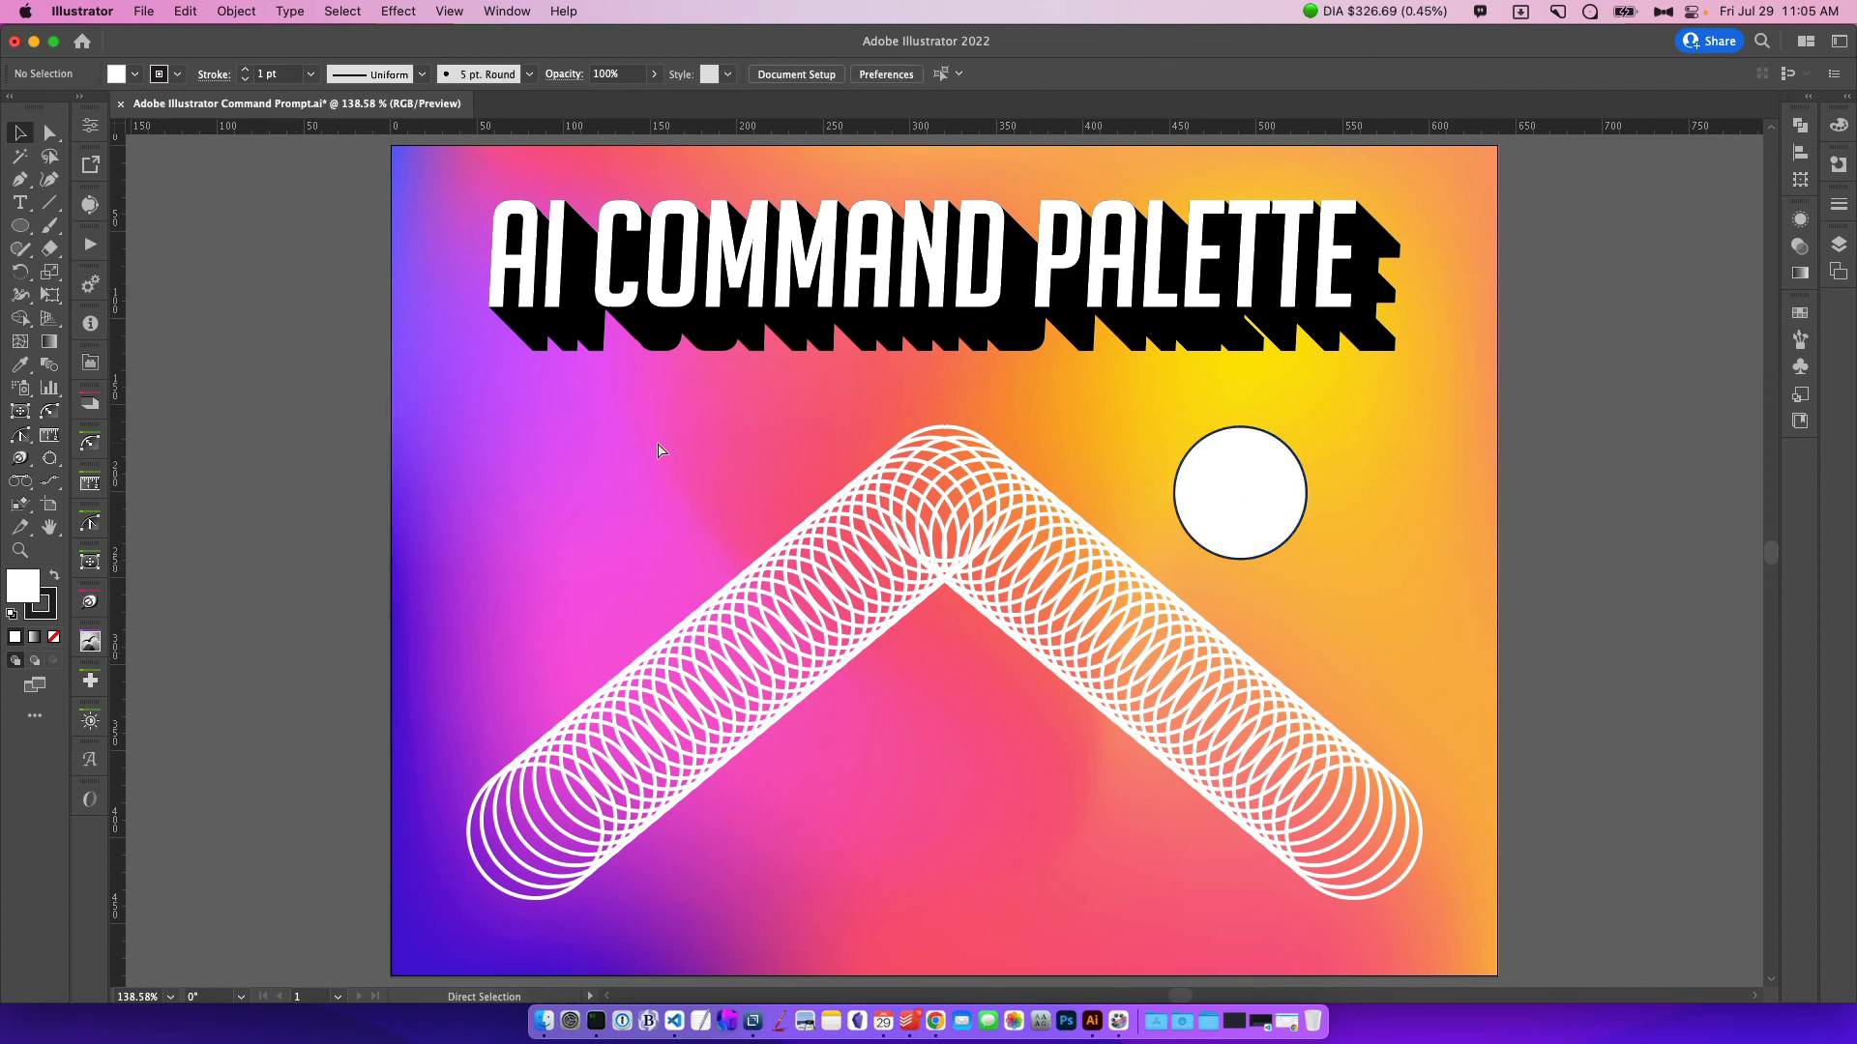
# Select the white circle and run the Pantone Solid Coated action from the palette
pyautogui.click(1240, 492)
pyautogui.write('p')
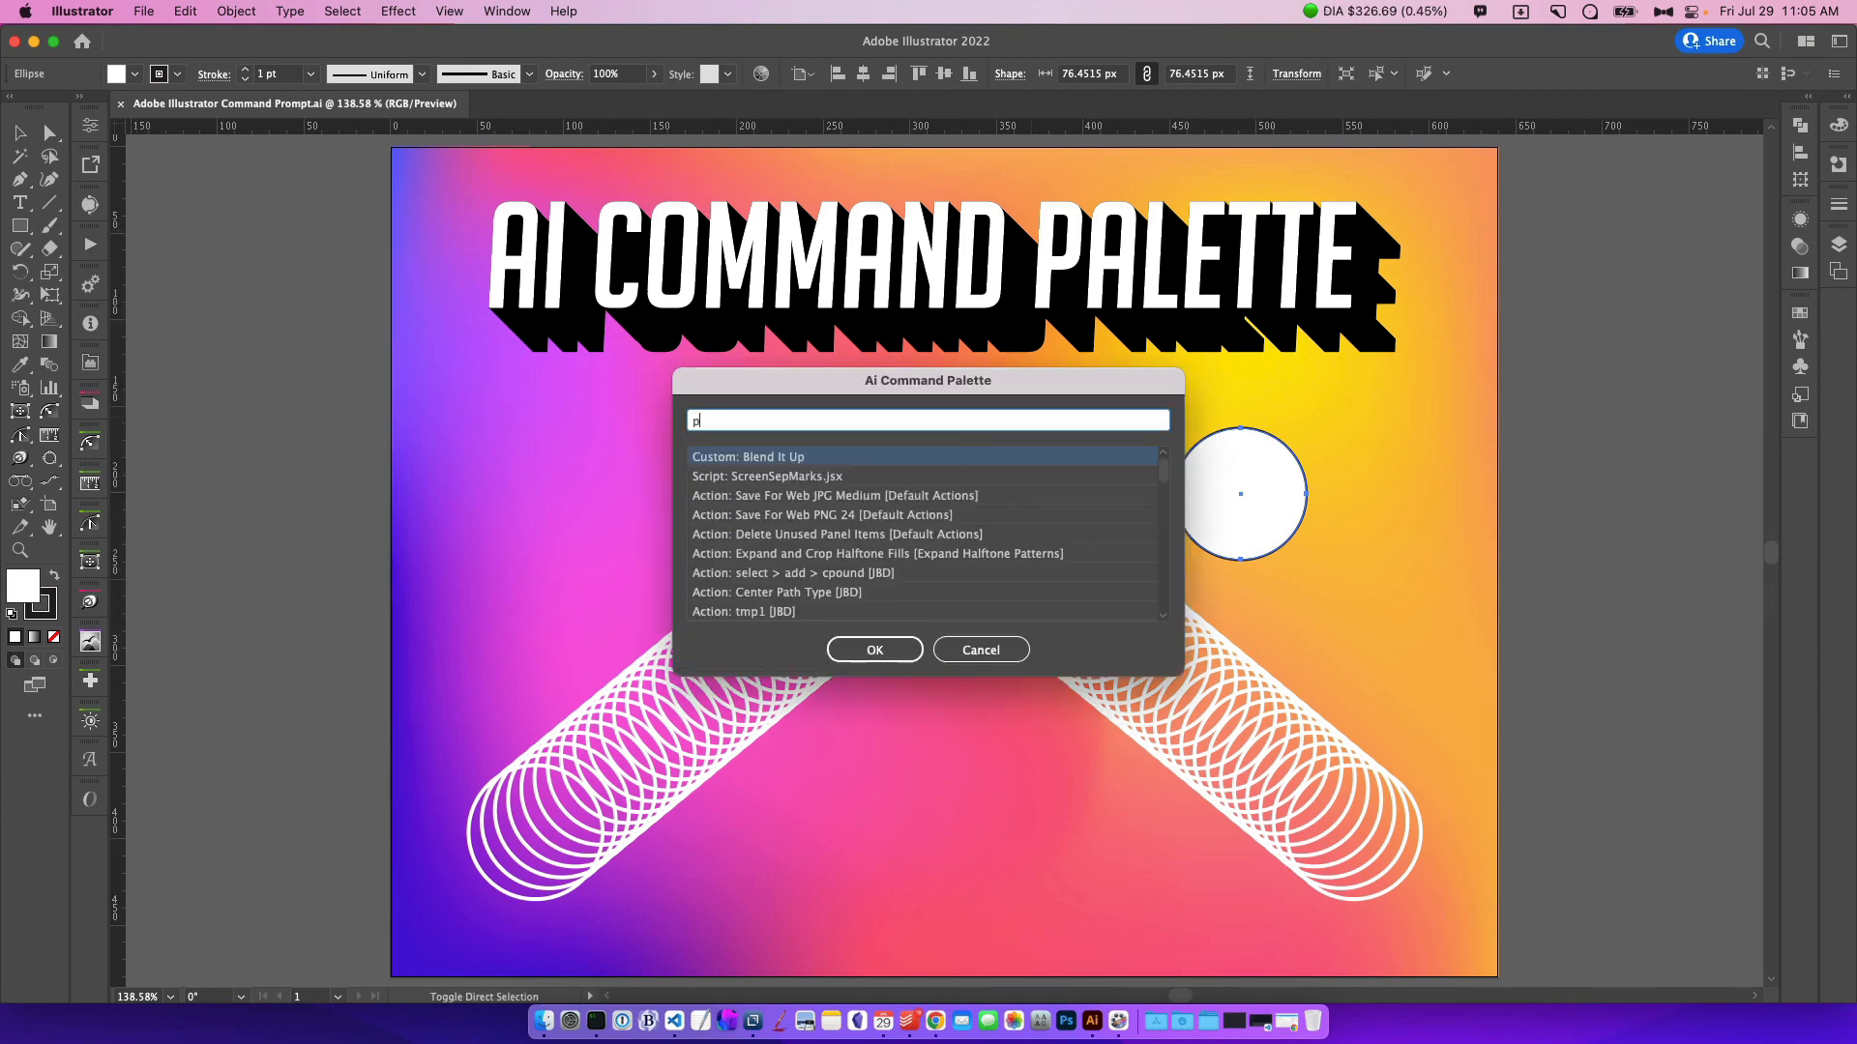
pyautogui.click(872, 649)
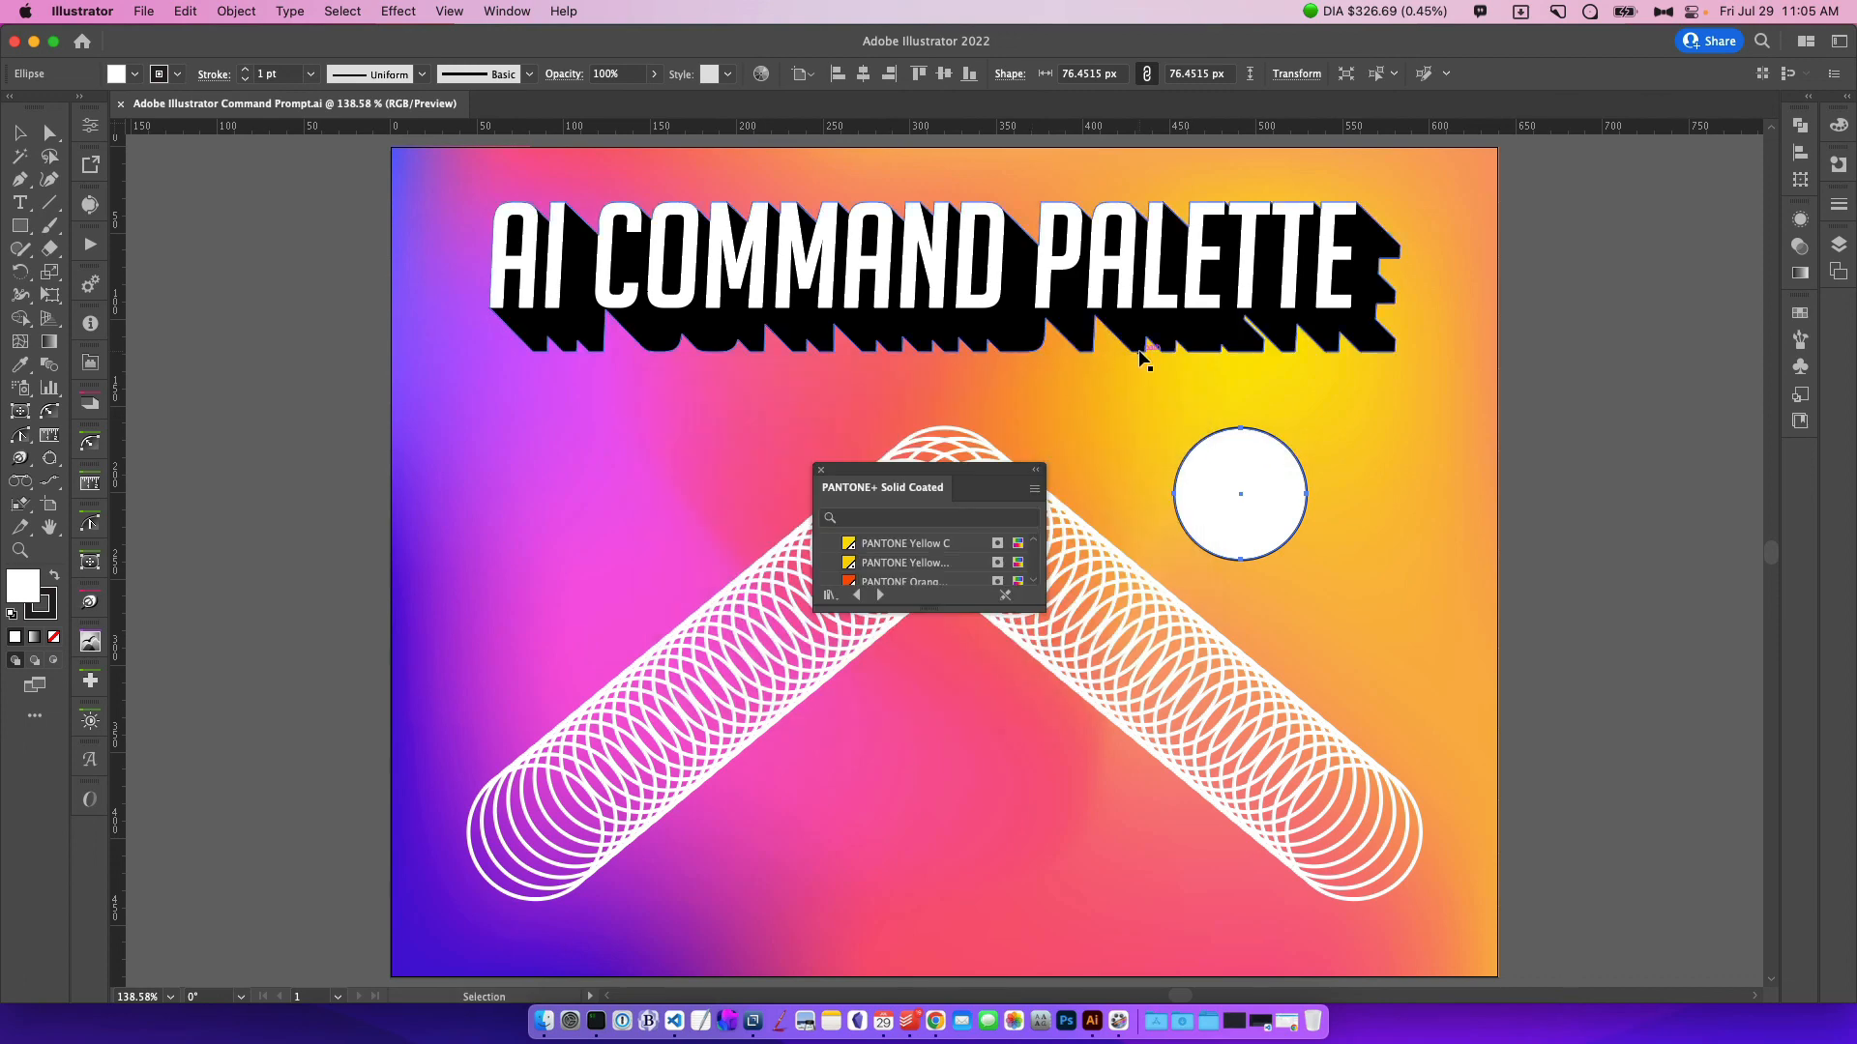